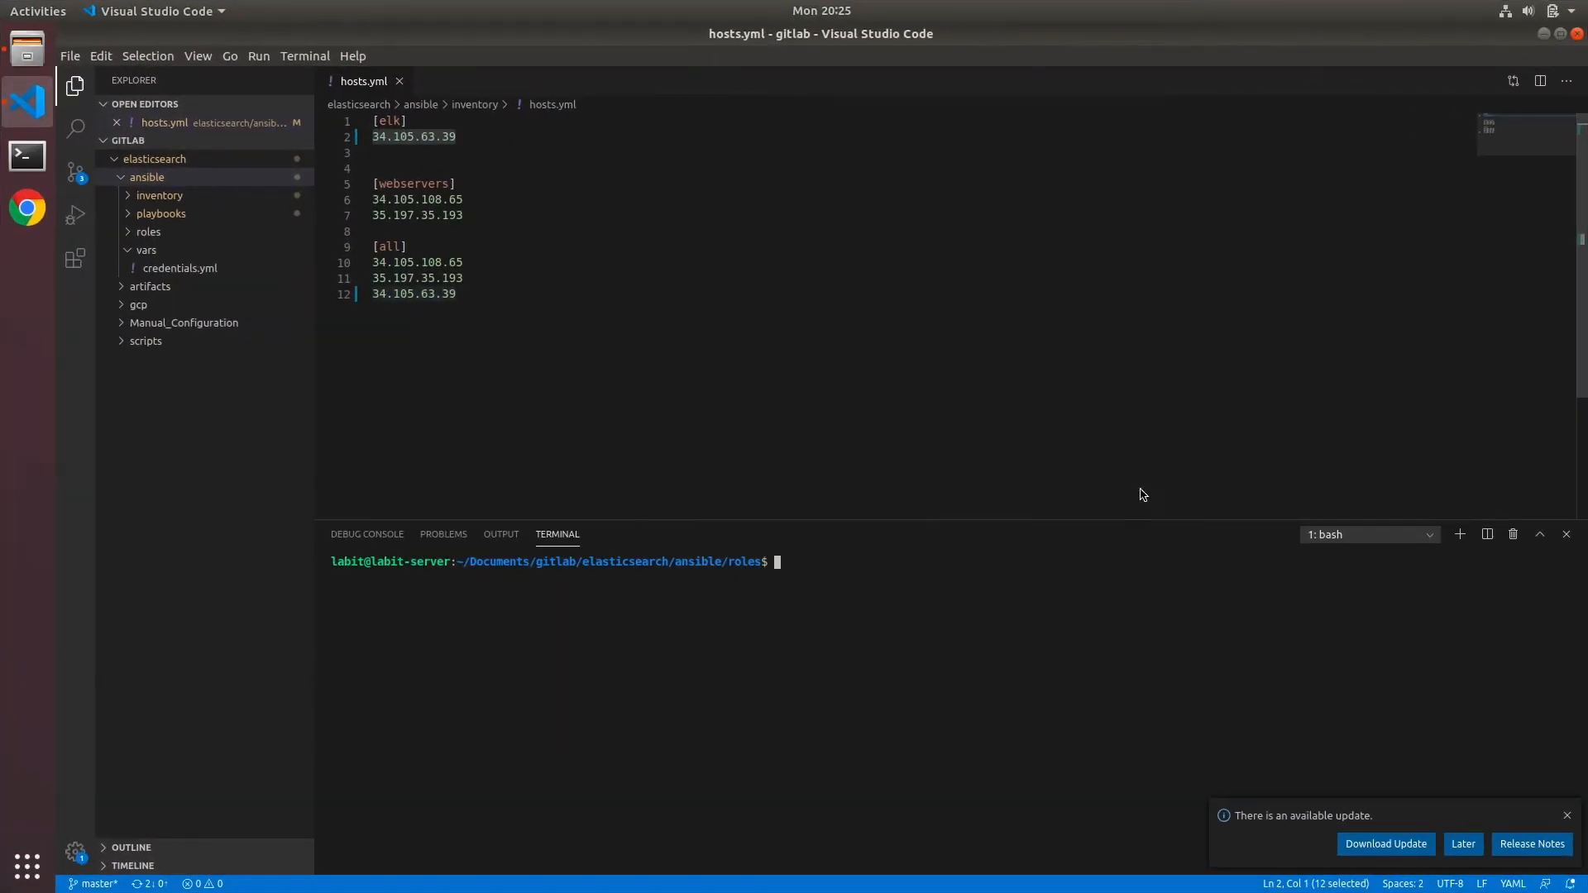
mouse_move(735, 594)
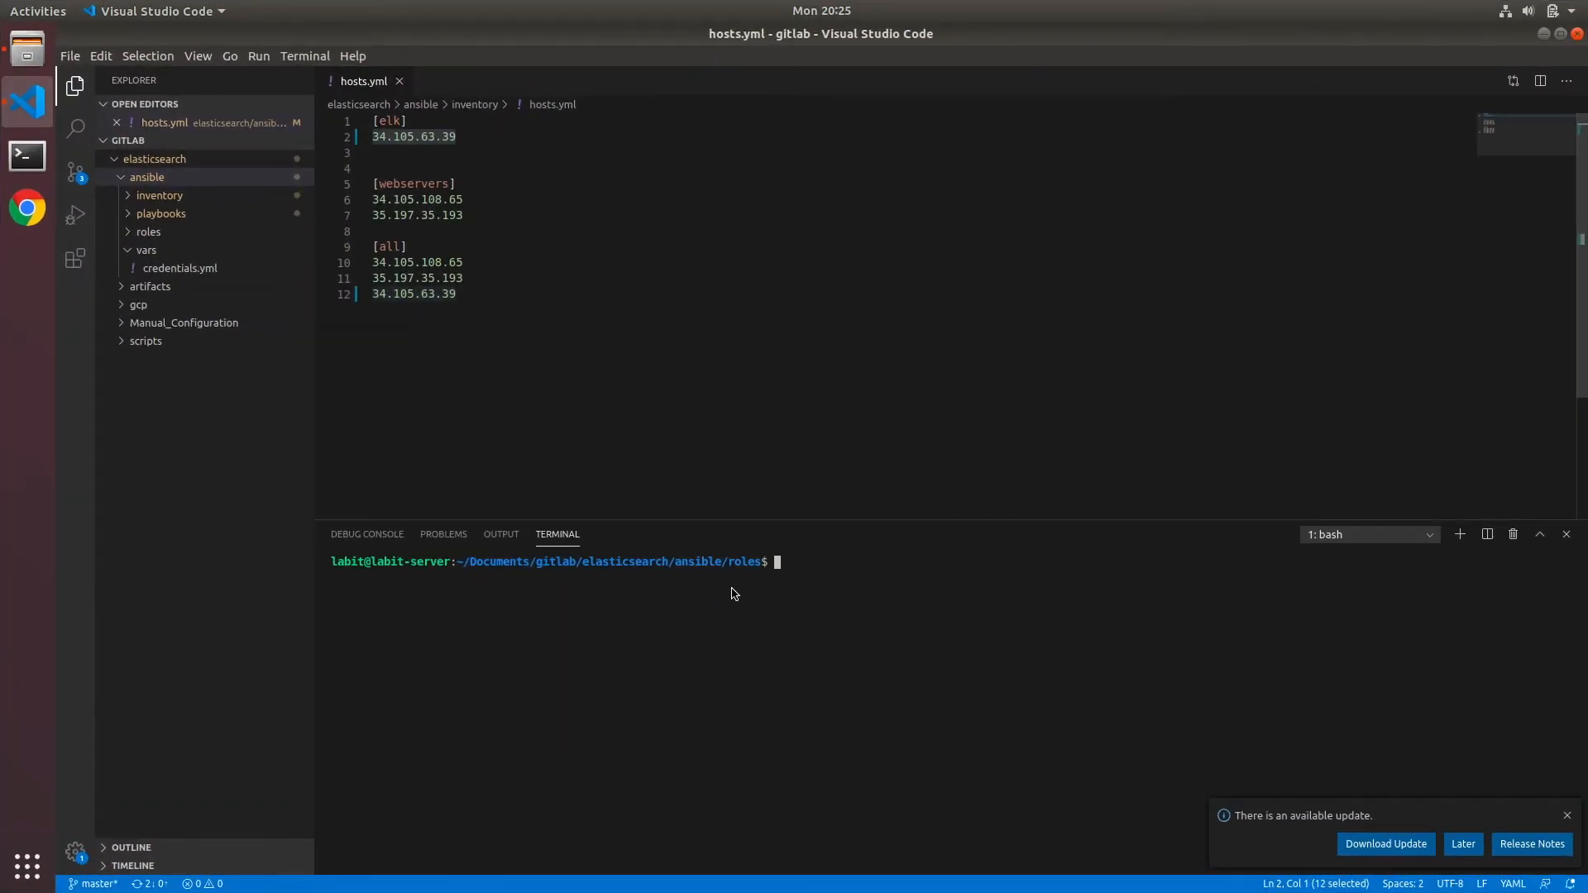
mouse_move(753, 588)
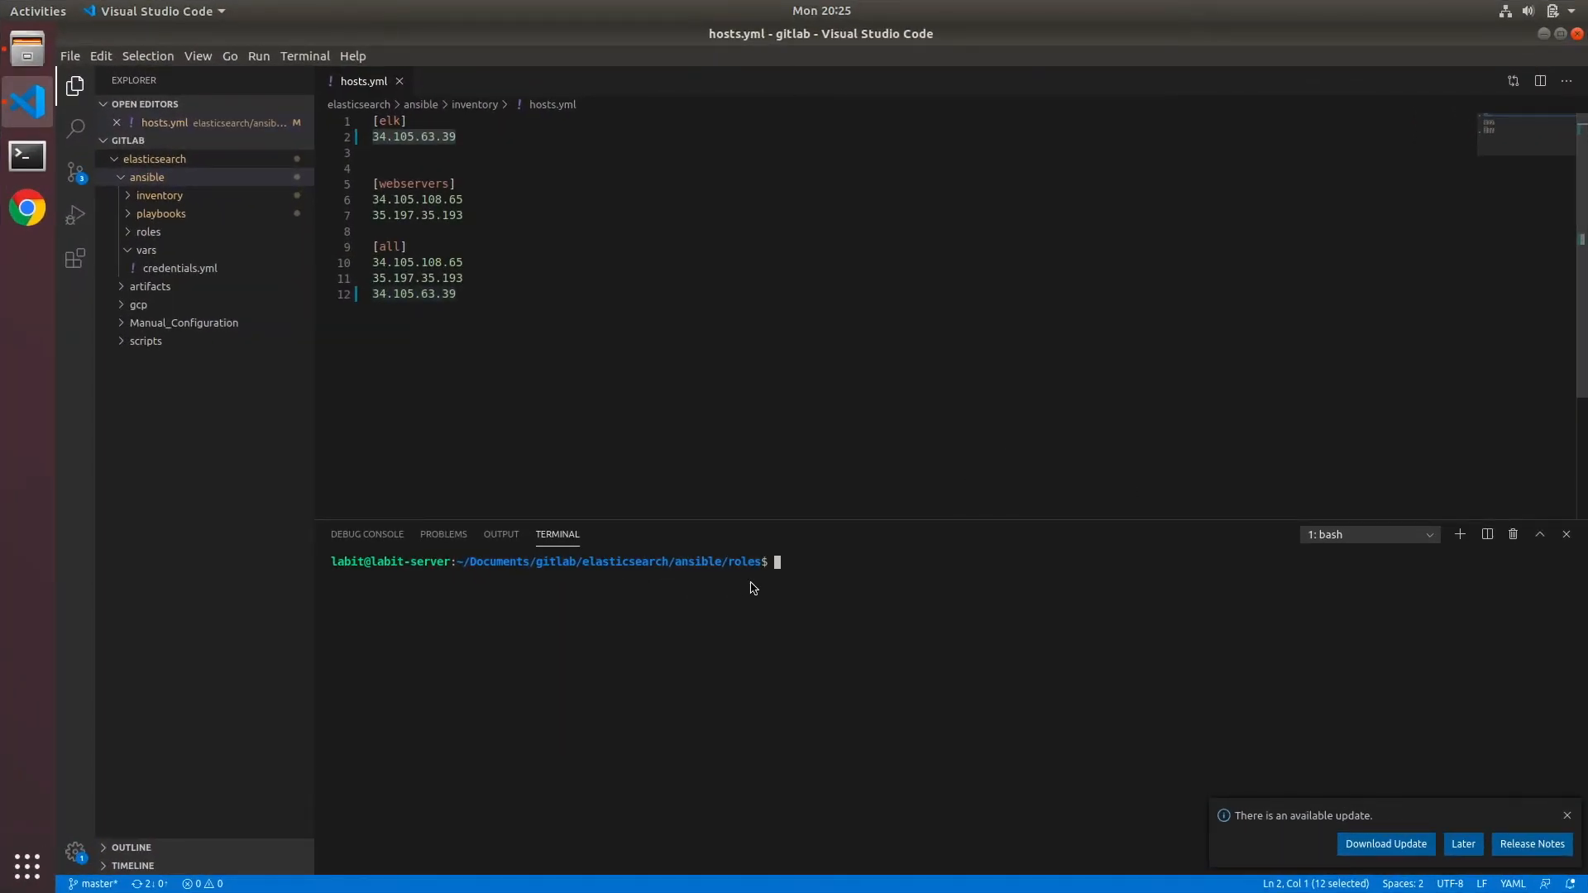
mouse_move(761, 585)
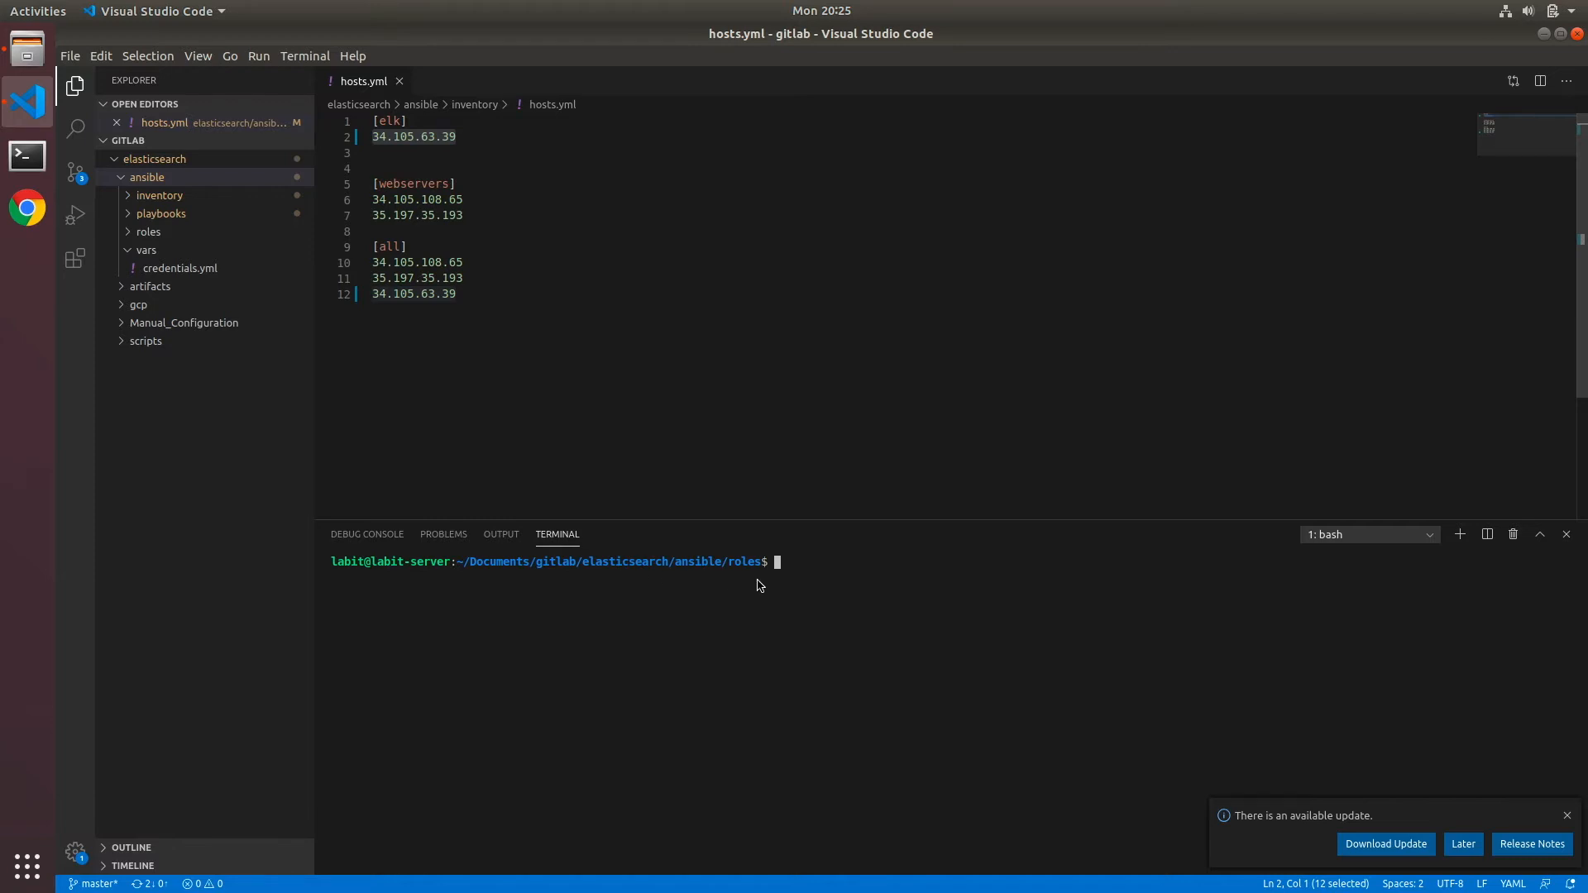
Run ansible-galaxy init kibana in the roles folder to scaffold the kibana role
text(n)
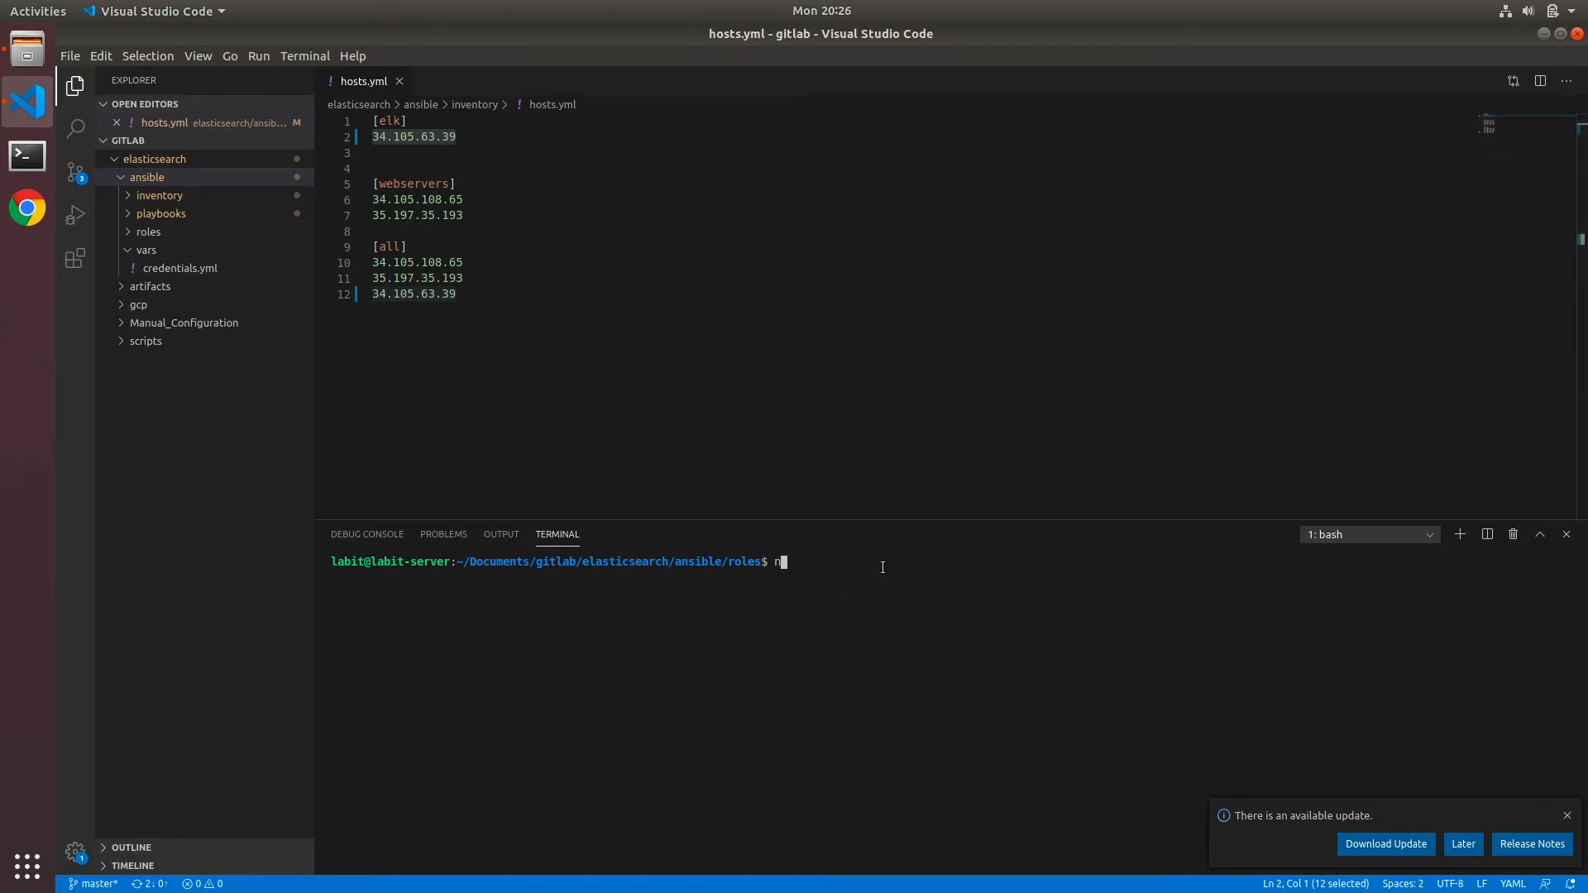
text(ansible-)
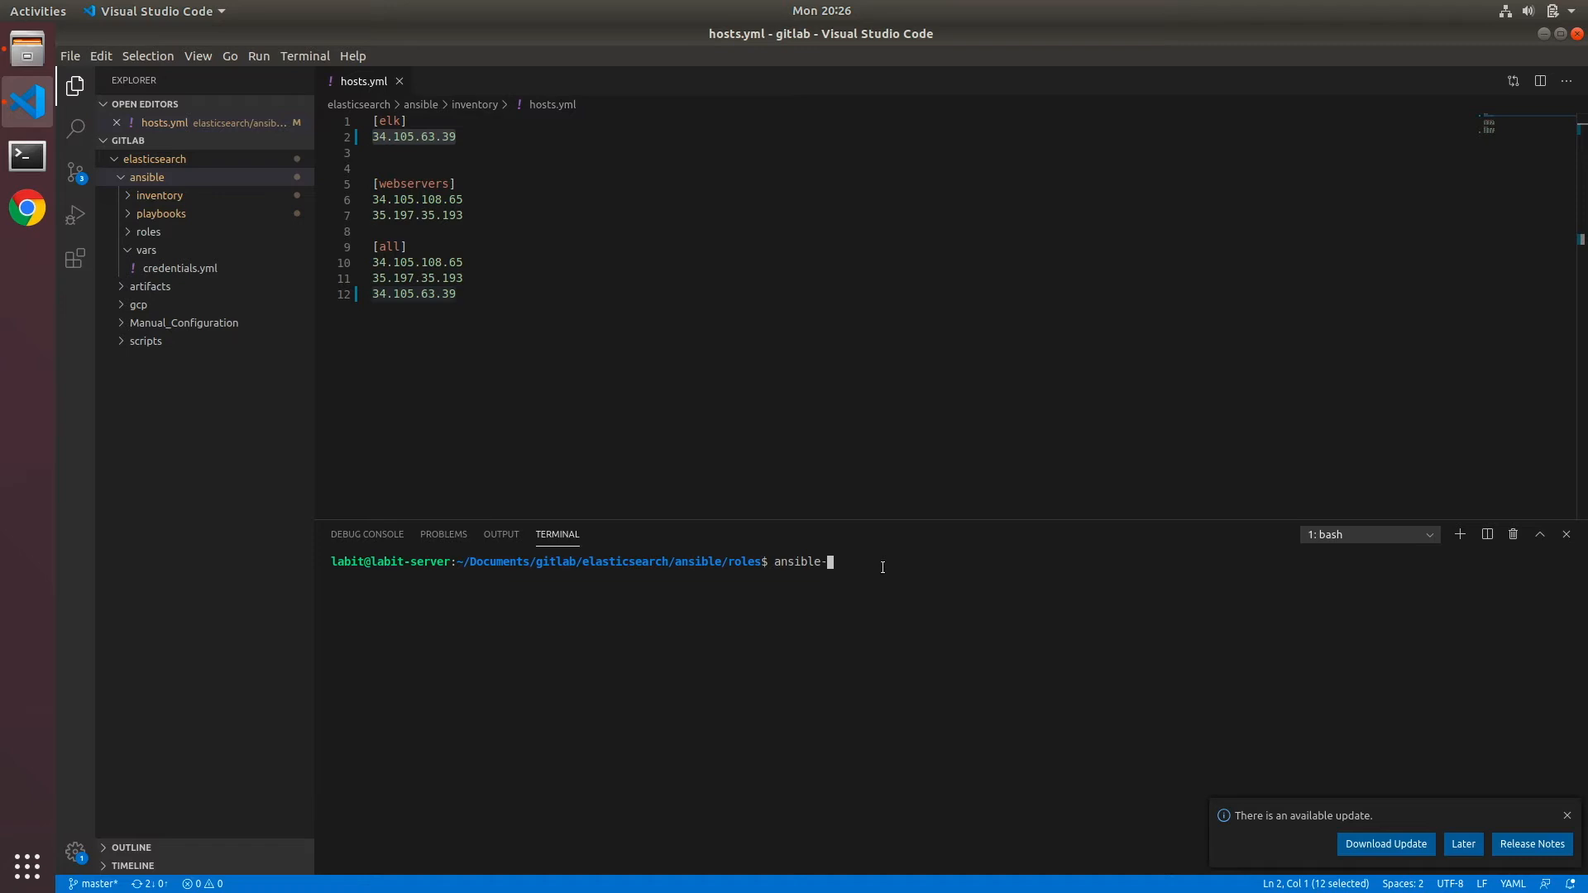
text(ga)
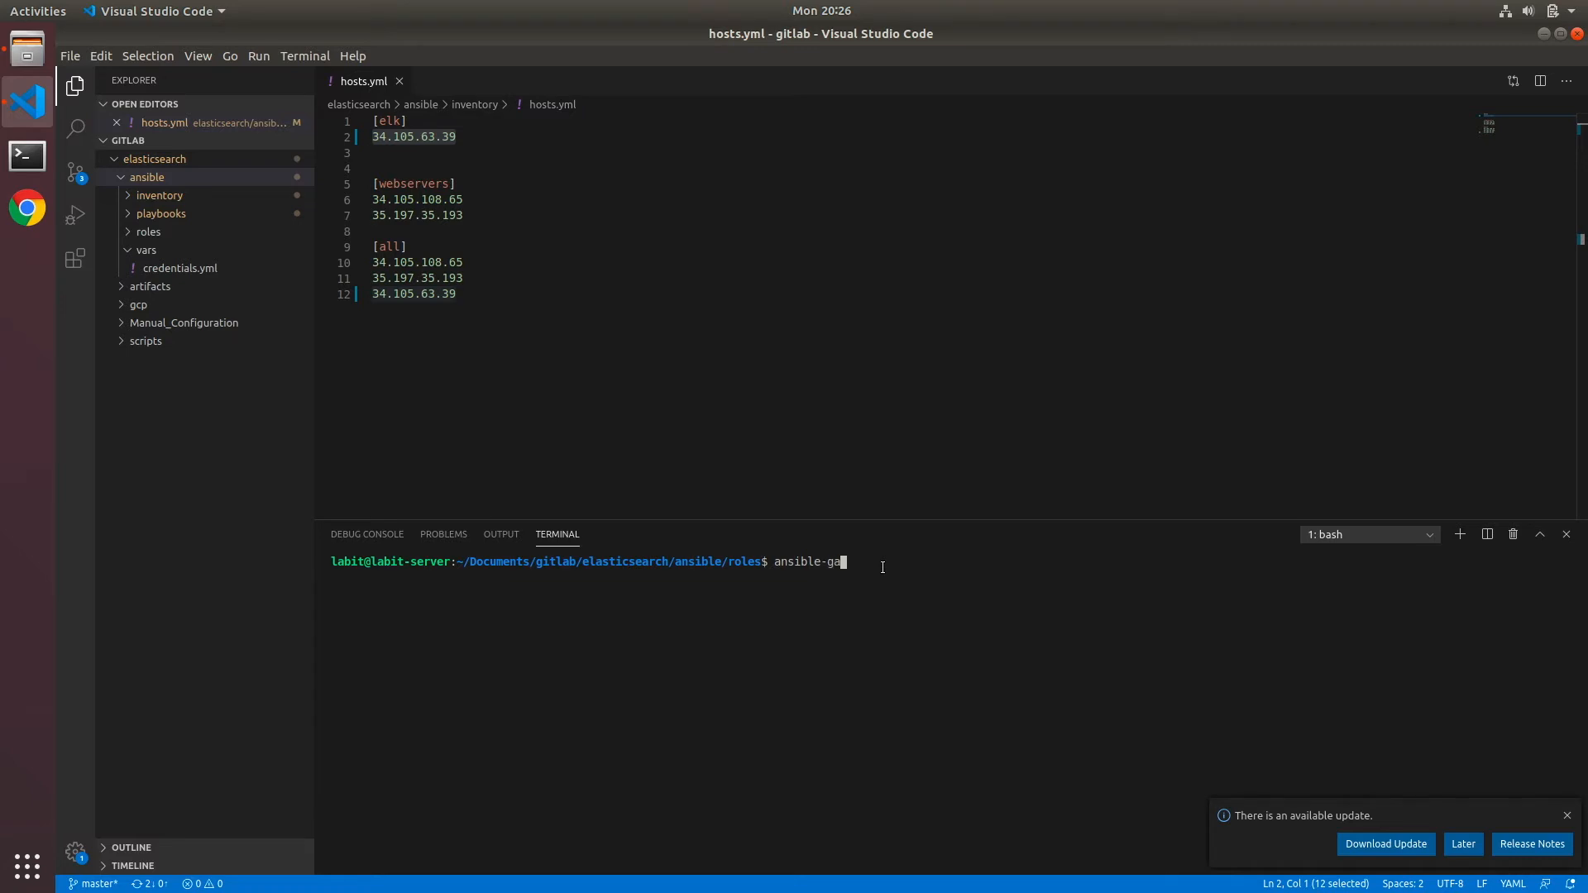
text(laxy init)
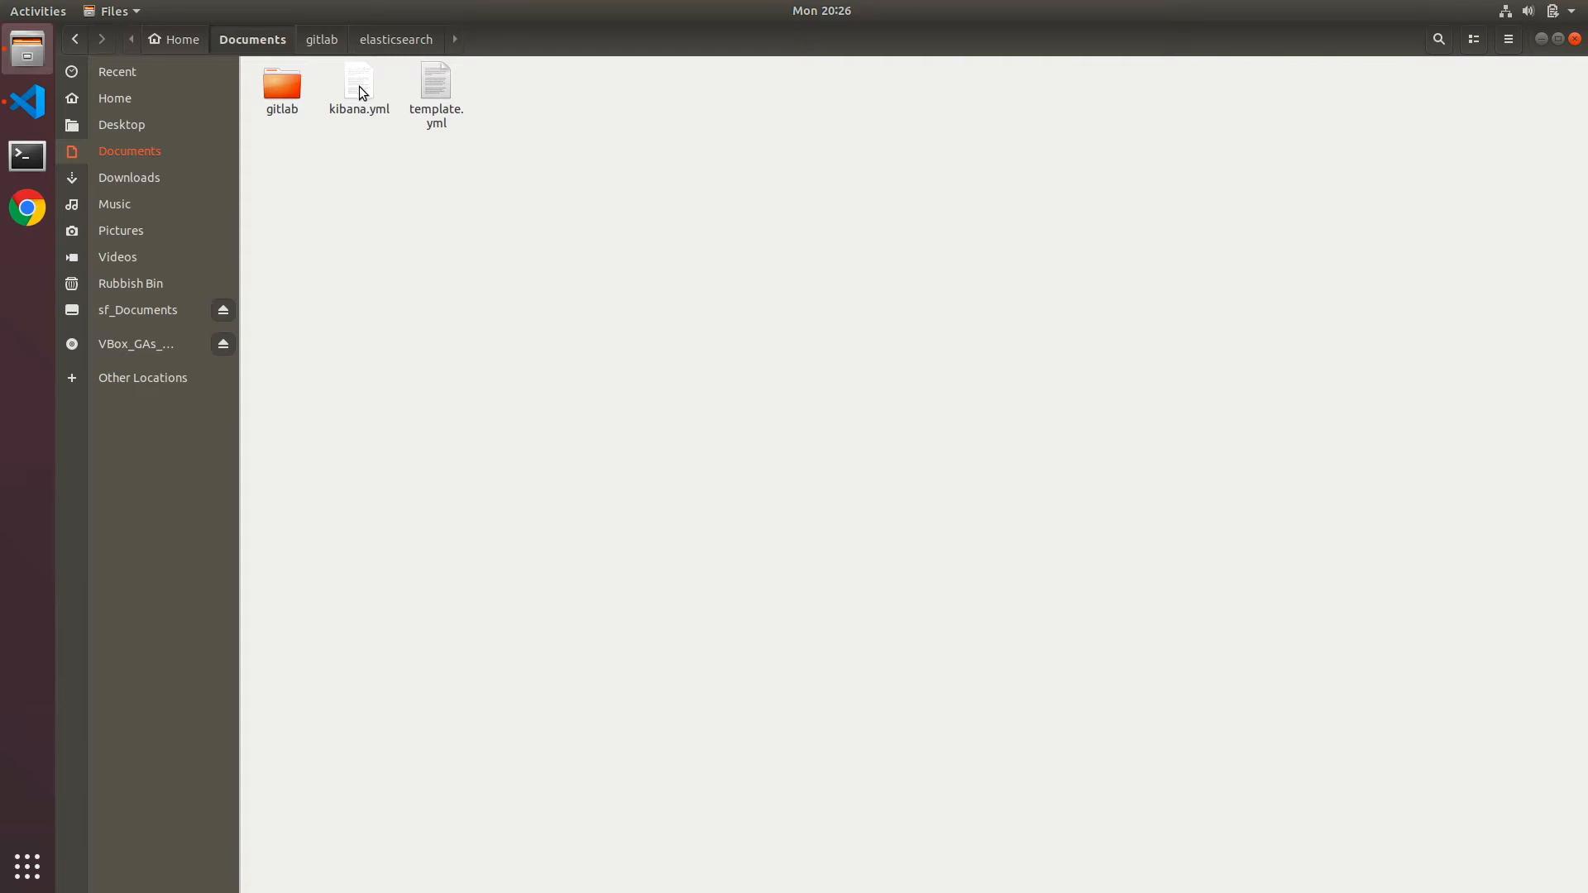
Copy kibana.yml from Documents into ansible/roles/kibana/templates
right_click(359, 83)
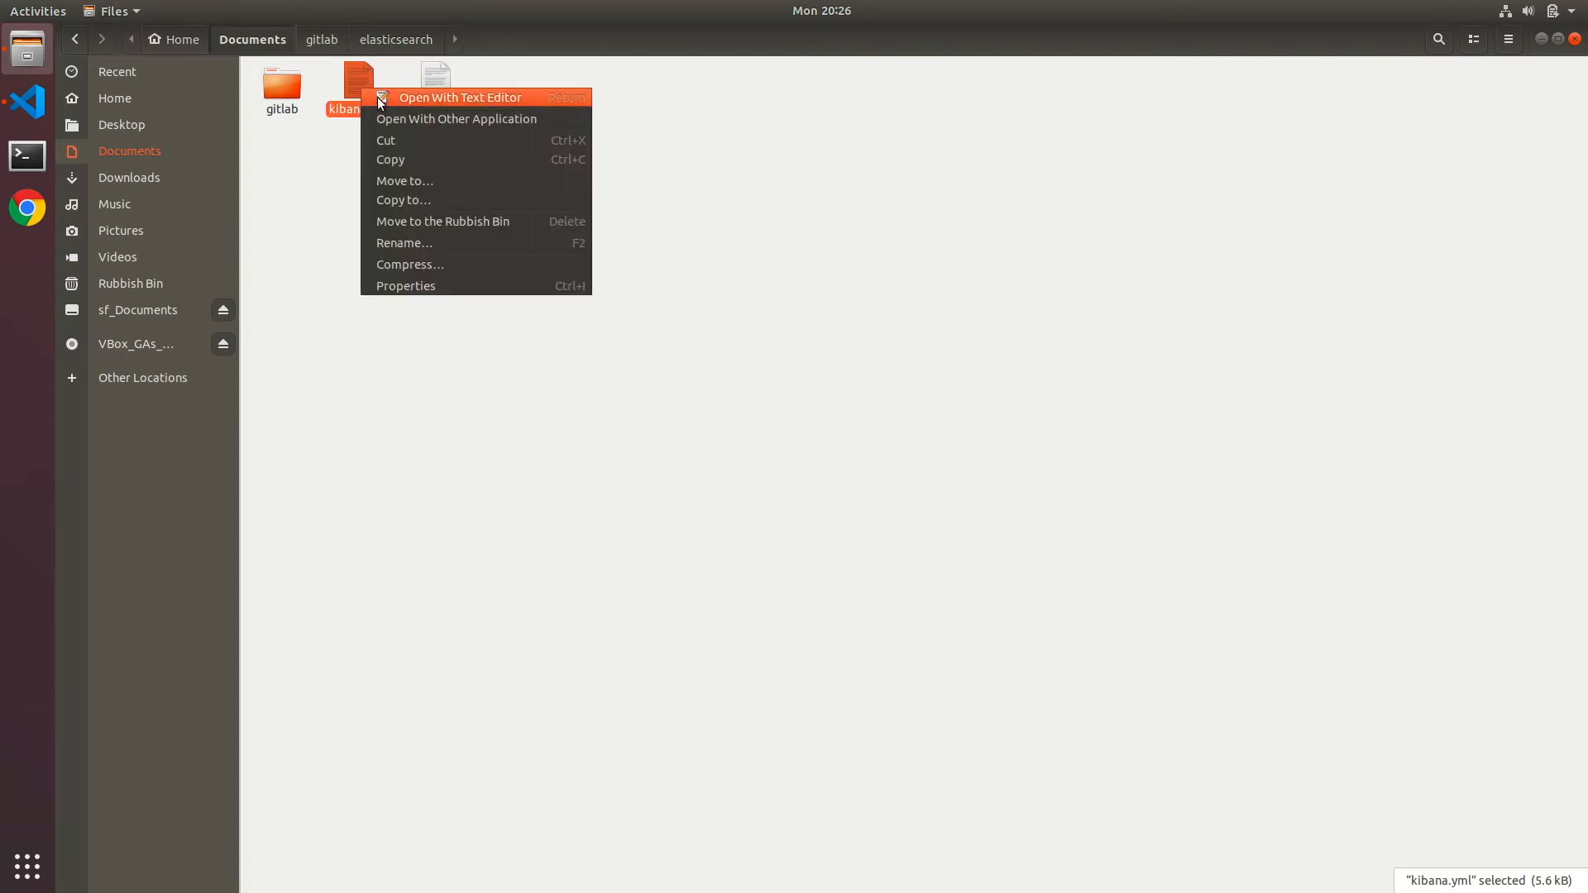
click(403, 200)
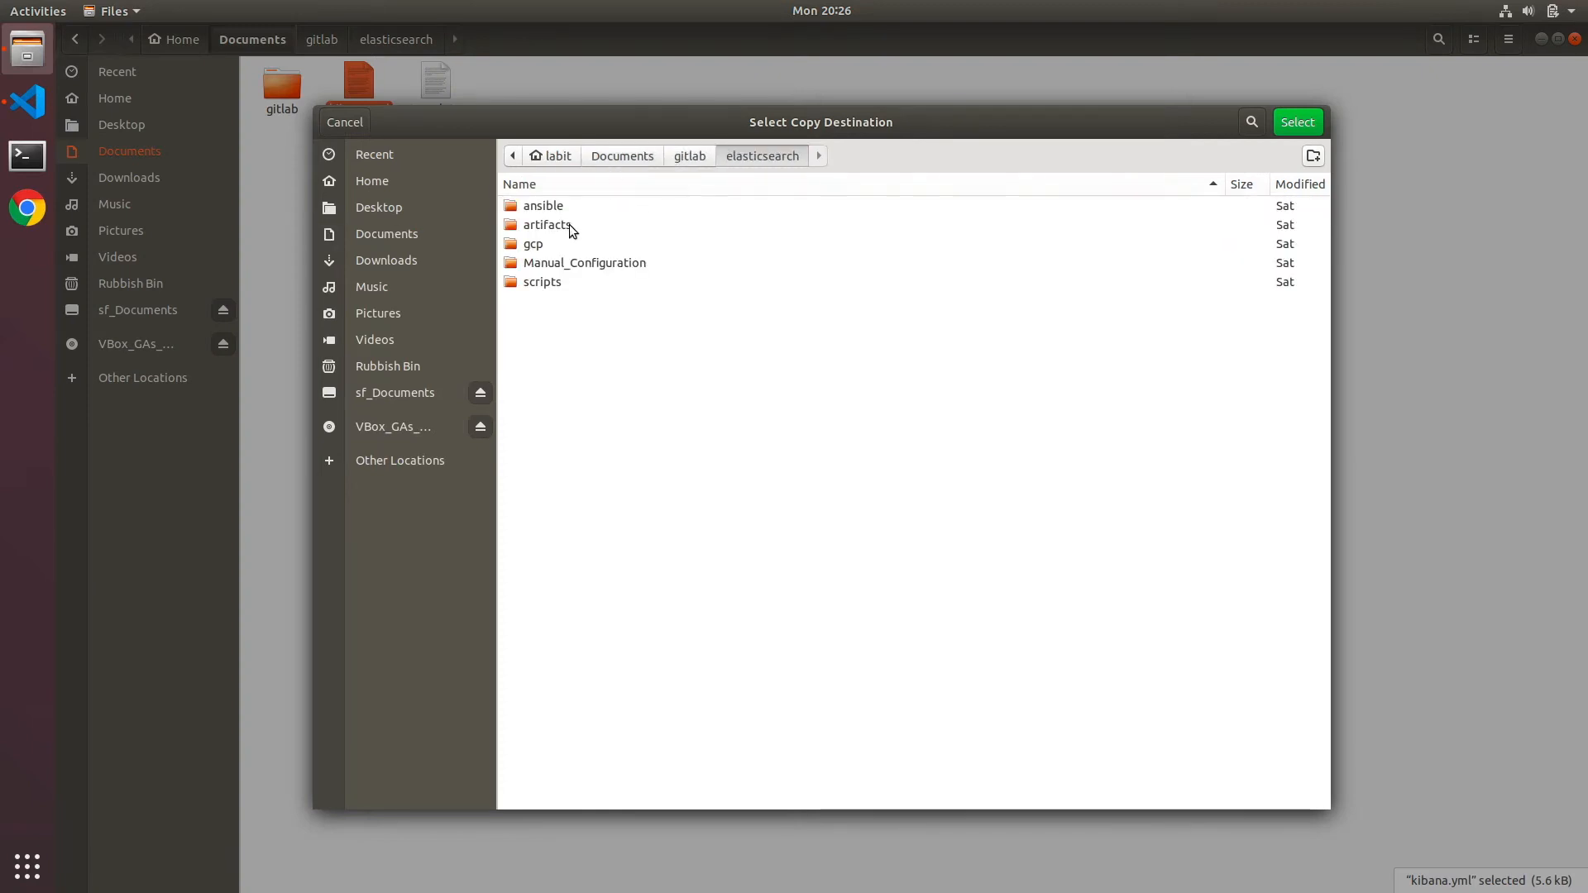
double_click(542, 205)
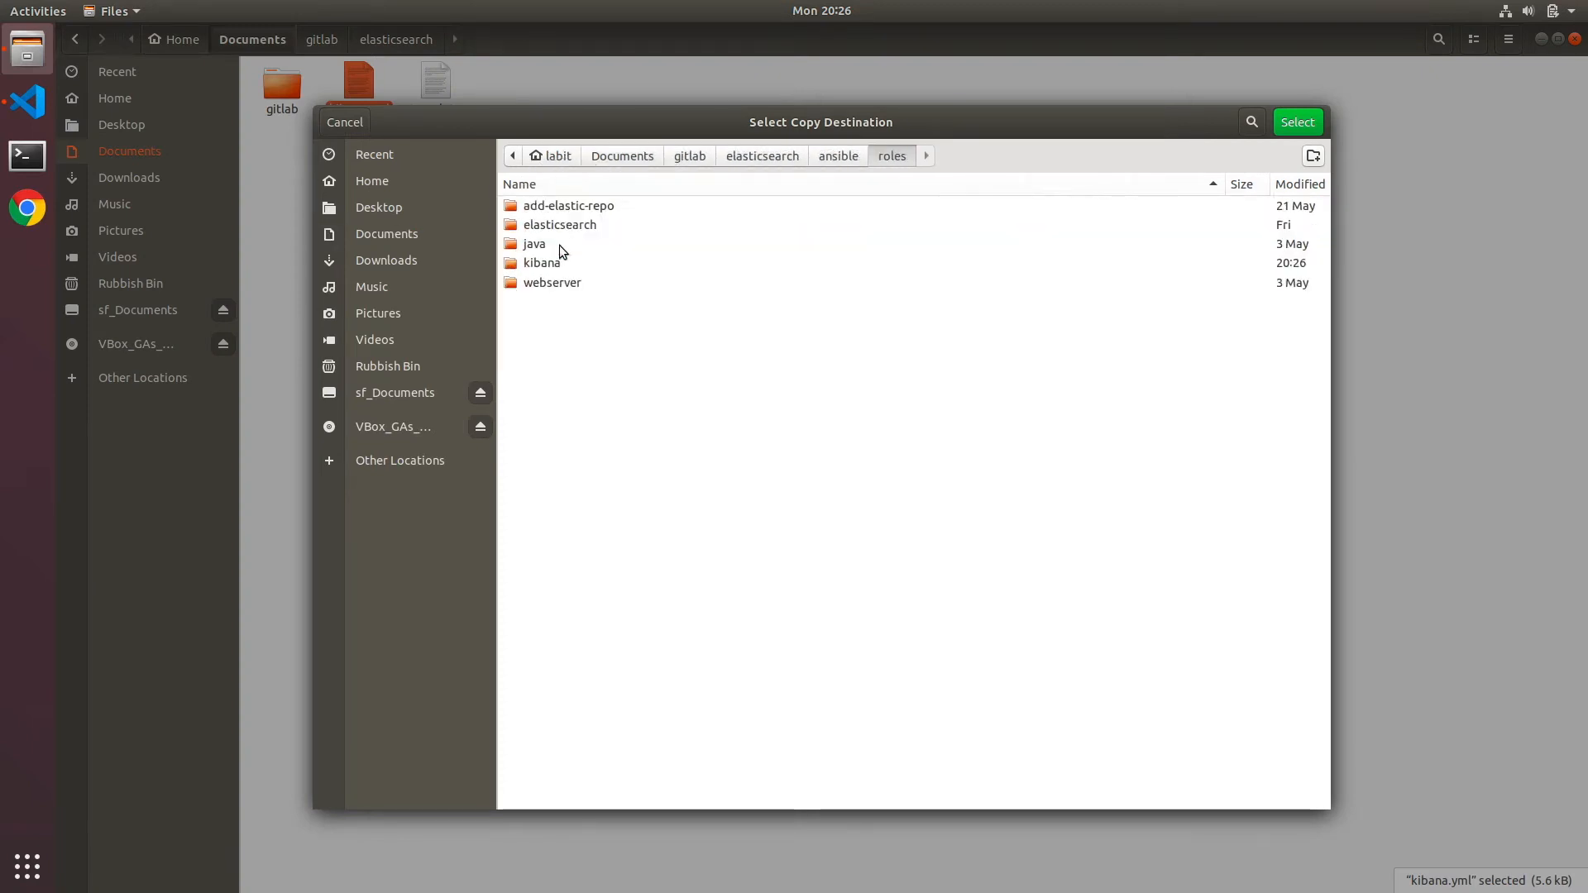
double_click(541, 262)
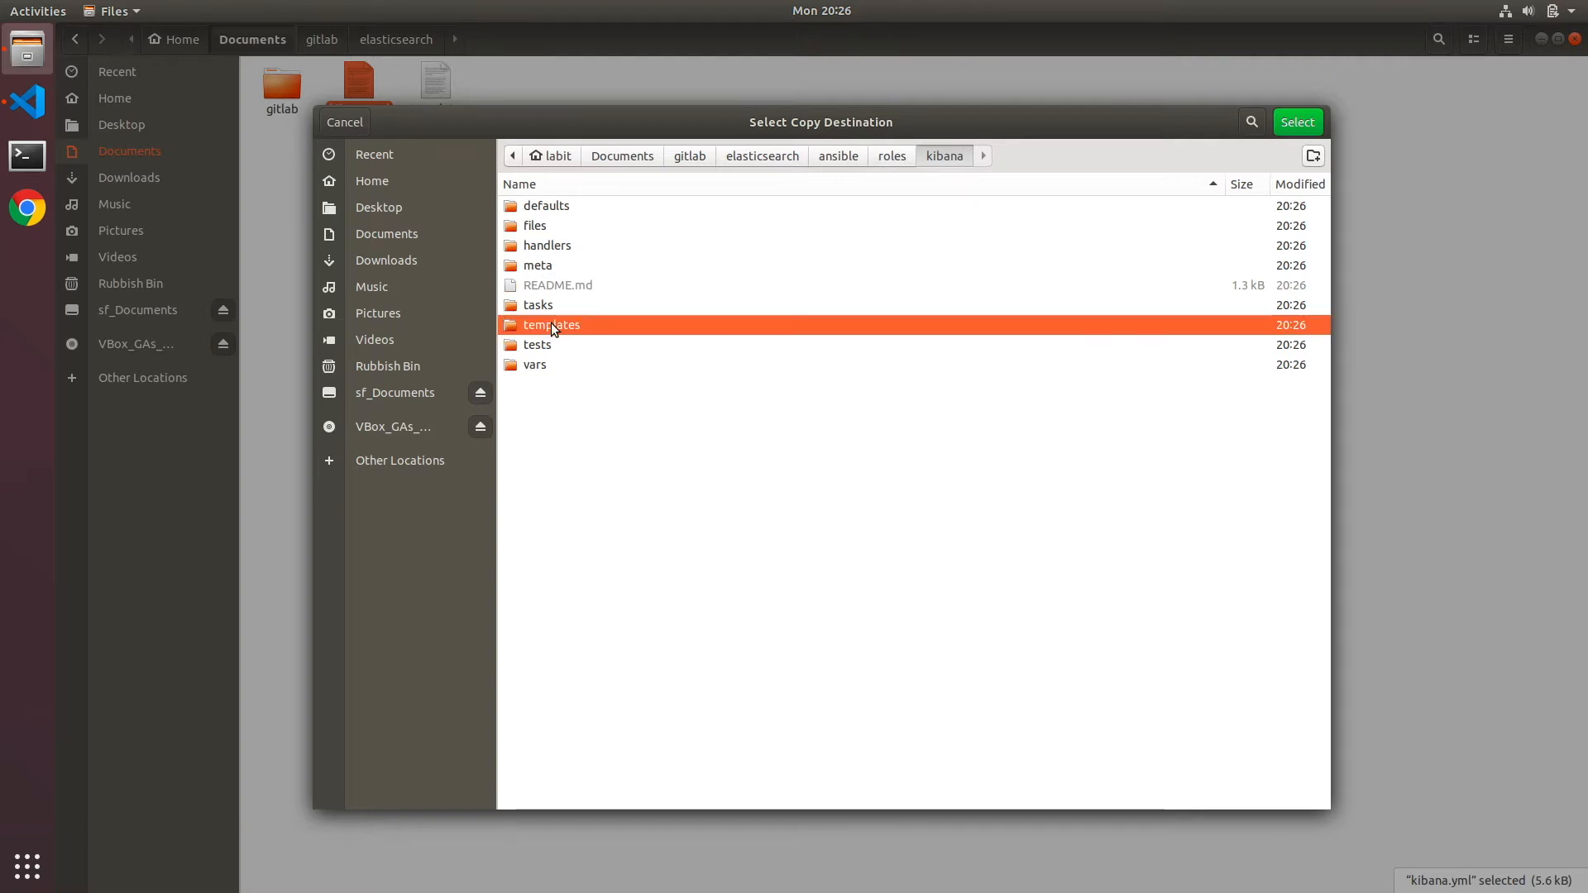
double_click(551, 325)
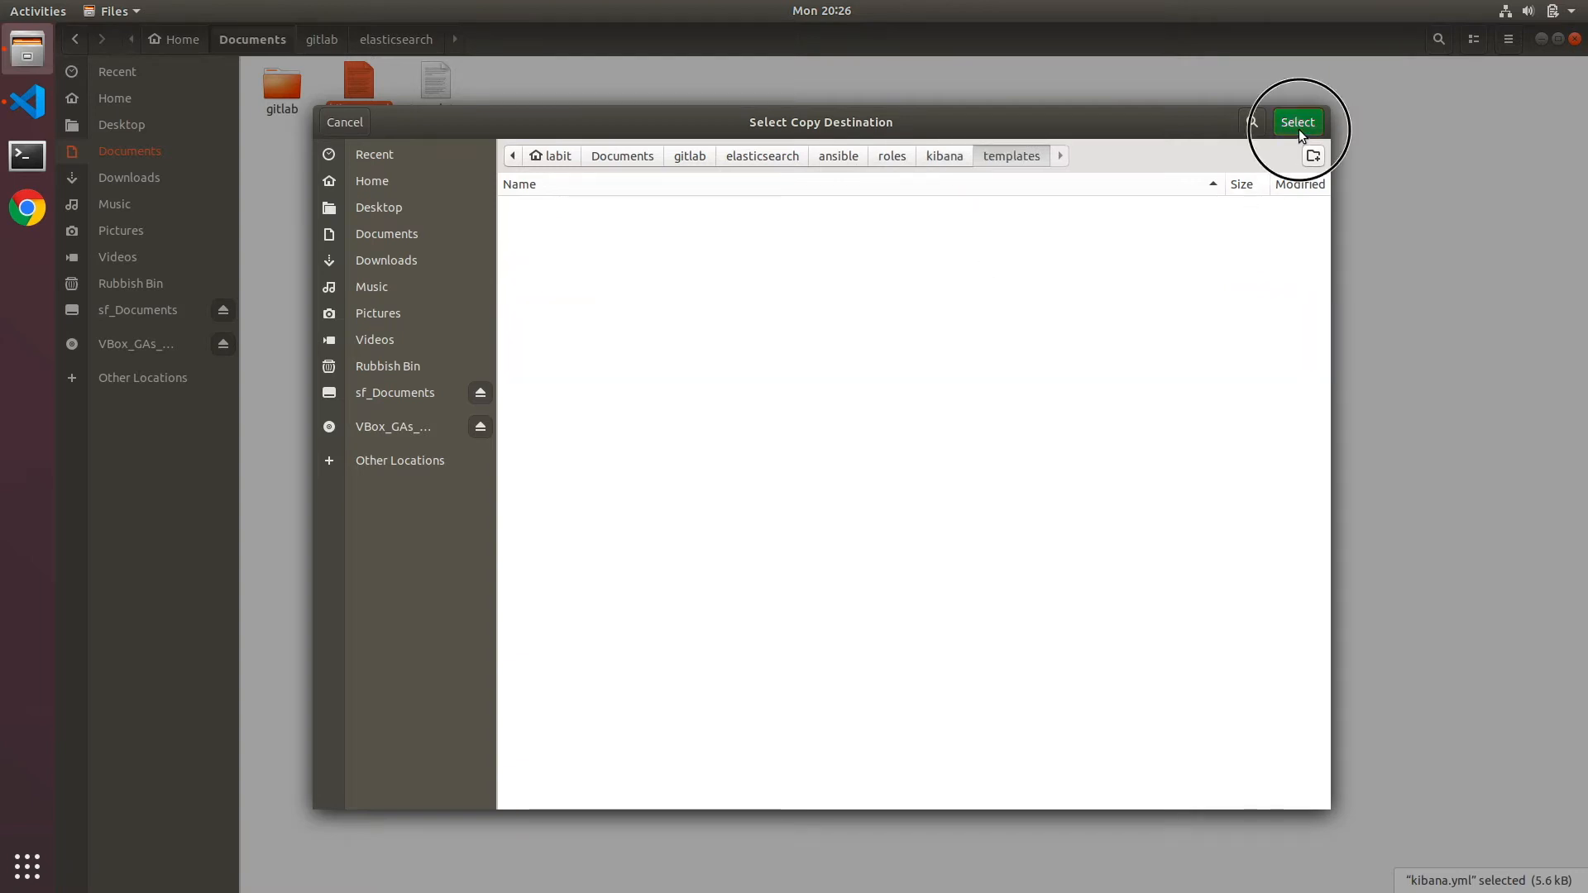
click(1298, 121)
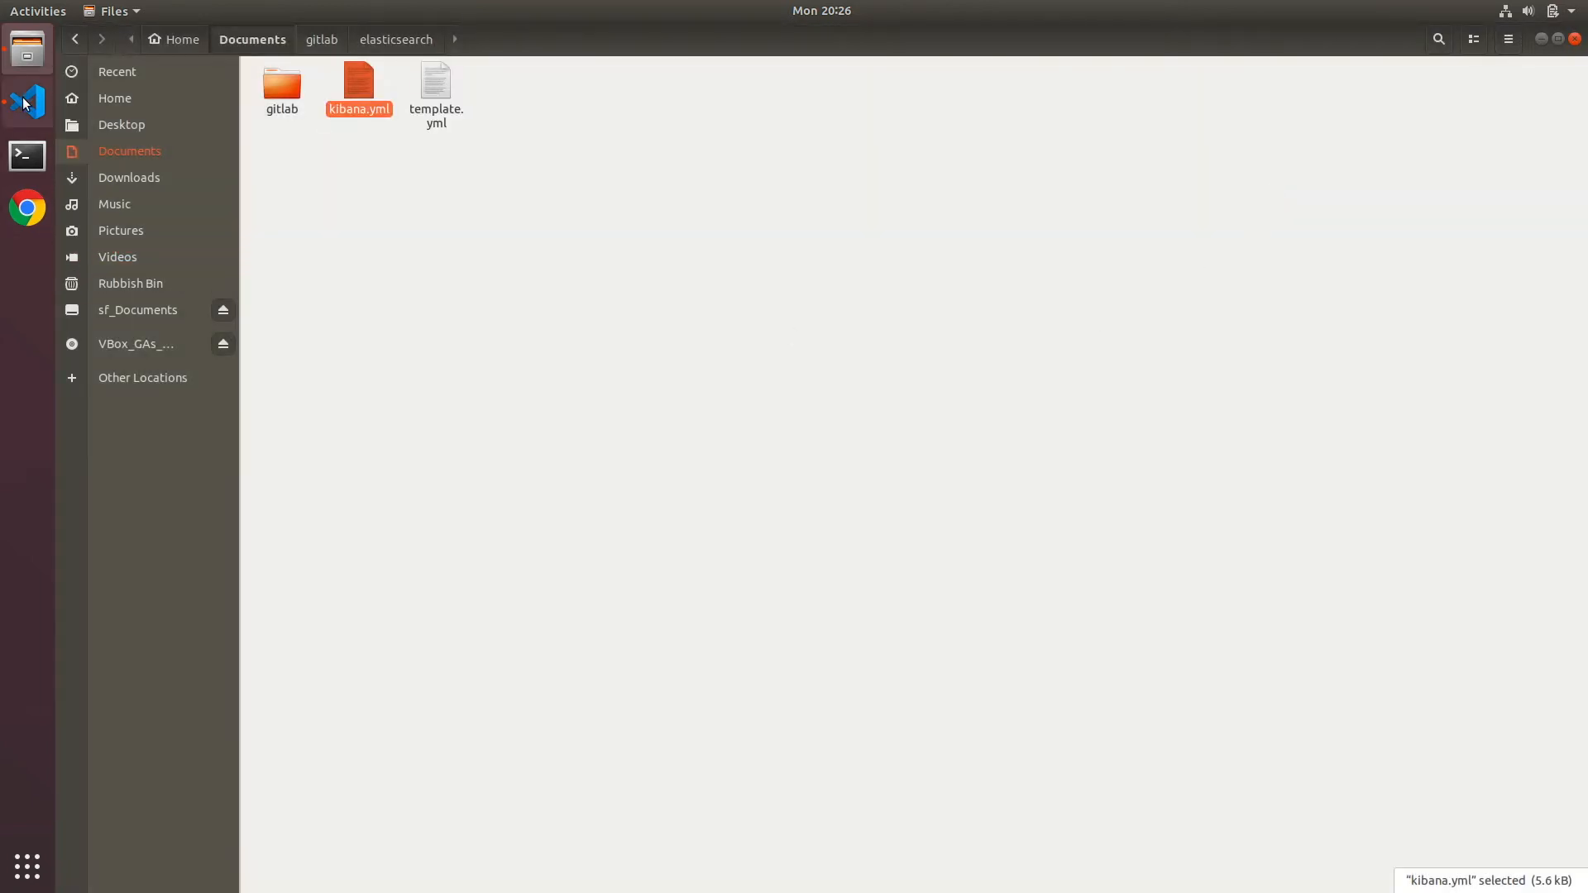
Open templates/kibana.yml and, in a split editor beside it, the kibana defaults/main.yml
click(27, 102)
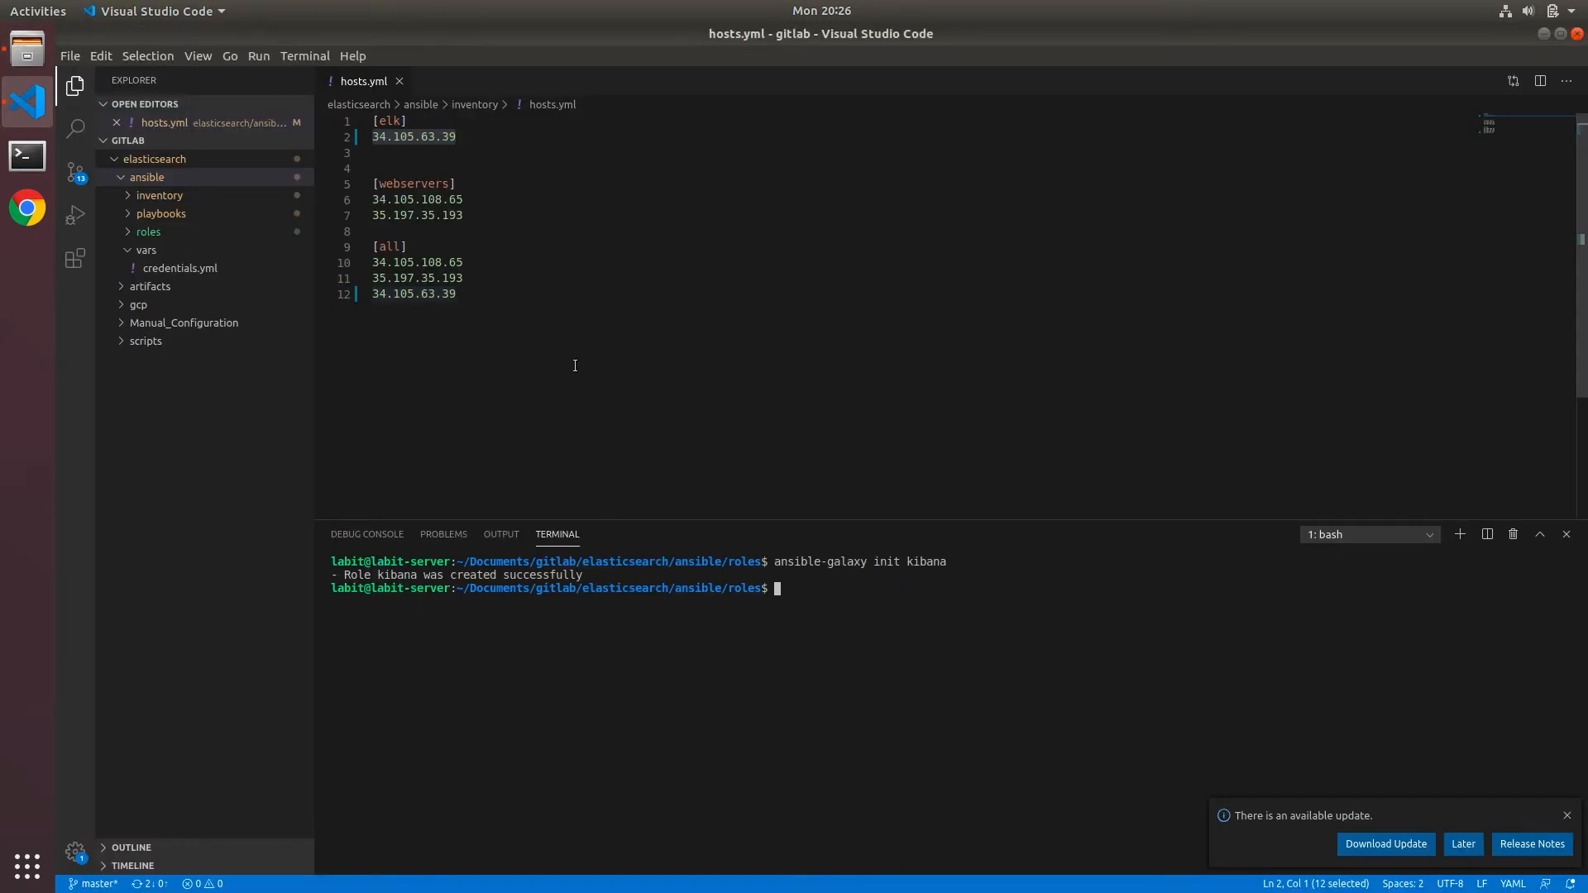
click(149, 232)
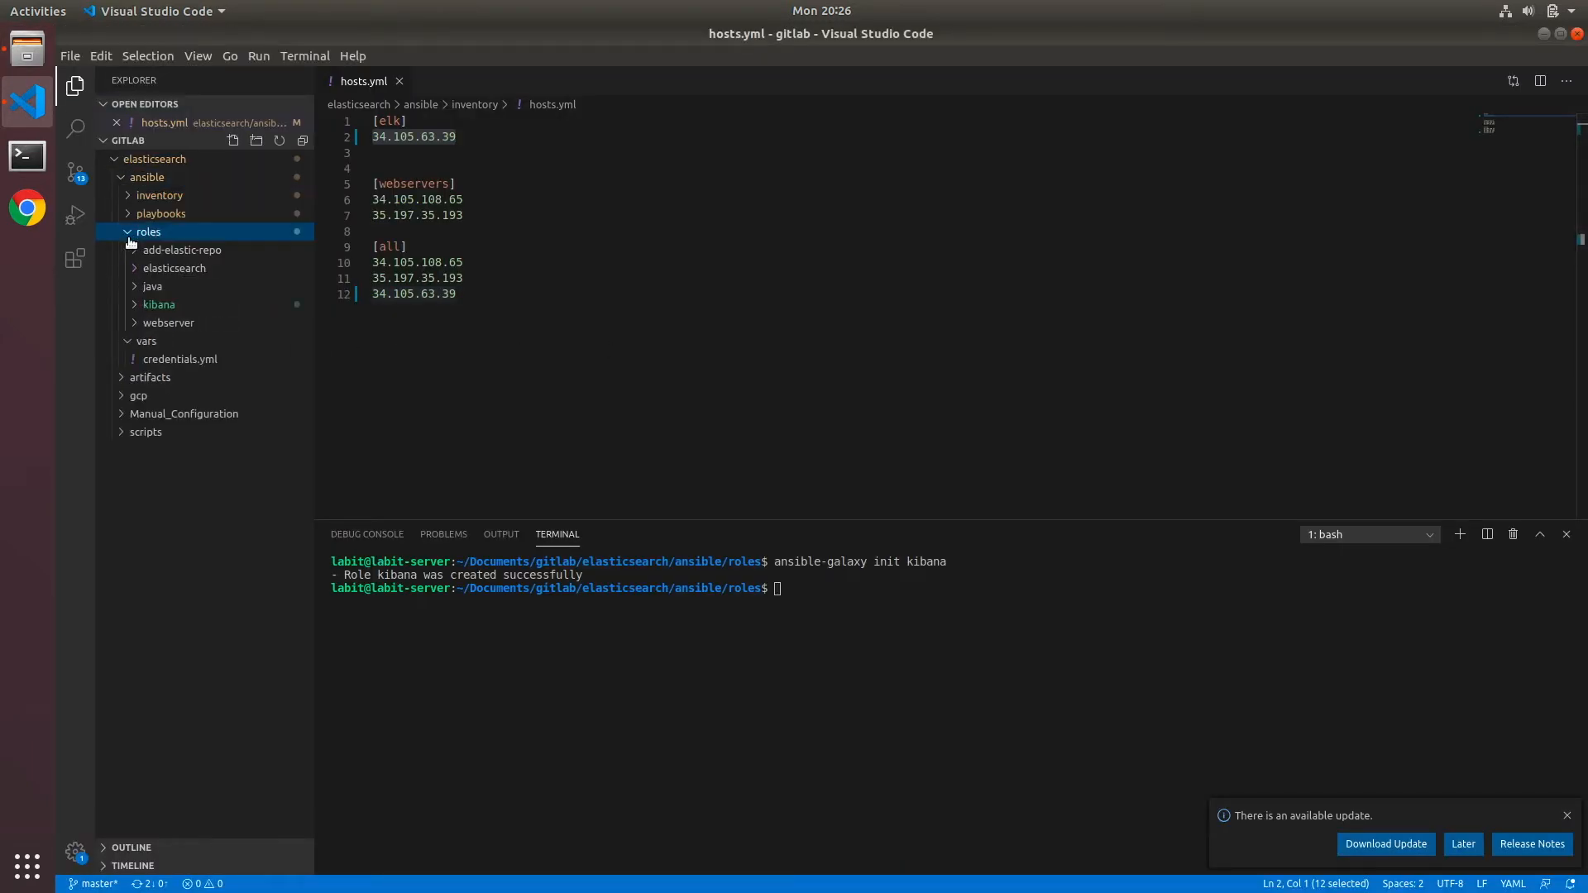
click(158, 304)
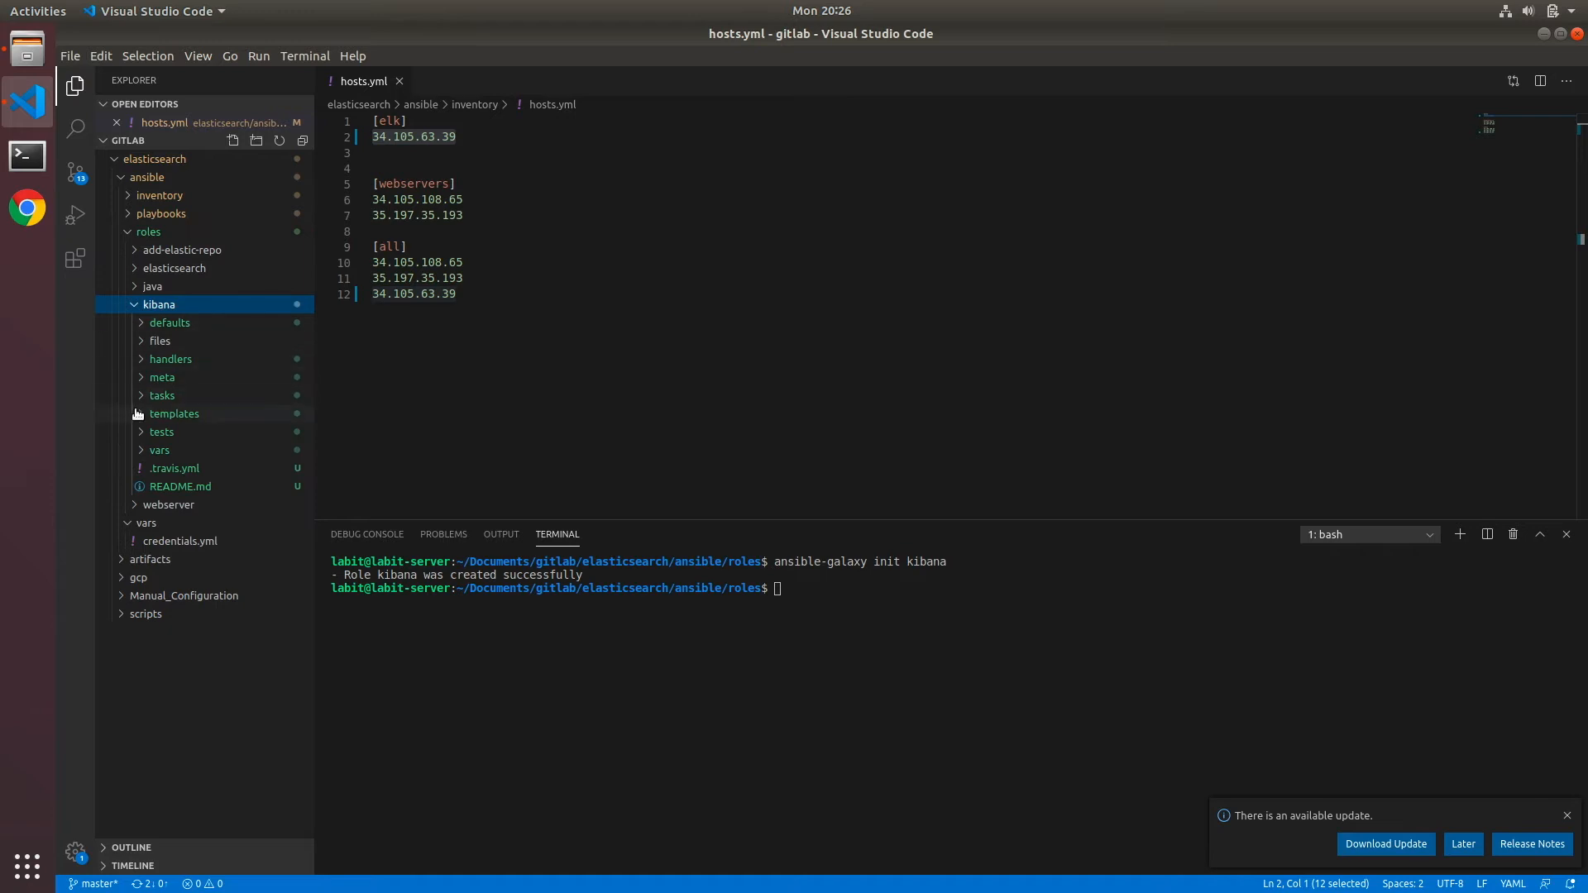
click(173, 414)
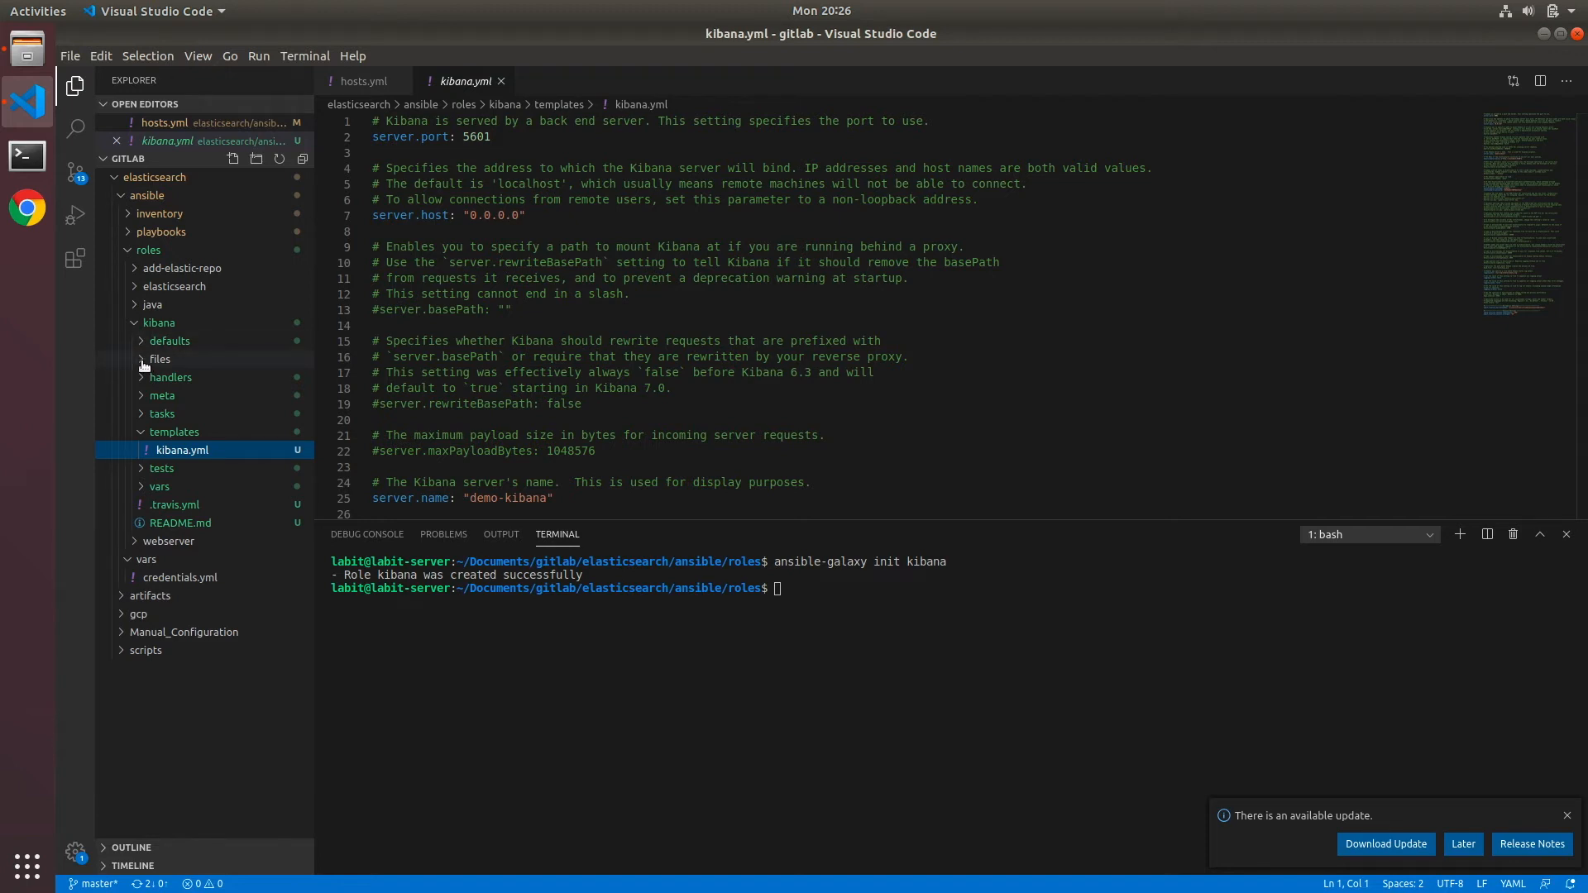
click(169, 341)
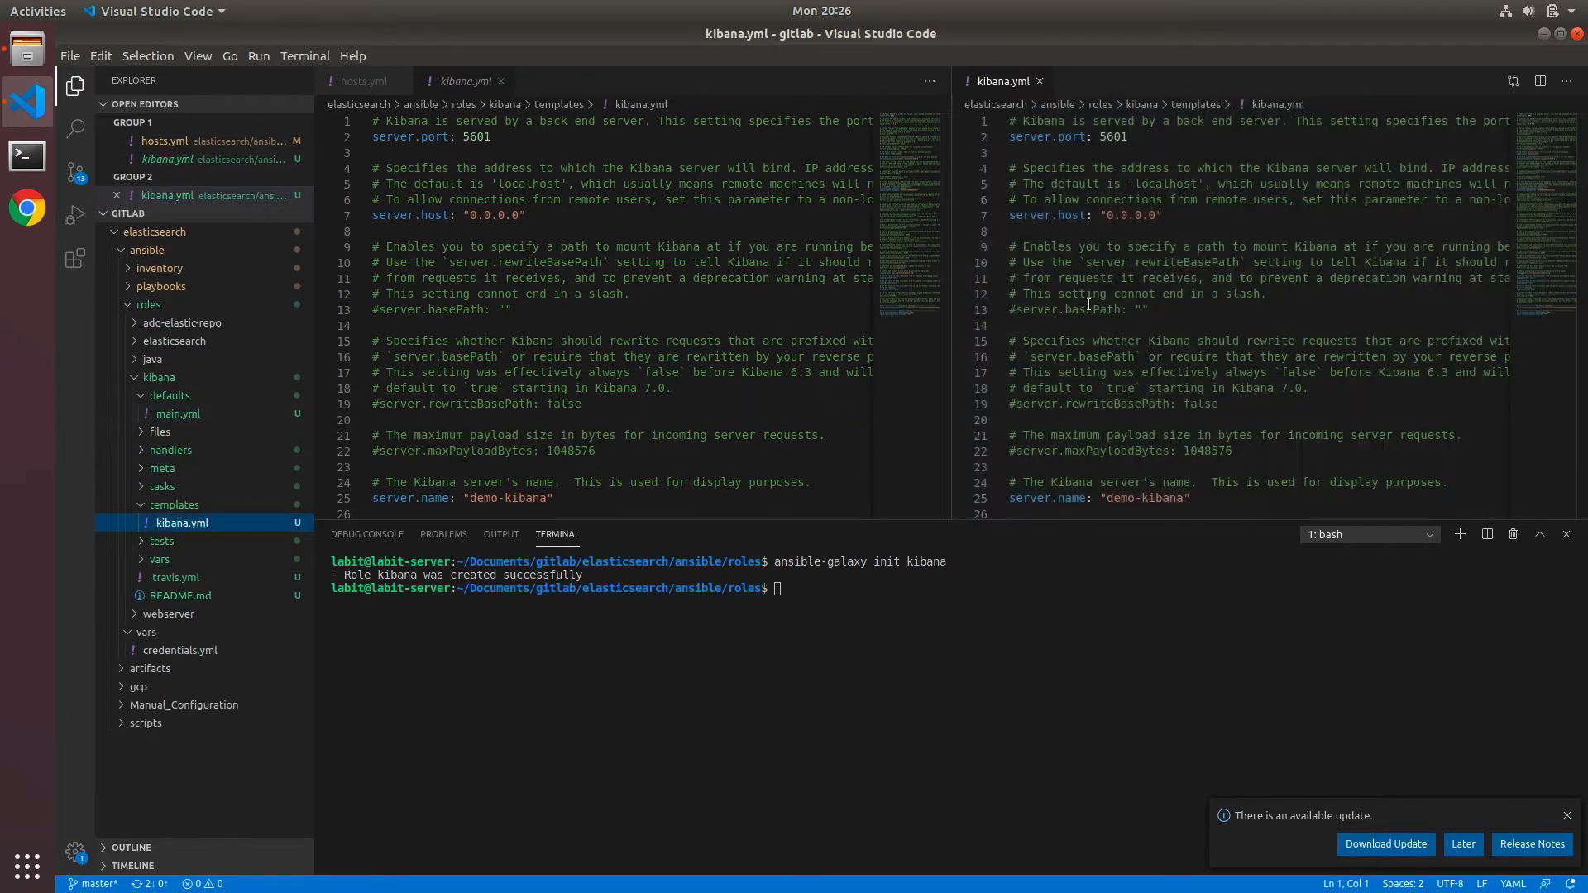
click(177, 414)
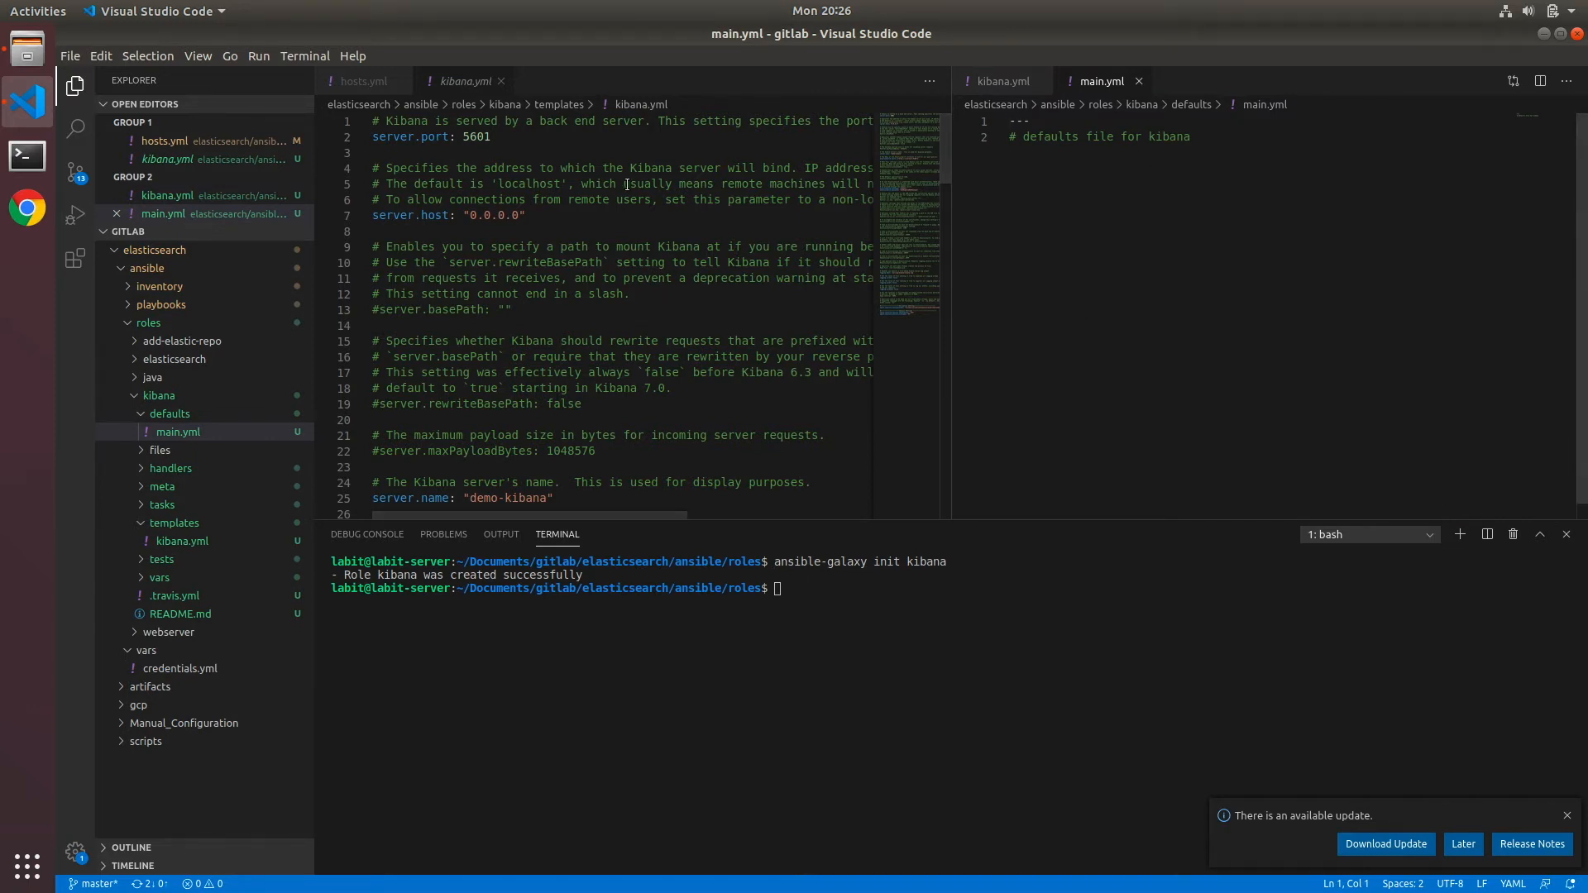
Add a server.port: 5601 variable to the kibana defaults/main.yml file
double_click(1170, 137)
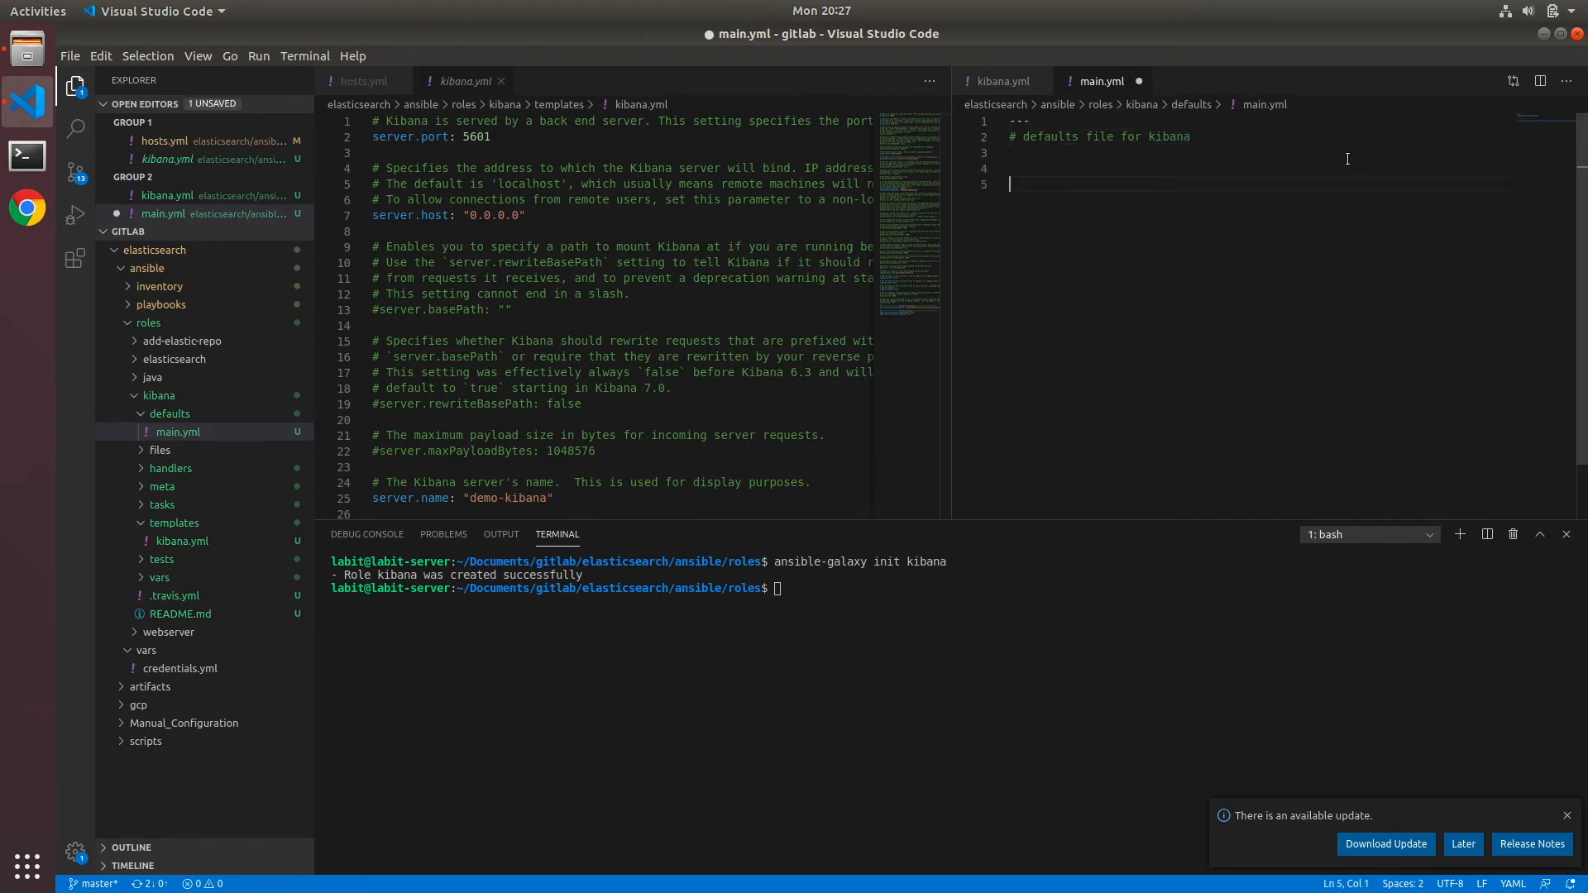
text(## server settings)
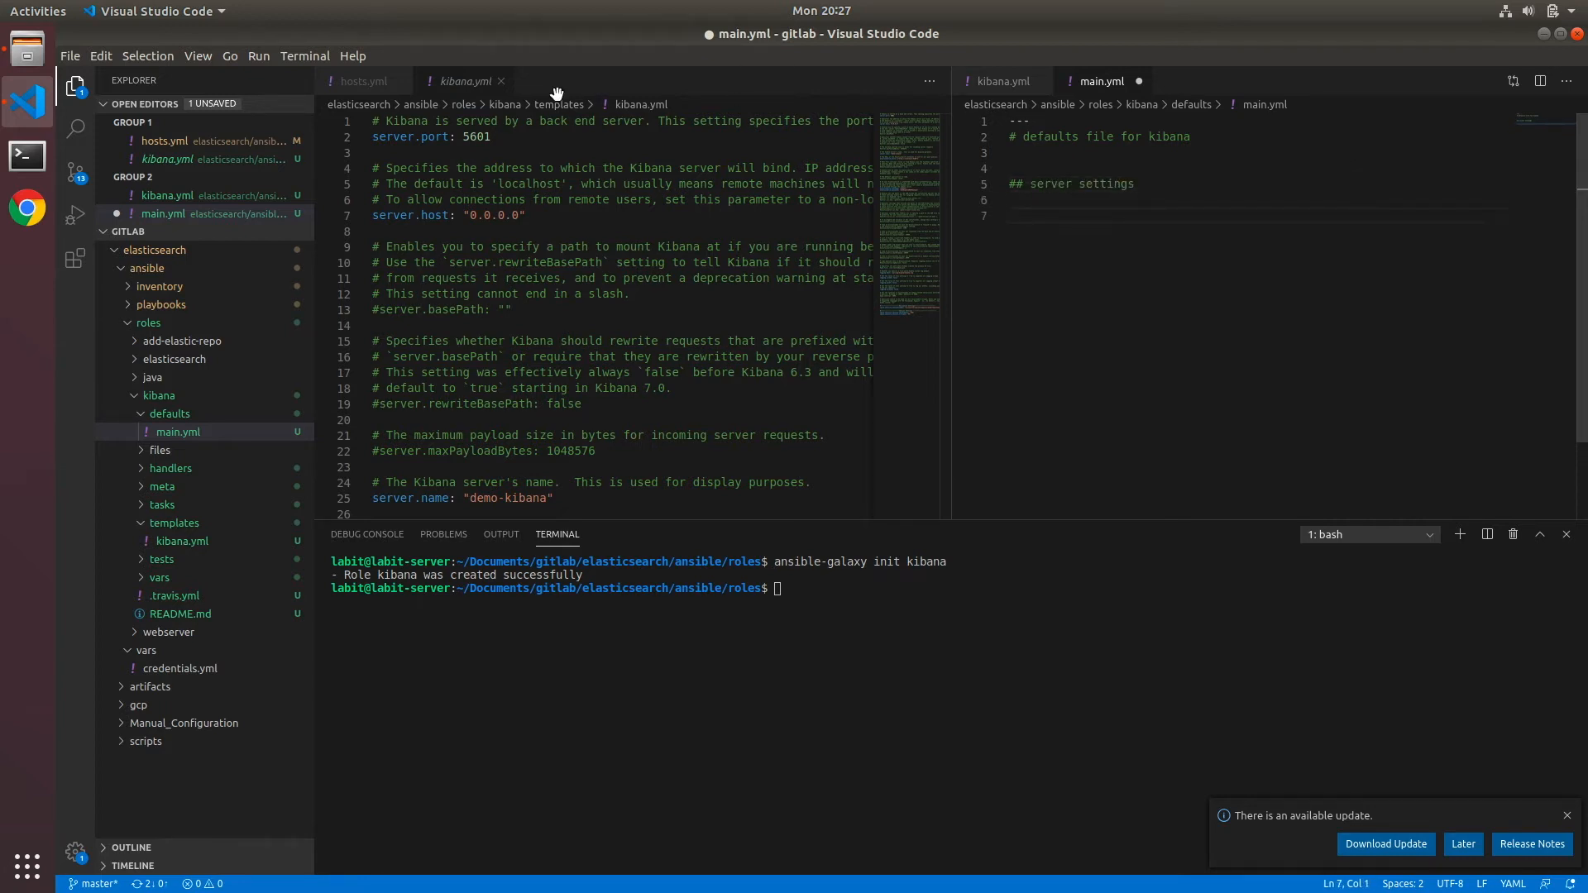
double_click(399, 137)
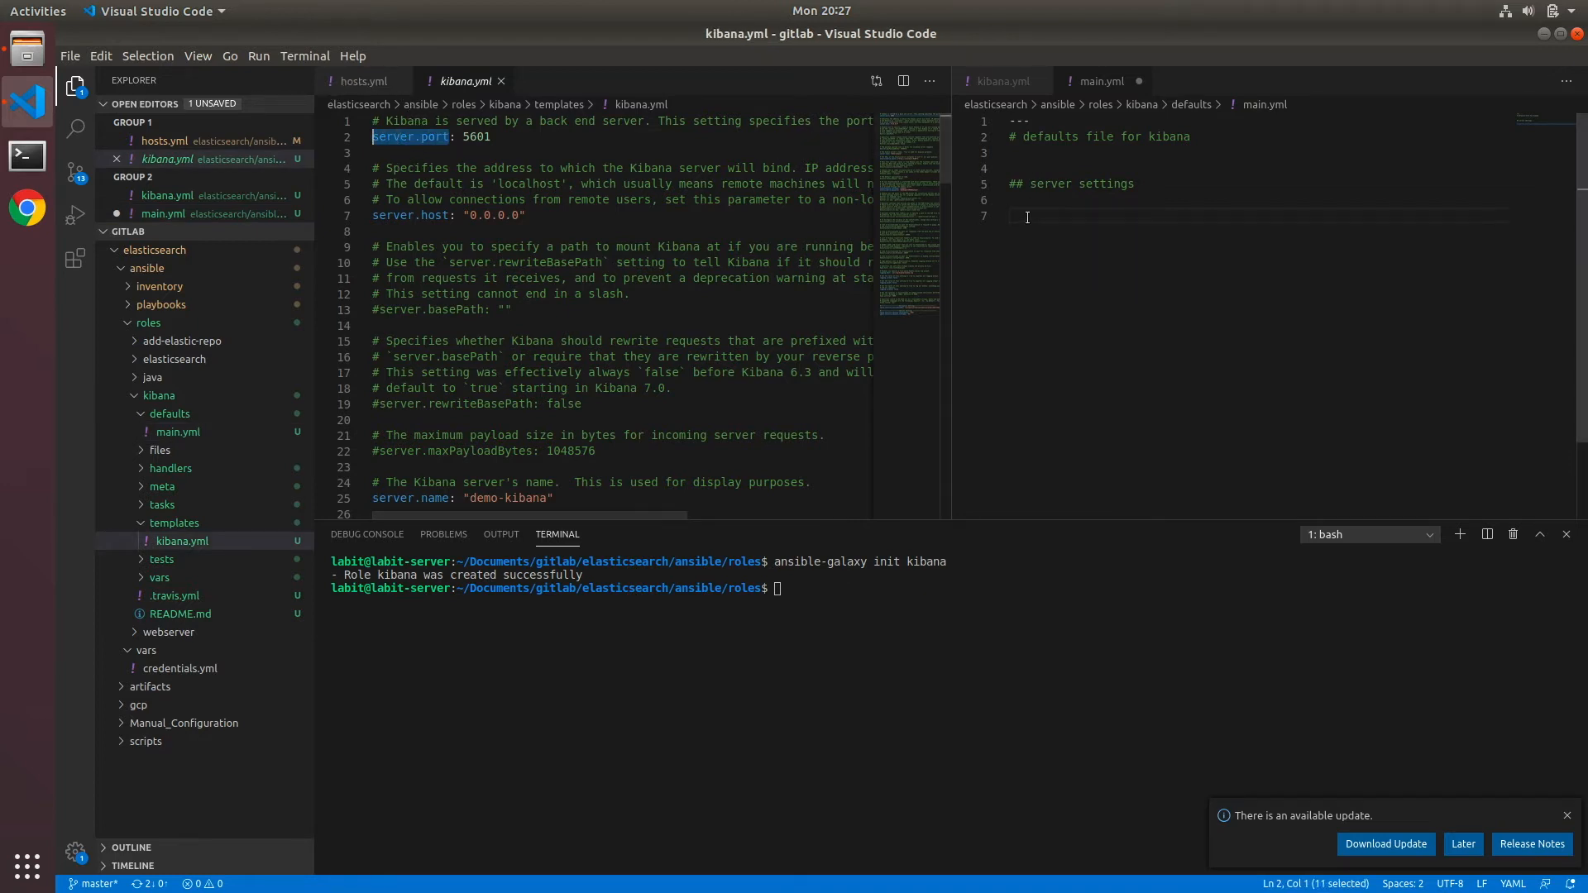
text(server.port)
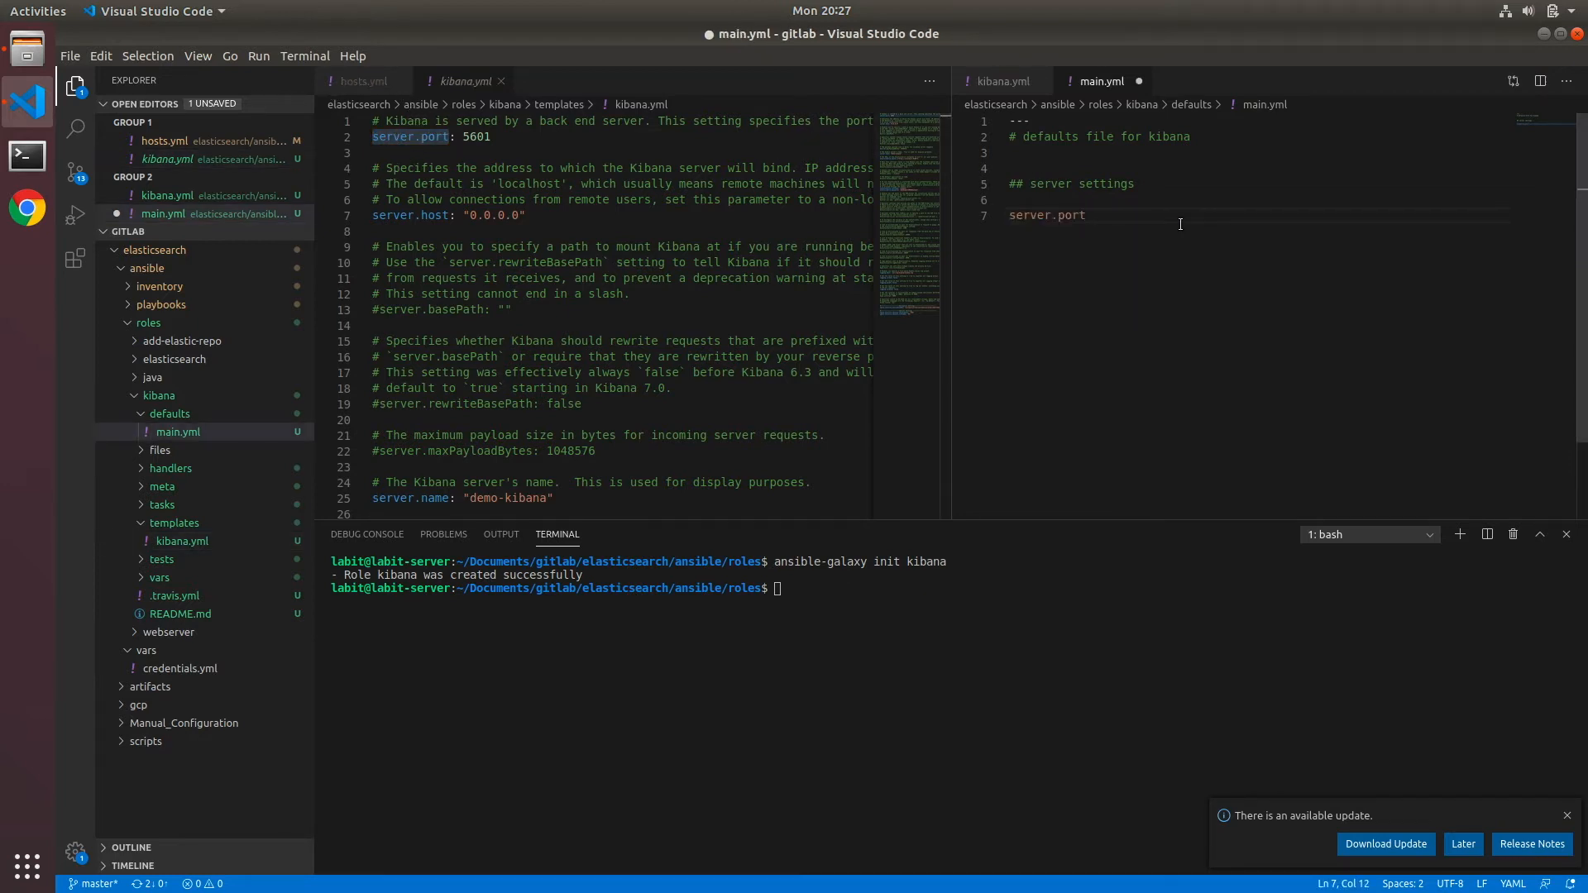
text(: 5601)
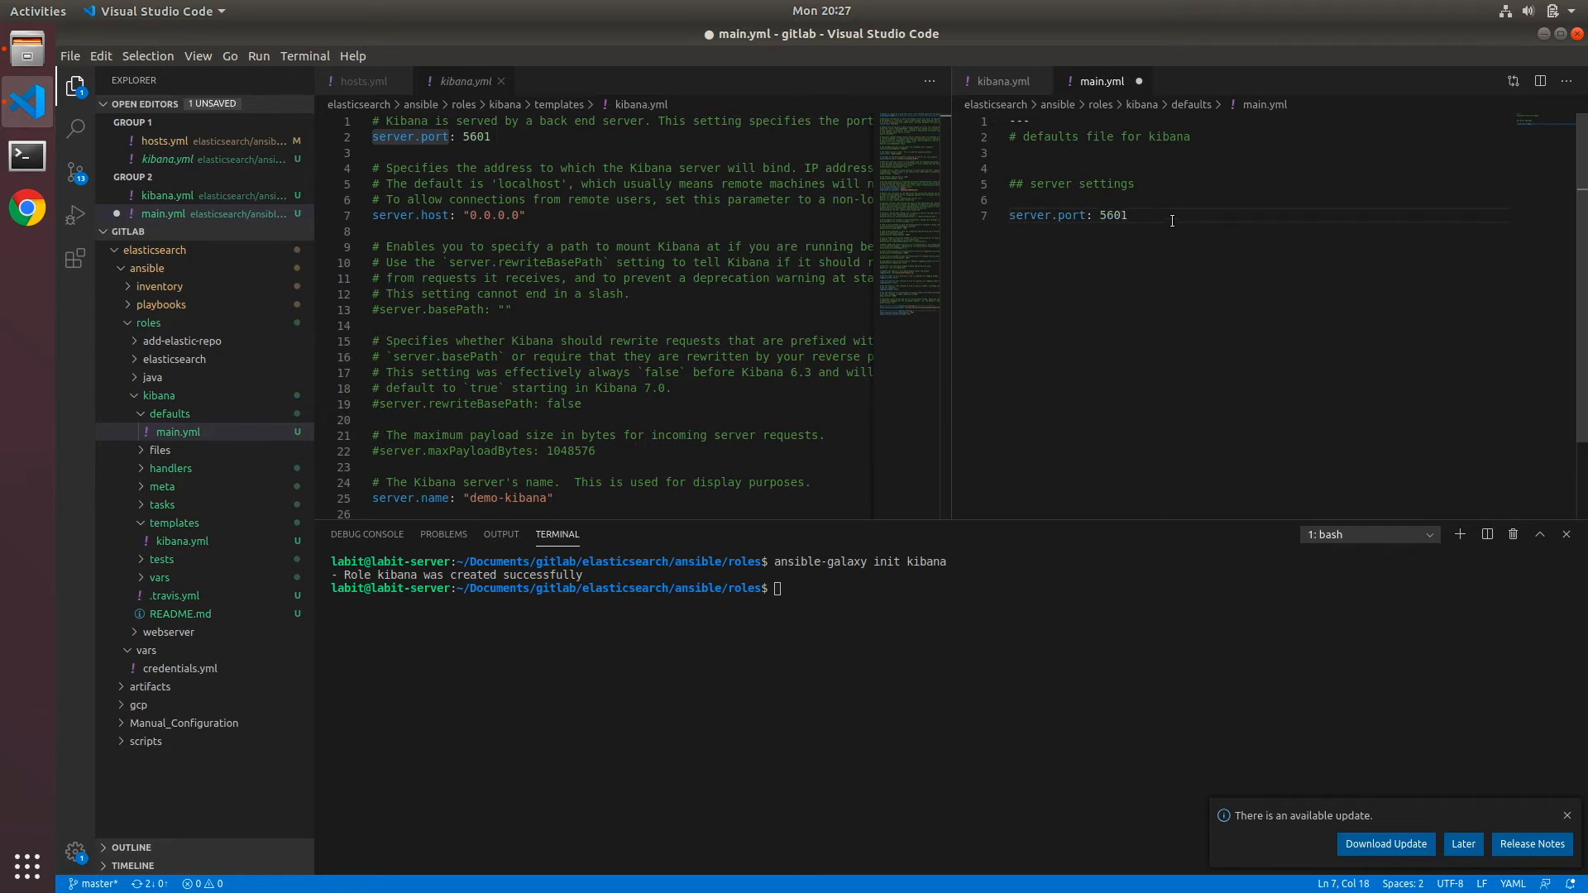
key(Backspace)
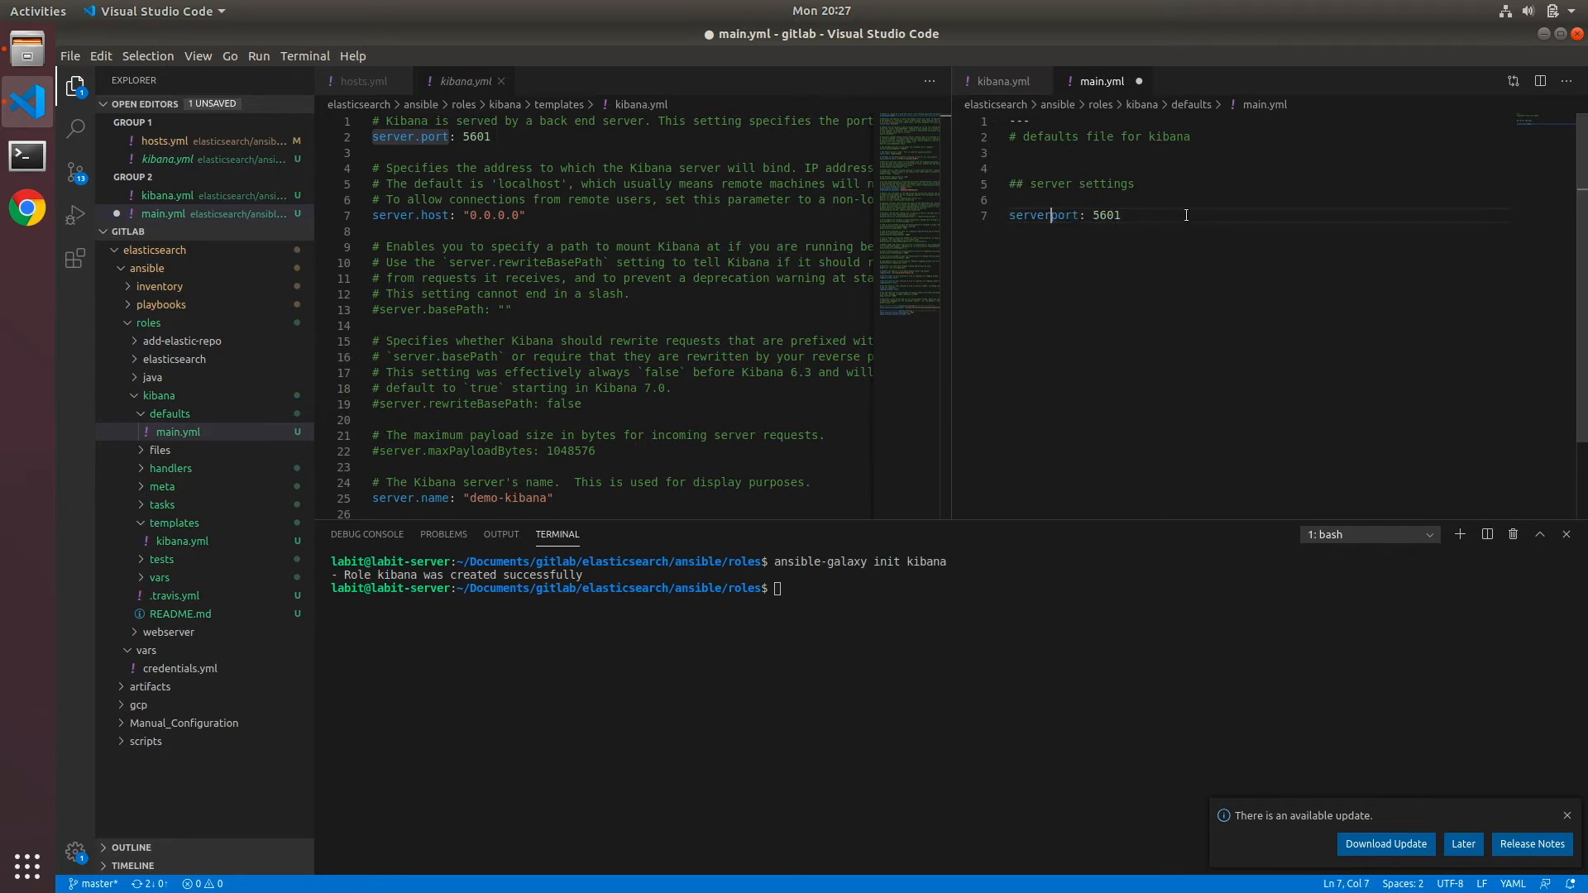
Replace the port value 5601 in kibana.yml with {{ server_port }}
double_click(1034, 215)
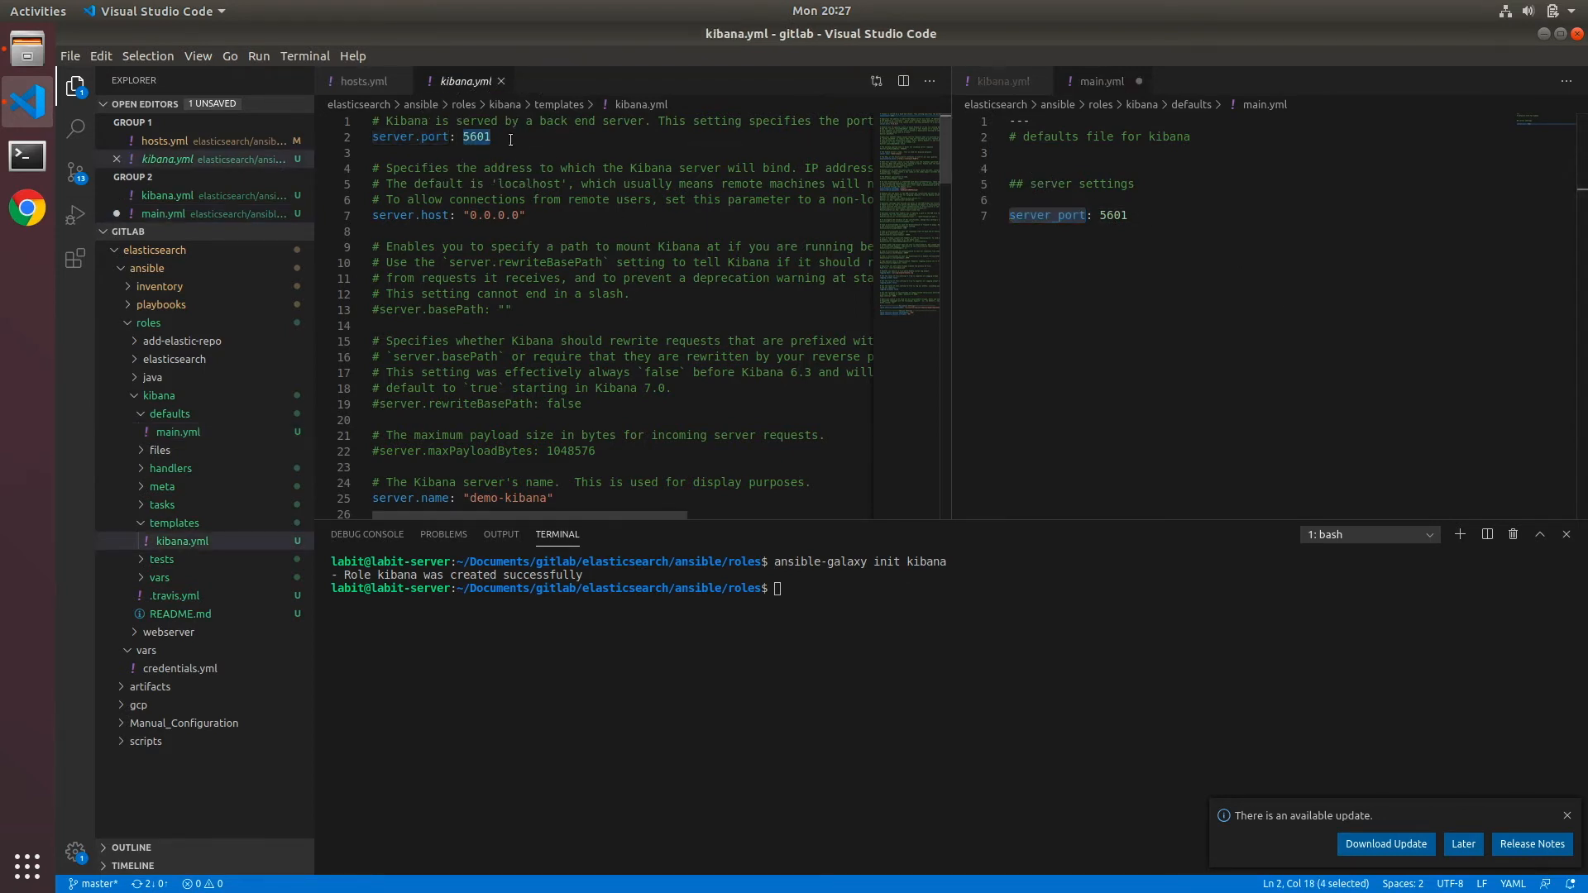
text({{ }})
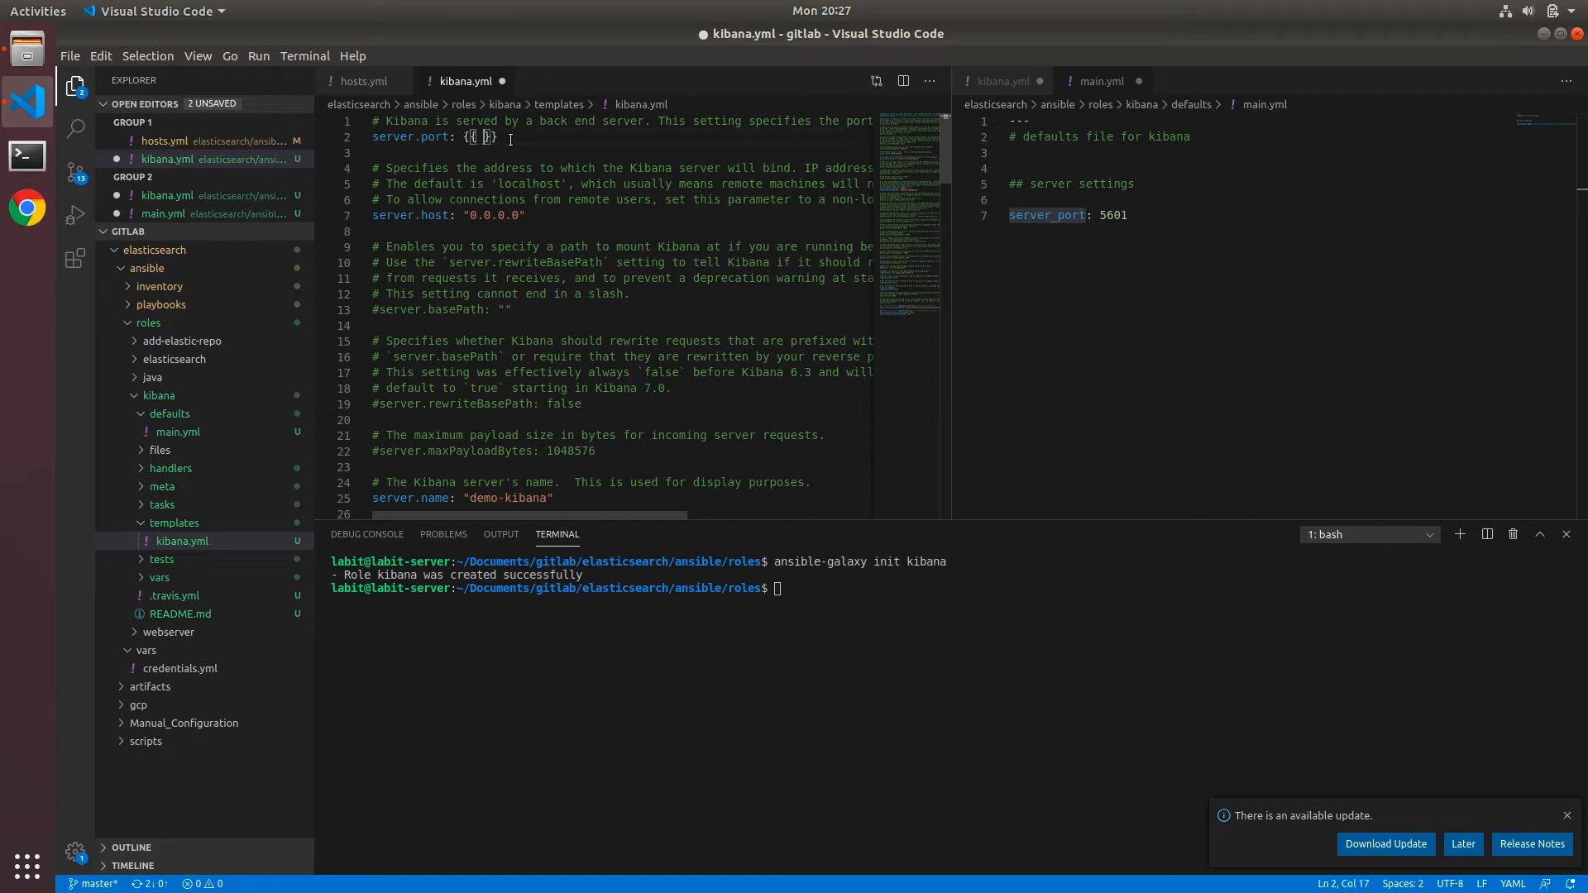
text(server_port)
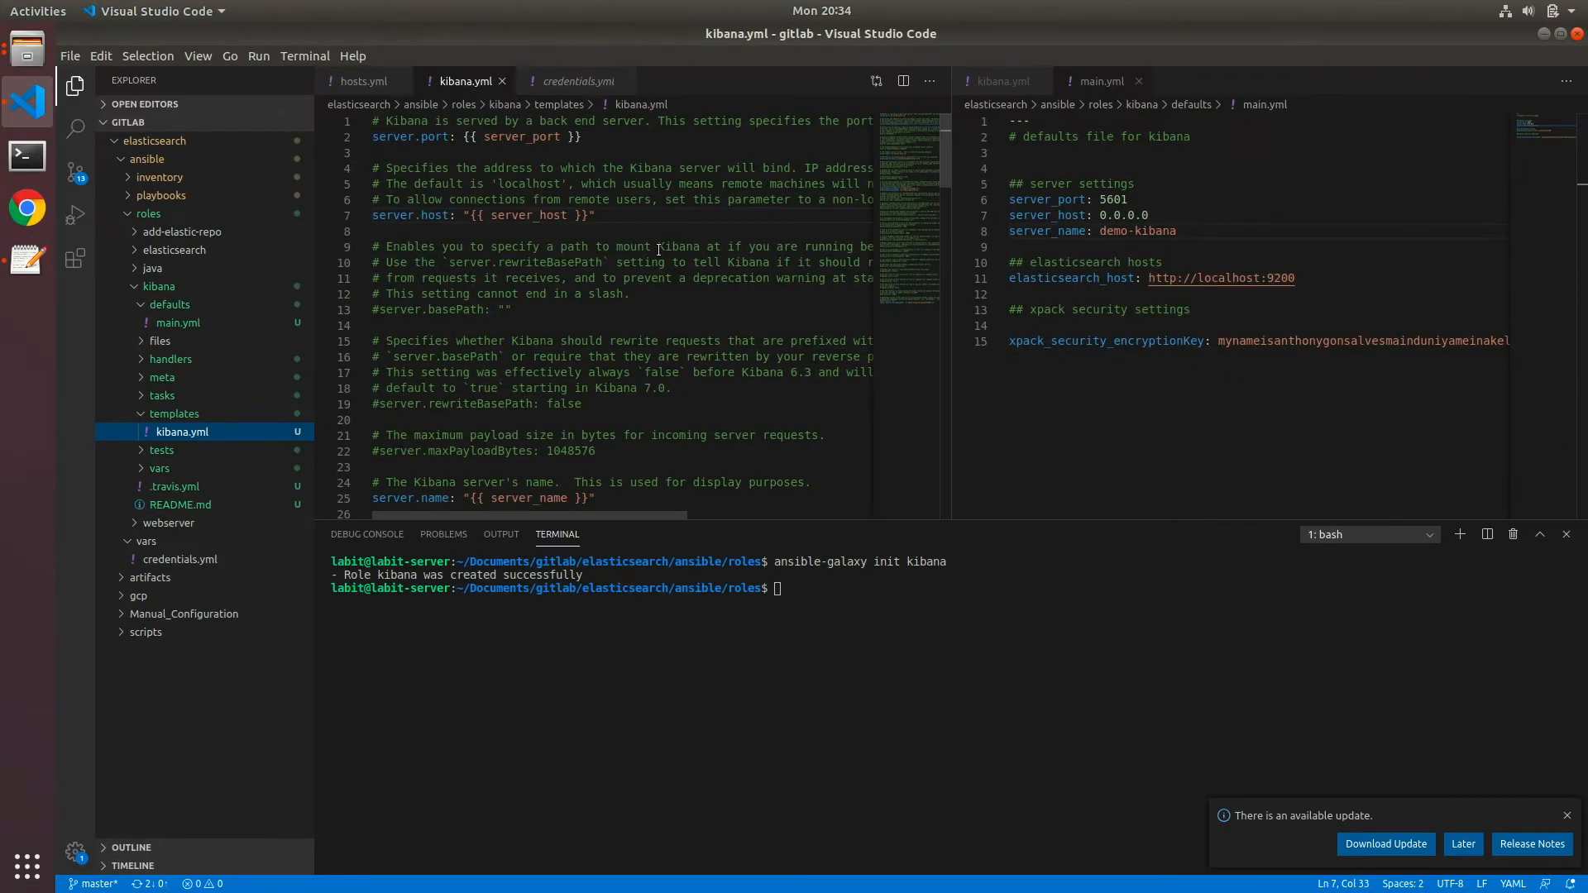
mouse_move(548, 232)
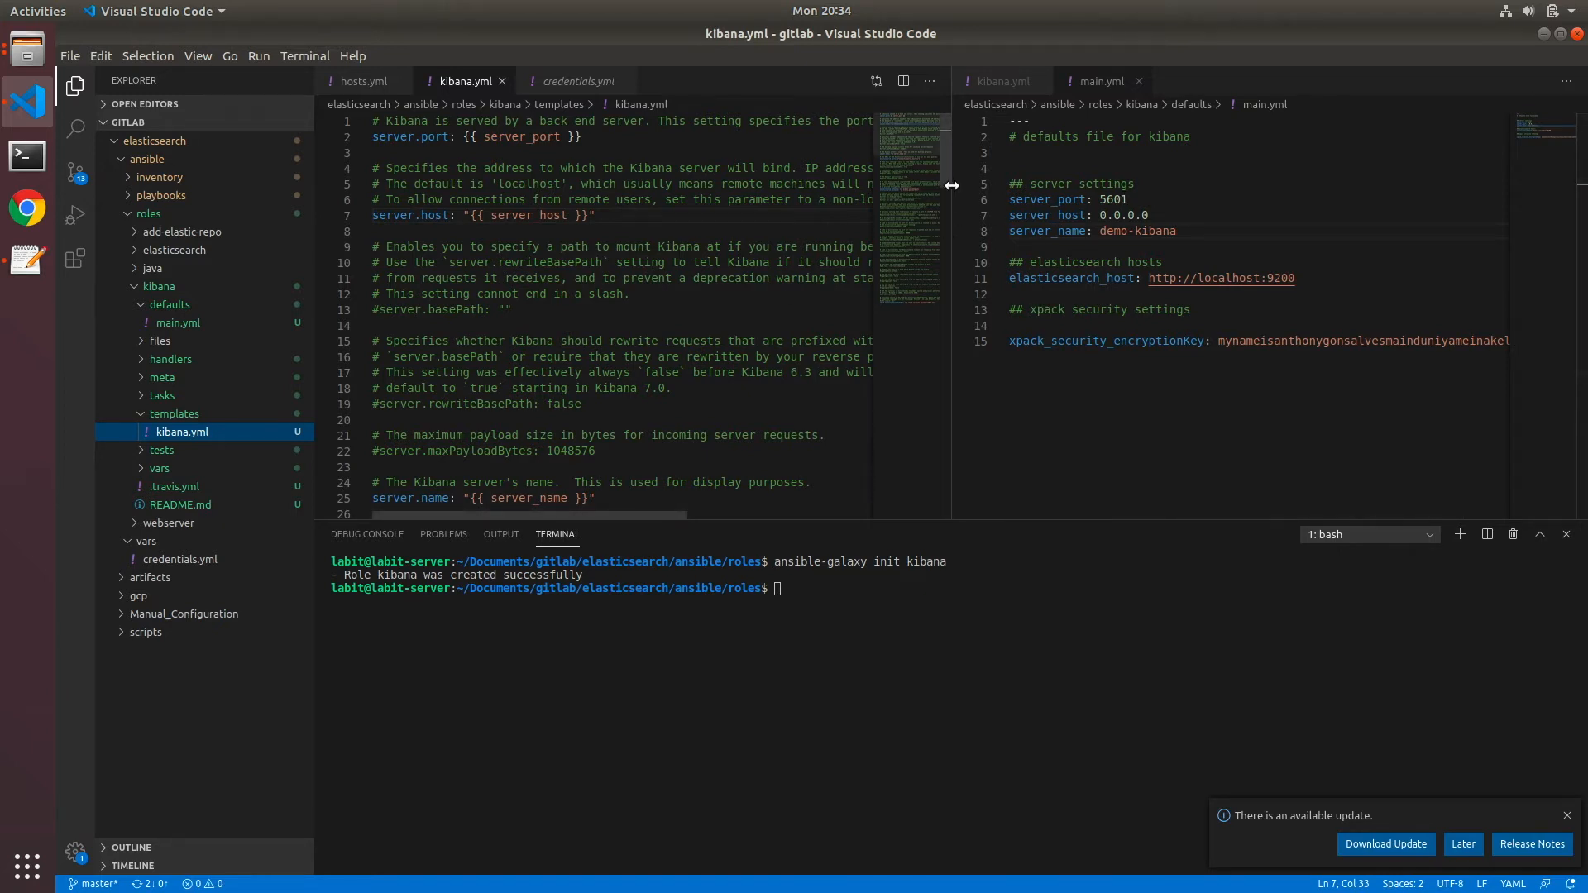
scroll(down, 3)
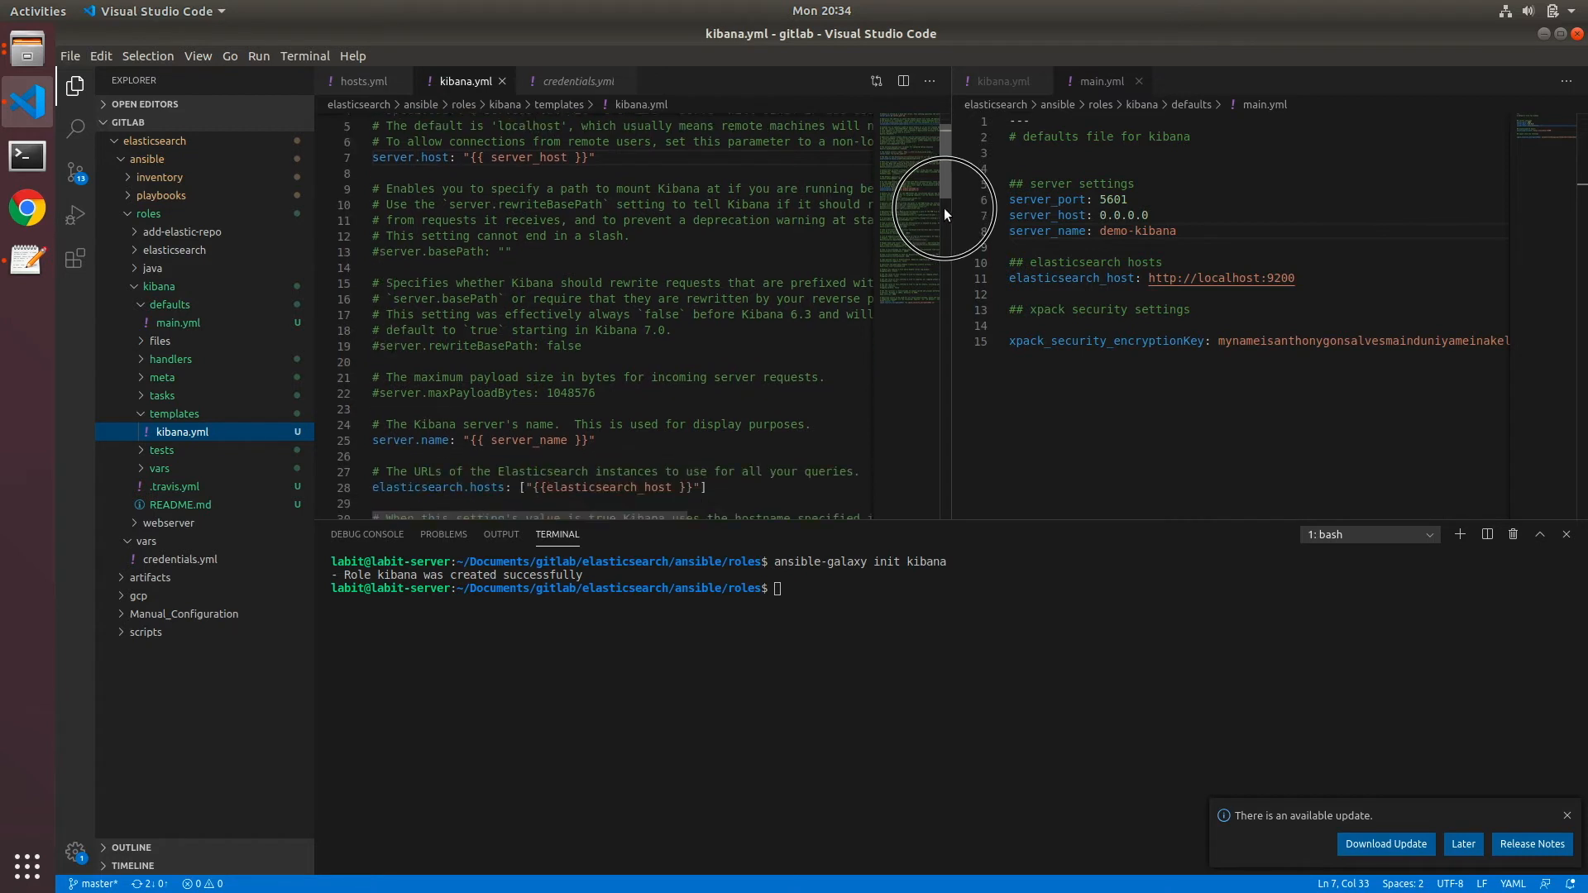
scroll(down, 3)
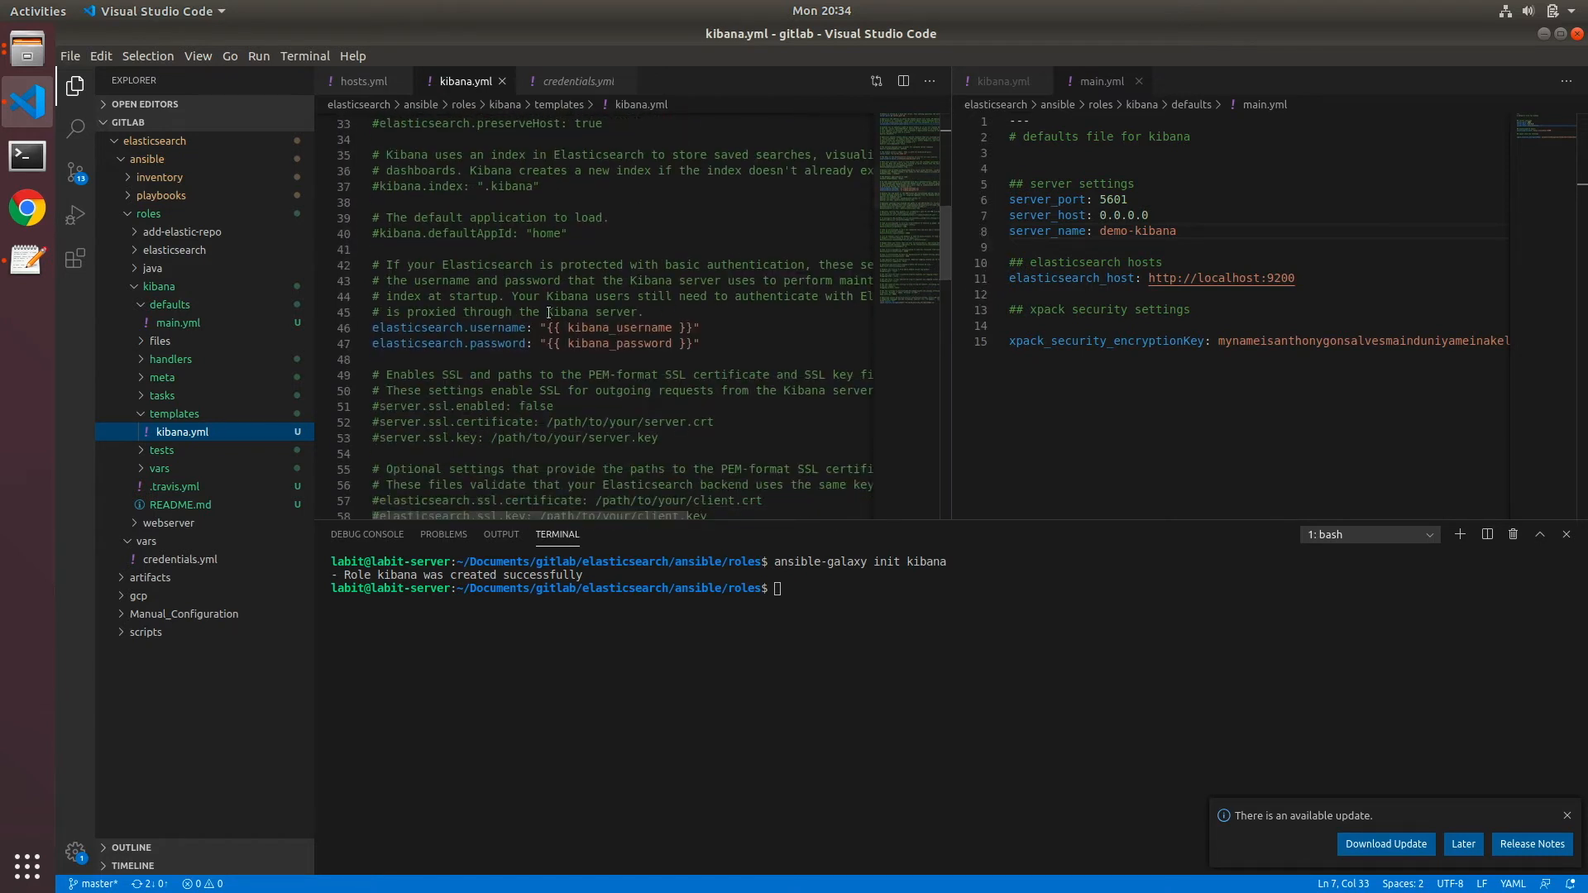
mouse_move(455, 347)
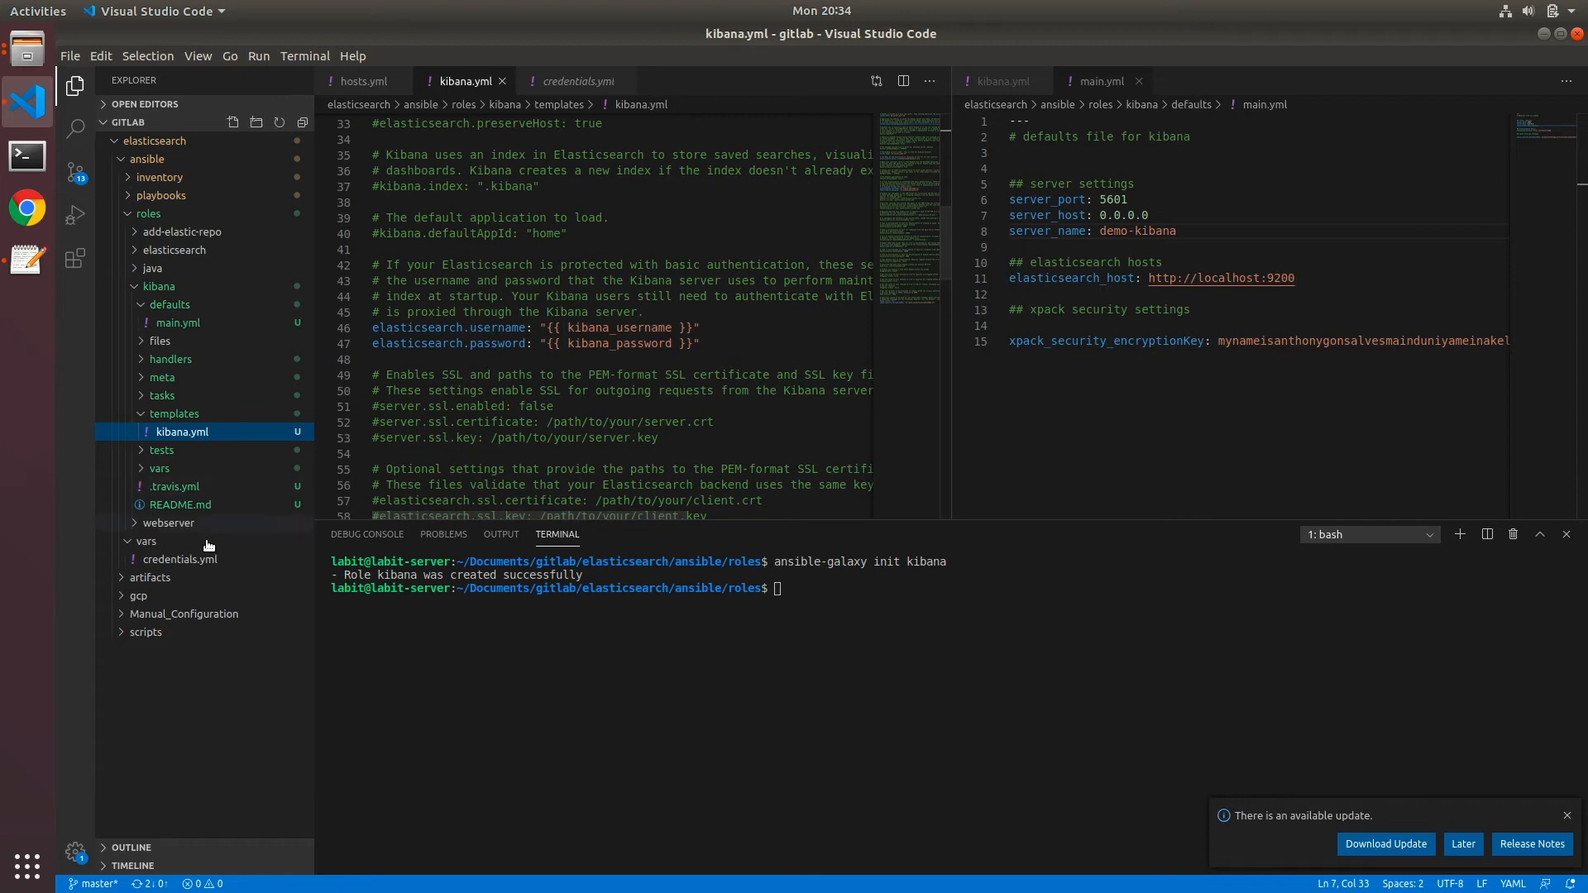
mouse_move(180, 559)
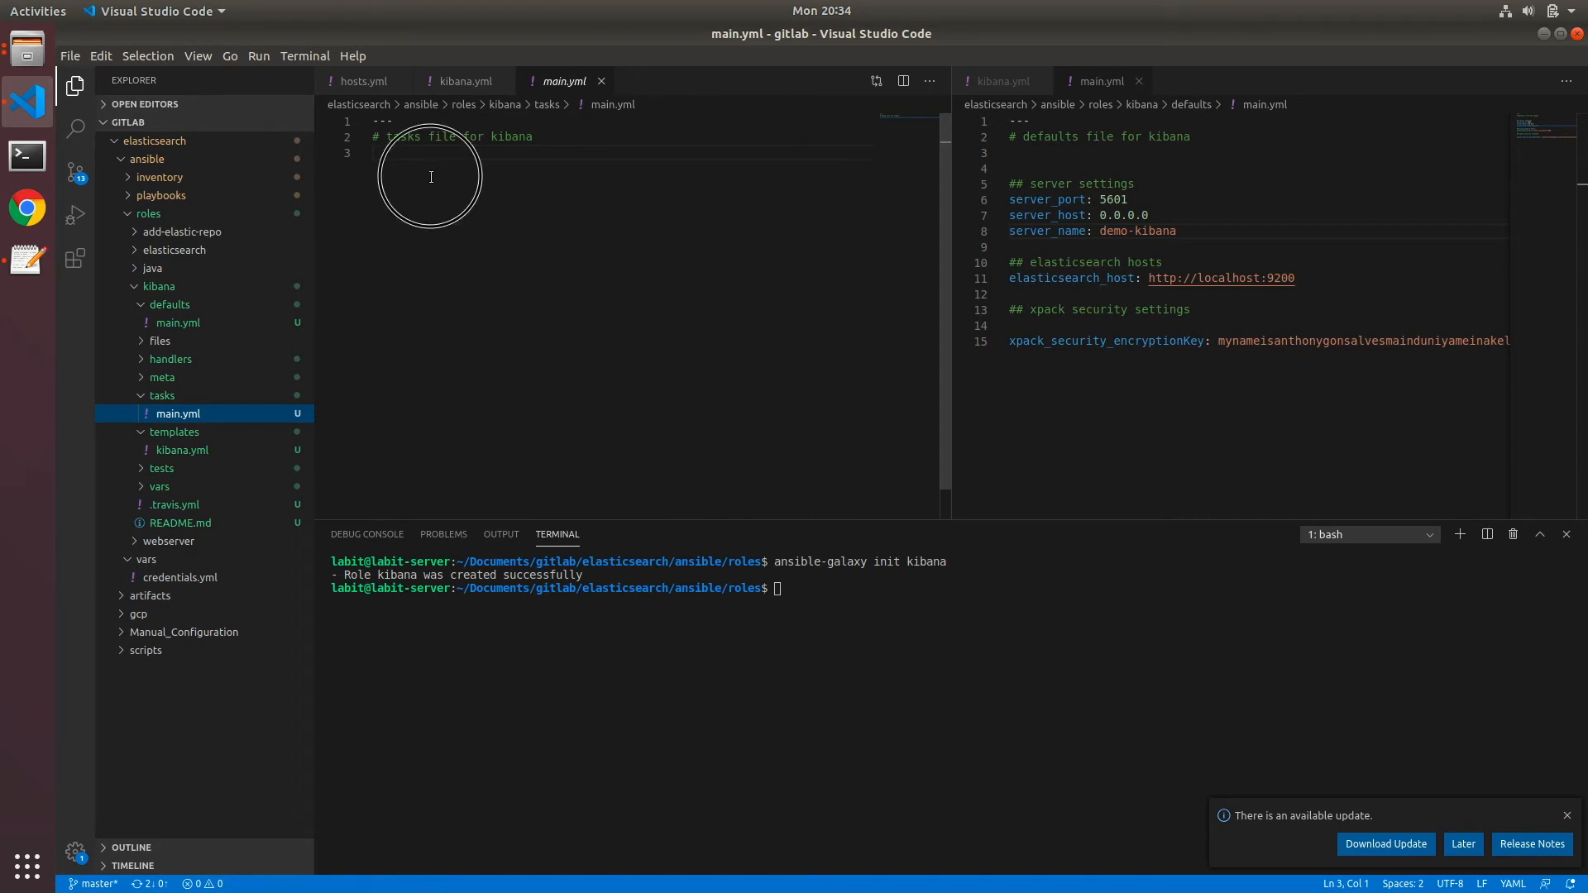
Add a '# Installing Kibana' comment to the kibana tasks/main.yml
key(Enter)
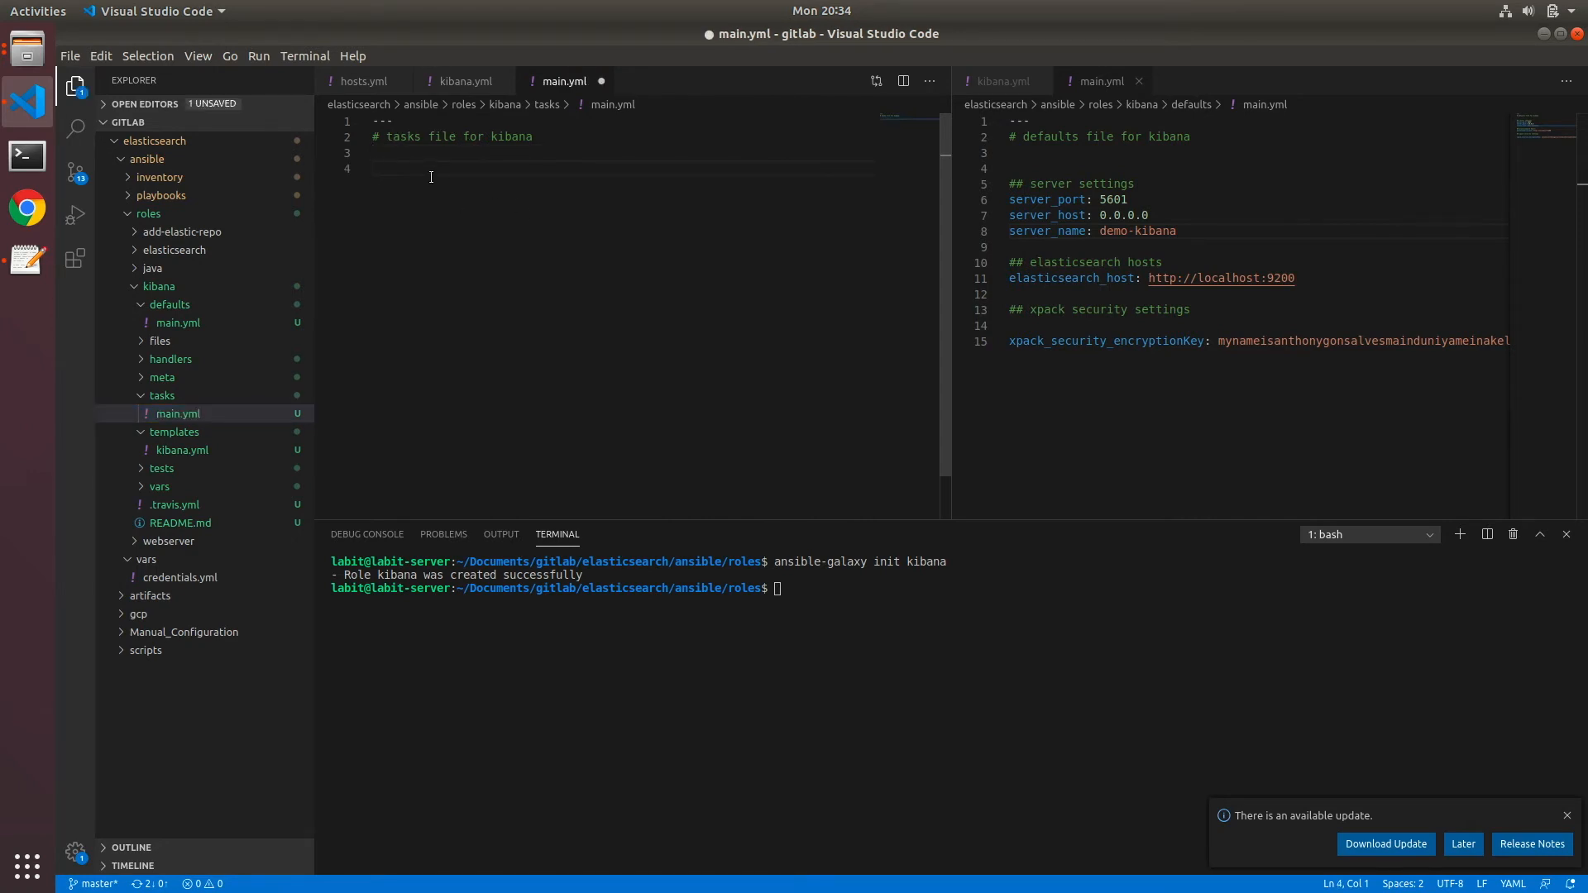
text(#)
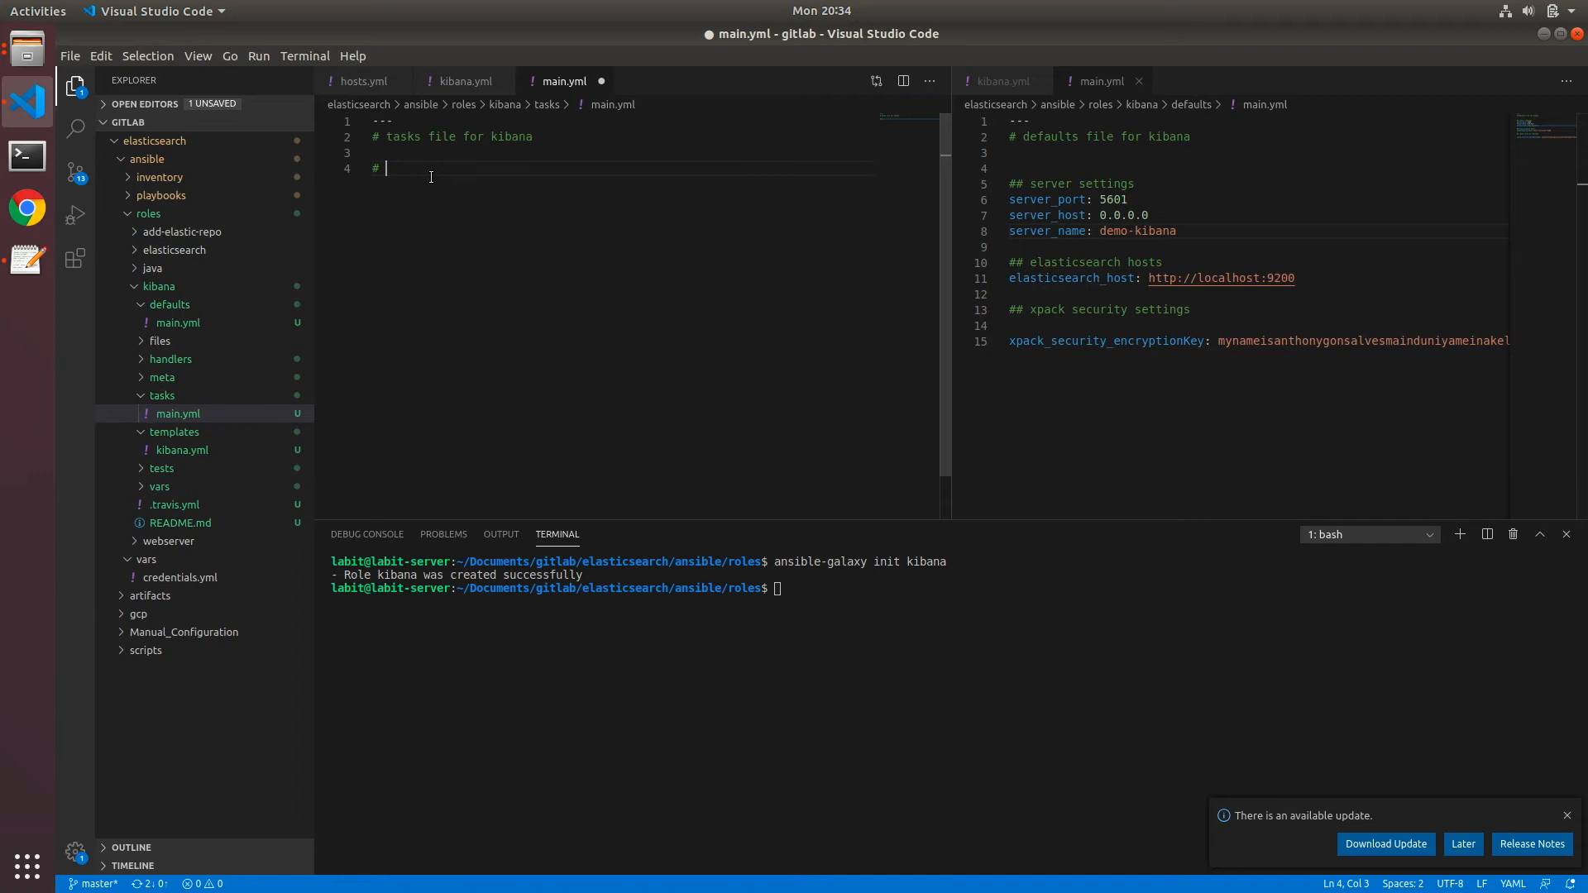
text(Inst)
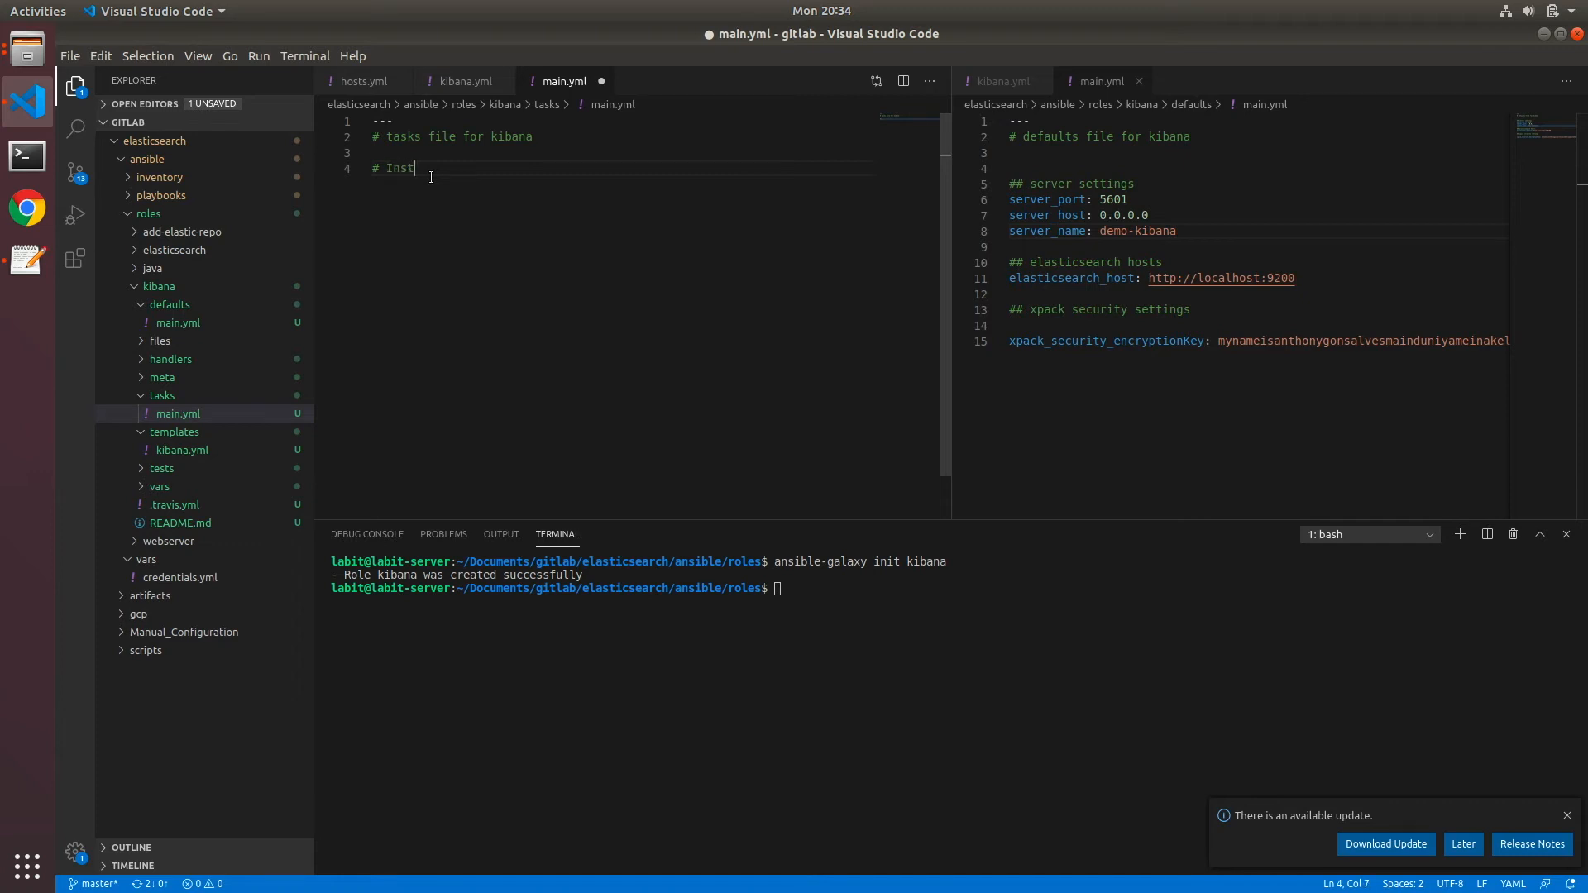
text(alling Kiabanb)
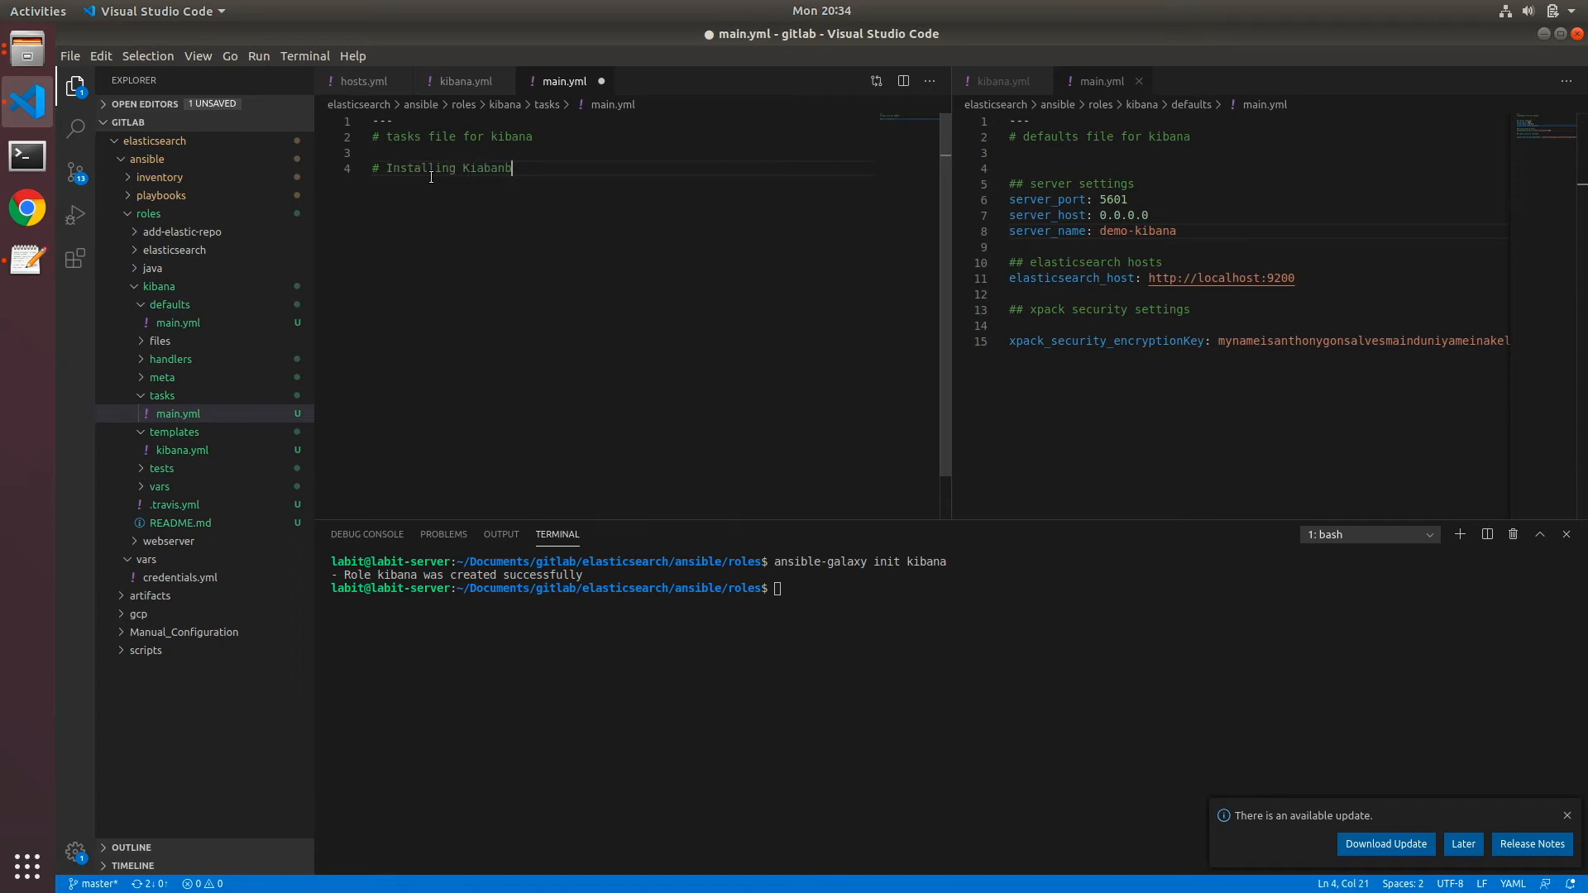
key(Backspace)
text(- name: Insta)
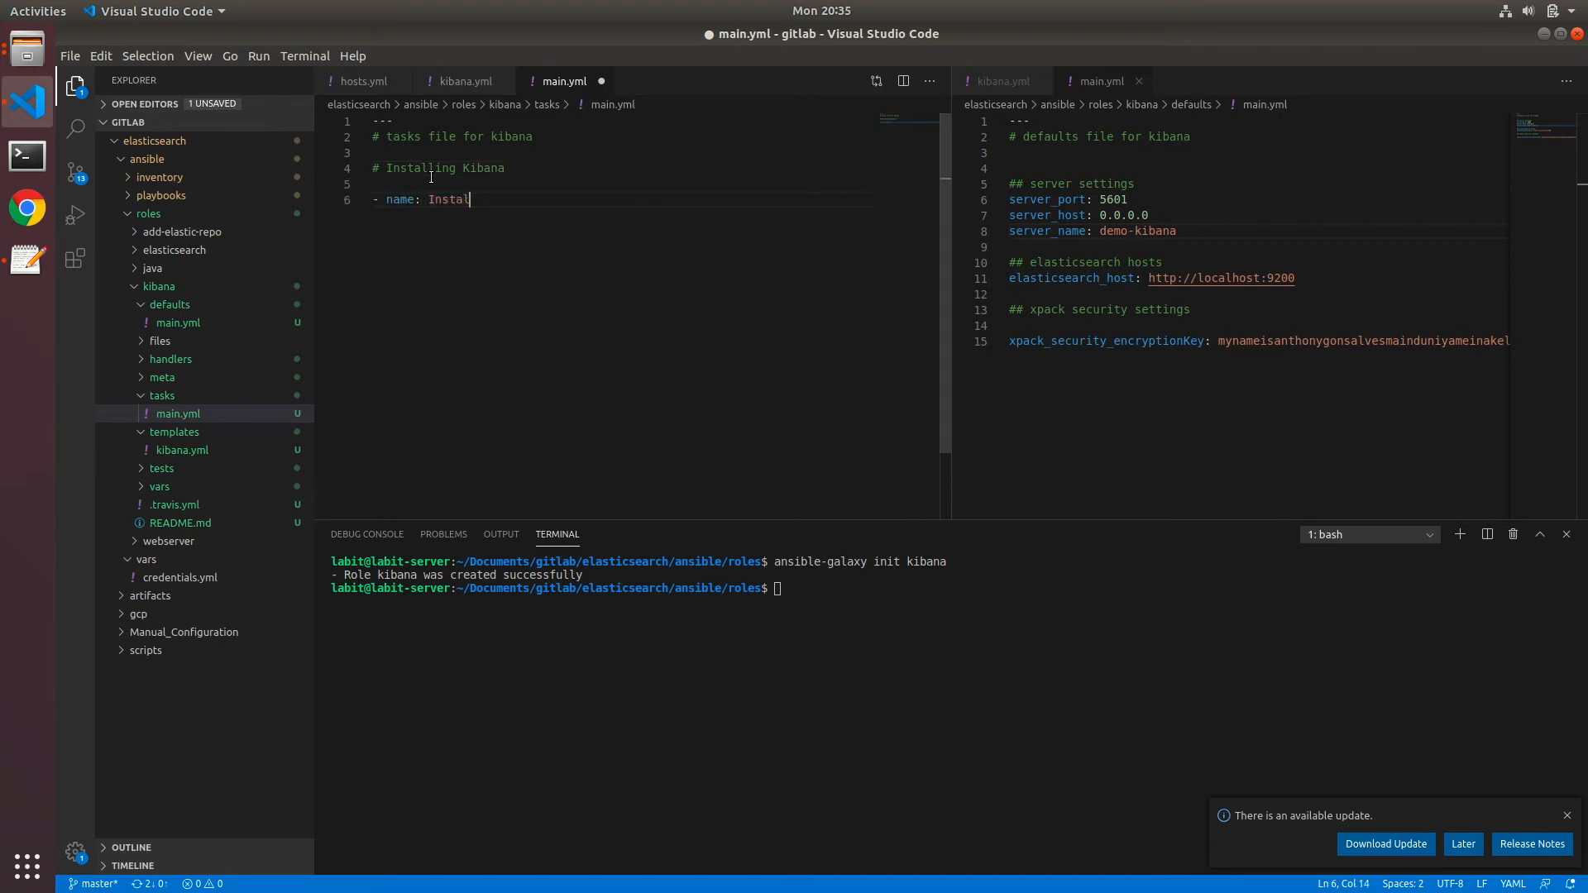
text(ling Kibana with)
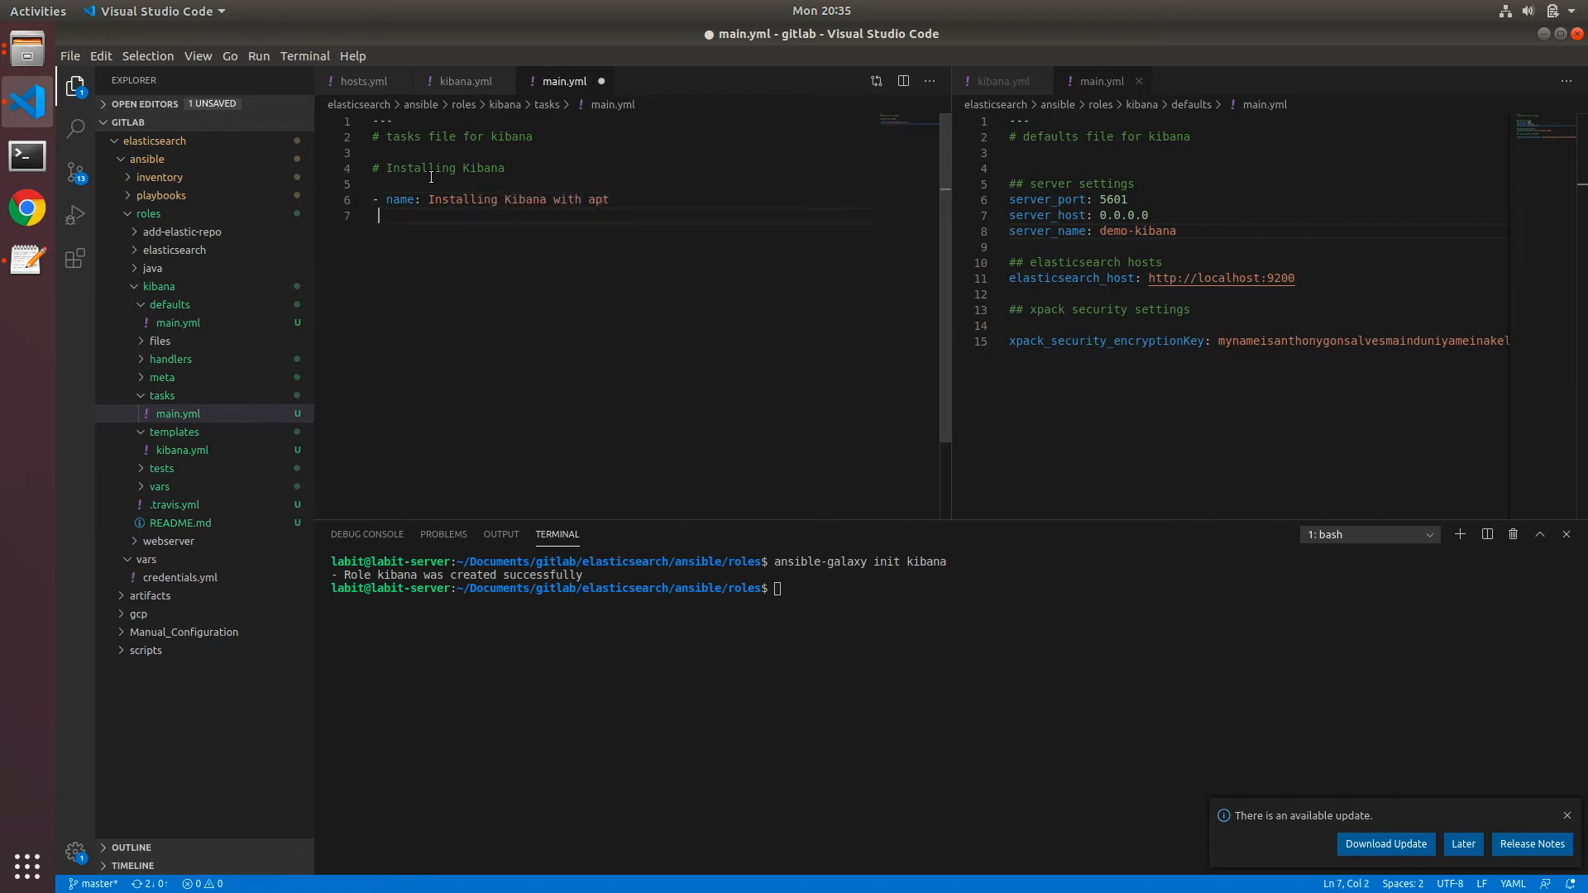
Write an apt task installing the kibana package with update_cache: yes
text(apt:)
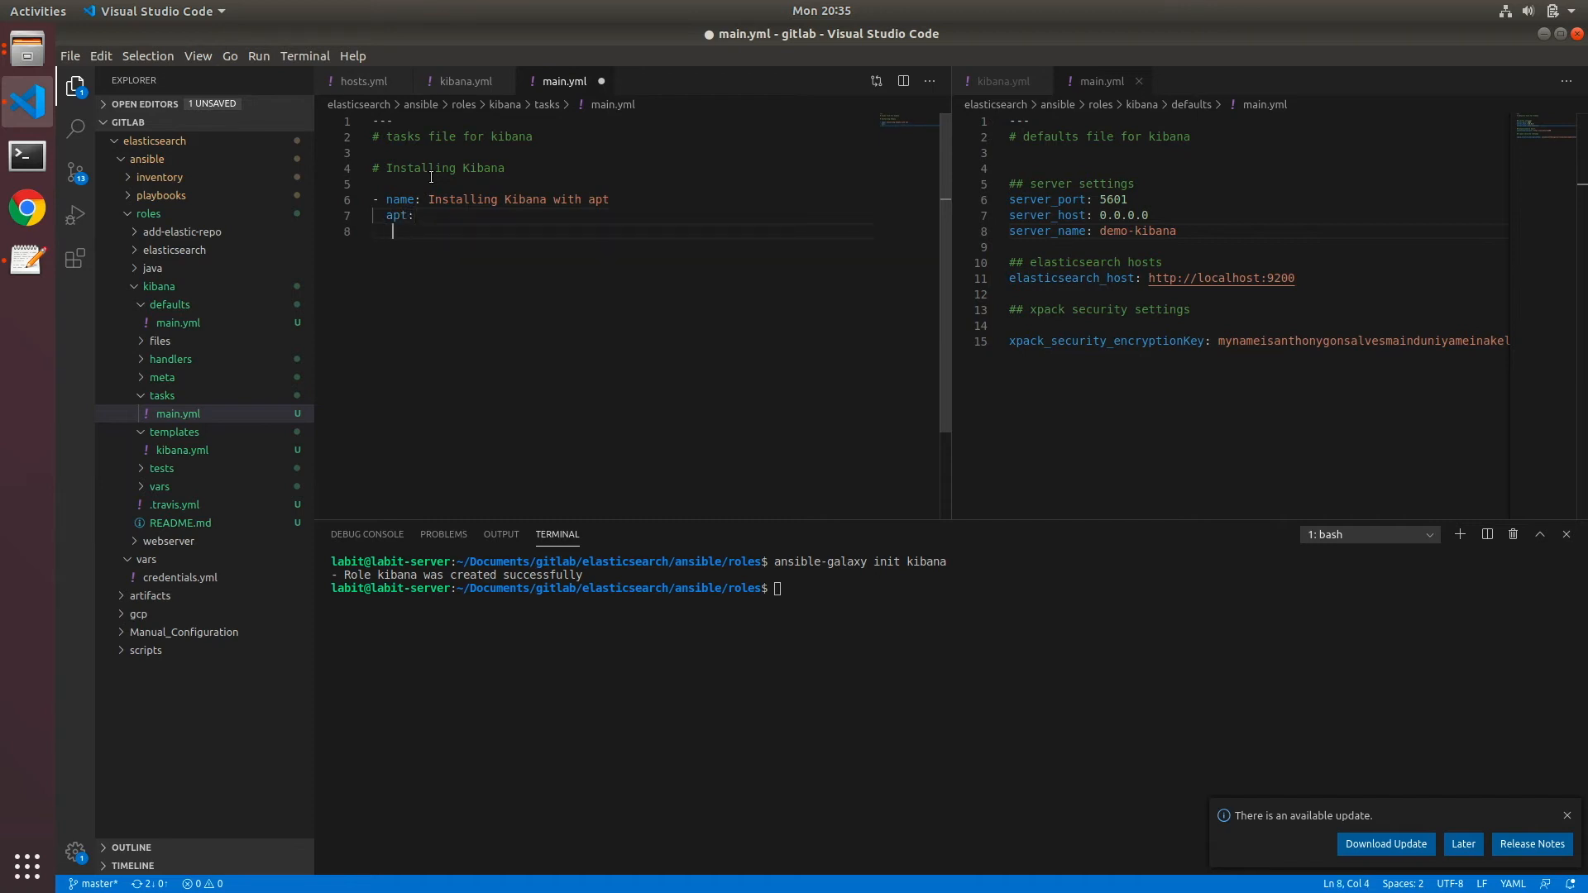
text(name: k)
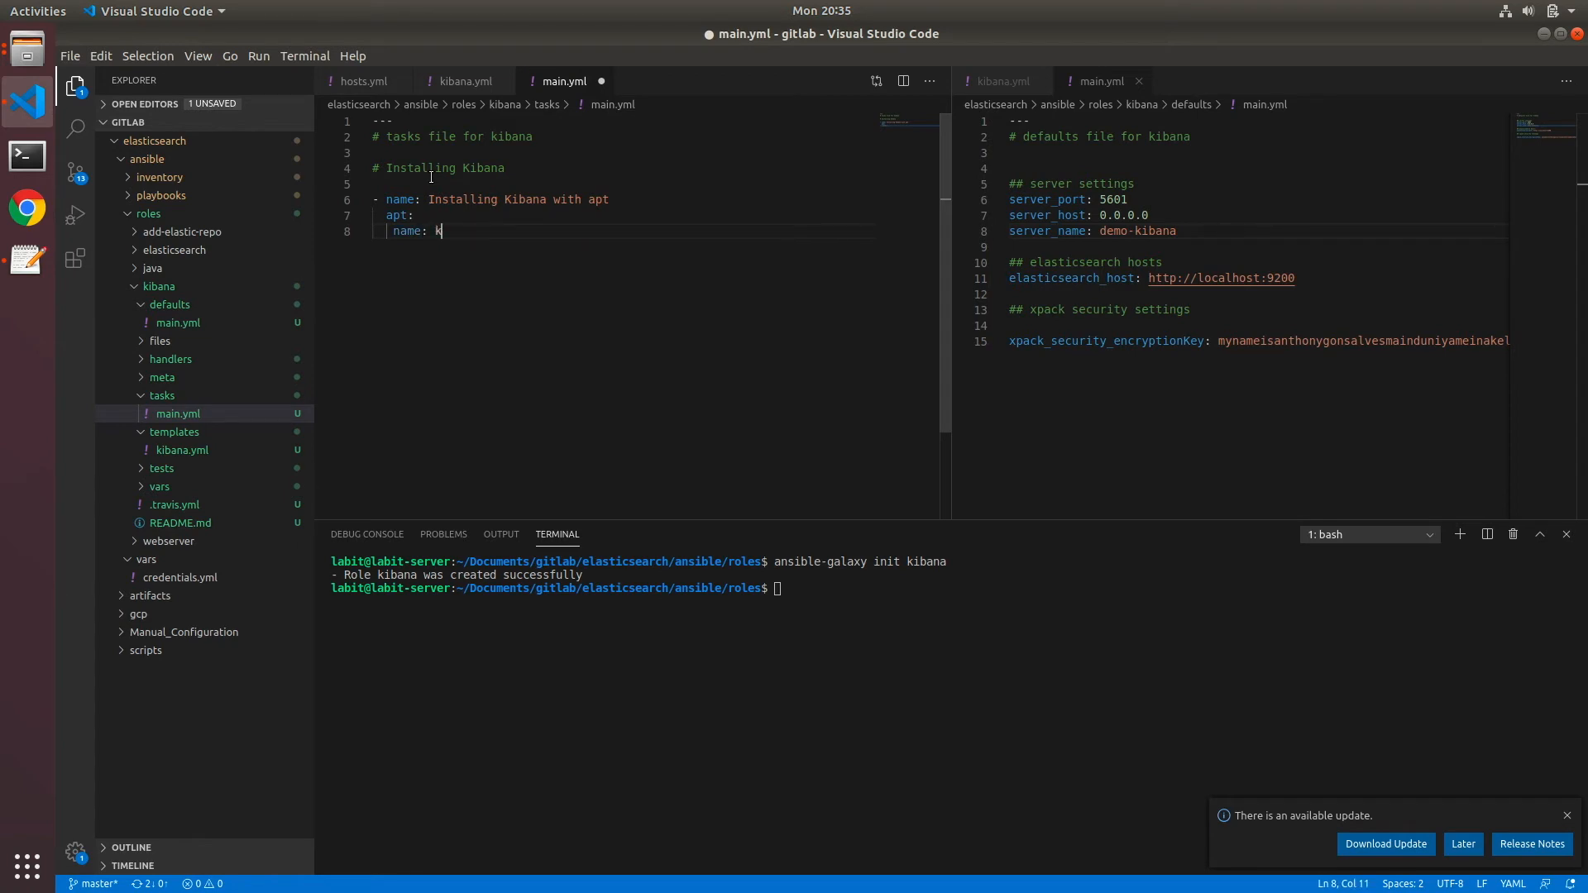
text(ibana)
text(u)
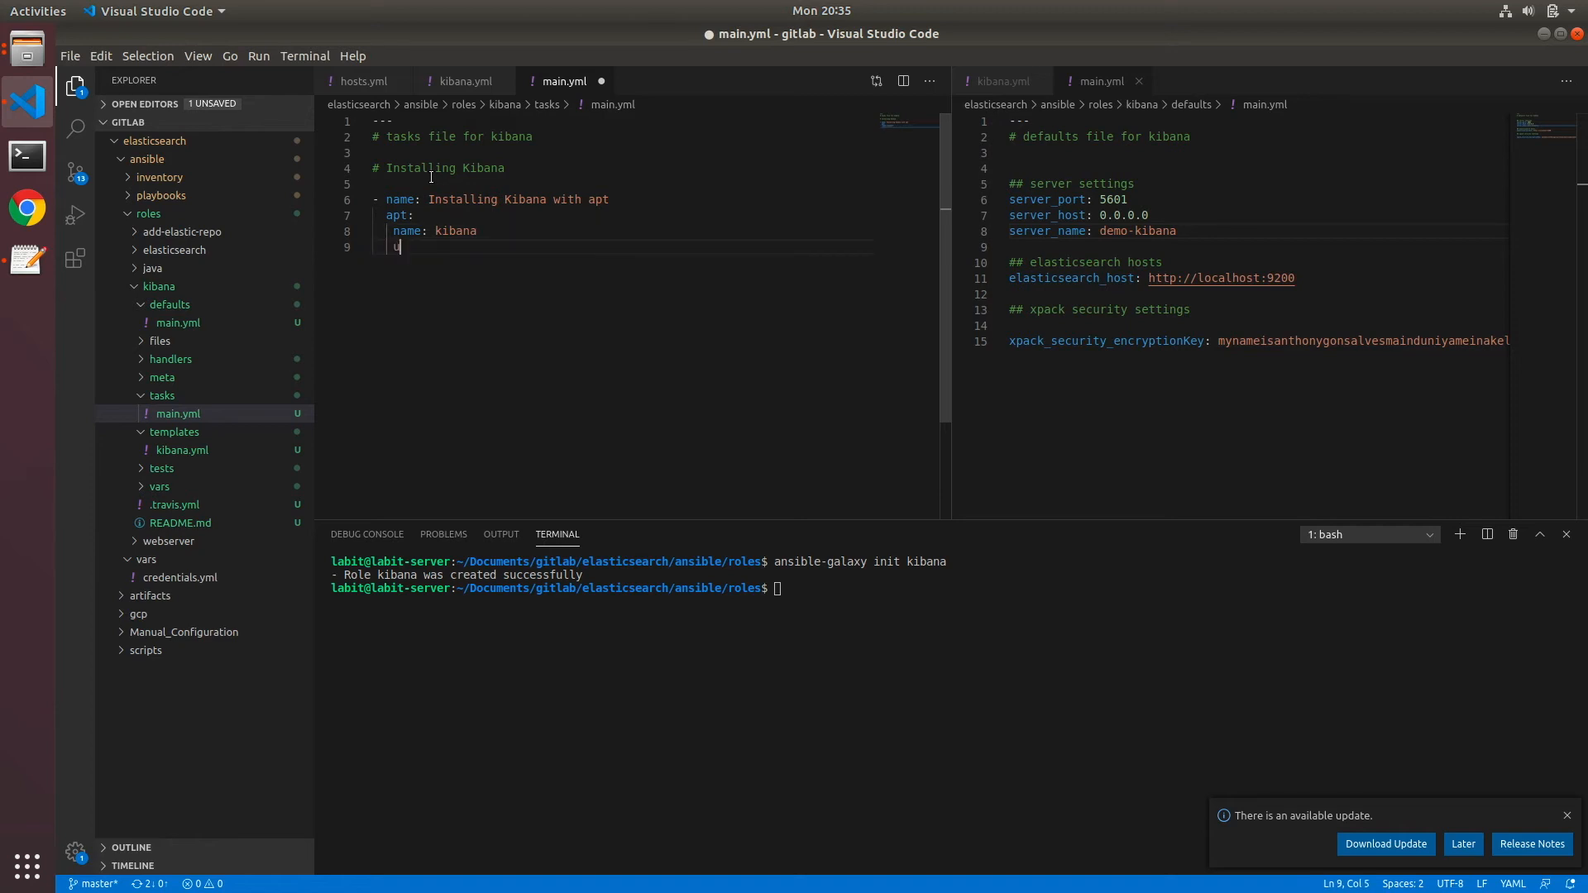
text(pdate_c)
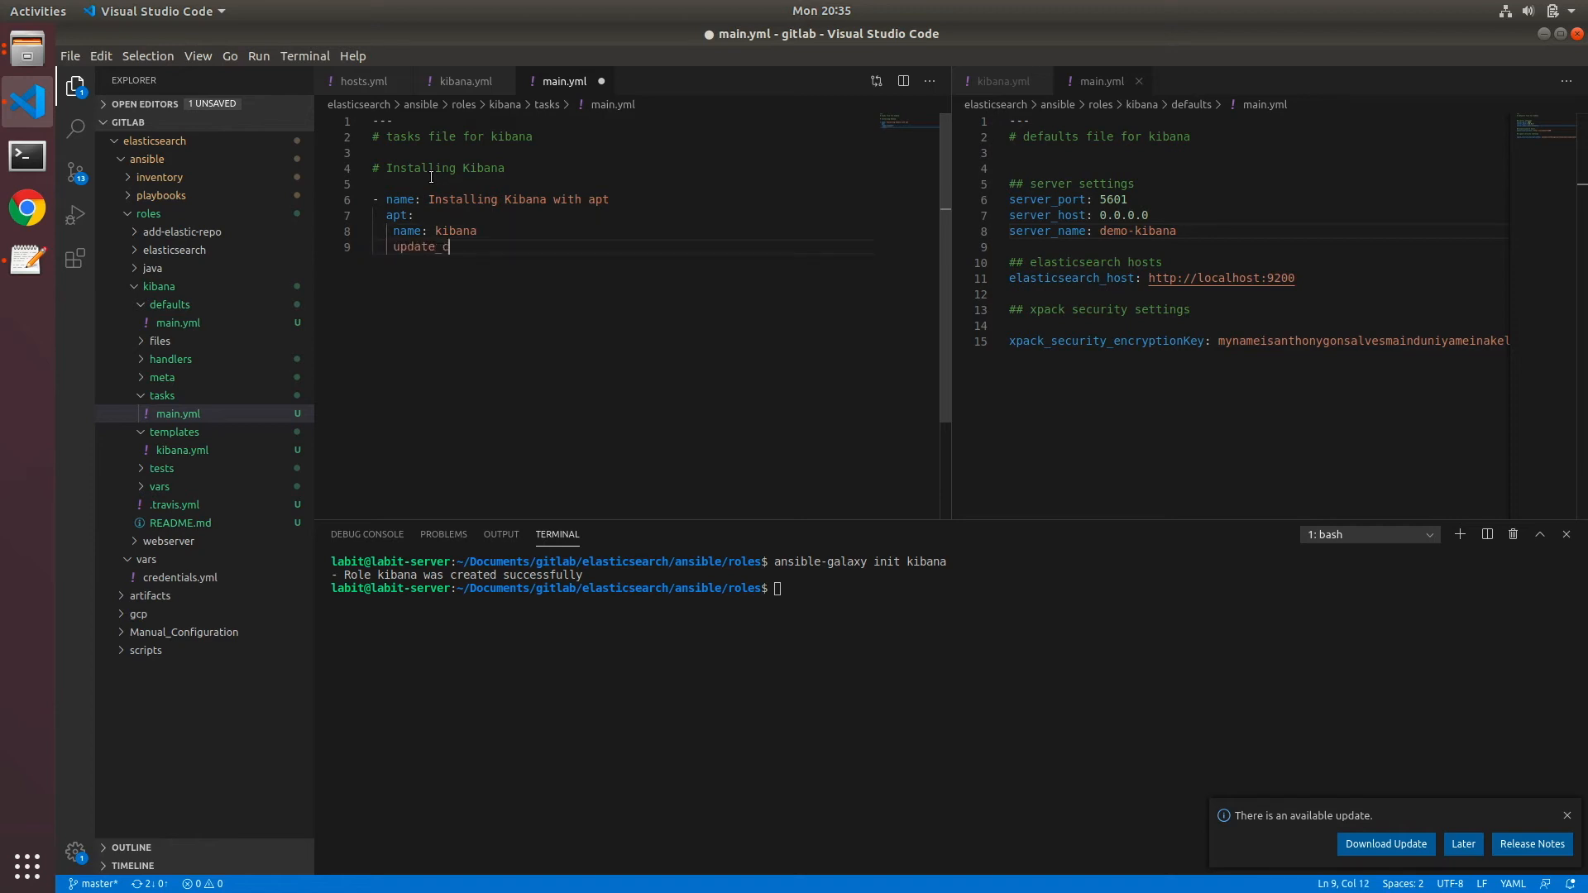
text(ache:)
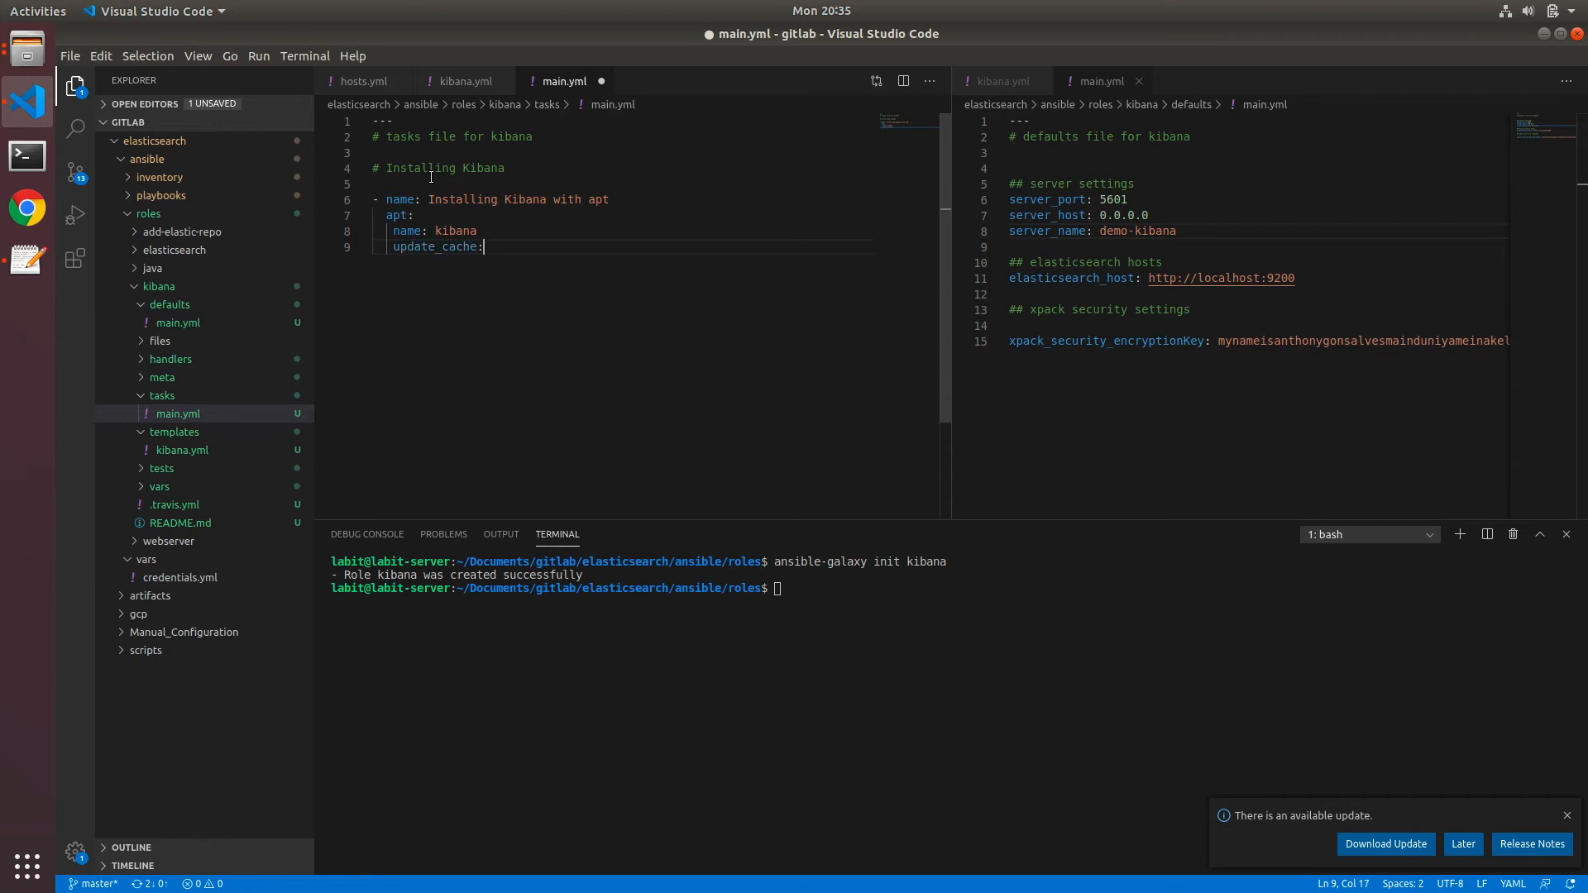
text(yes)
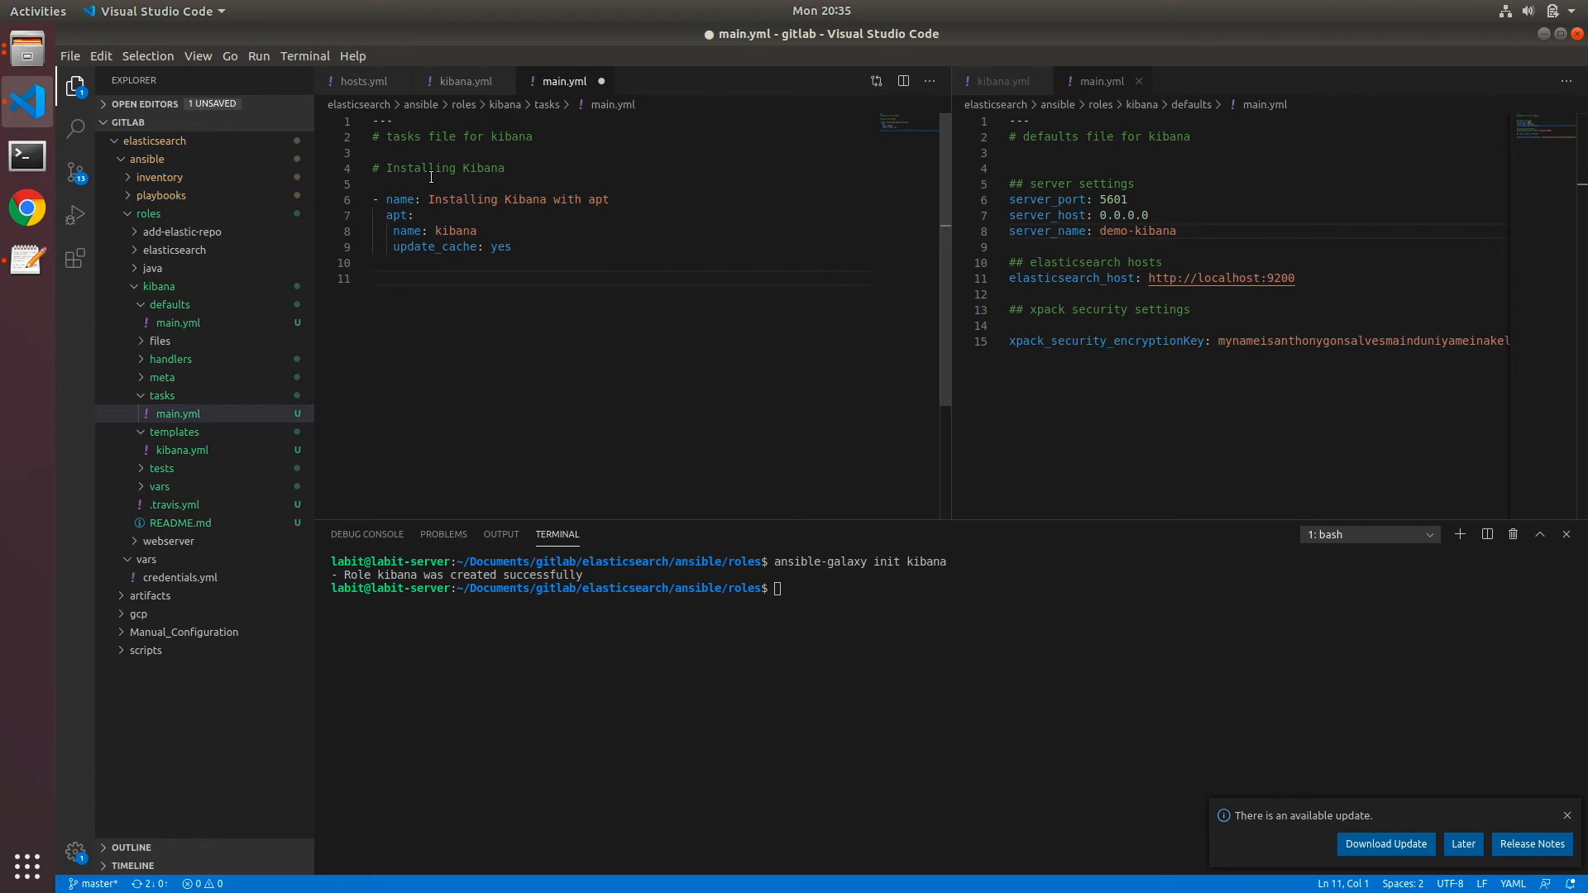
Add a commented template task named 'Replacing default kibana.yml with updated file'
text(# Rea)
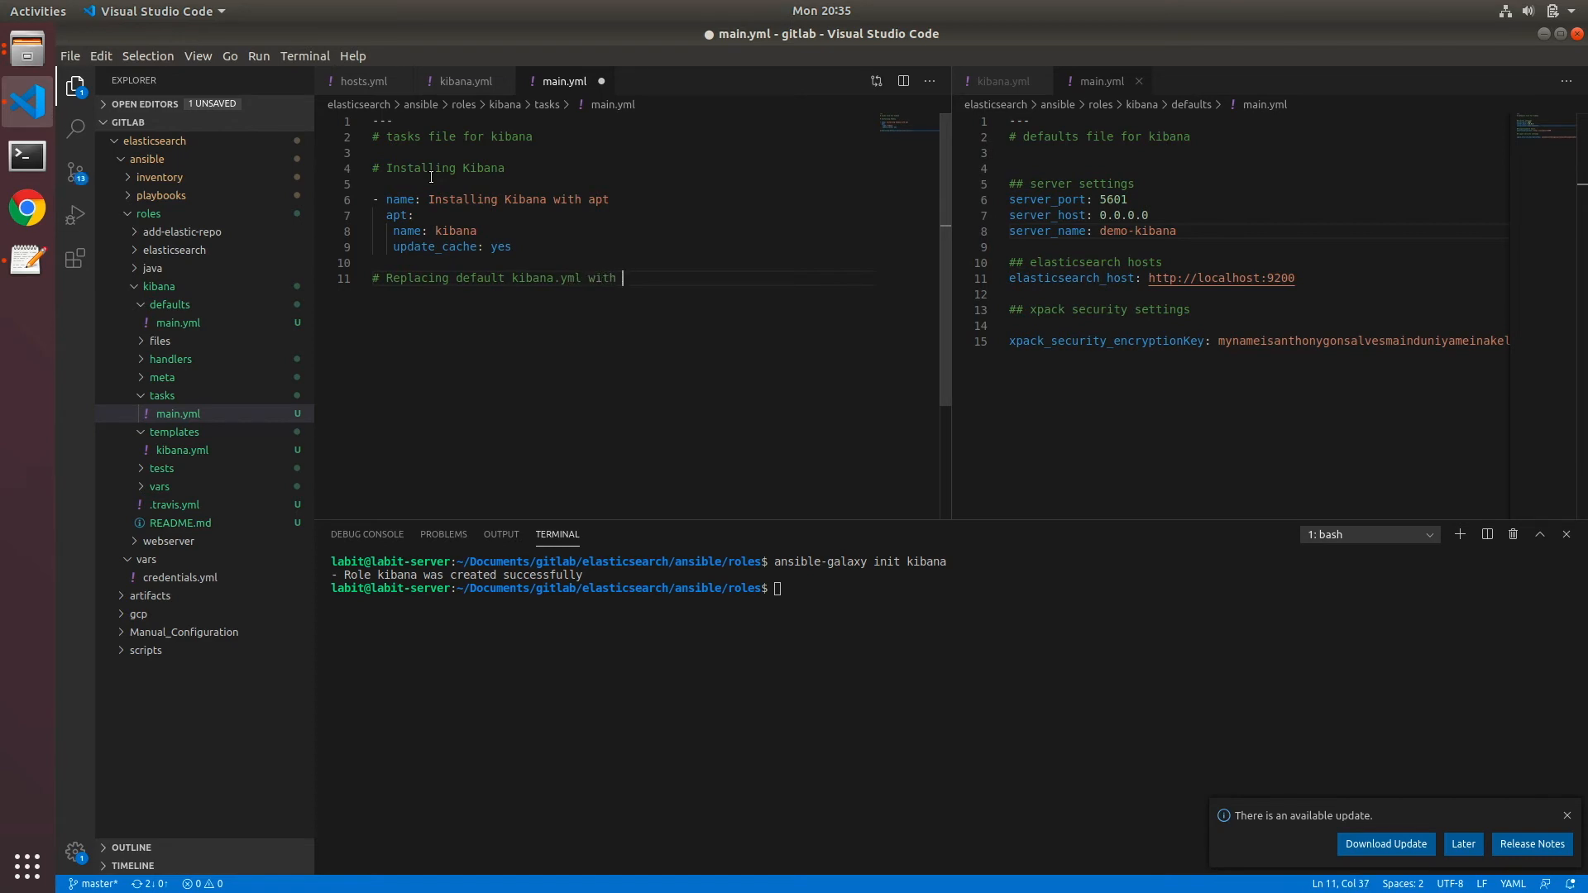
text(updated file)
text(-)
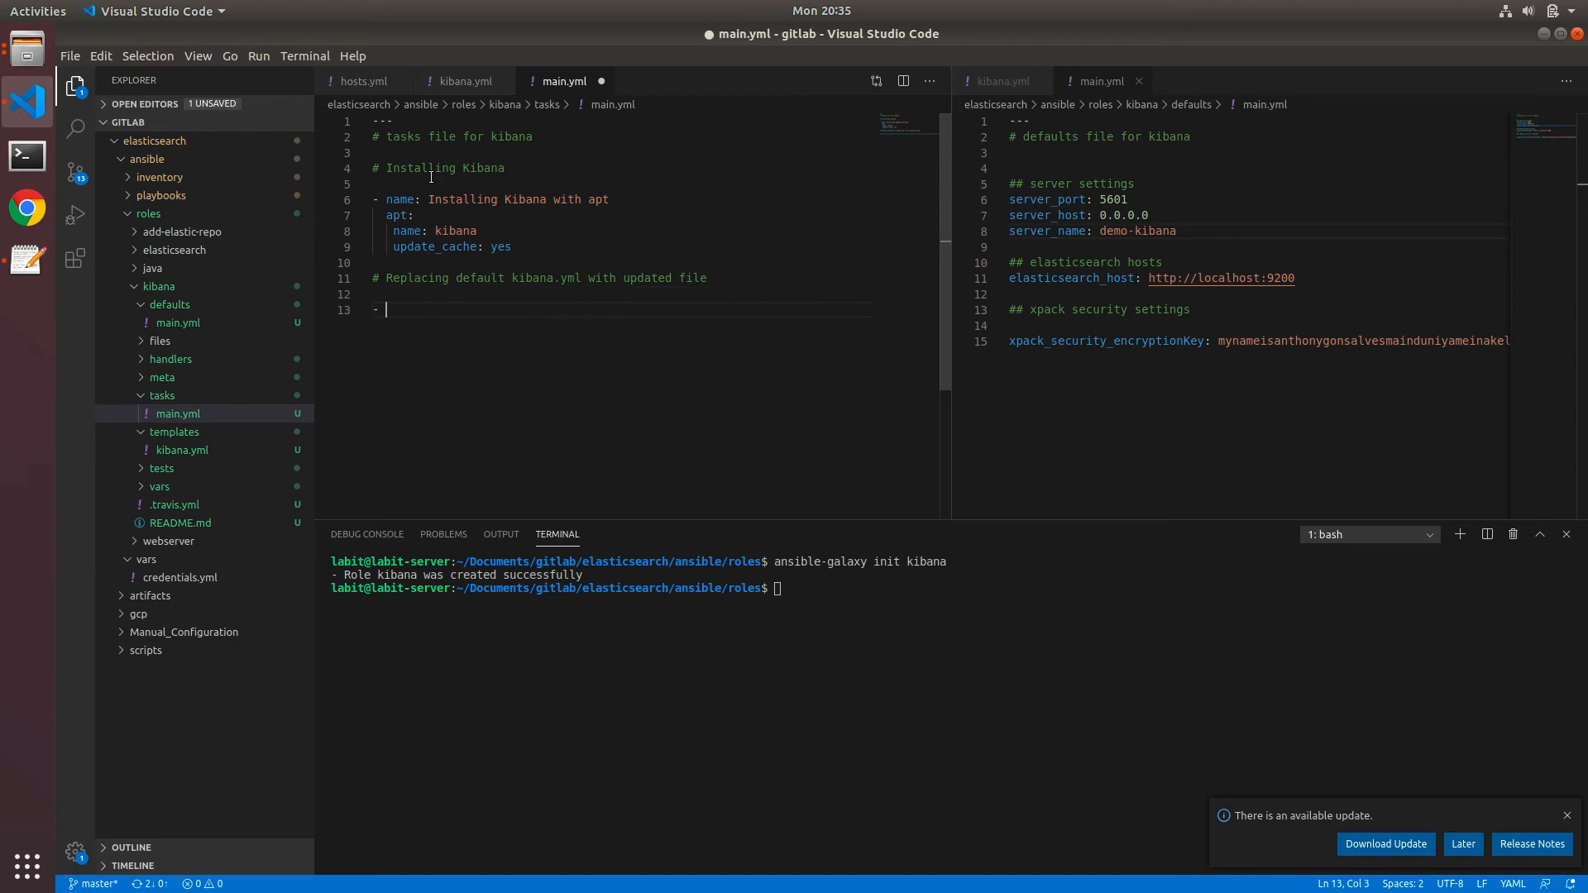
text(name:)
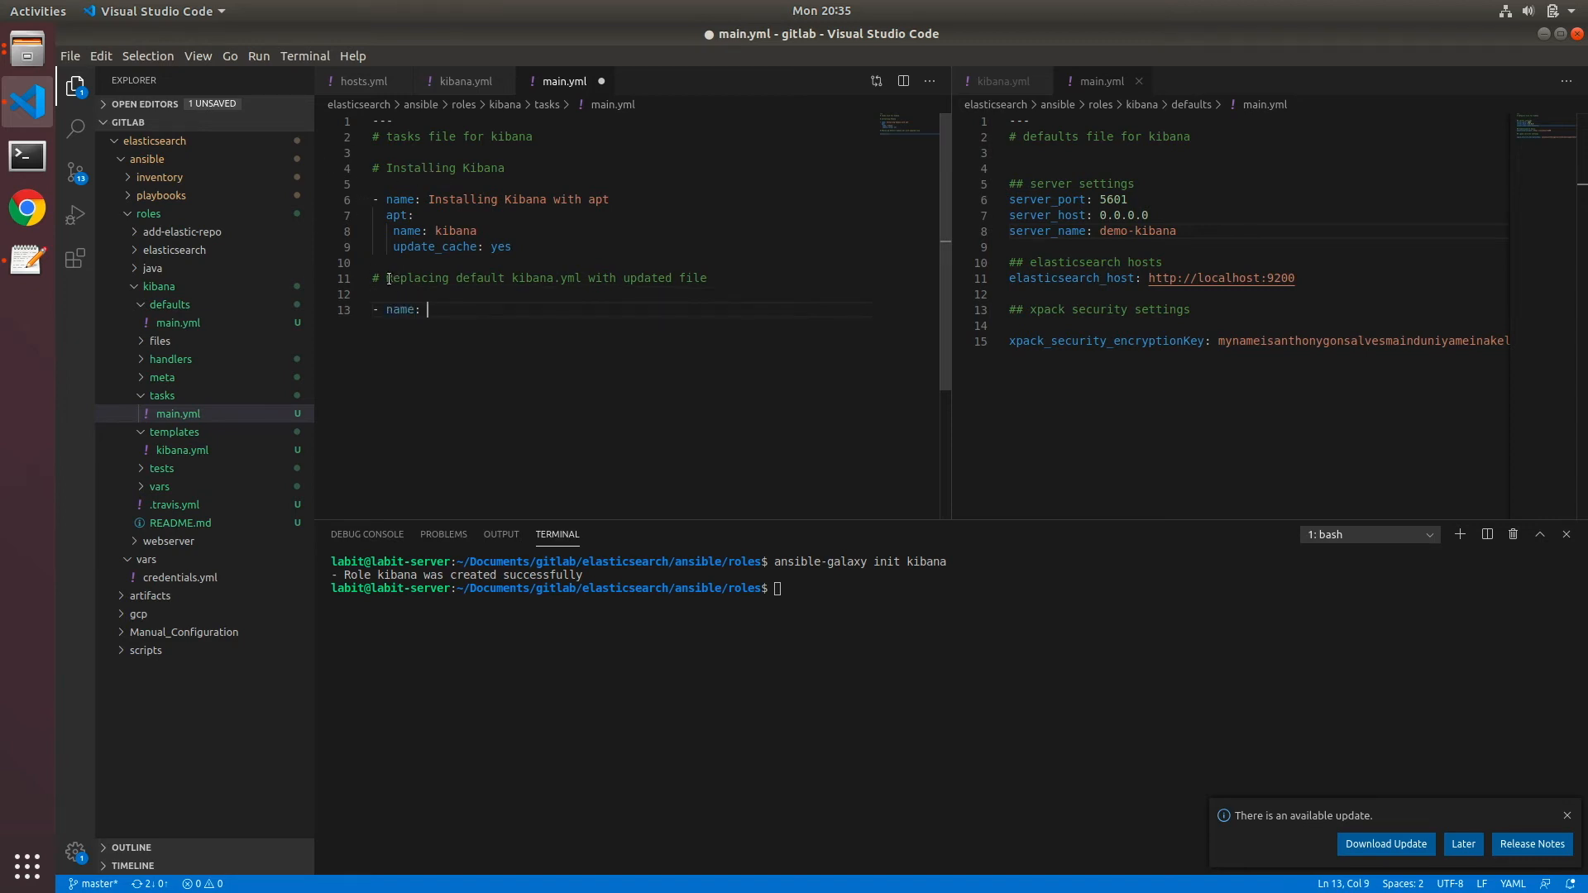
text(Replacing default kibana.yml with updated file)
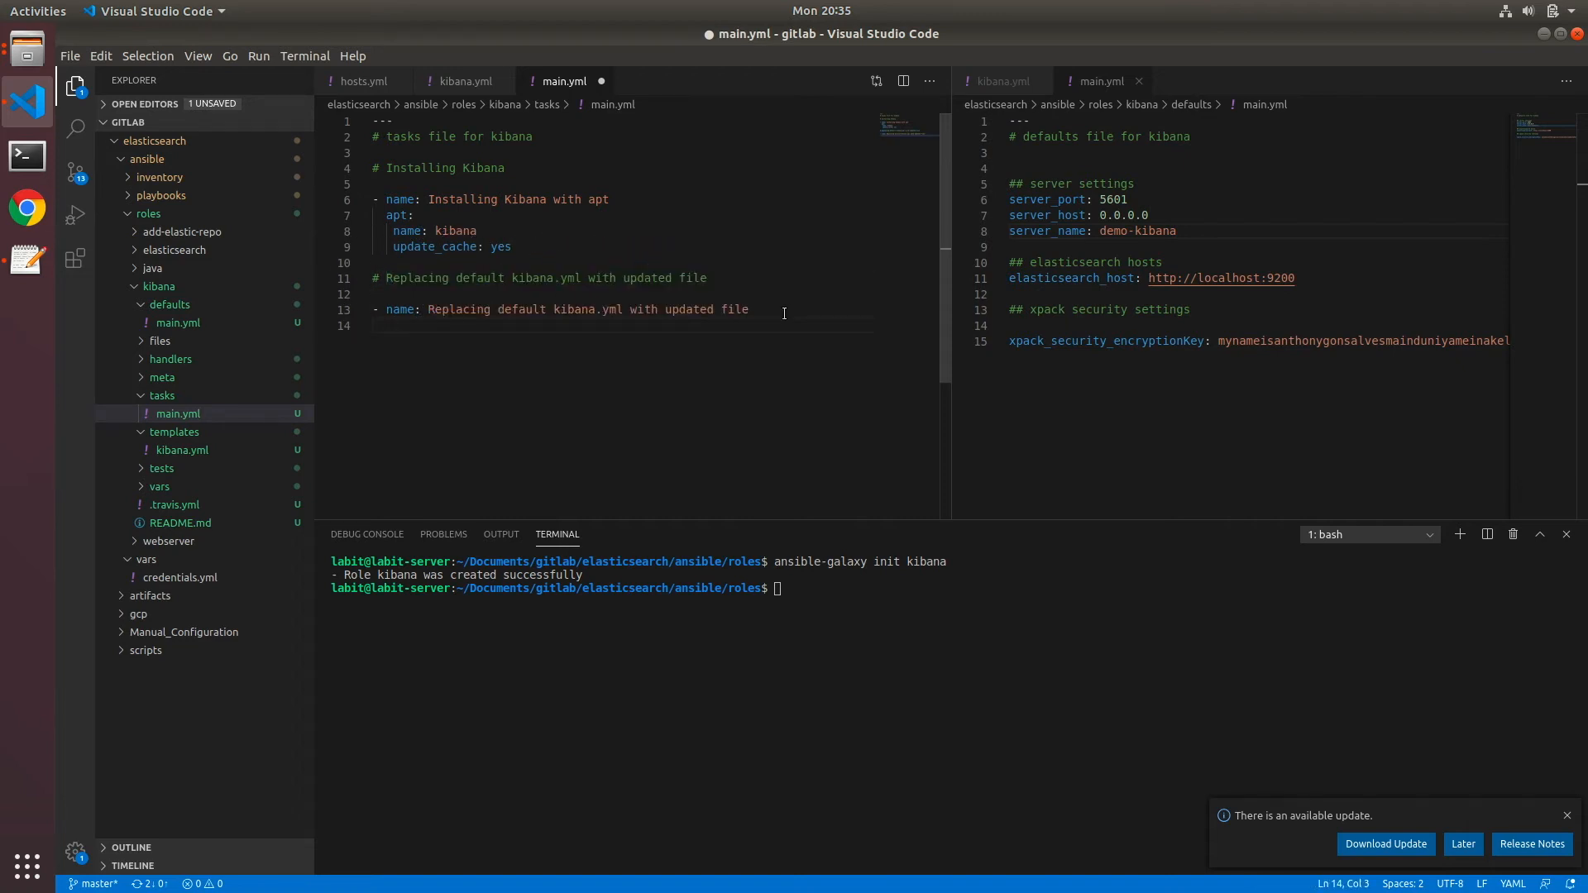
text(template:)
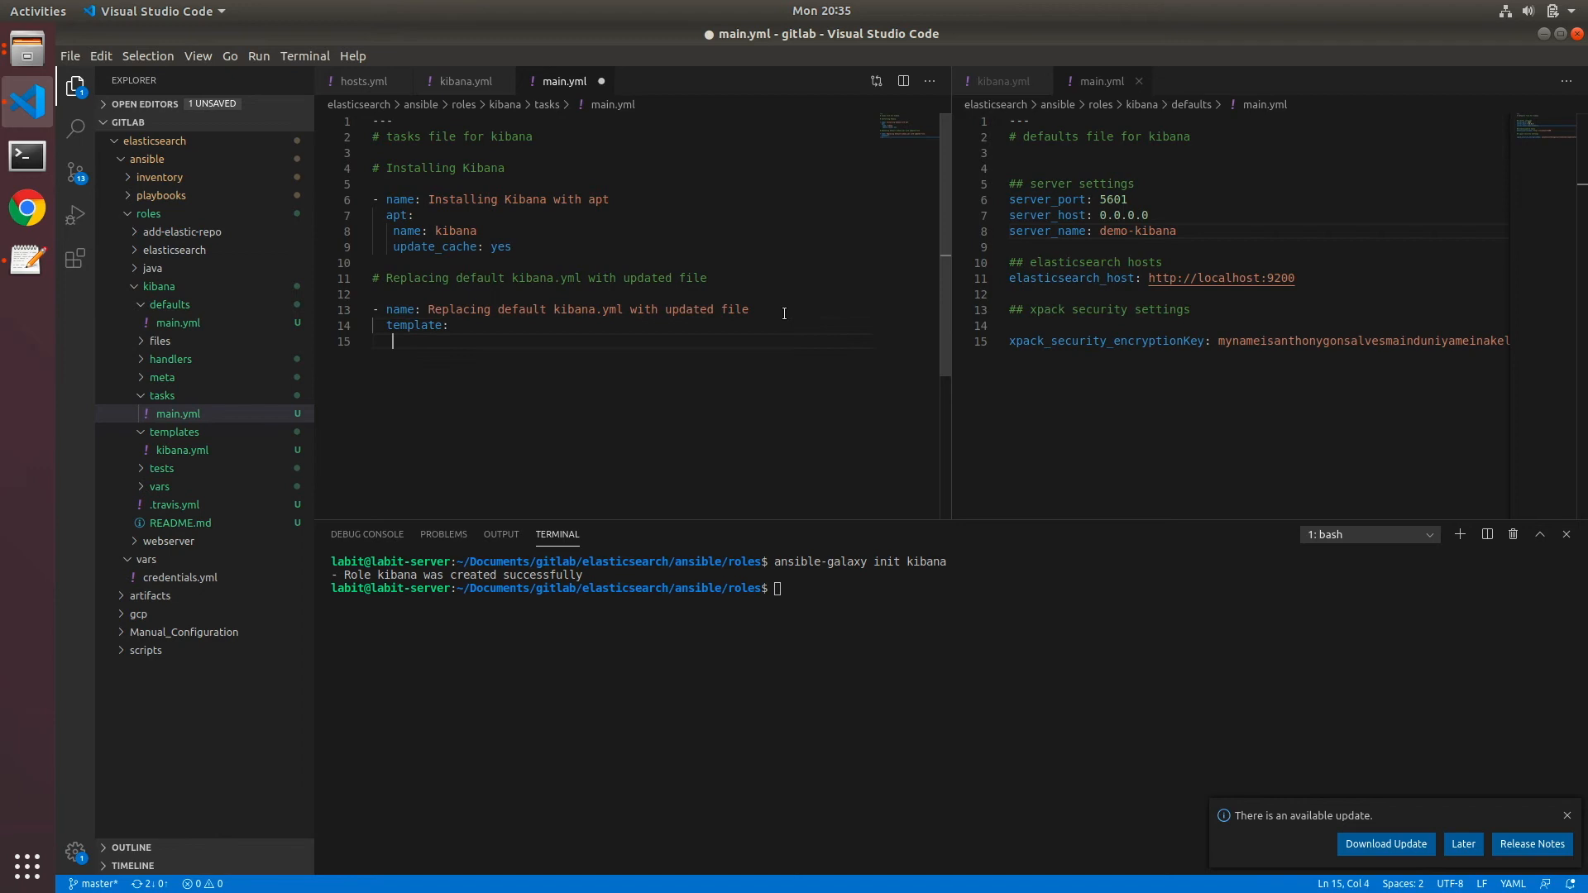
Set the template task's src: kibana.yml and dest: /etc/kibana/kibana.yml
text(src:)
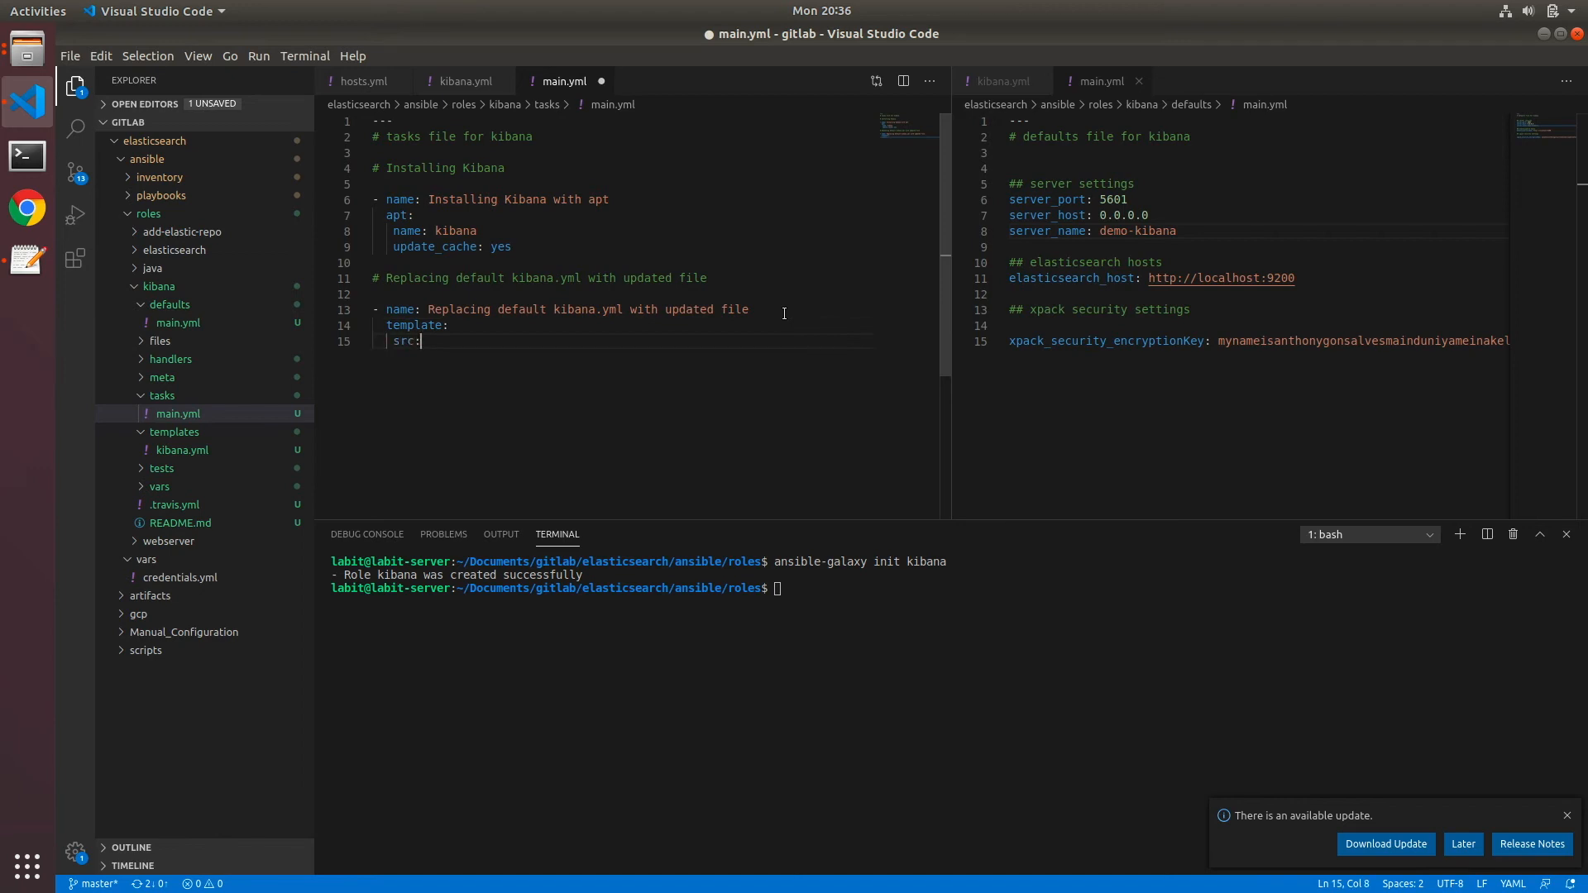
text(kibana.)
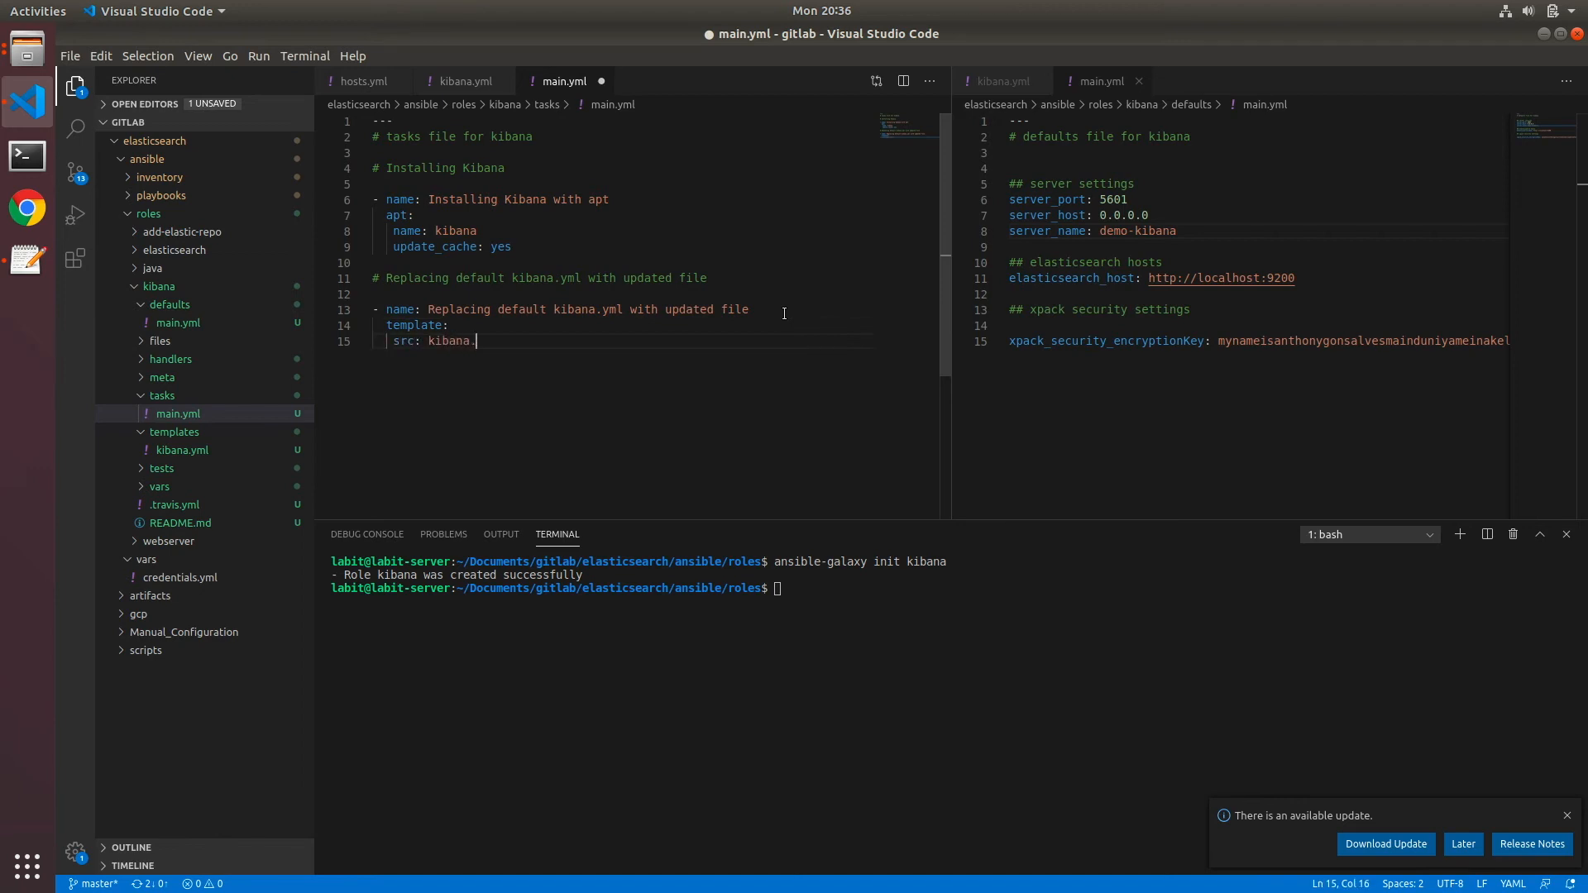
text(yml)
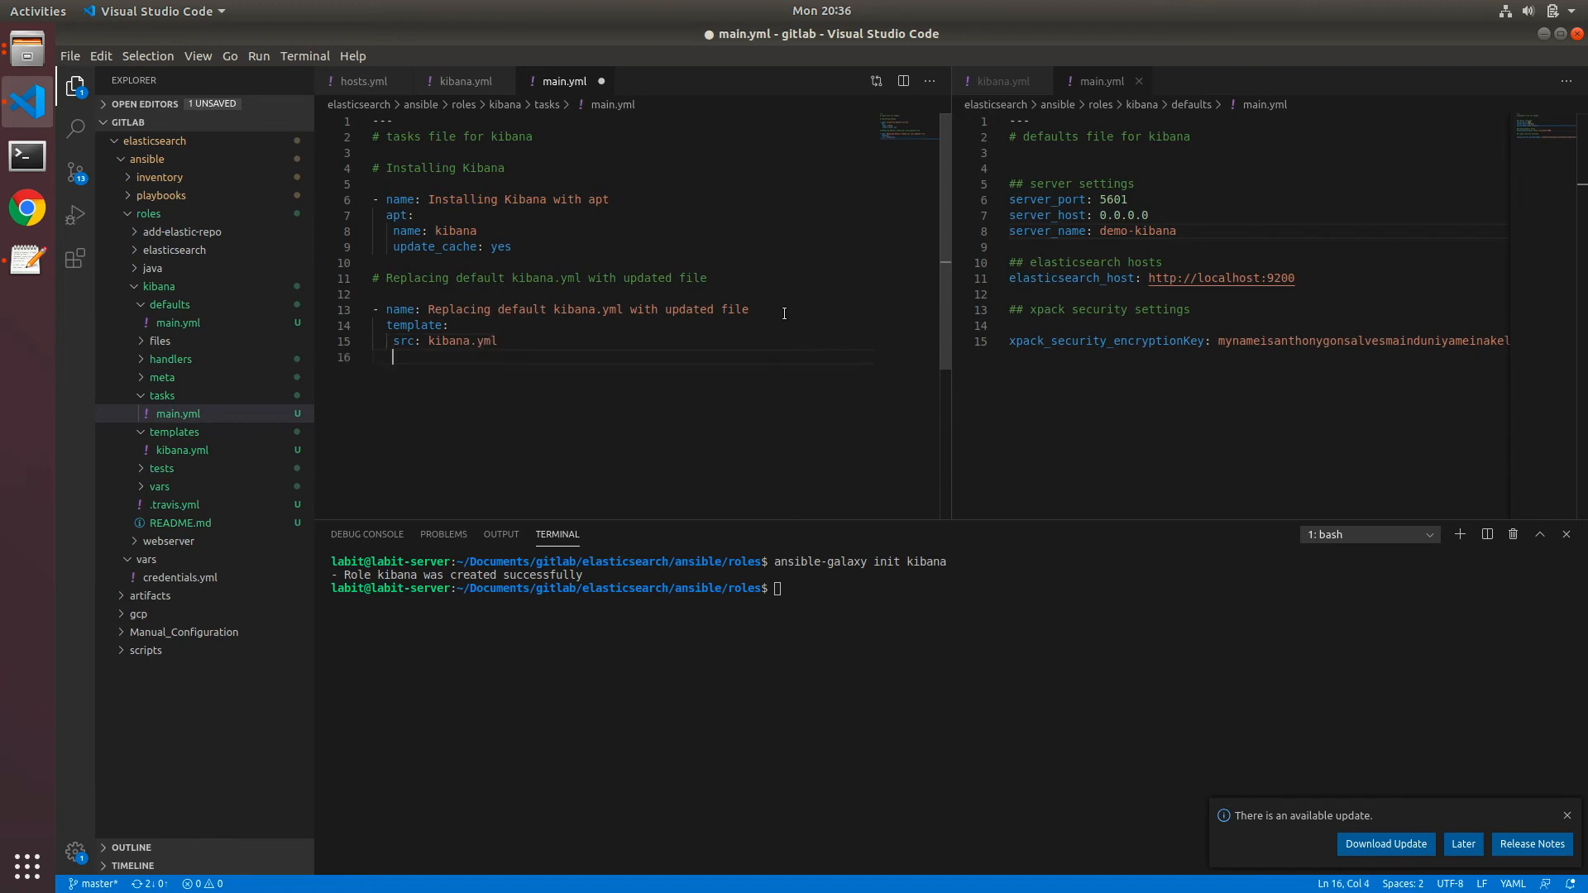
text(dest:)
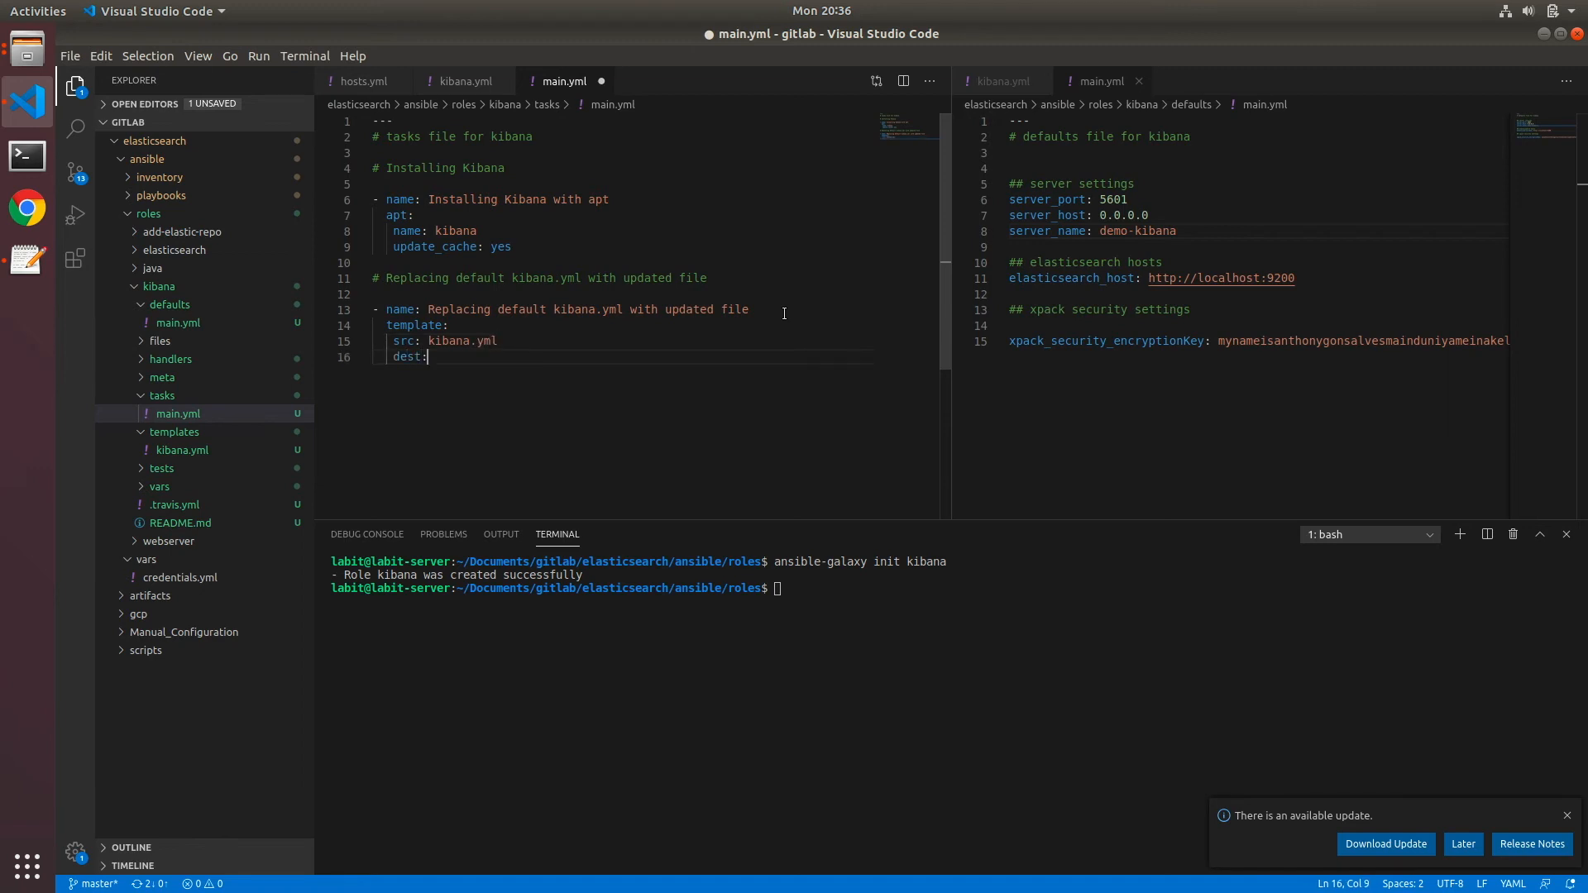
text(/etc/k)
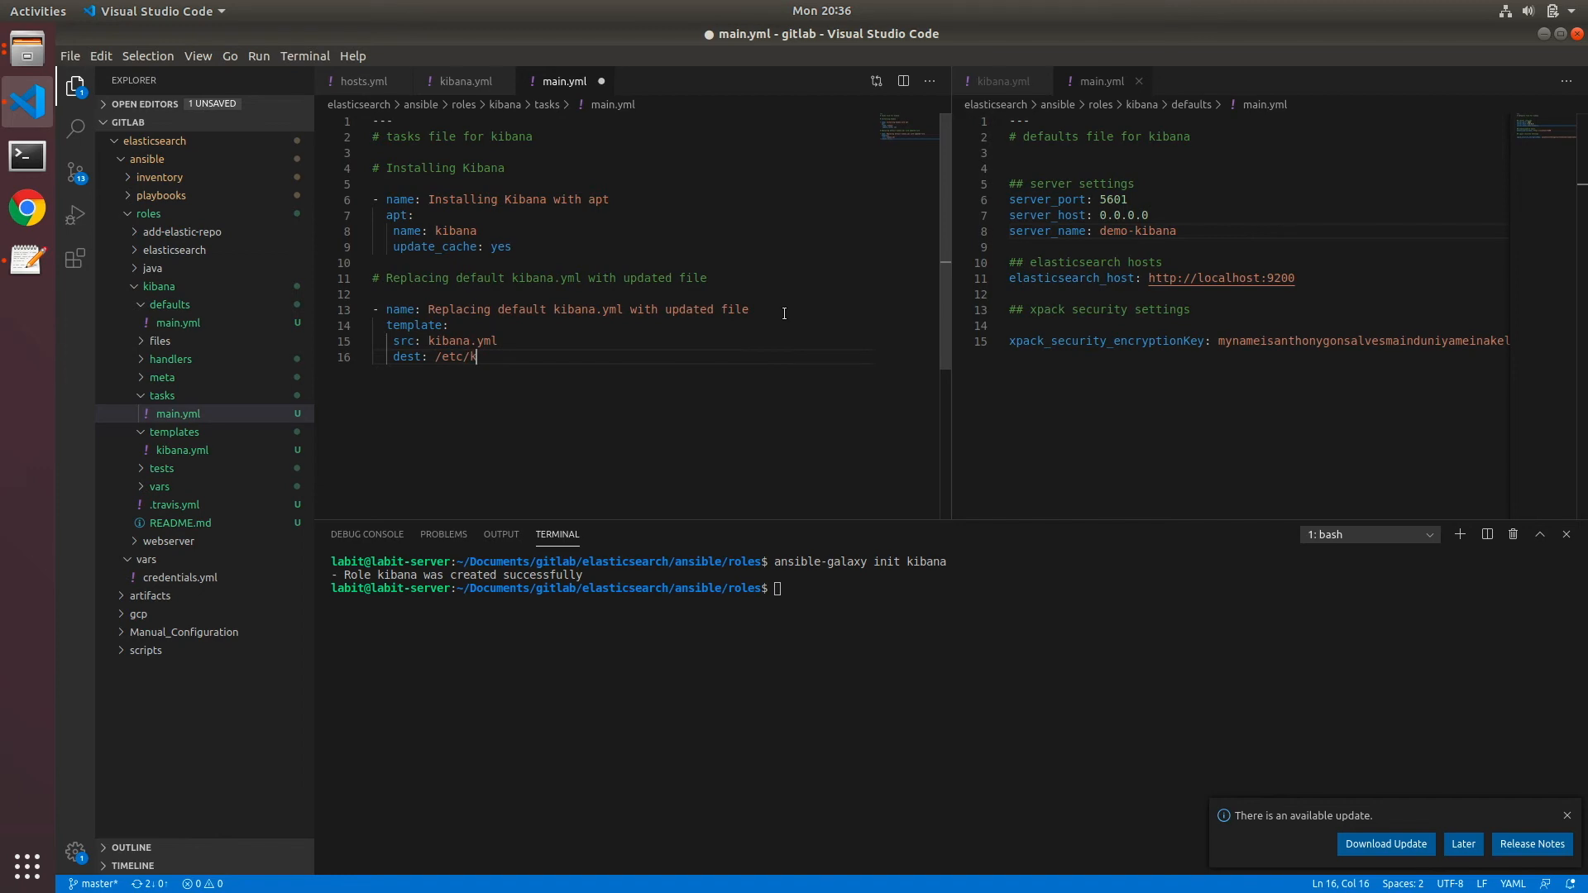
text(ibana/)
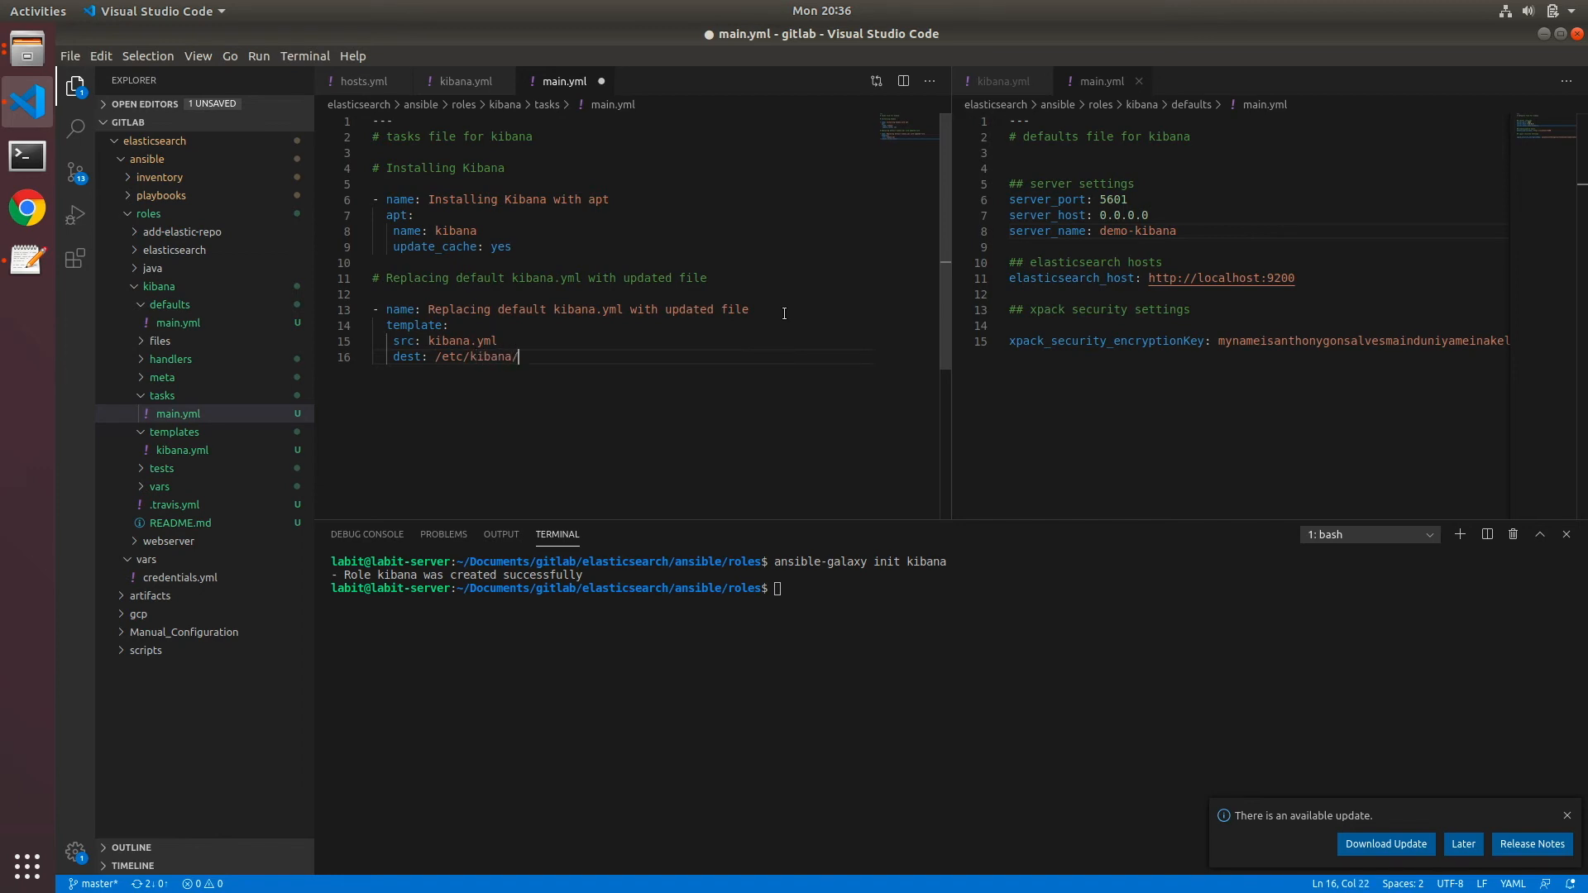
text(kibana.)
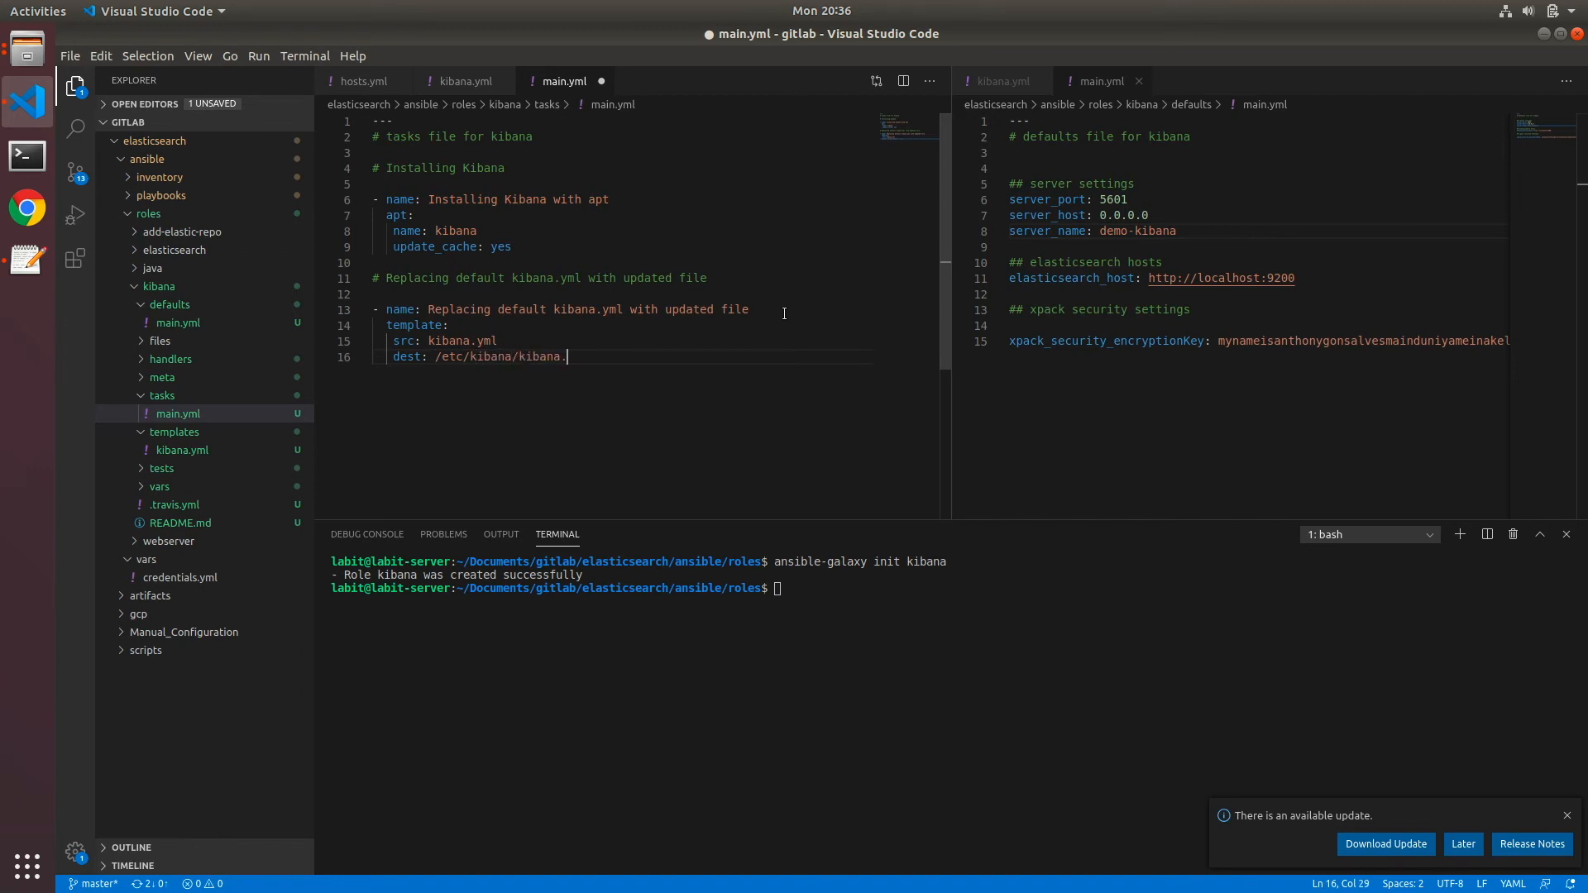
text(yml)
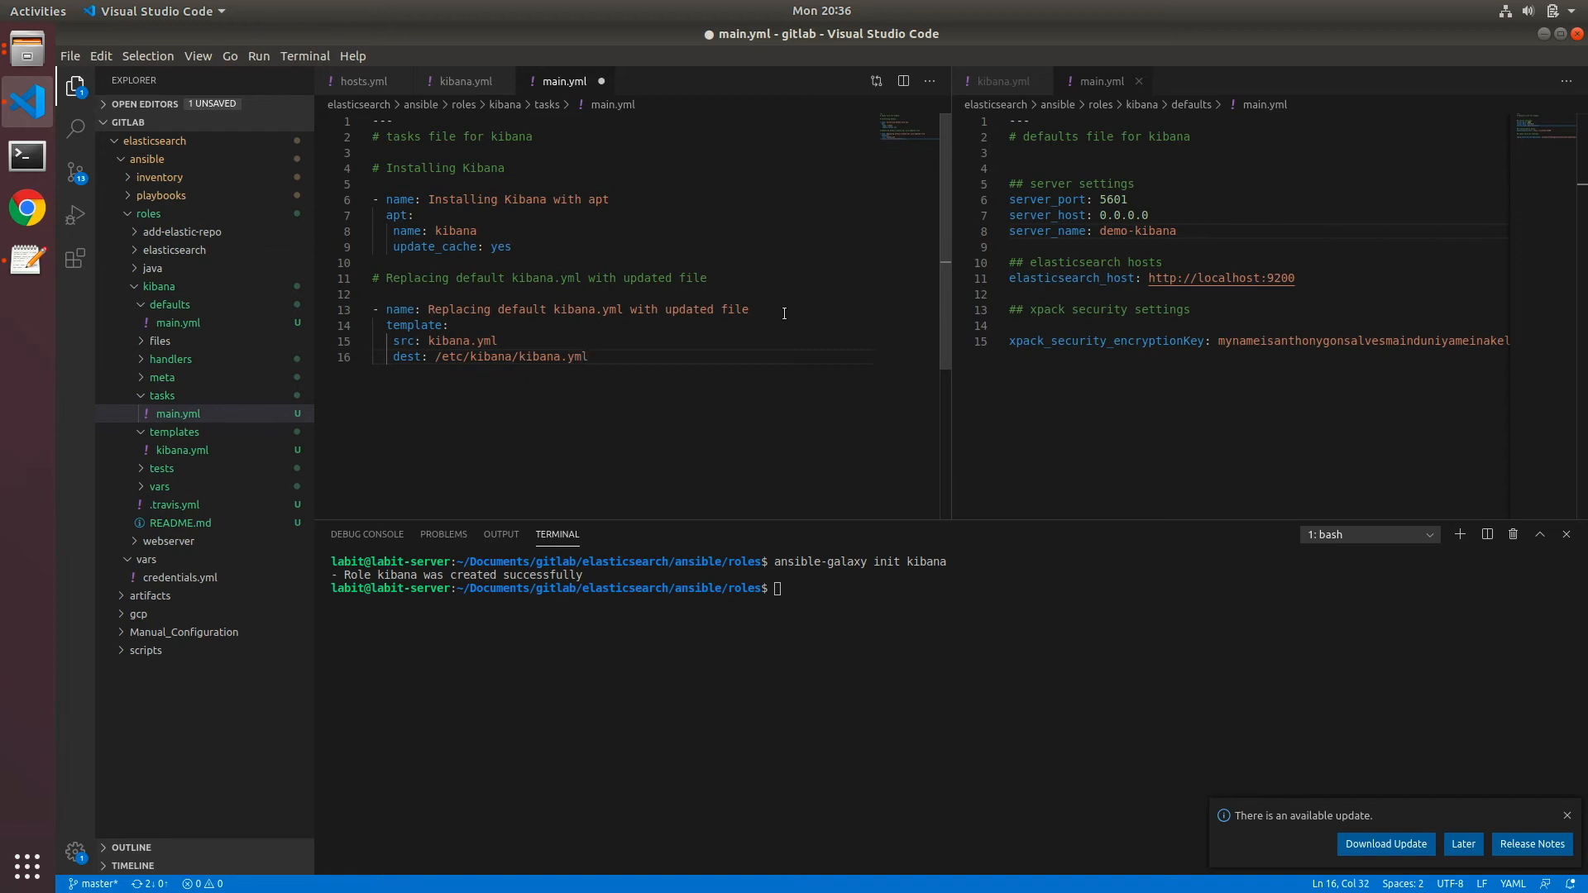
key(Enter)
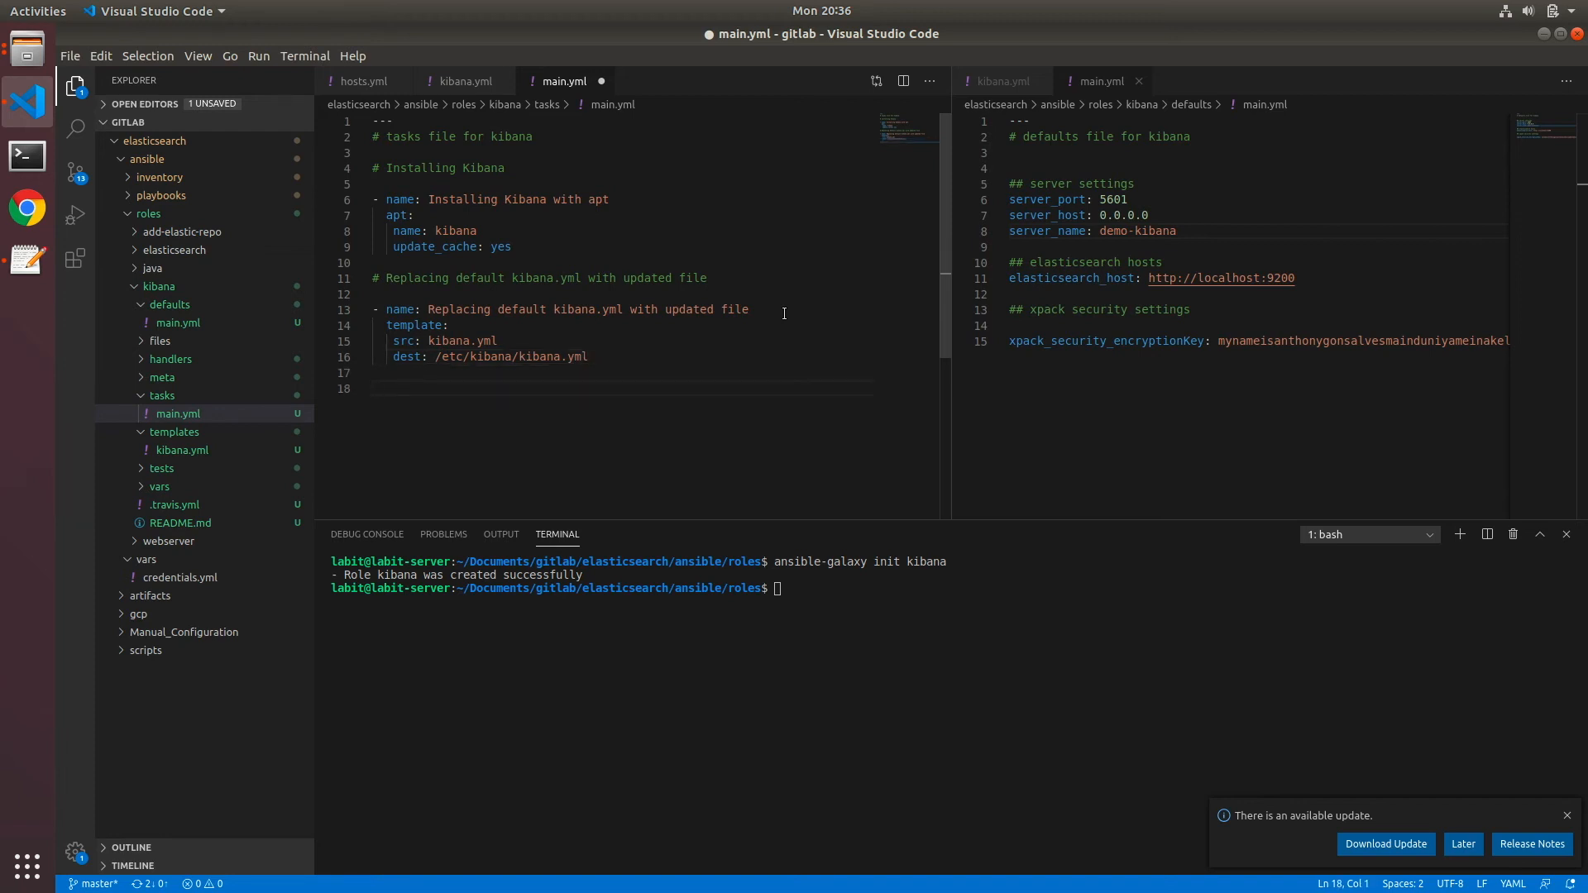
Add a '# Starting Kibana' comment and a task named Starting Kibana
text(#)
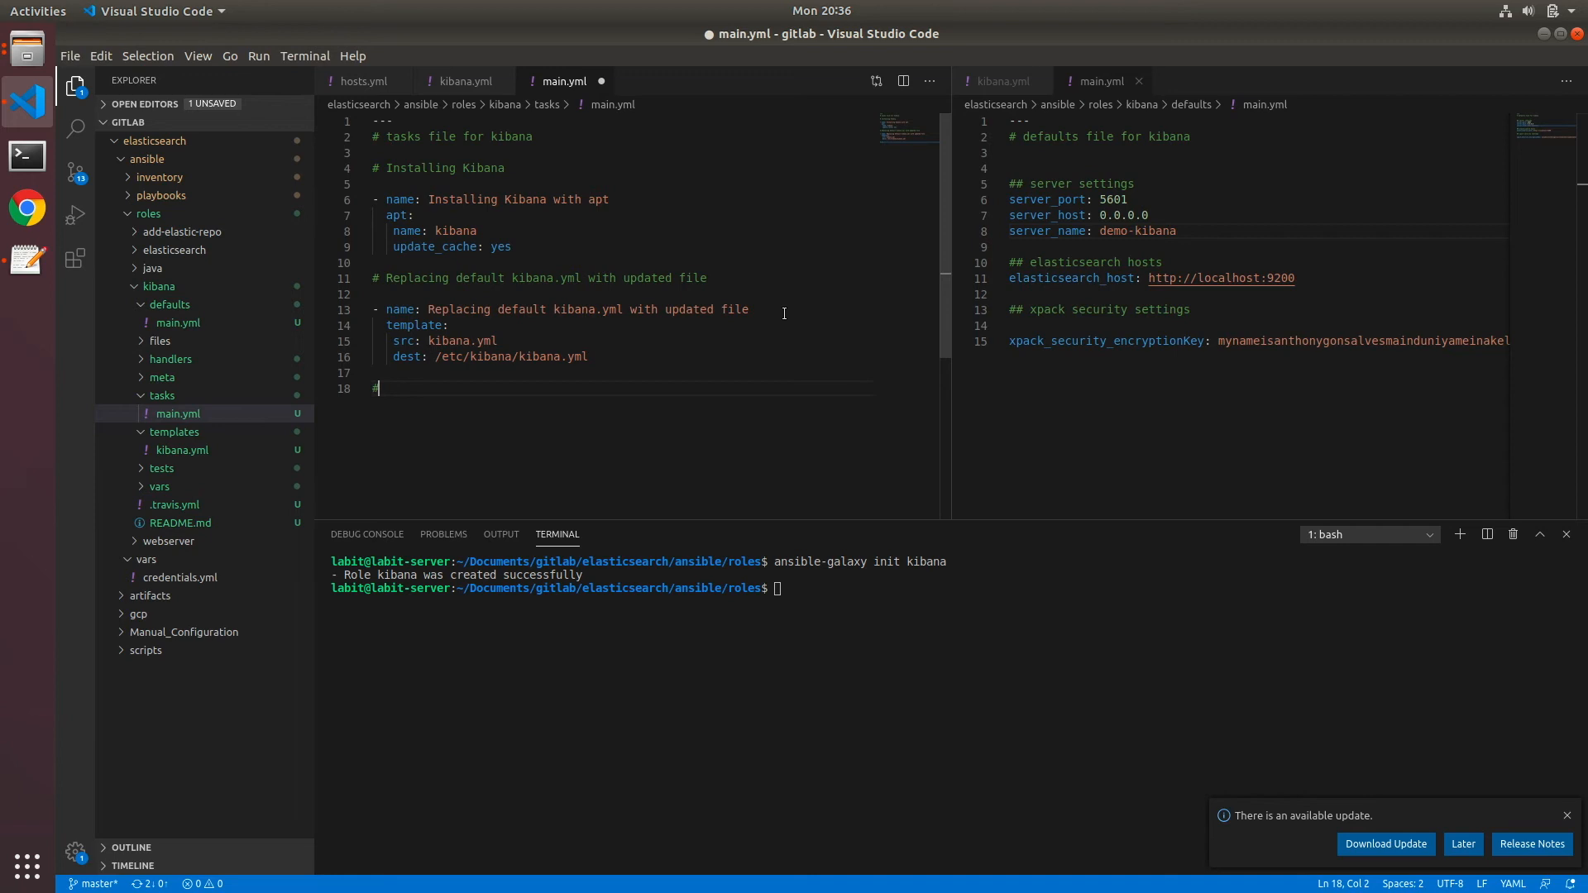
text(Starting Kibana)
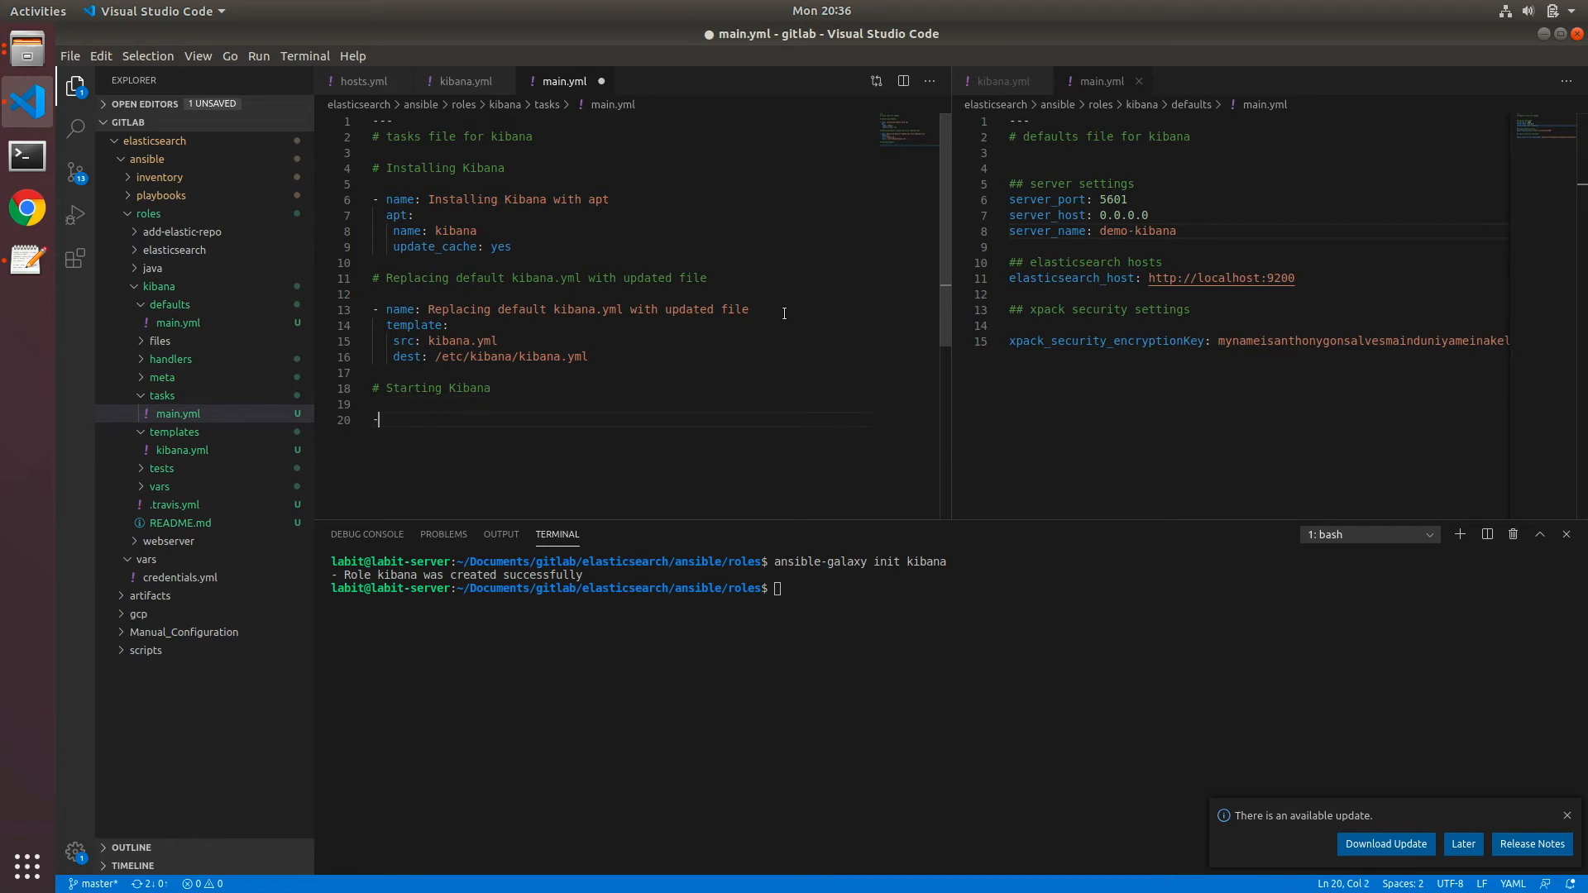
text(- name)
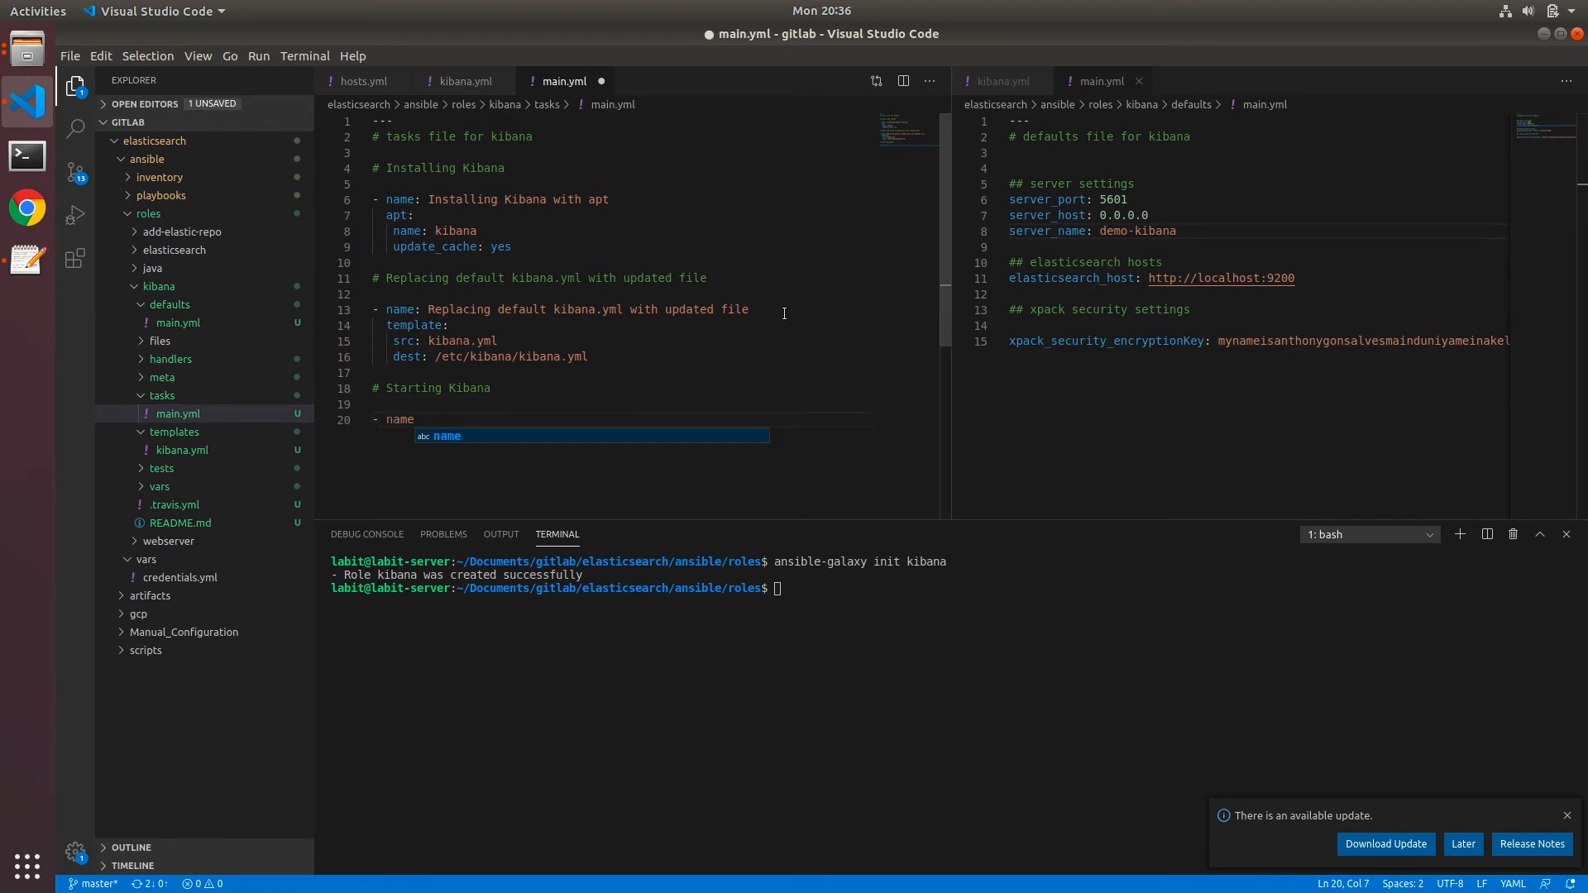
text(: Star)
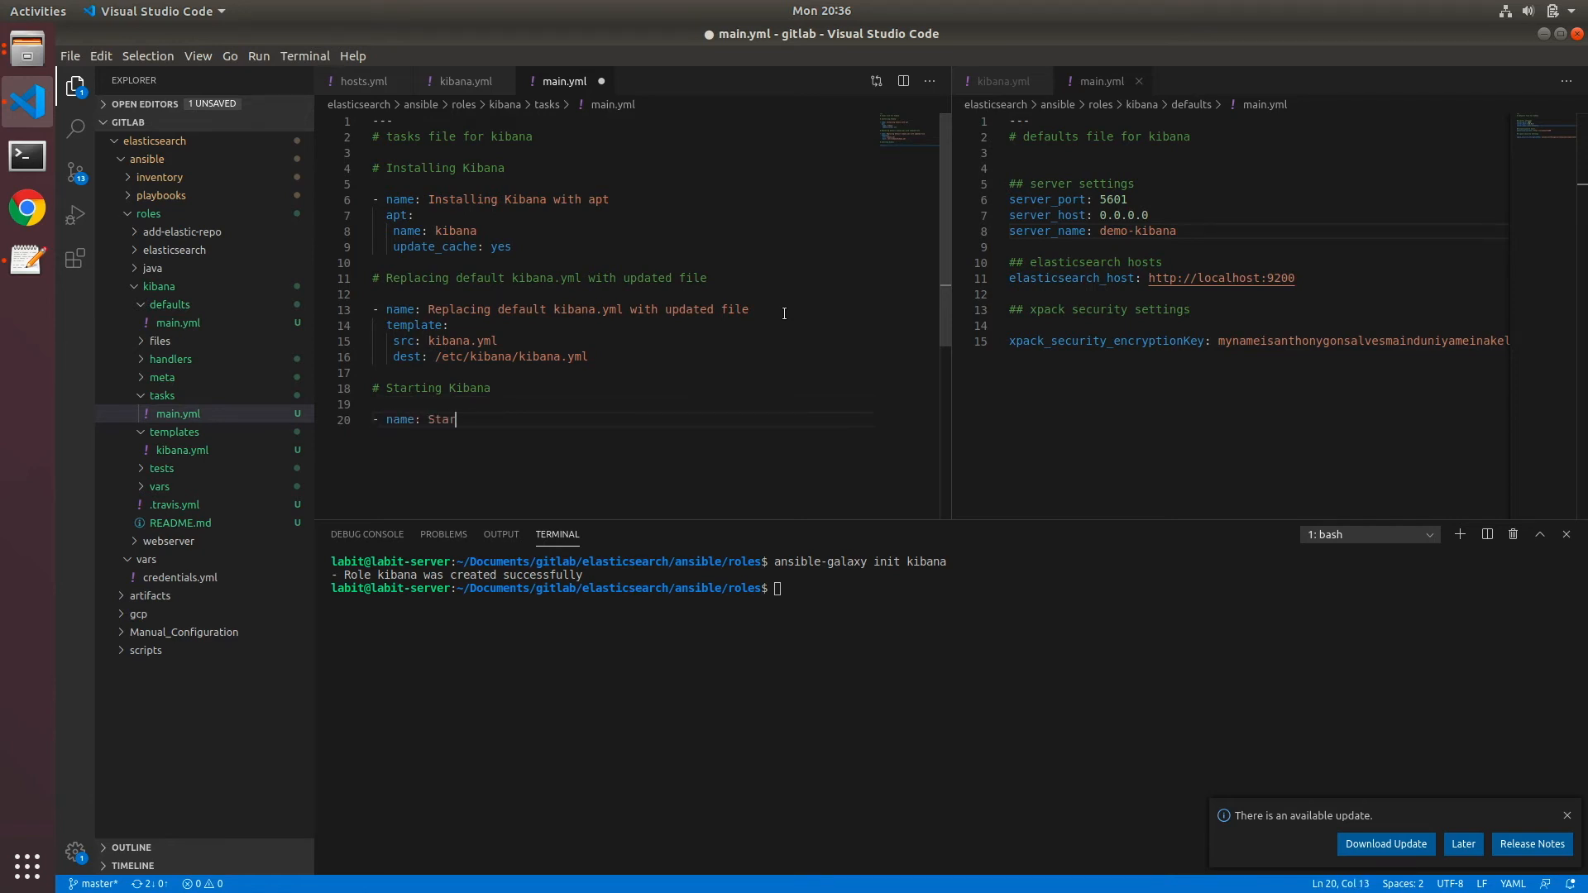
text(ting Kibana)
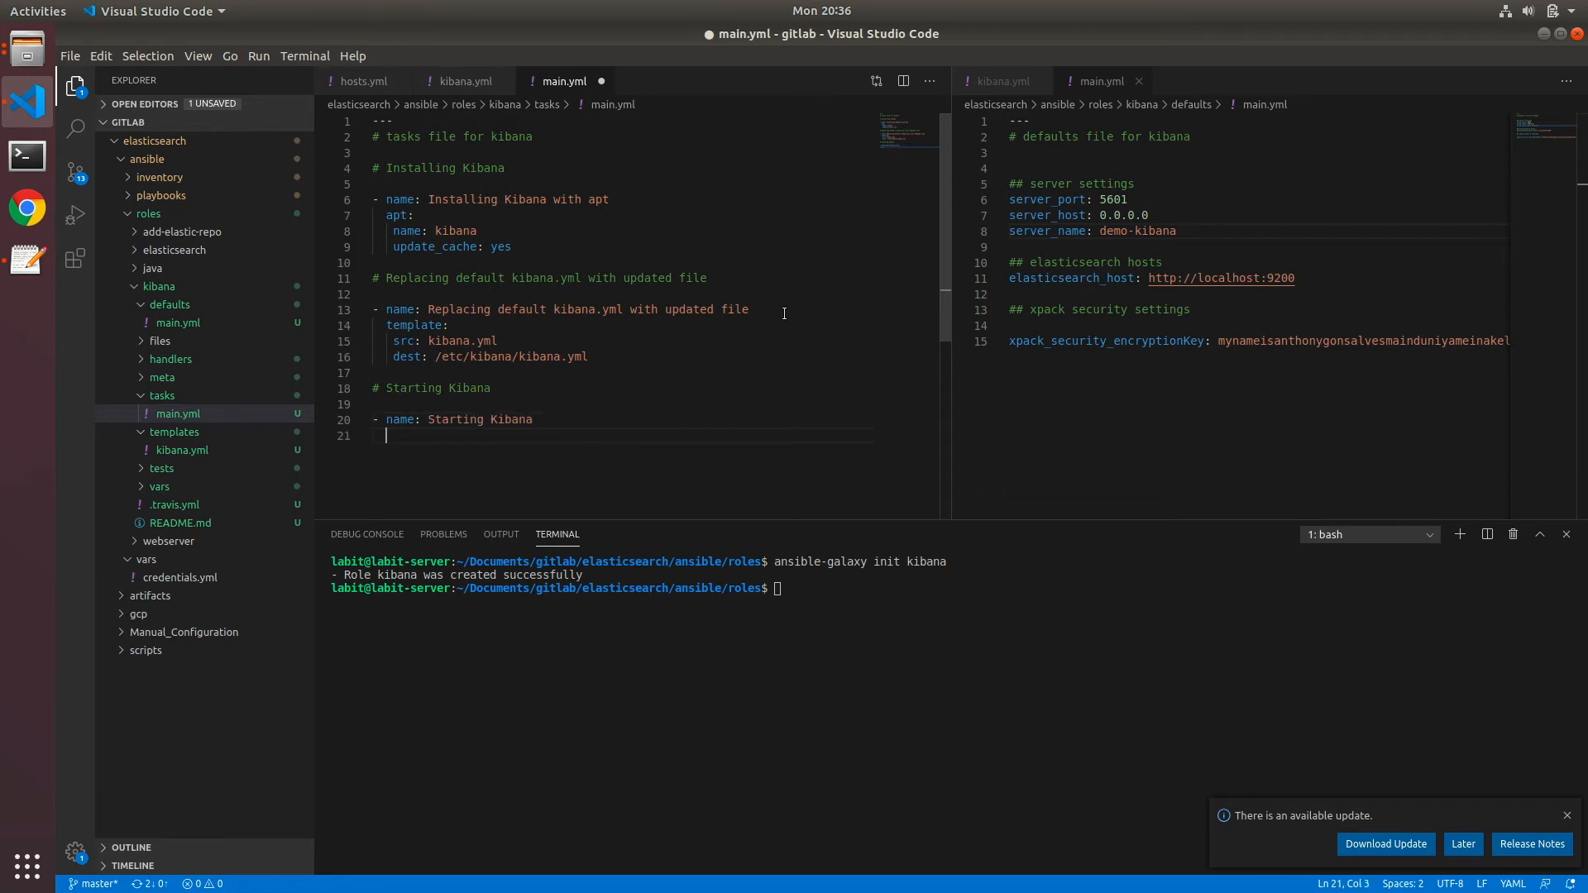
Give the task a service module with name: kibana, state: started, enabled: yes
text(service:)
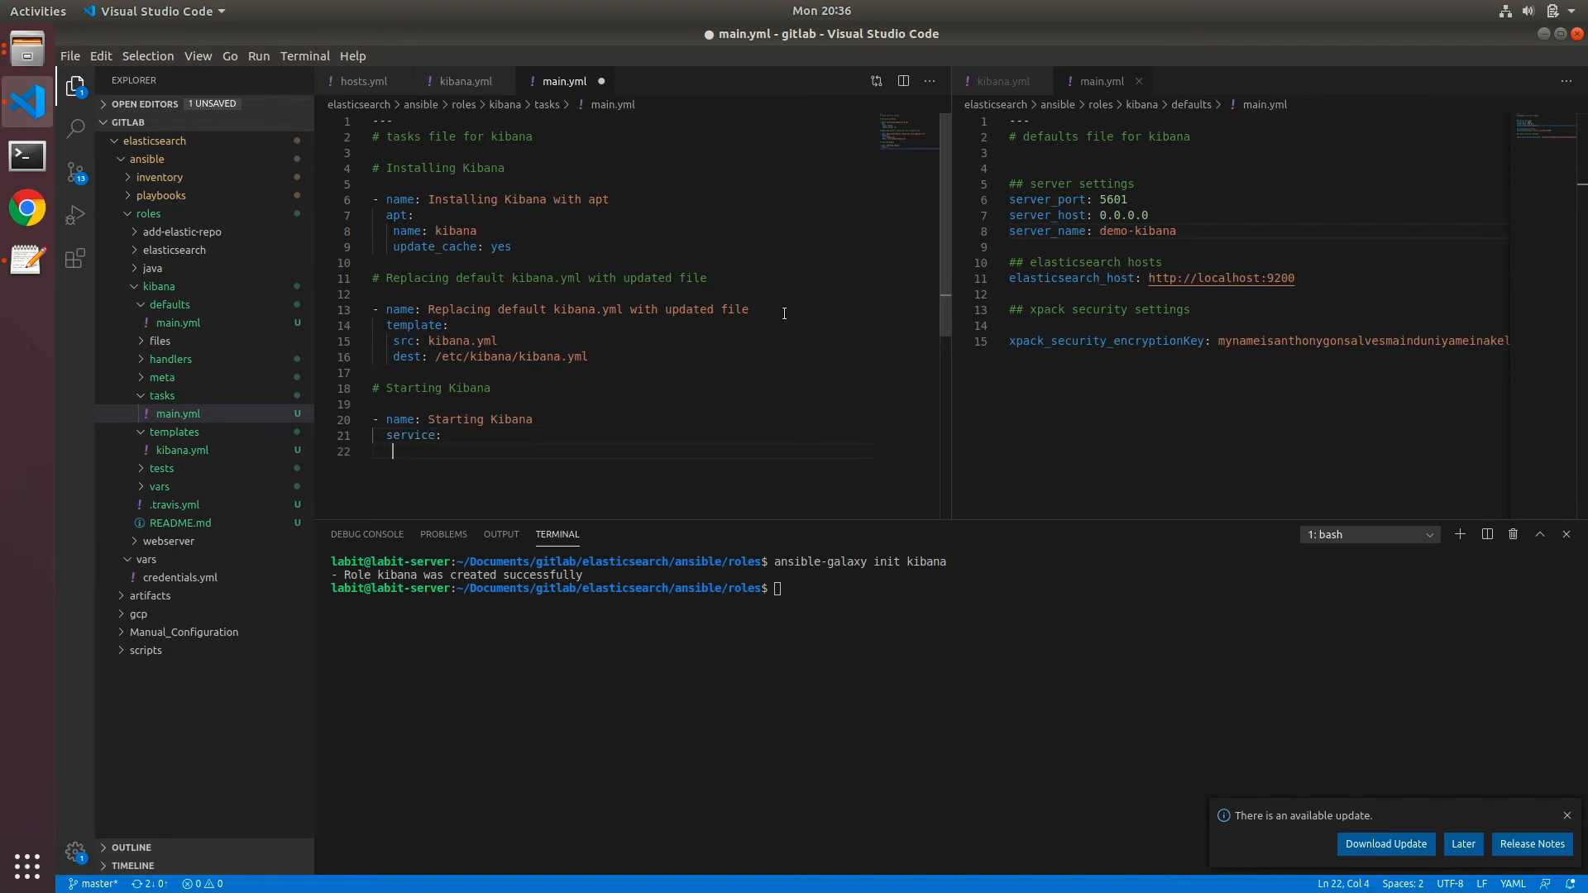
text(name: kiban)
text(st)
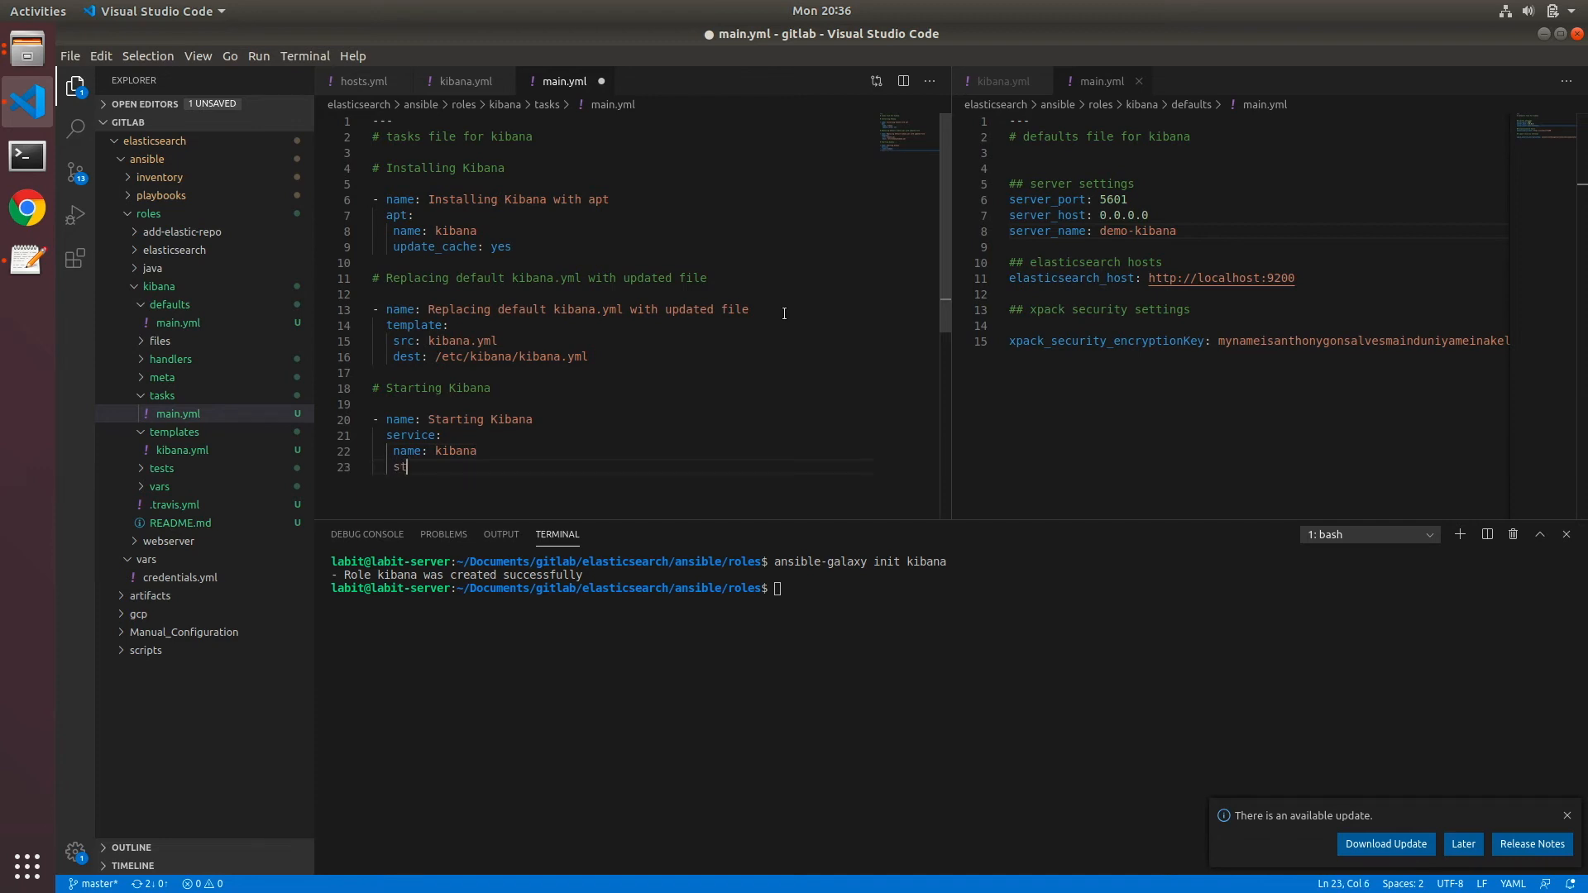
text(ate: start)
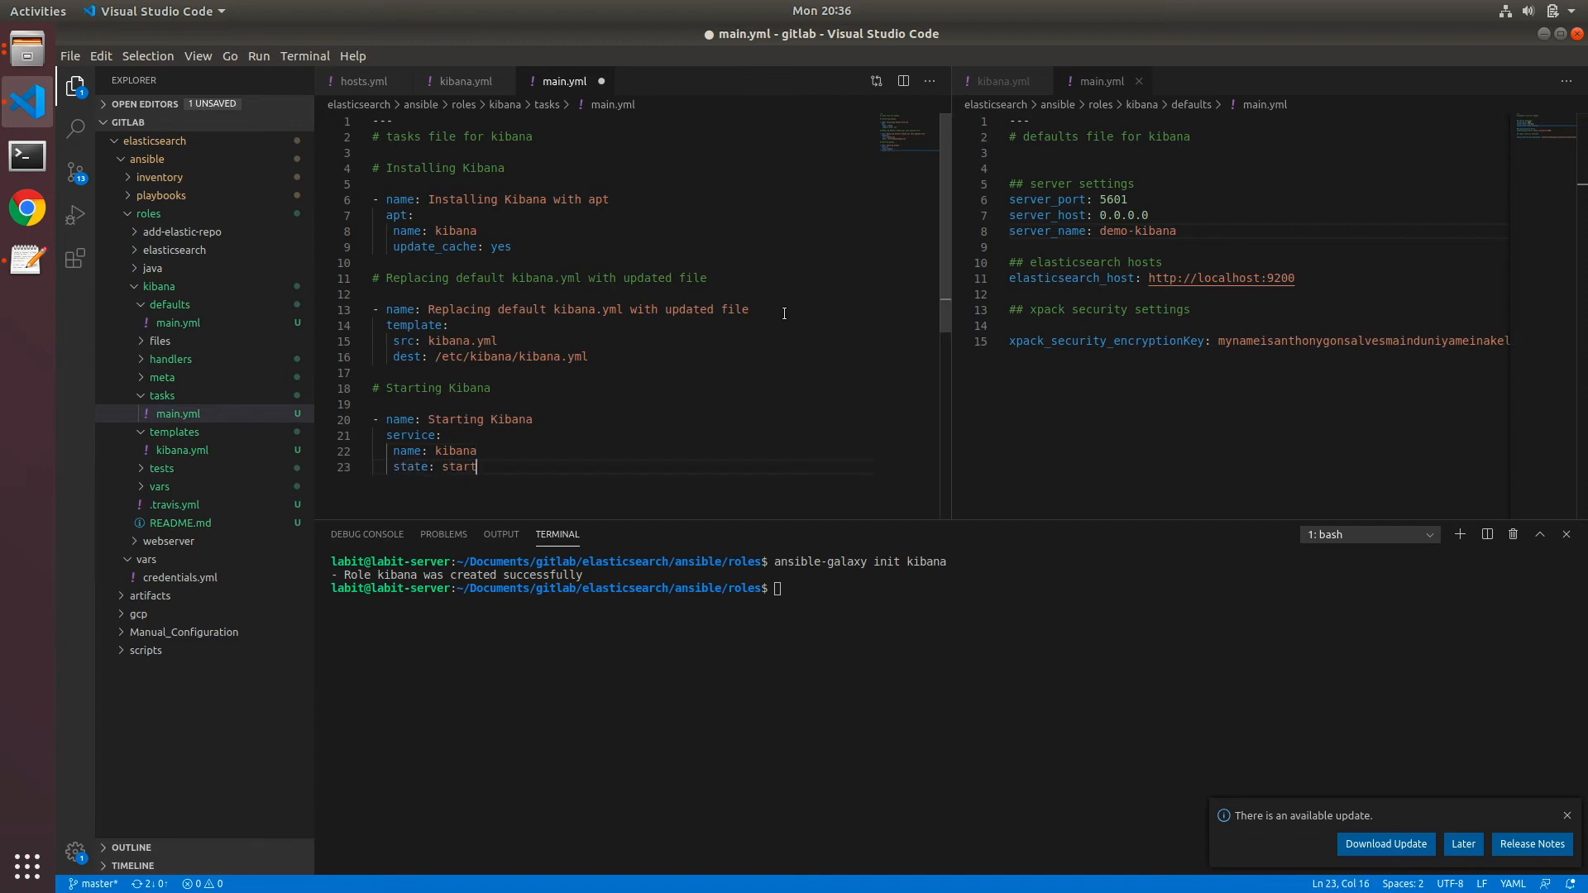
text(ed)
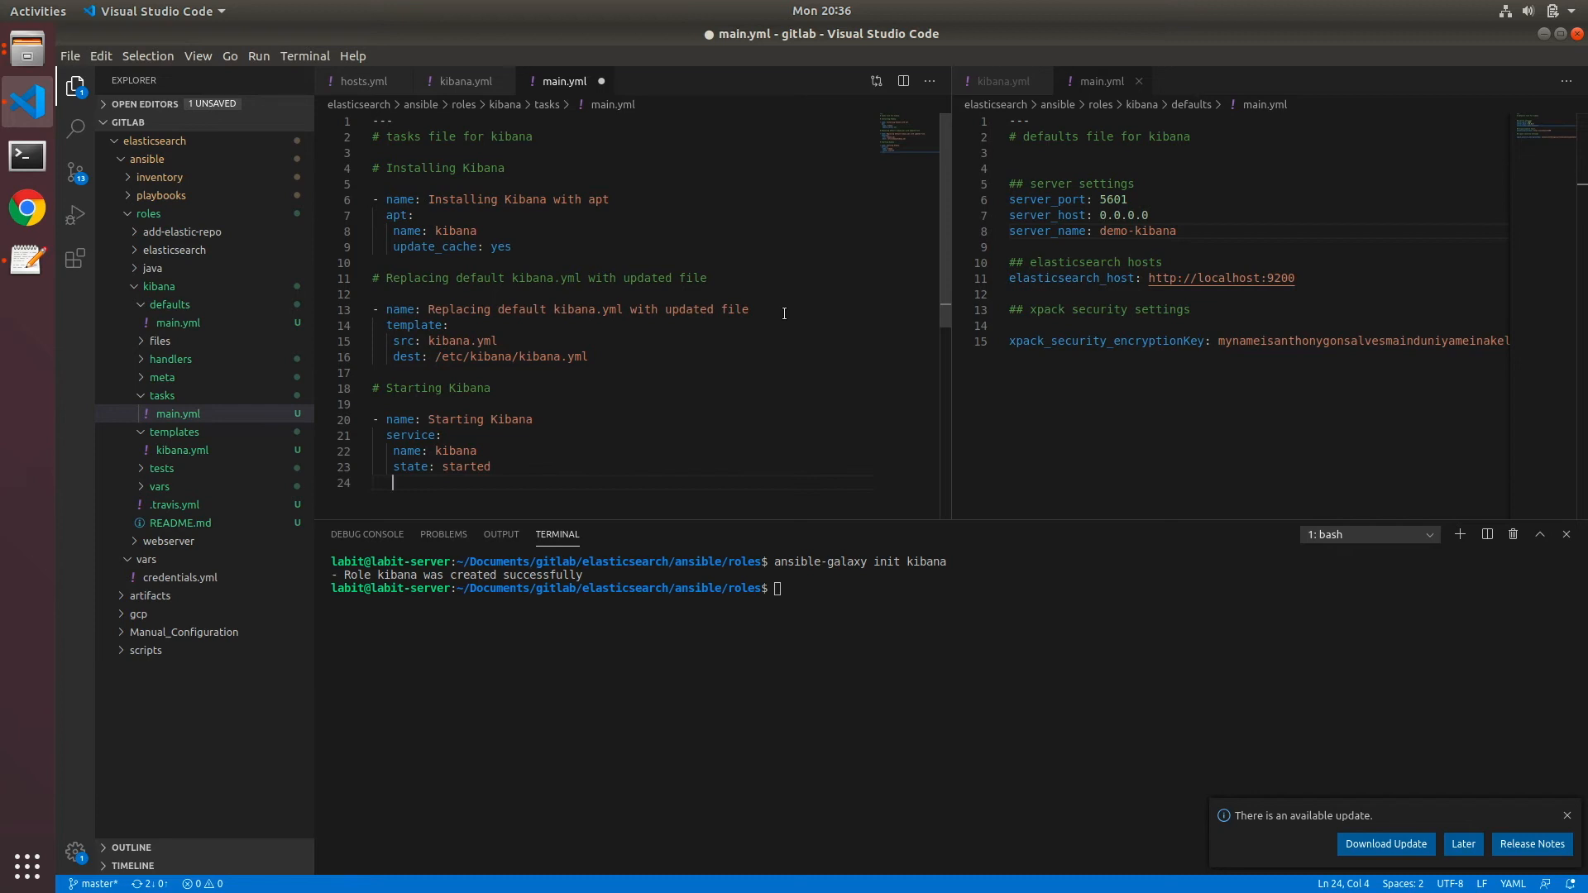
text(enabled: yes)
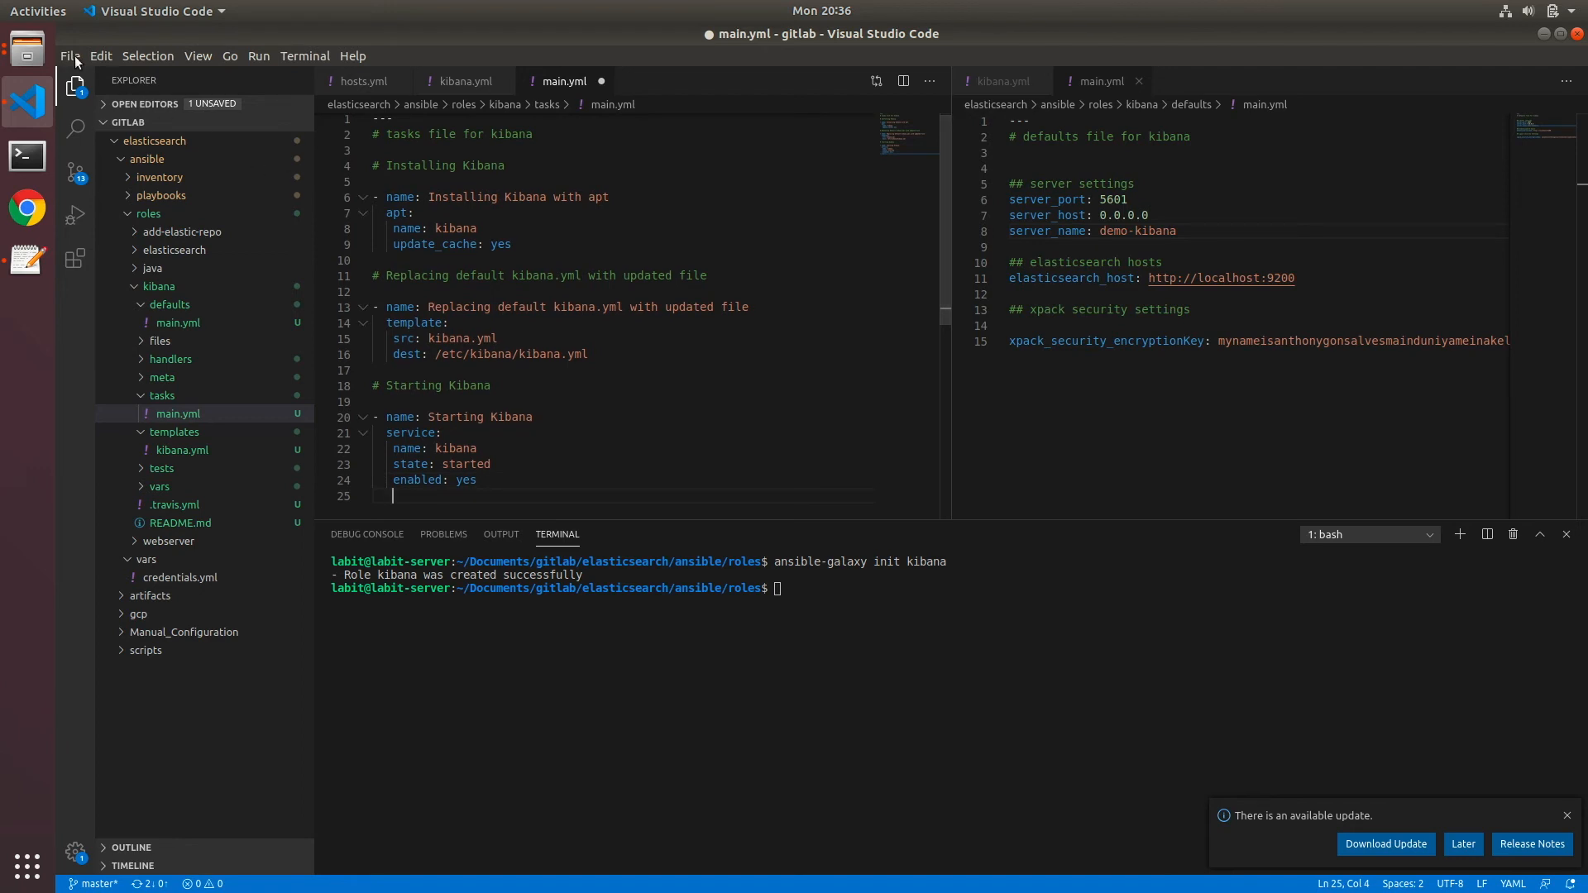
Save the tasks file and set deploy-elk.yml's roles to only ../roles/kibana
click(70, 55)
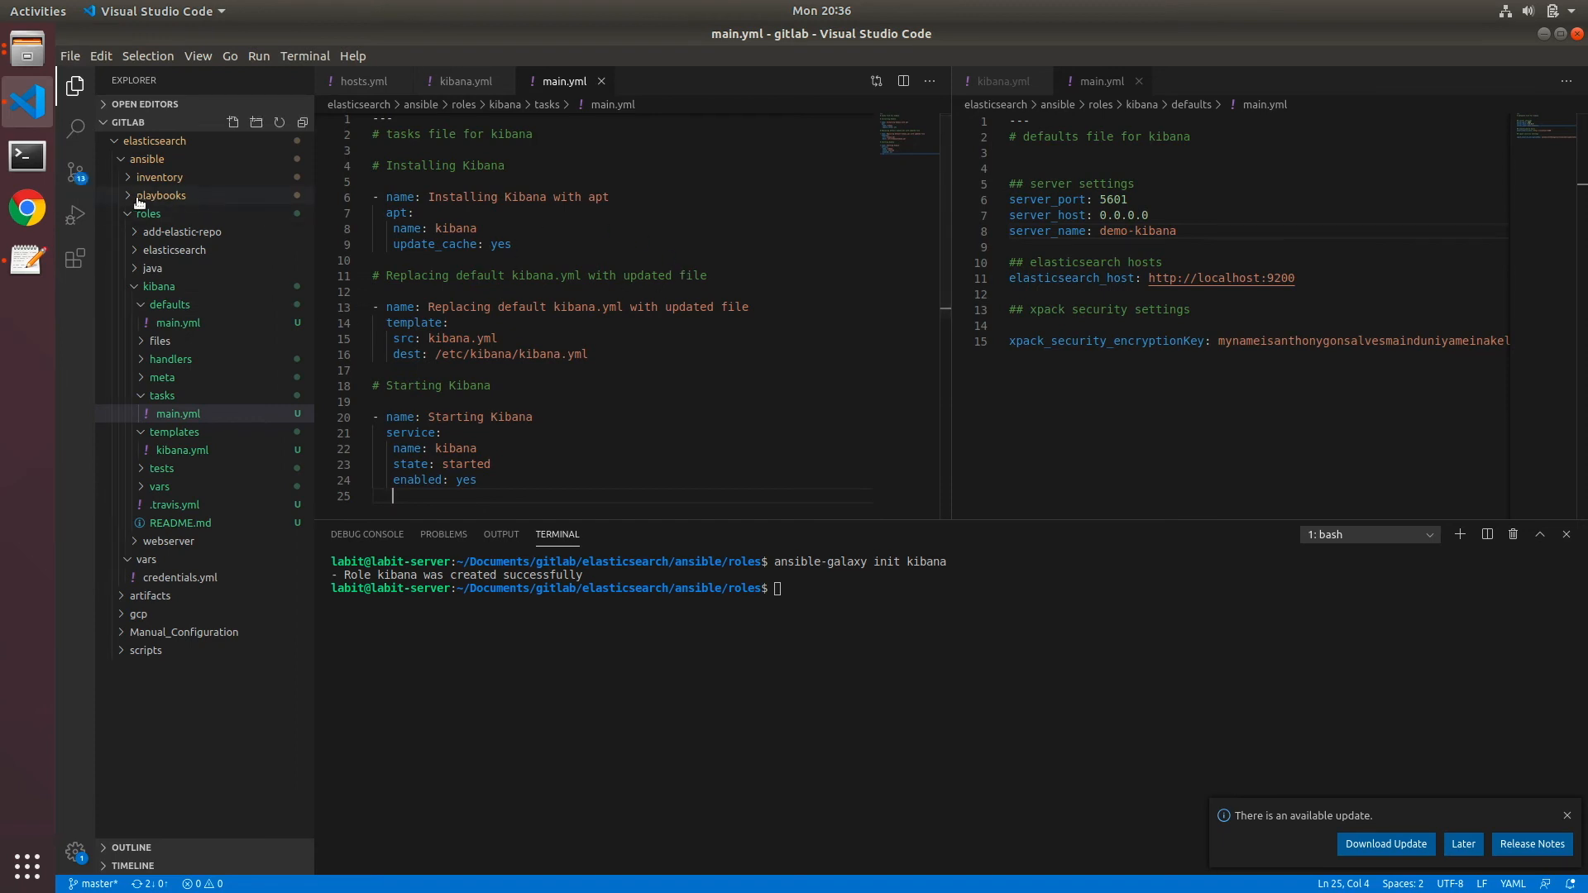
click(160, 195)
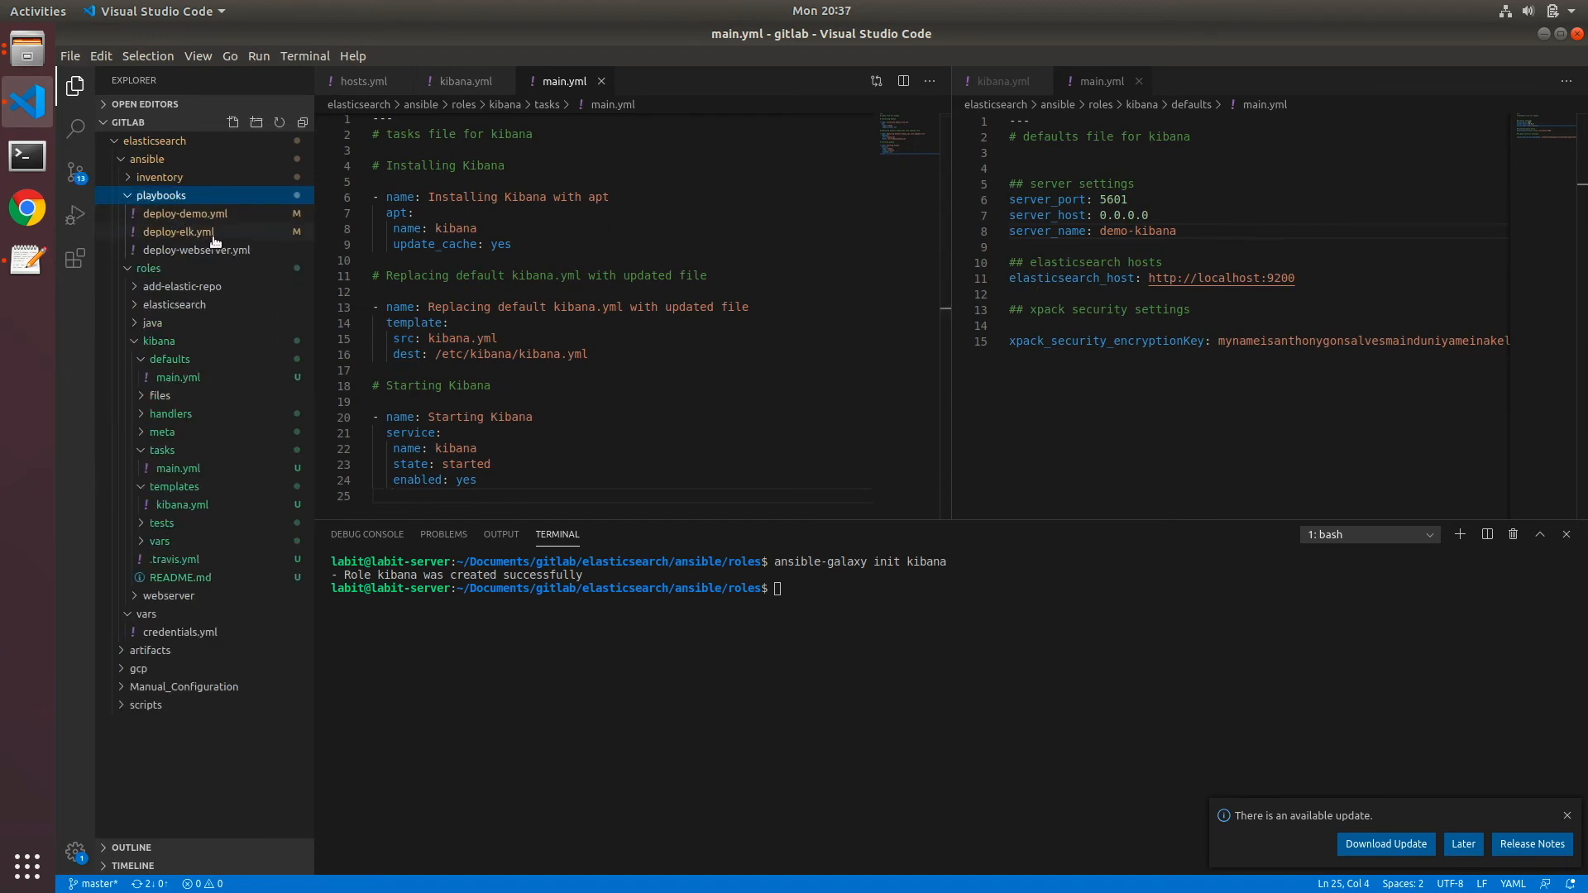
click(178, 232)
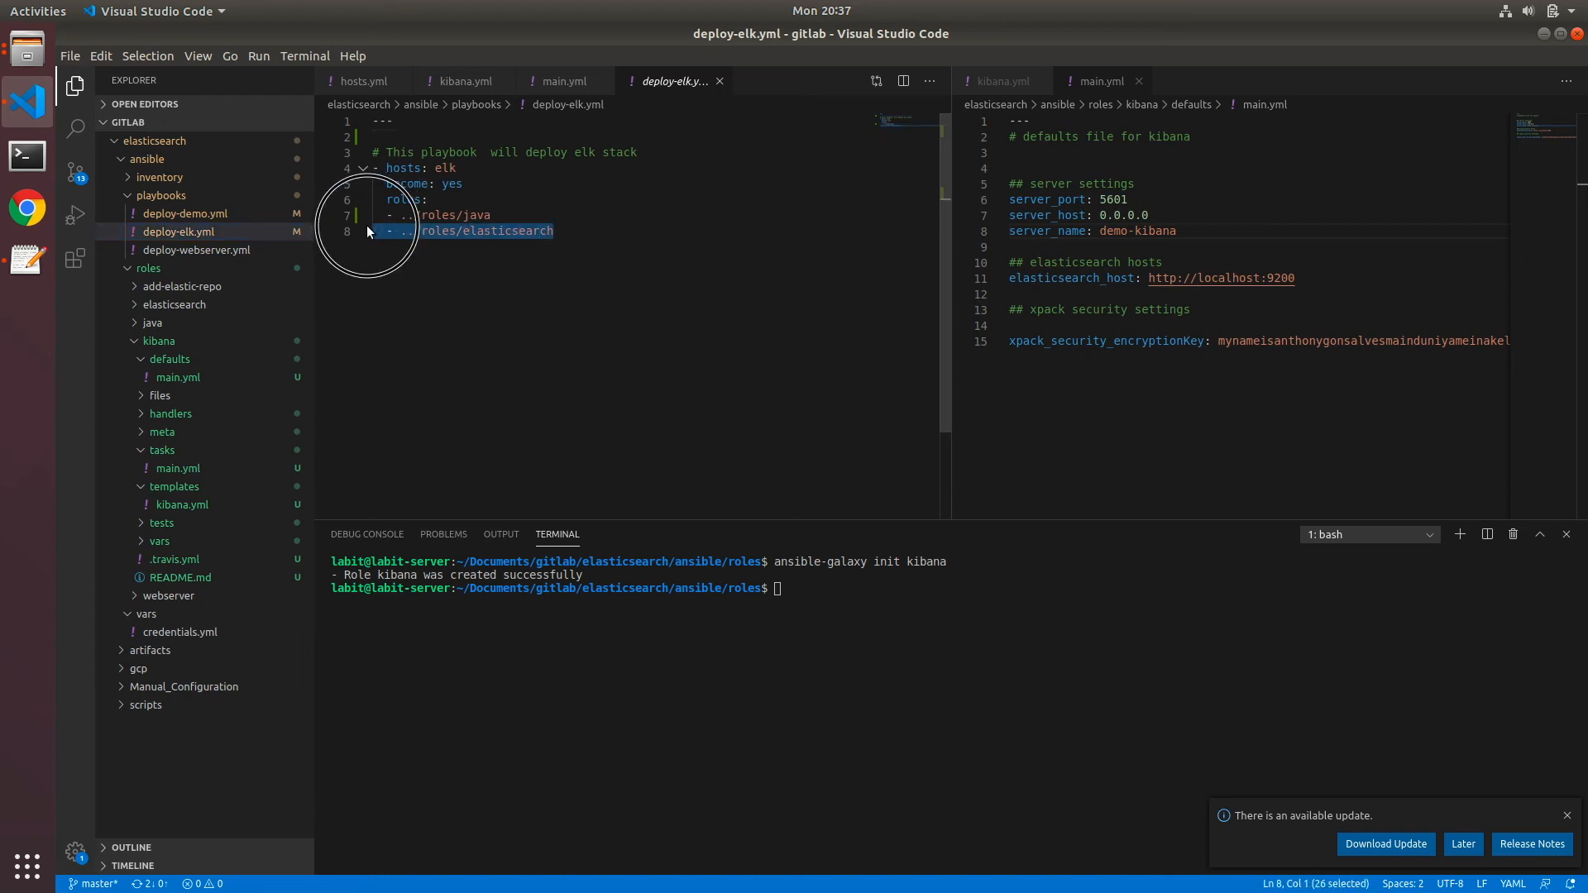
key(Delete)
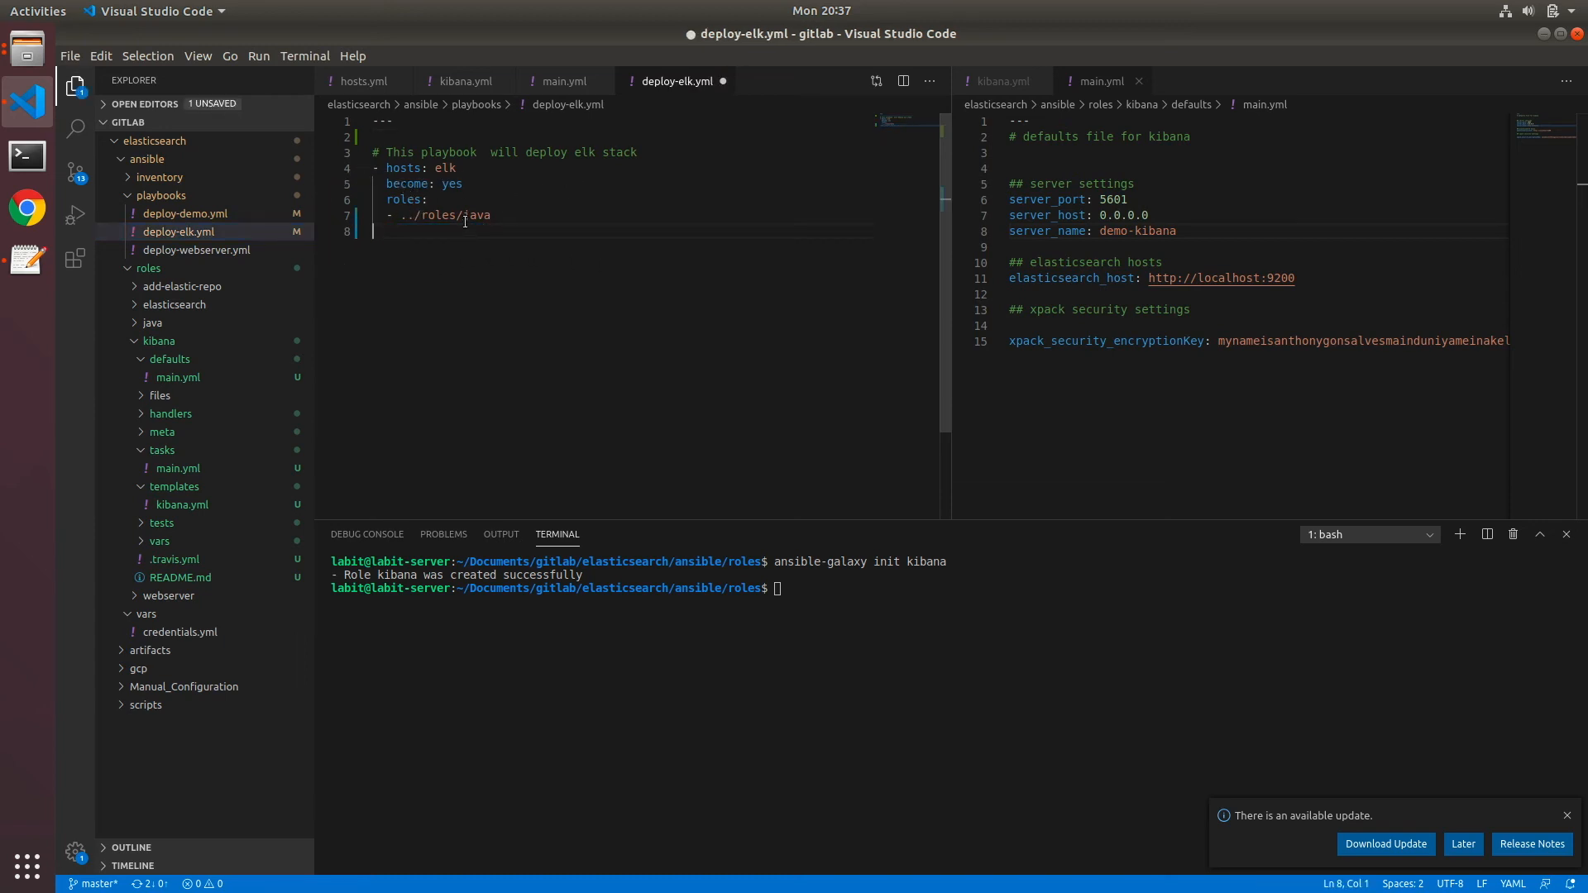
double_click(474, 215)
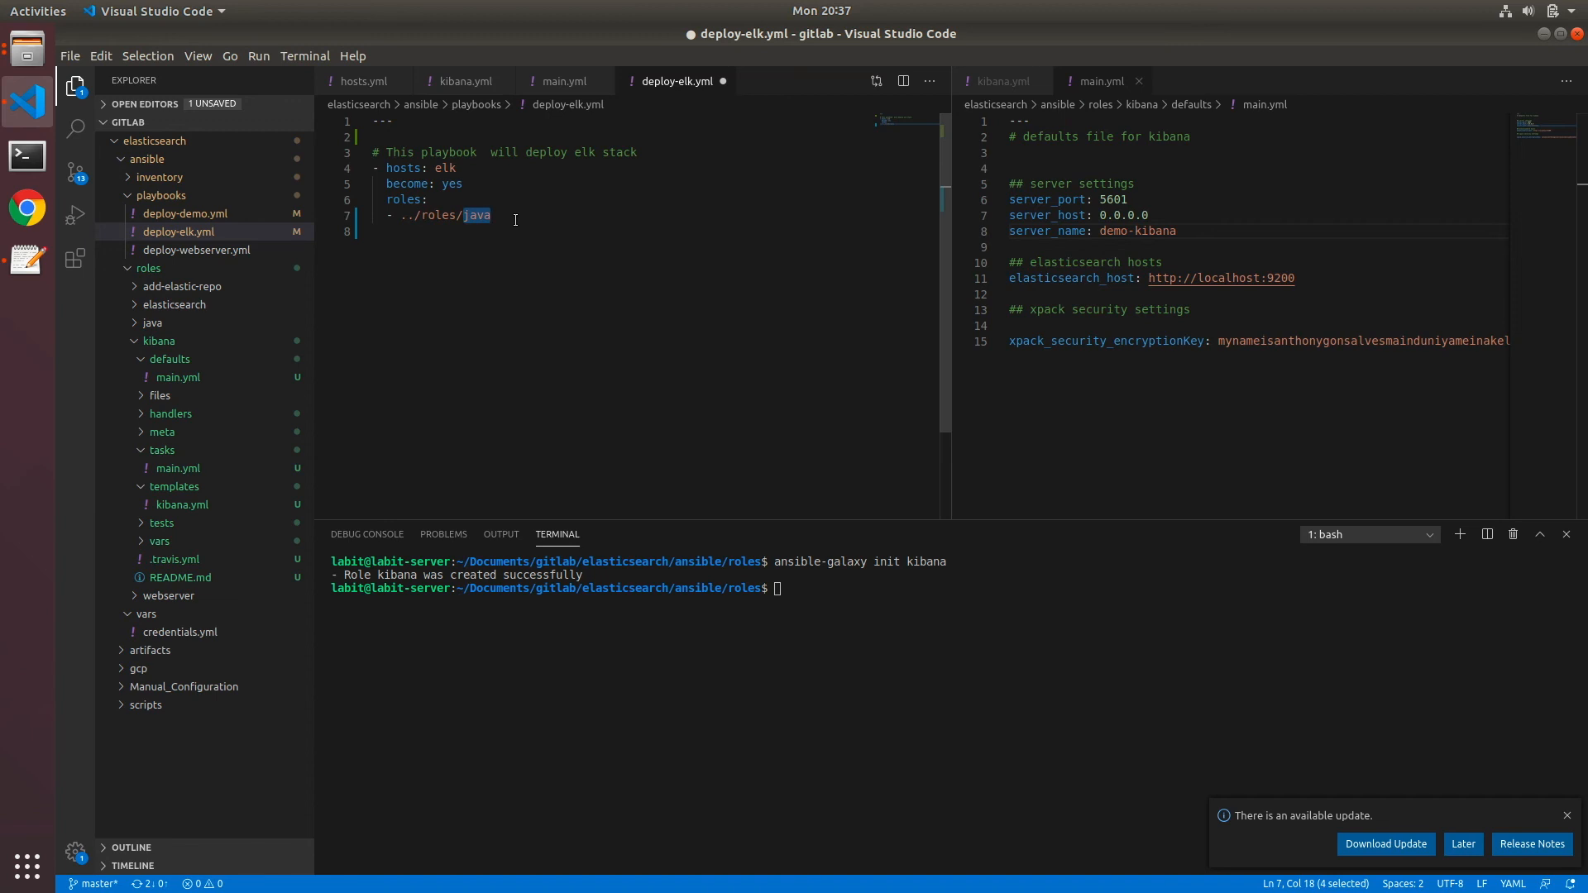
text(kiban)
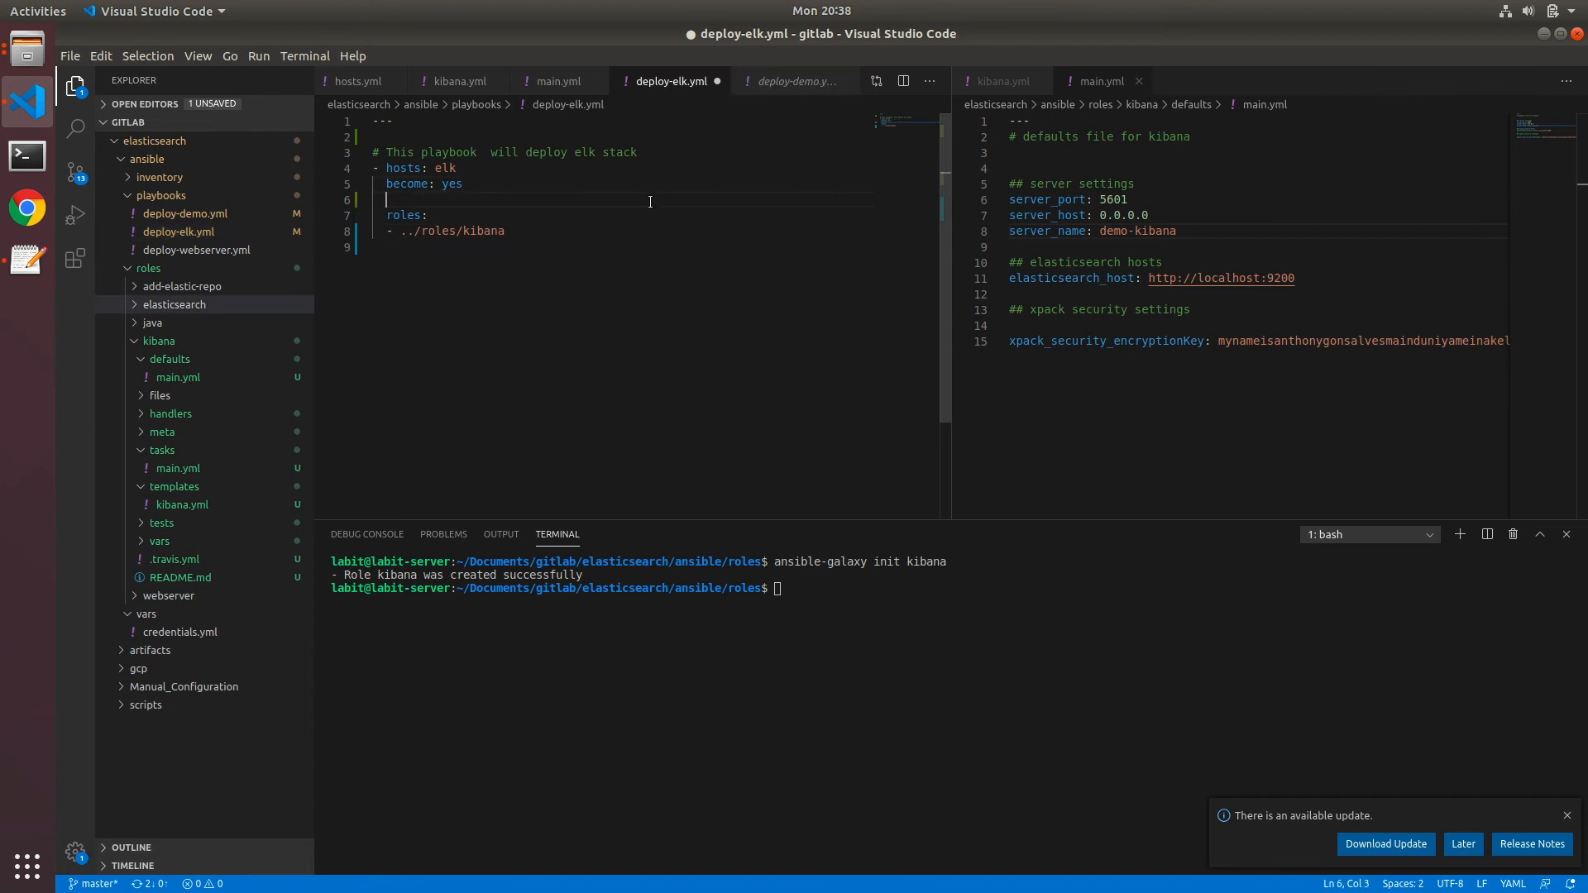
Add vars_files: ../vars/credentials.yml to the elk hosts play and save
text(vars_f)
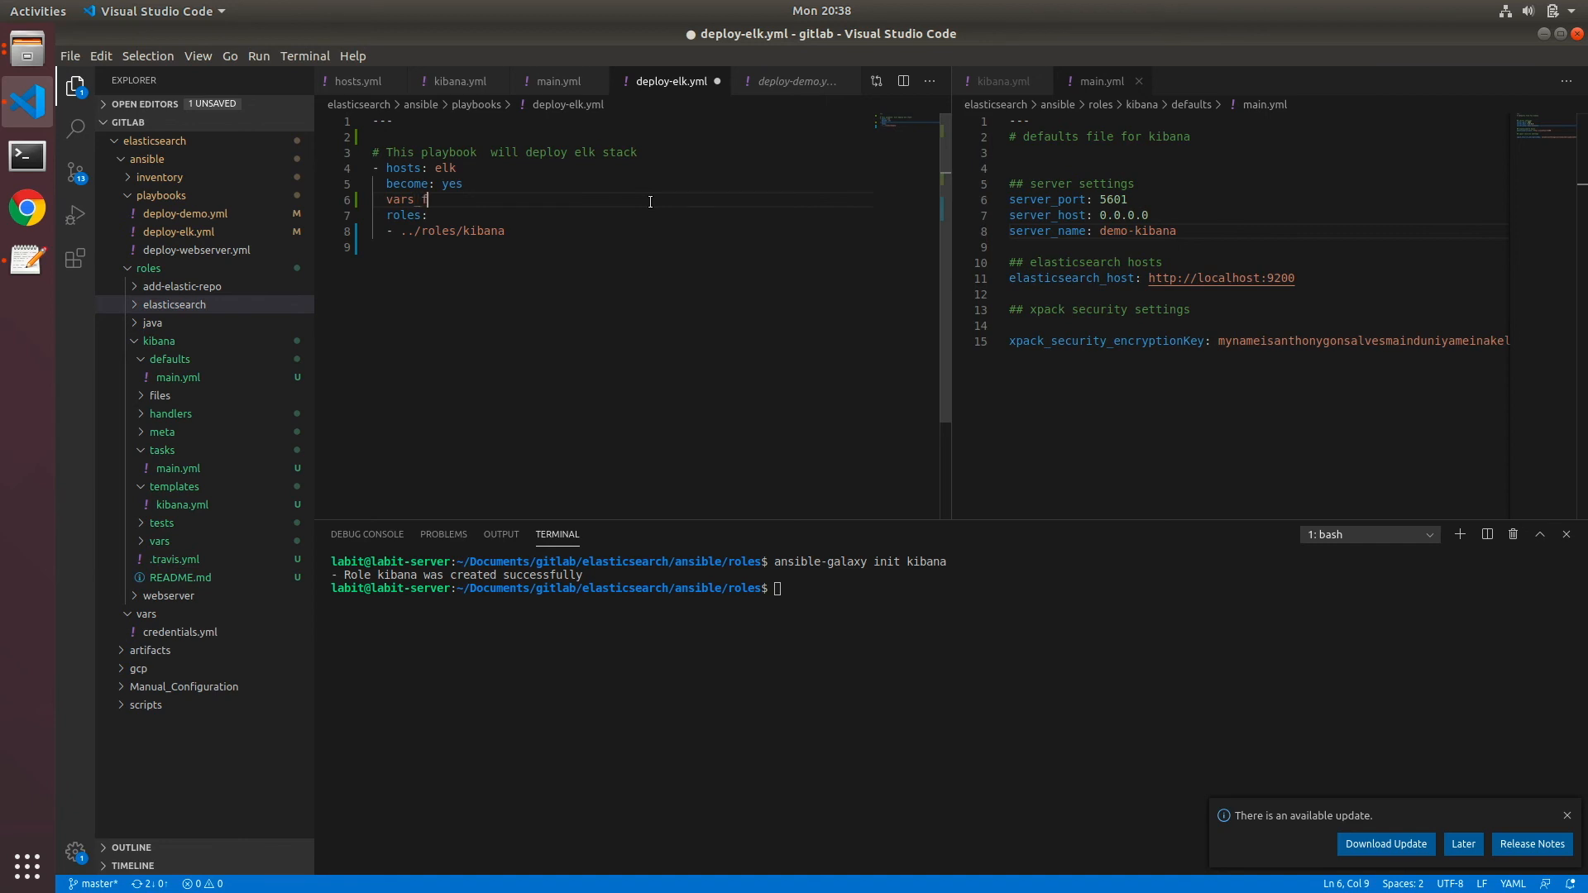
text(iles:)
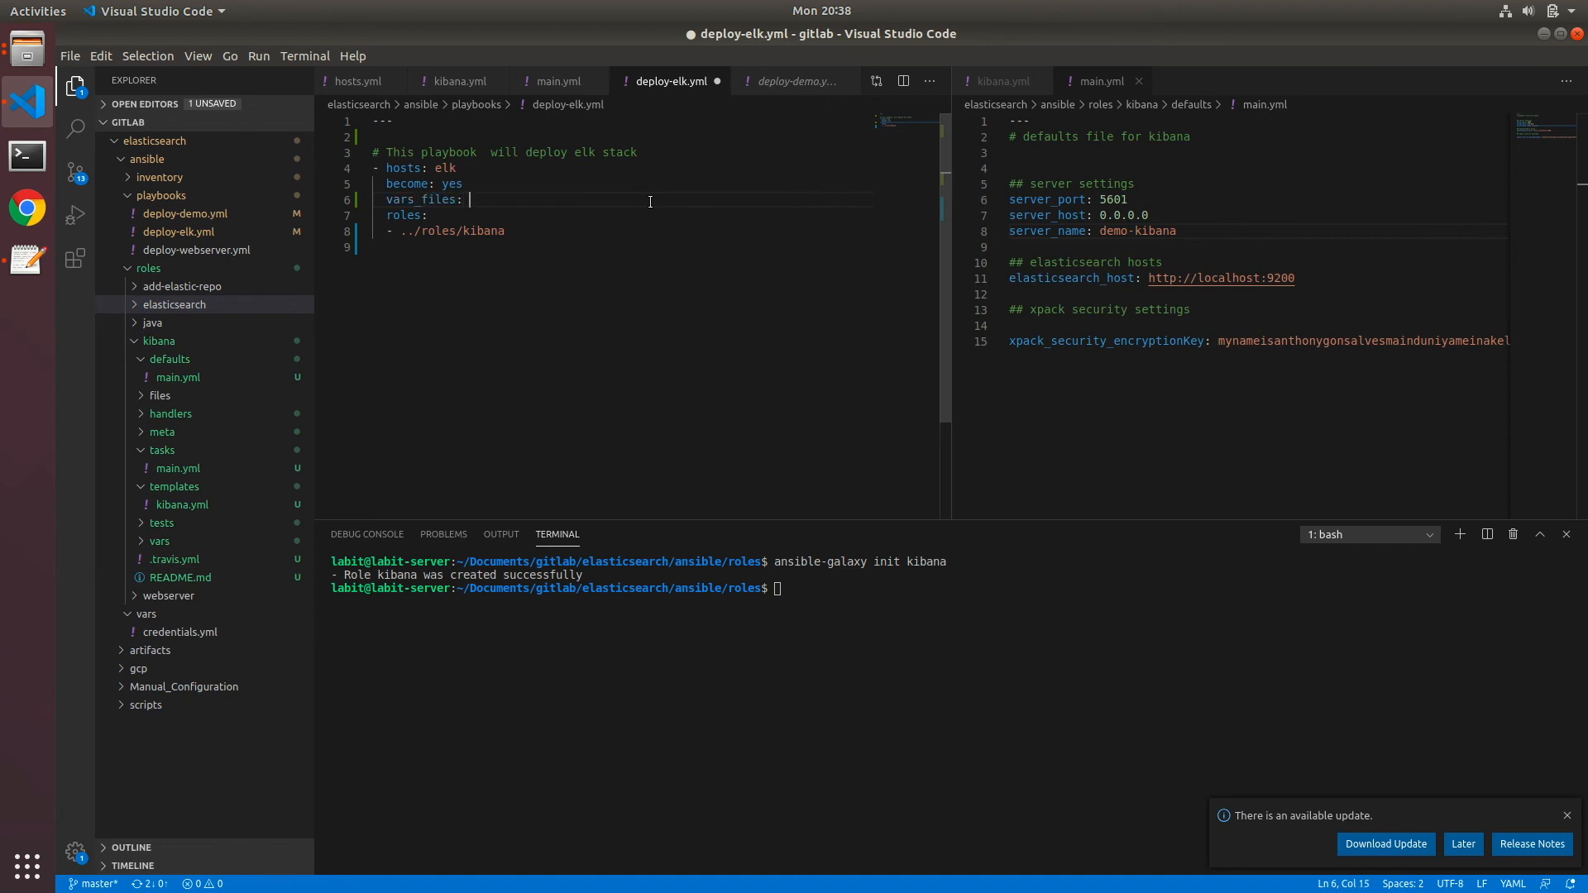
text(../)
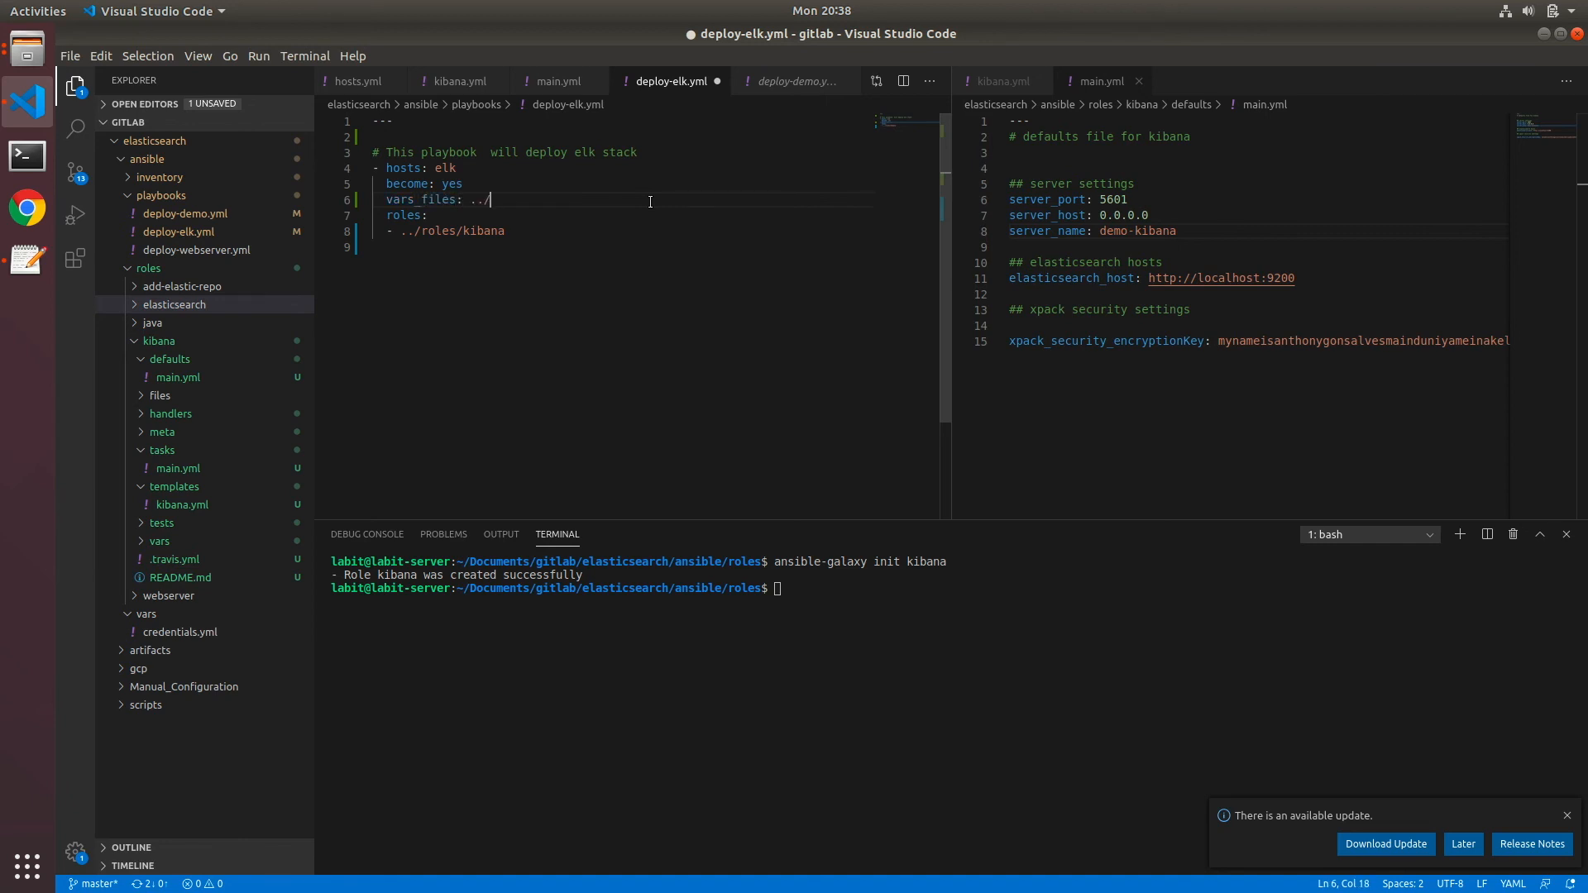
text(vars/)
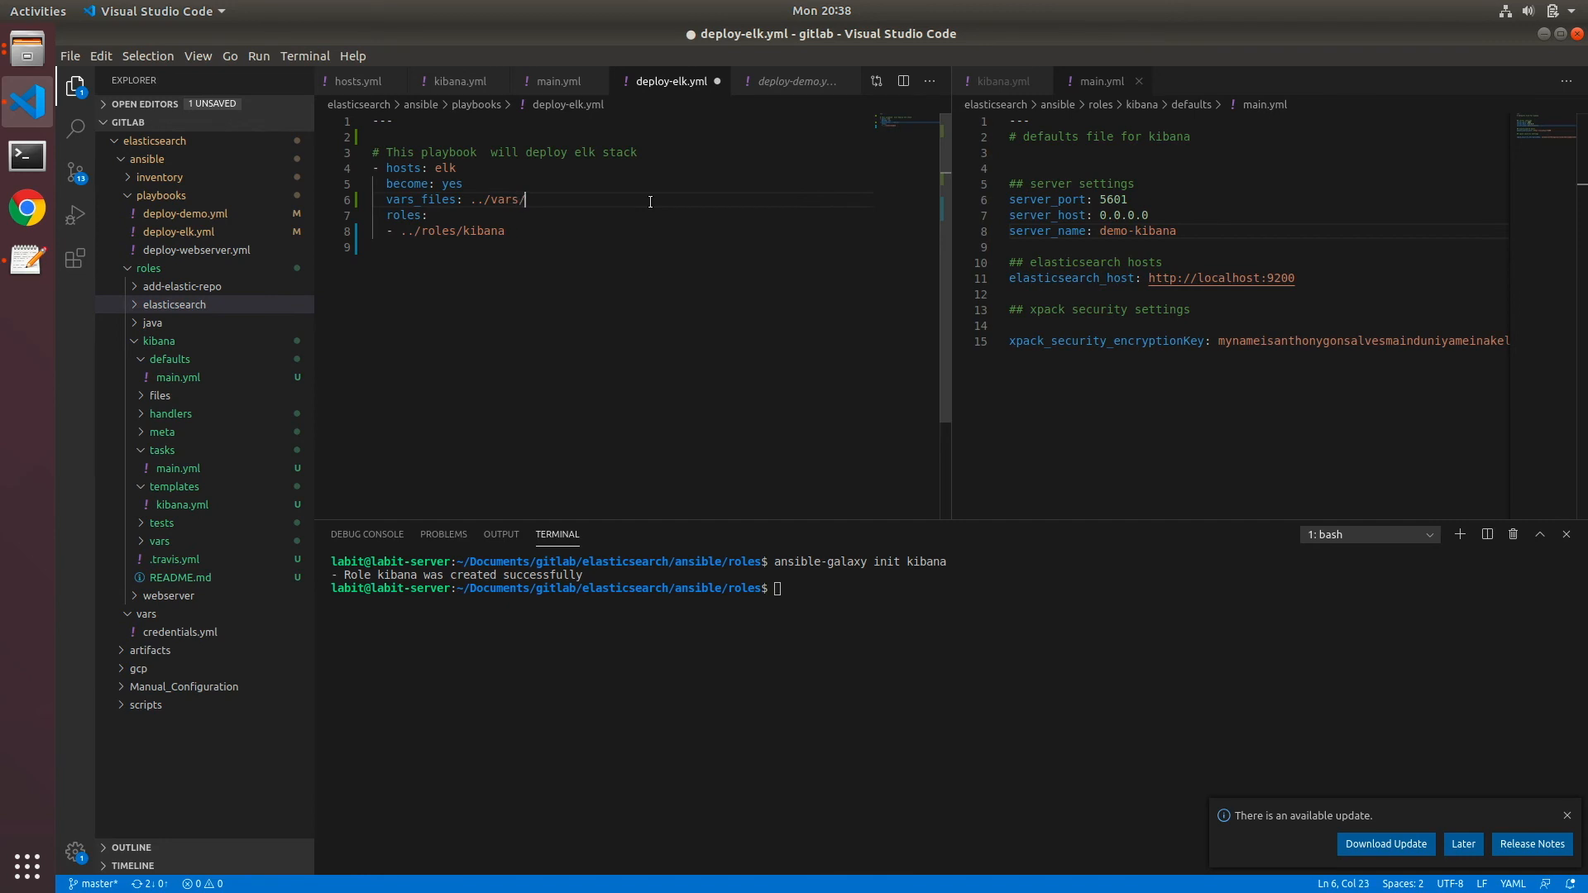
text(credentials)
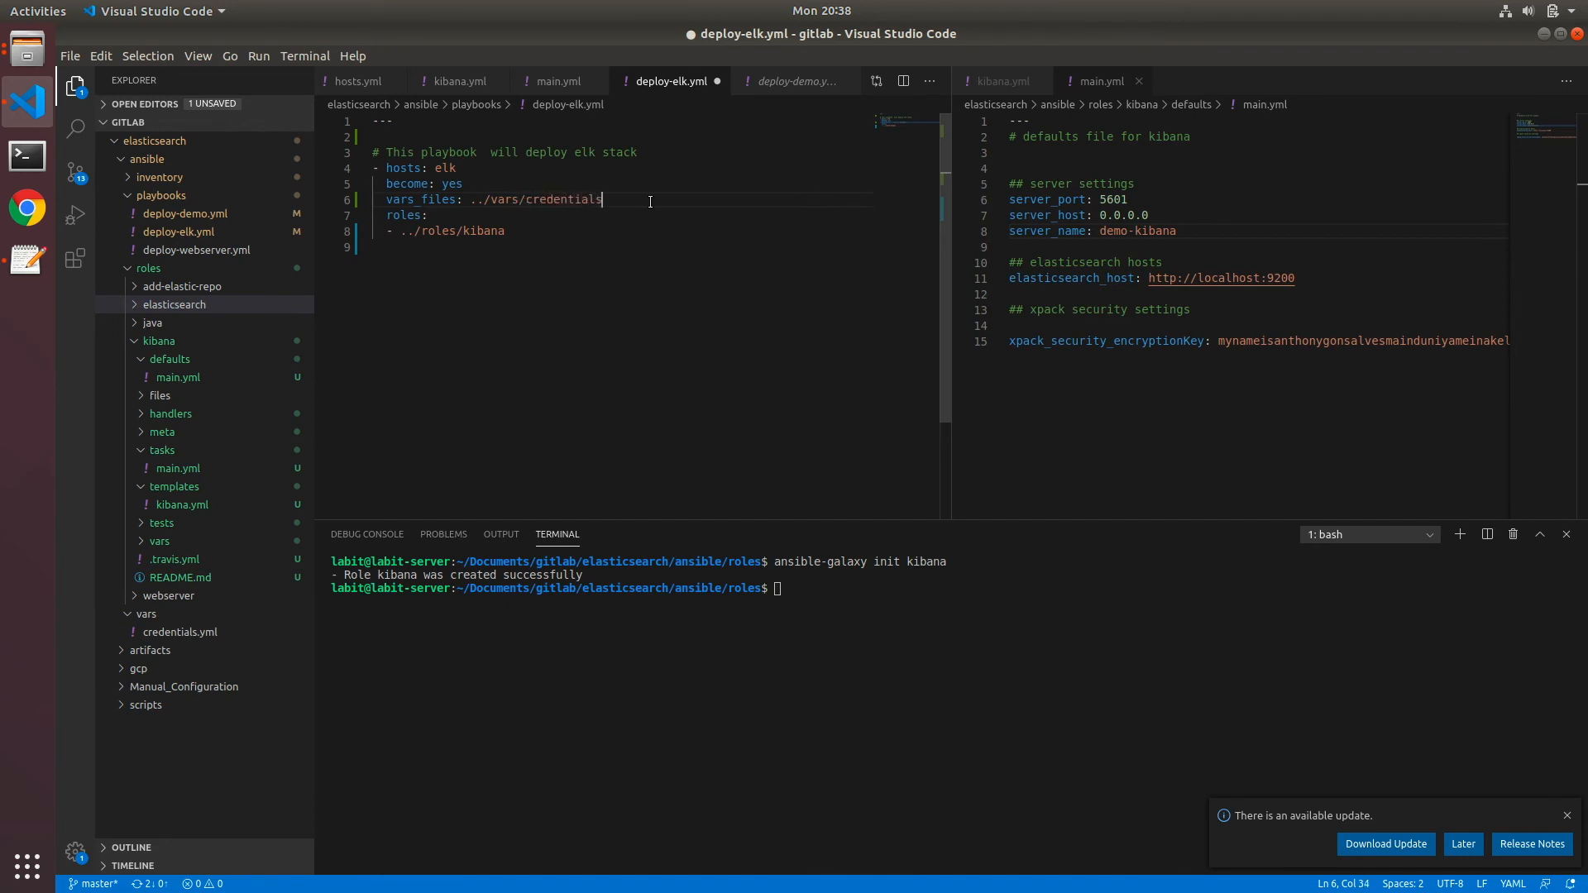
text(.yml)
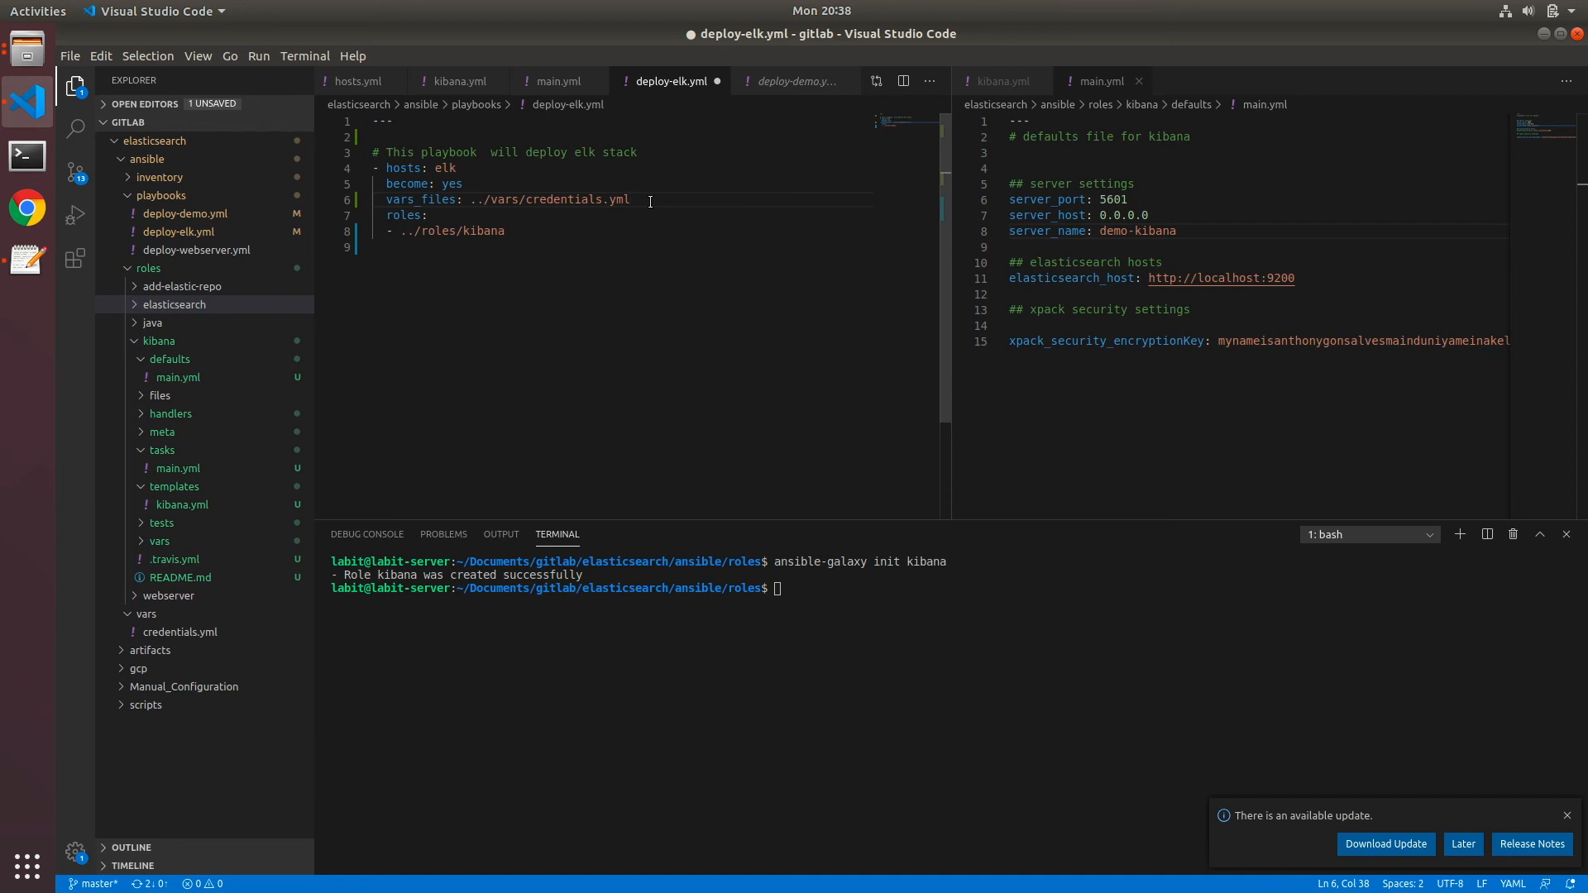
click(71, 55)
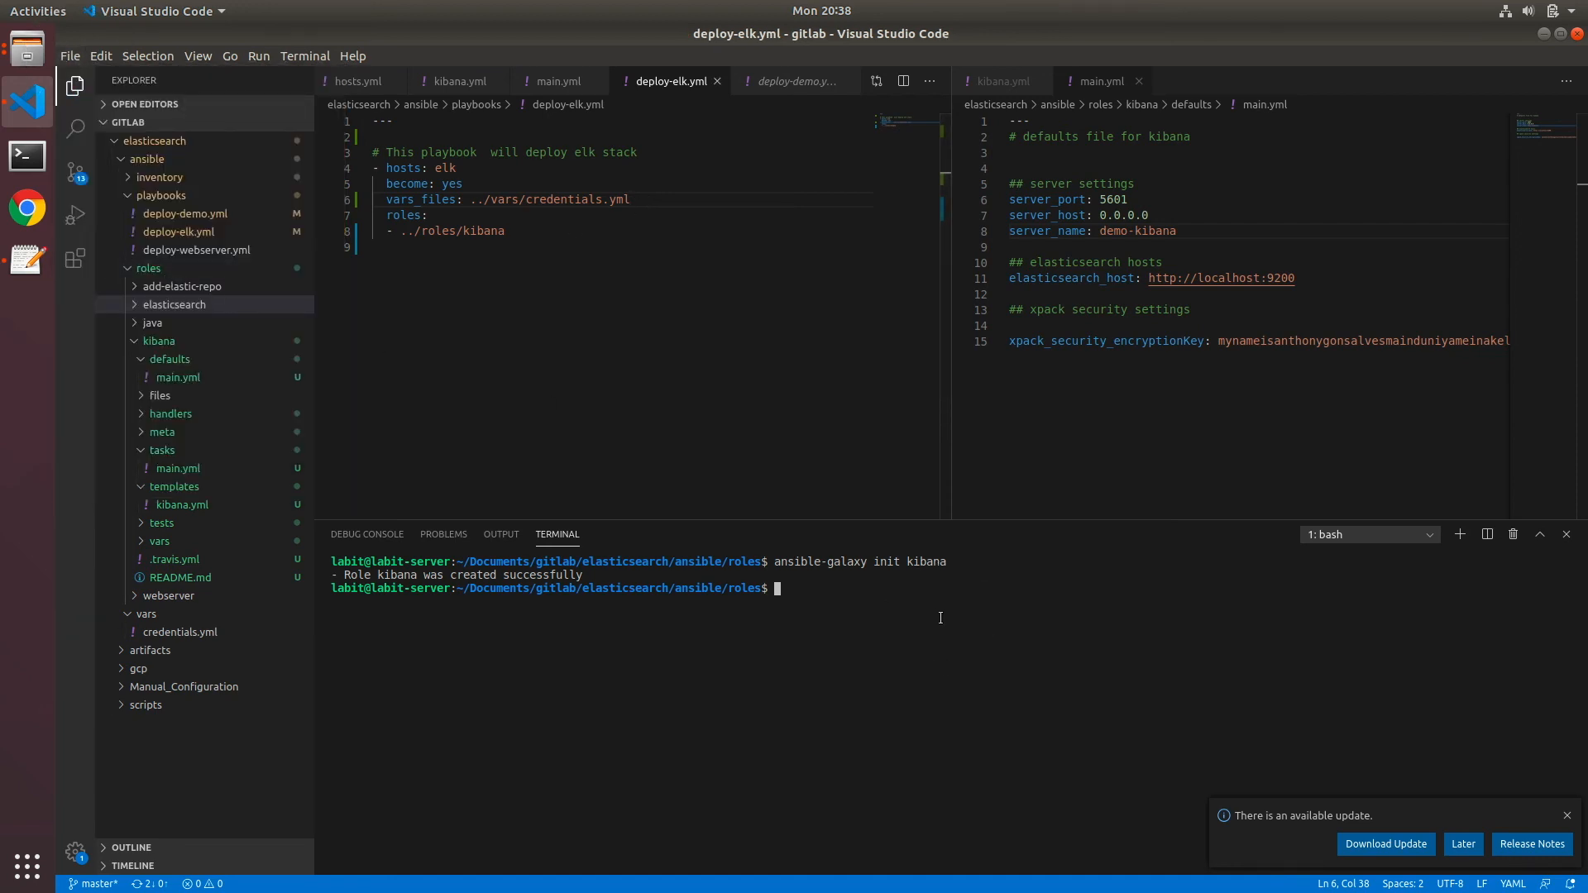
From the ansible folder run ansible-playbook -i inventory/hosts.yml playbooks/deploy-elk.yml
text(cd ..)
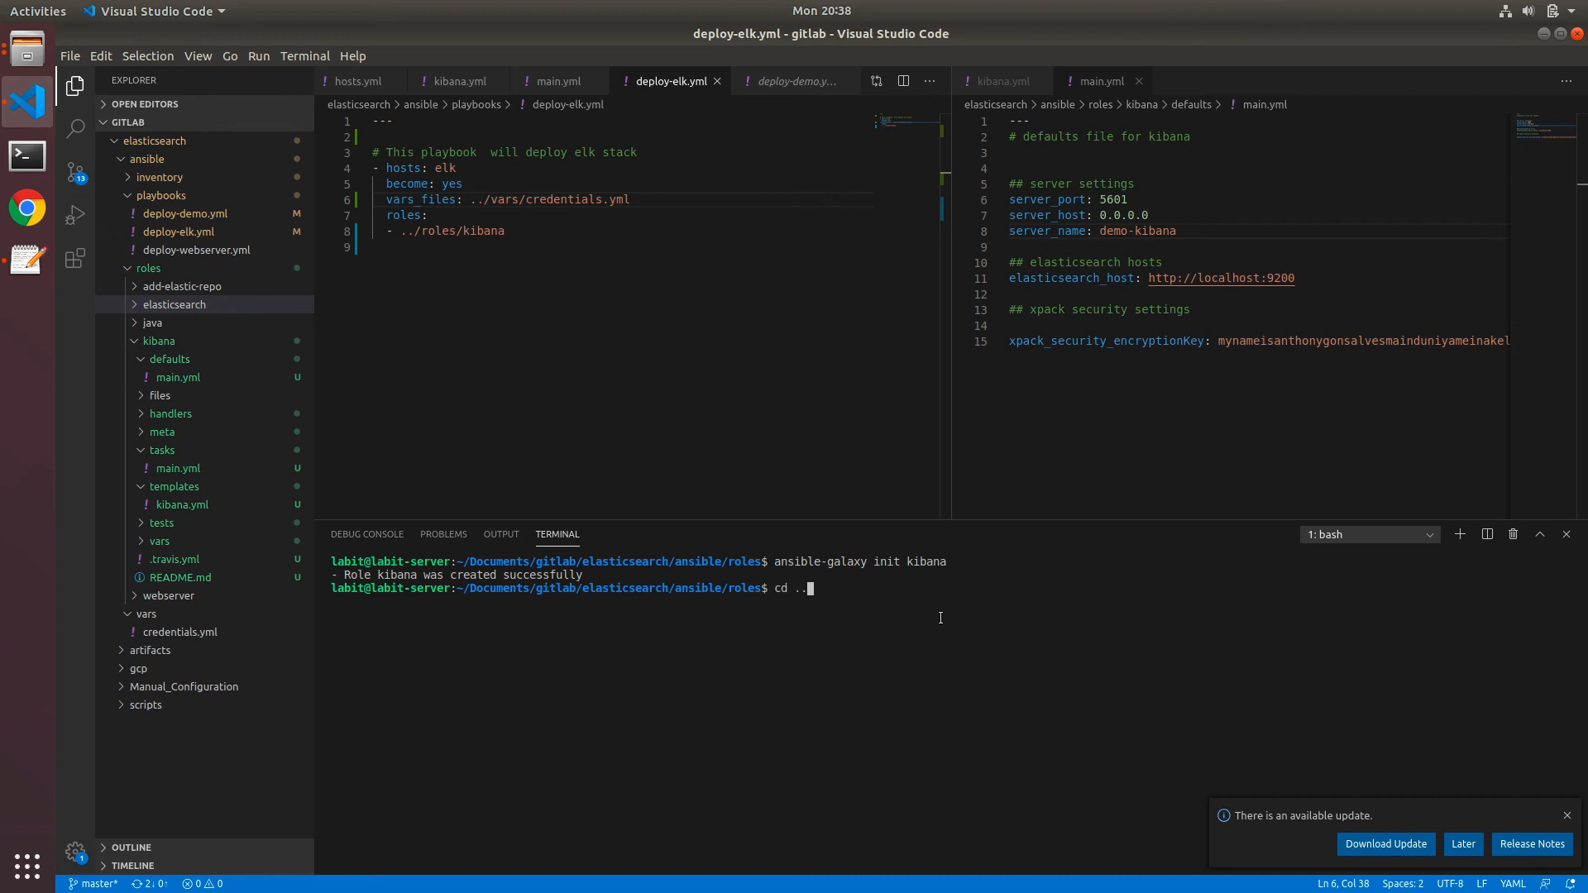
text(ans)
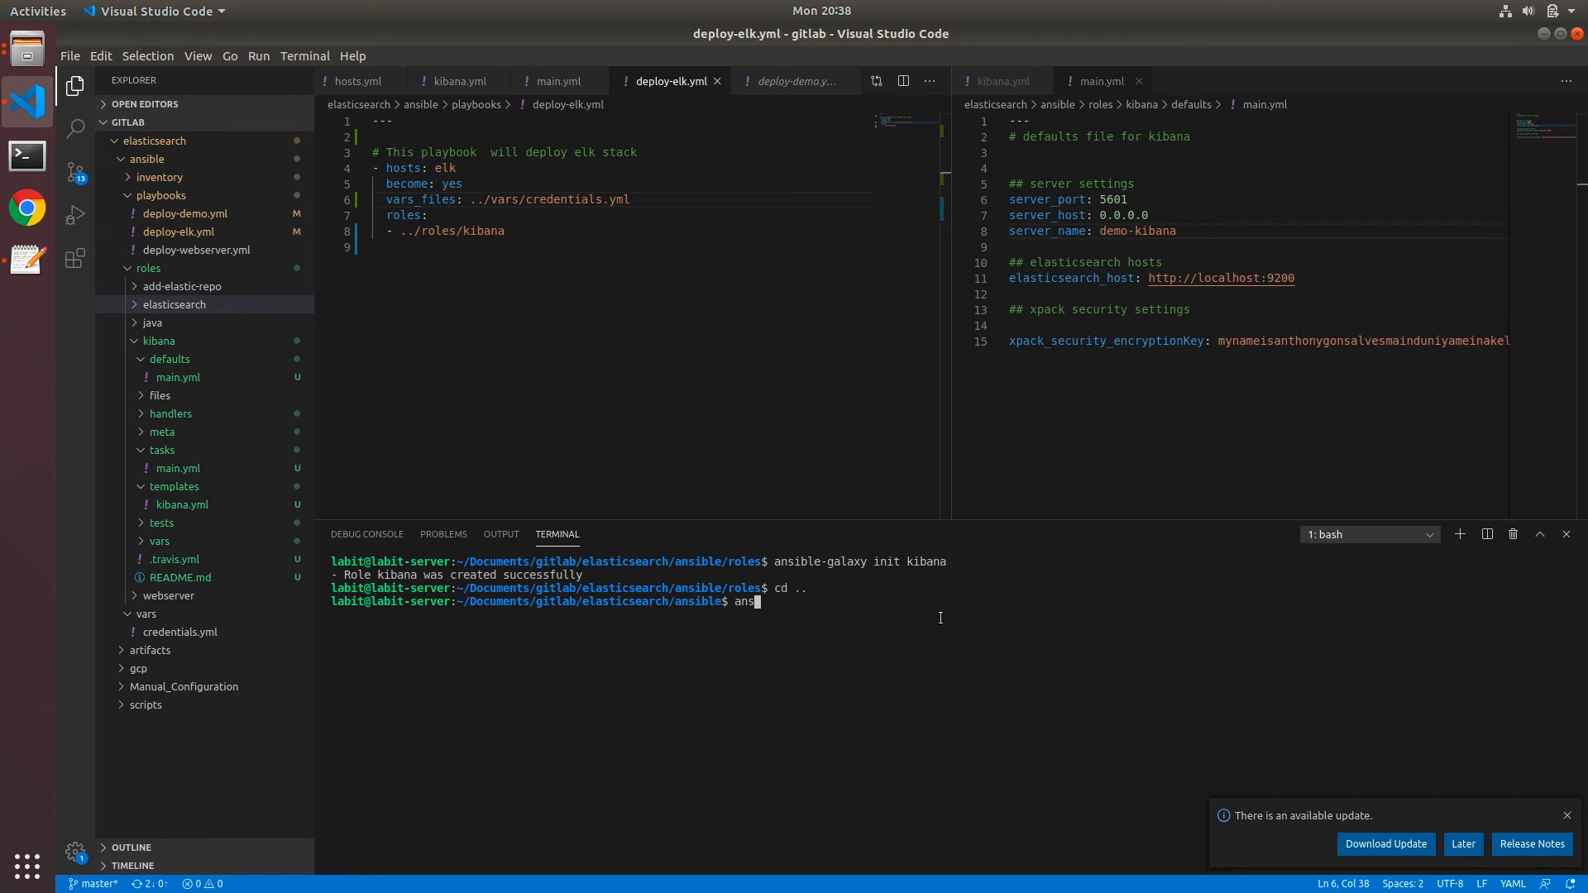
text(ible-playbook)
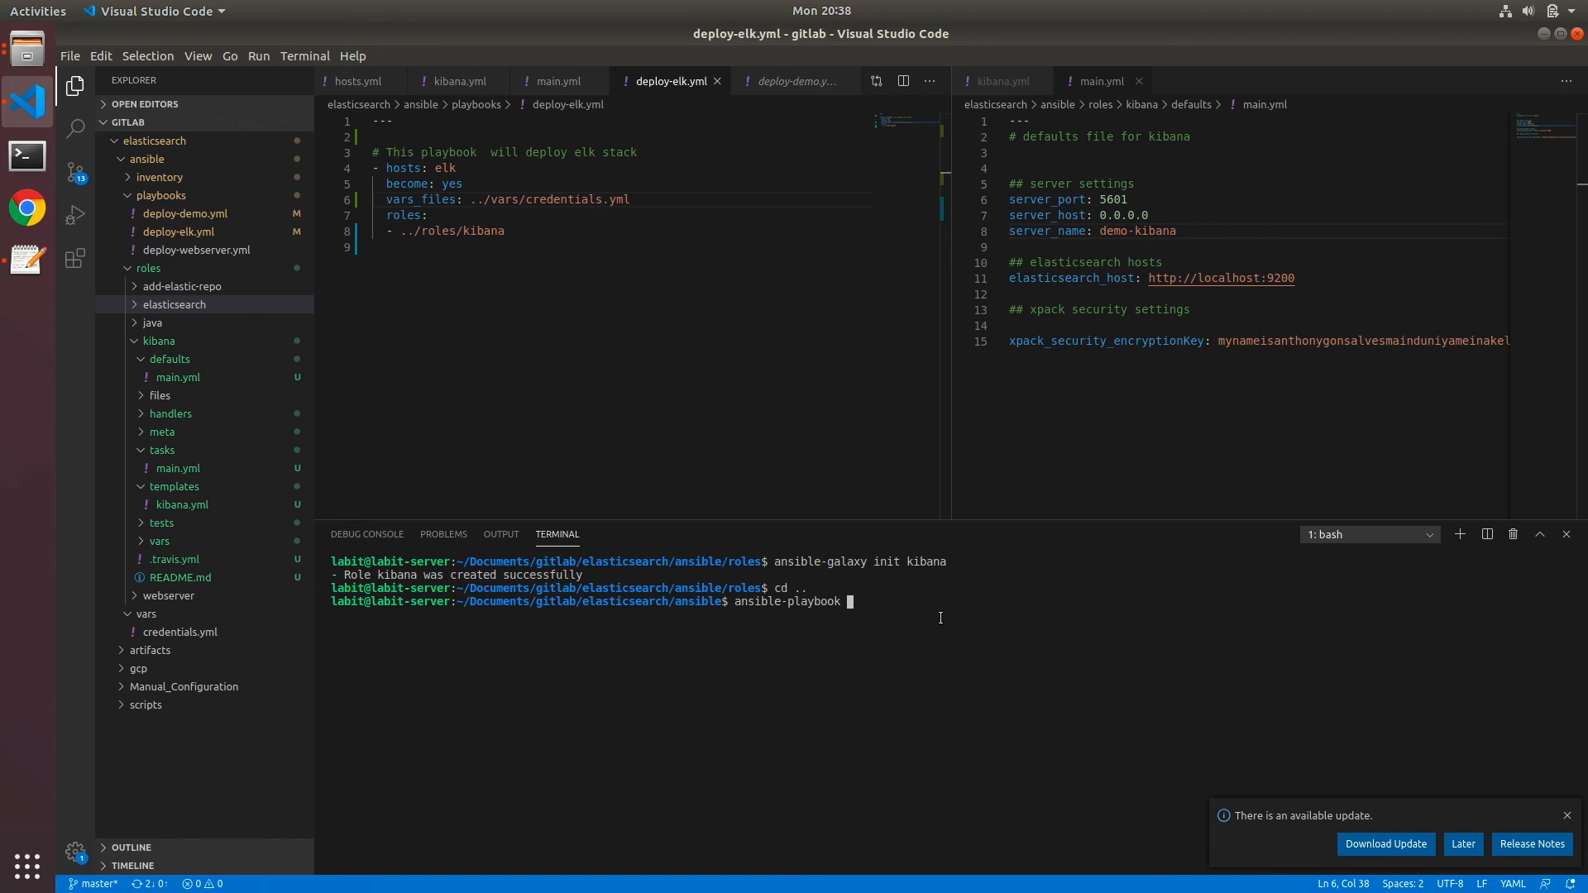
text(-i inventory/)
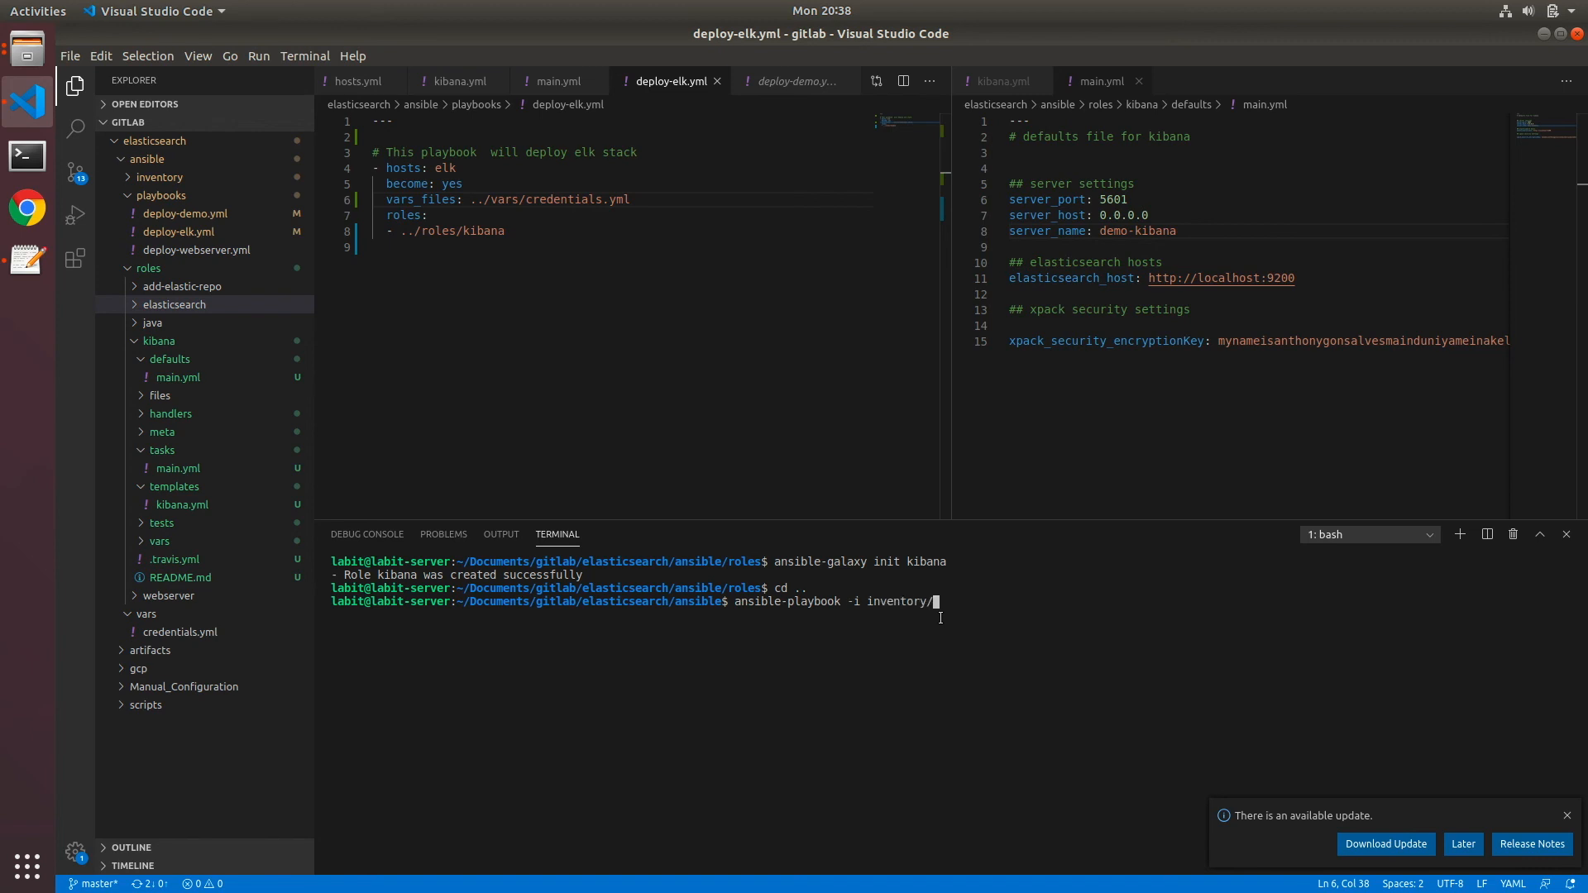
text(hosts.yml playbooks/)
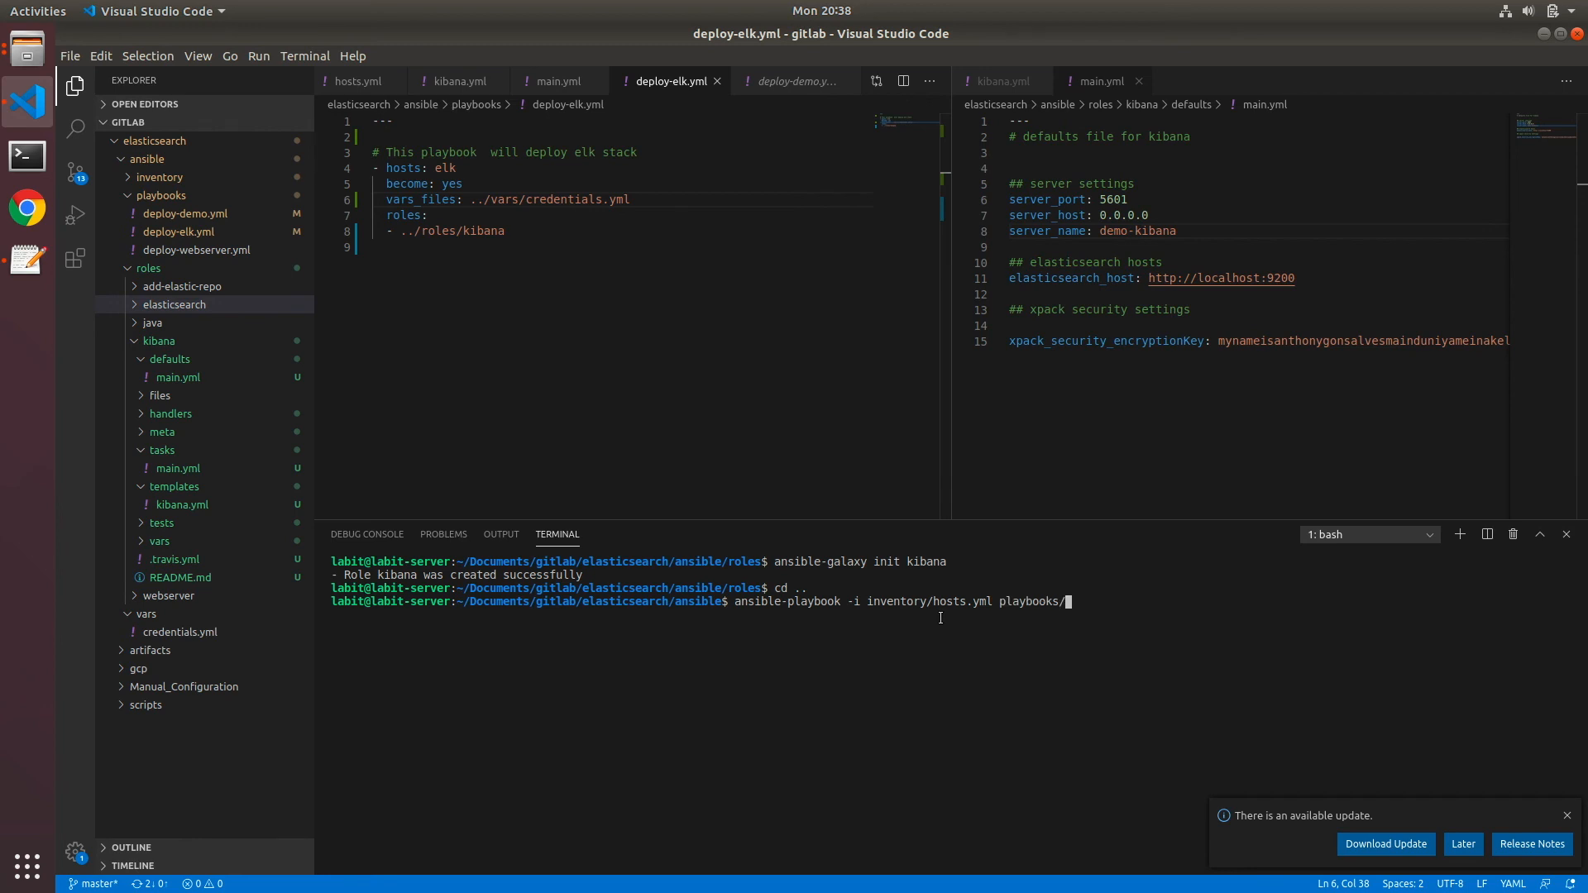
text(deploy-)
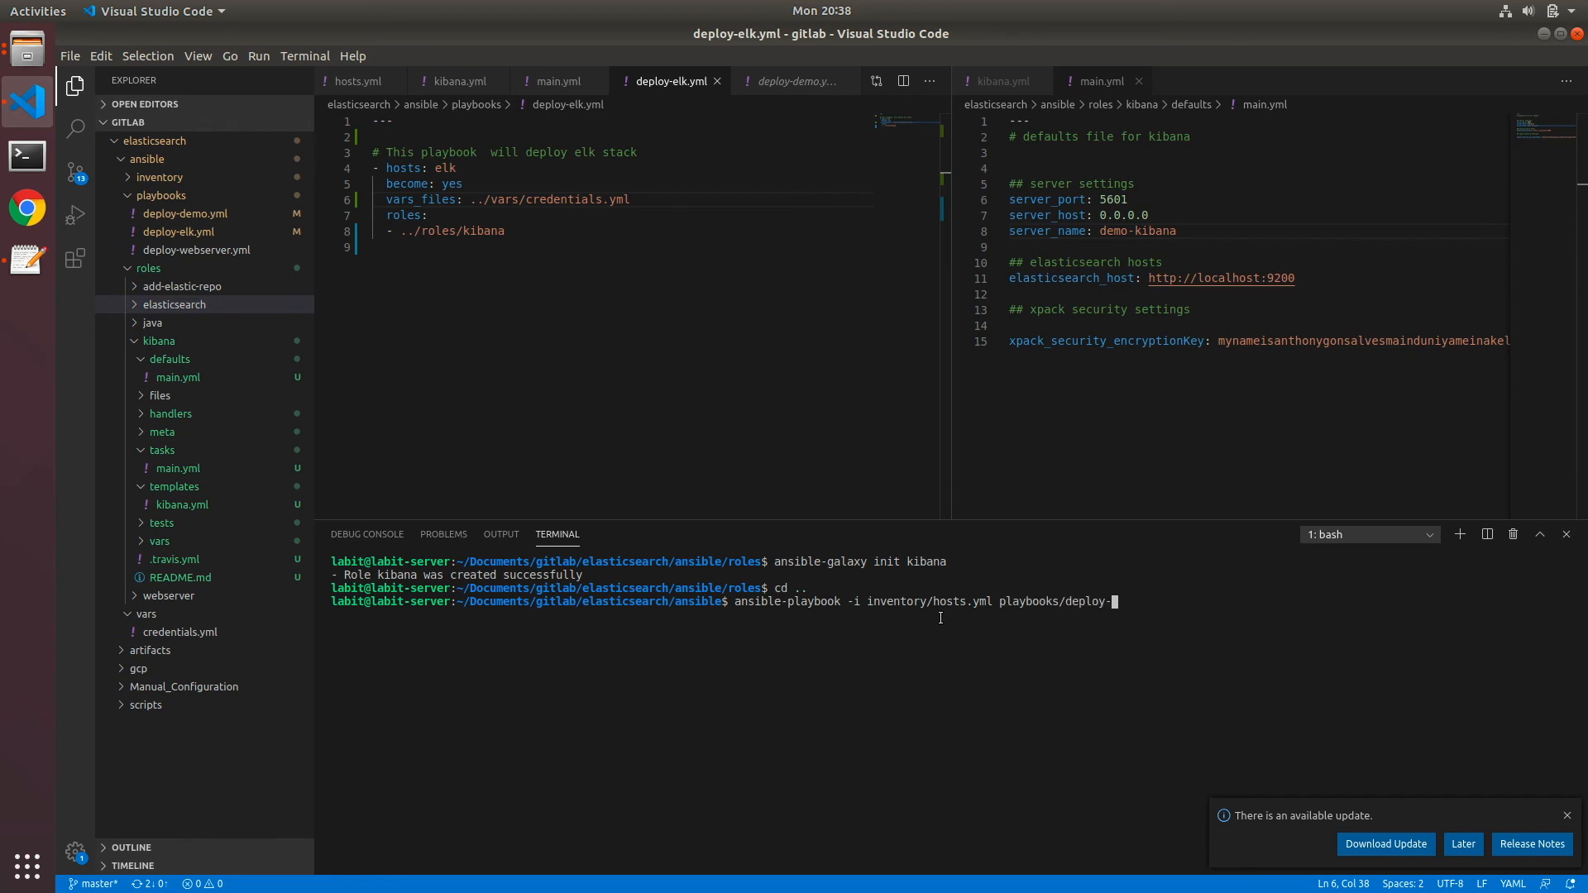
text(elk.yml)
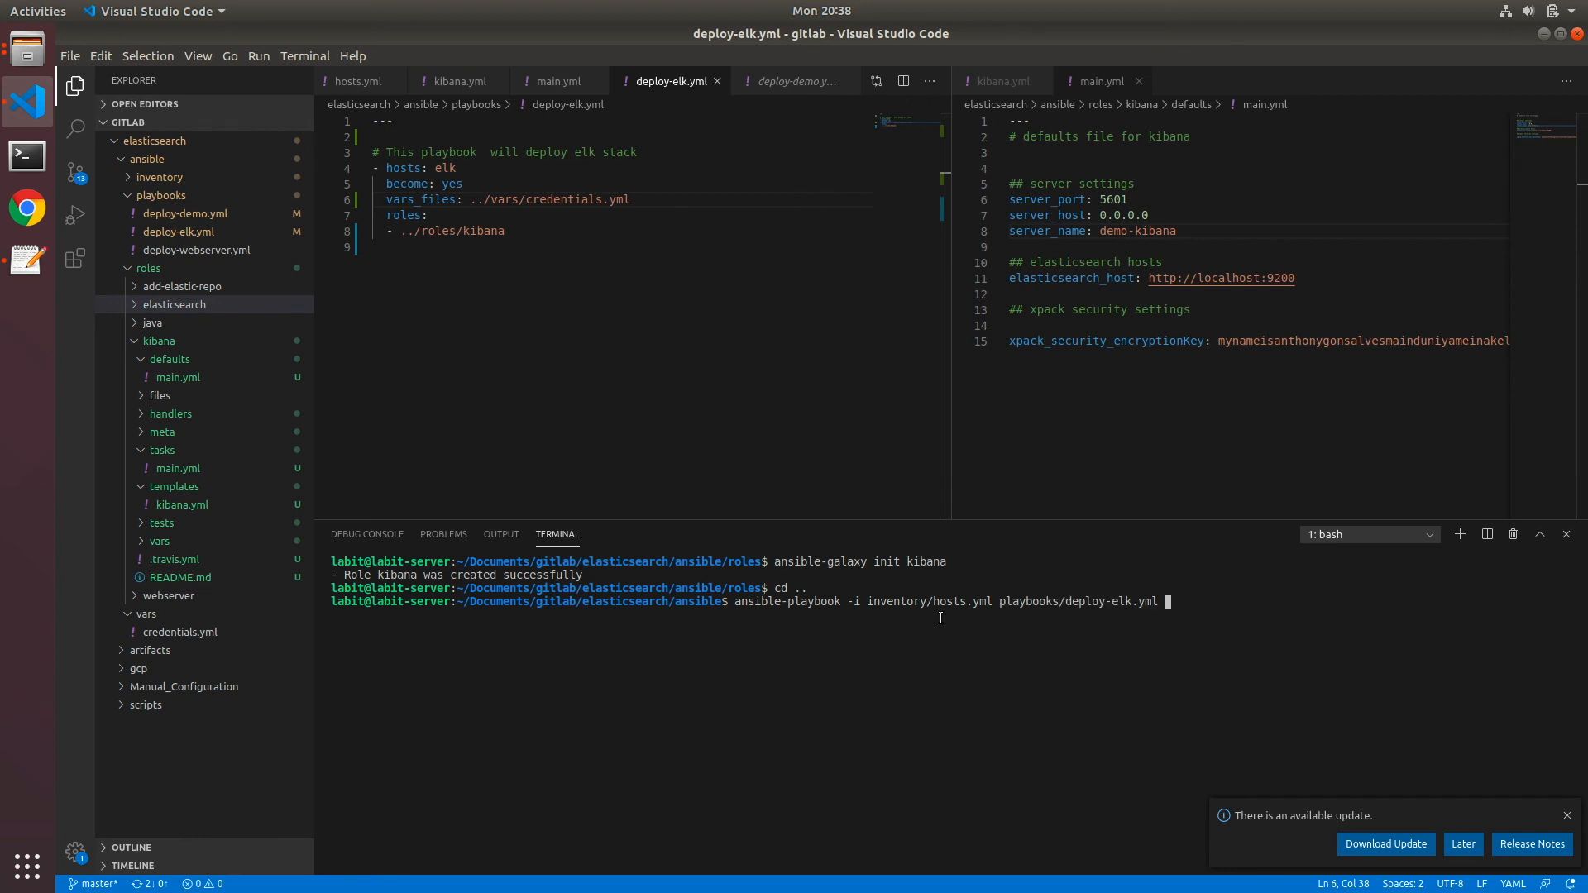
key(Return)
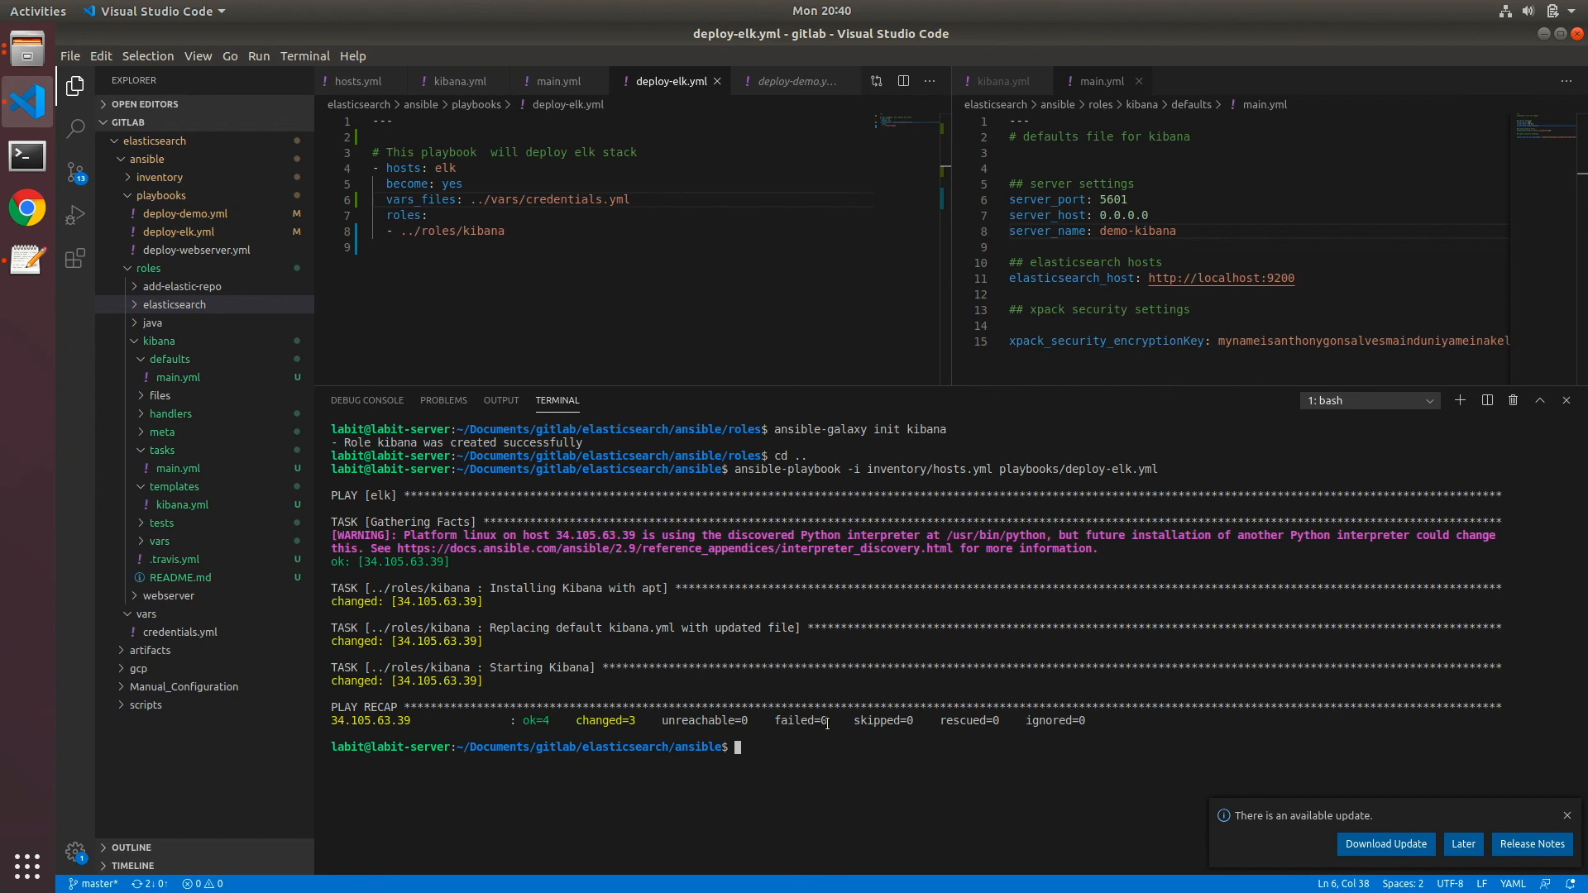
SSH to 34.105.63.39 from the recap and check systemctl status kibana shows it running
text(s)
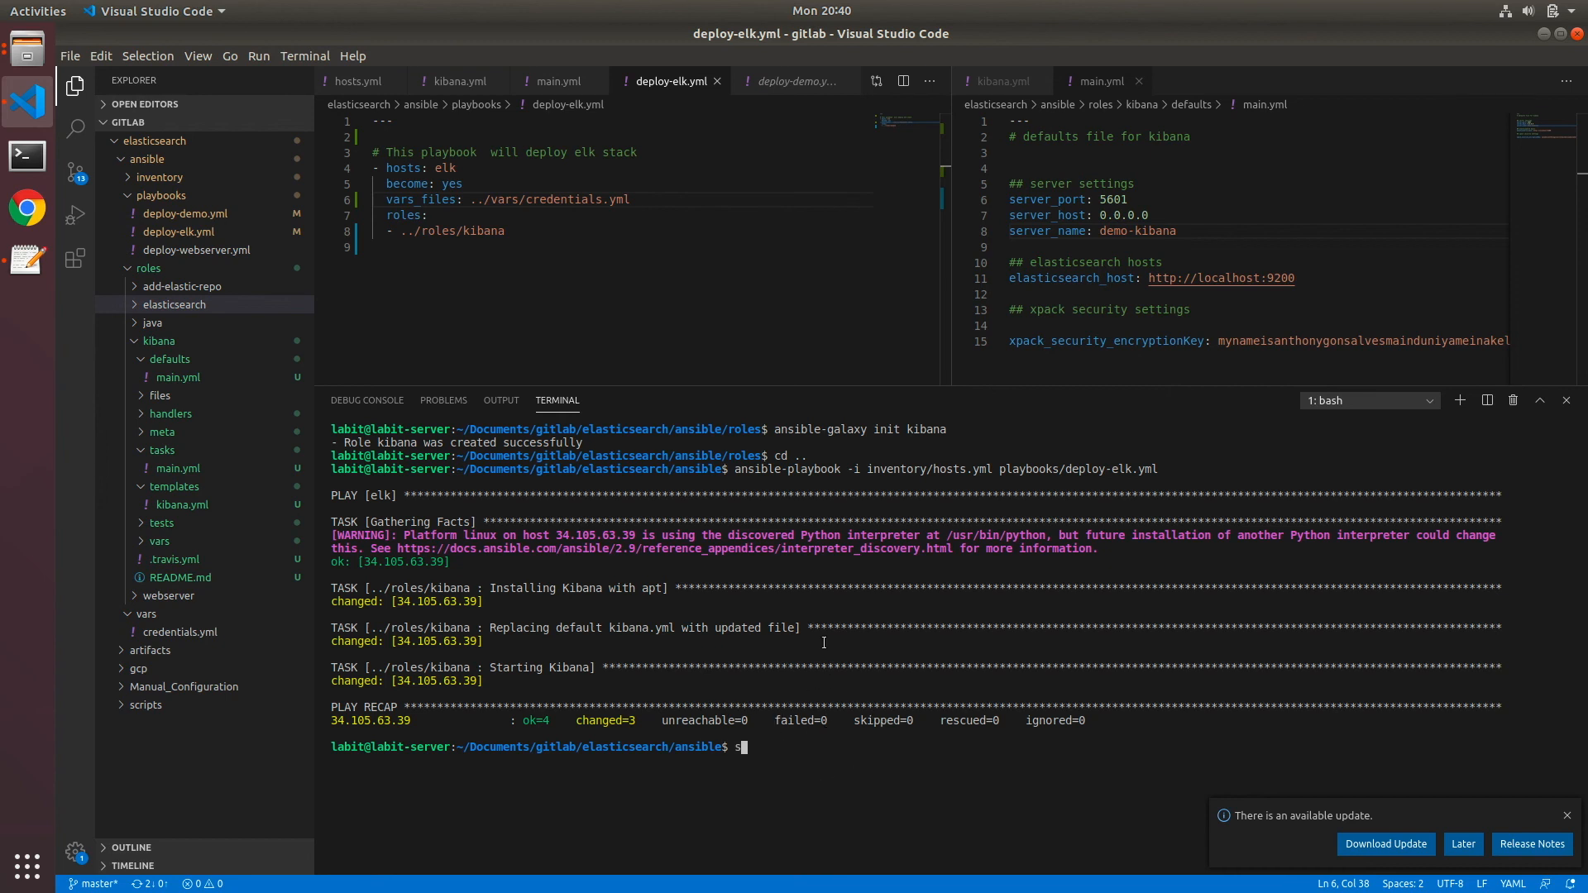
text(sh)
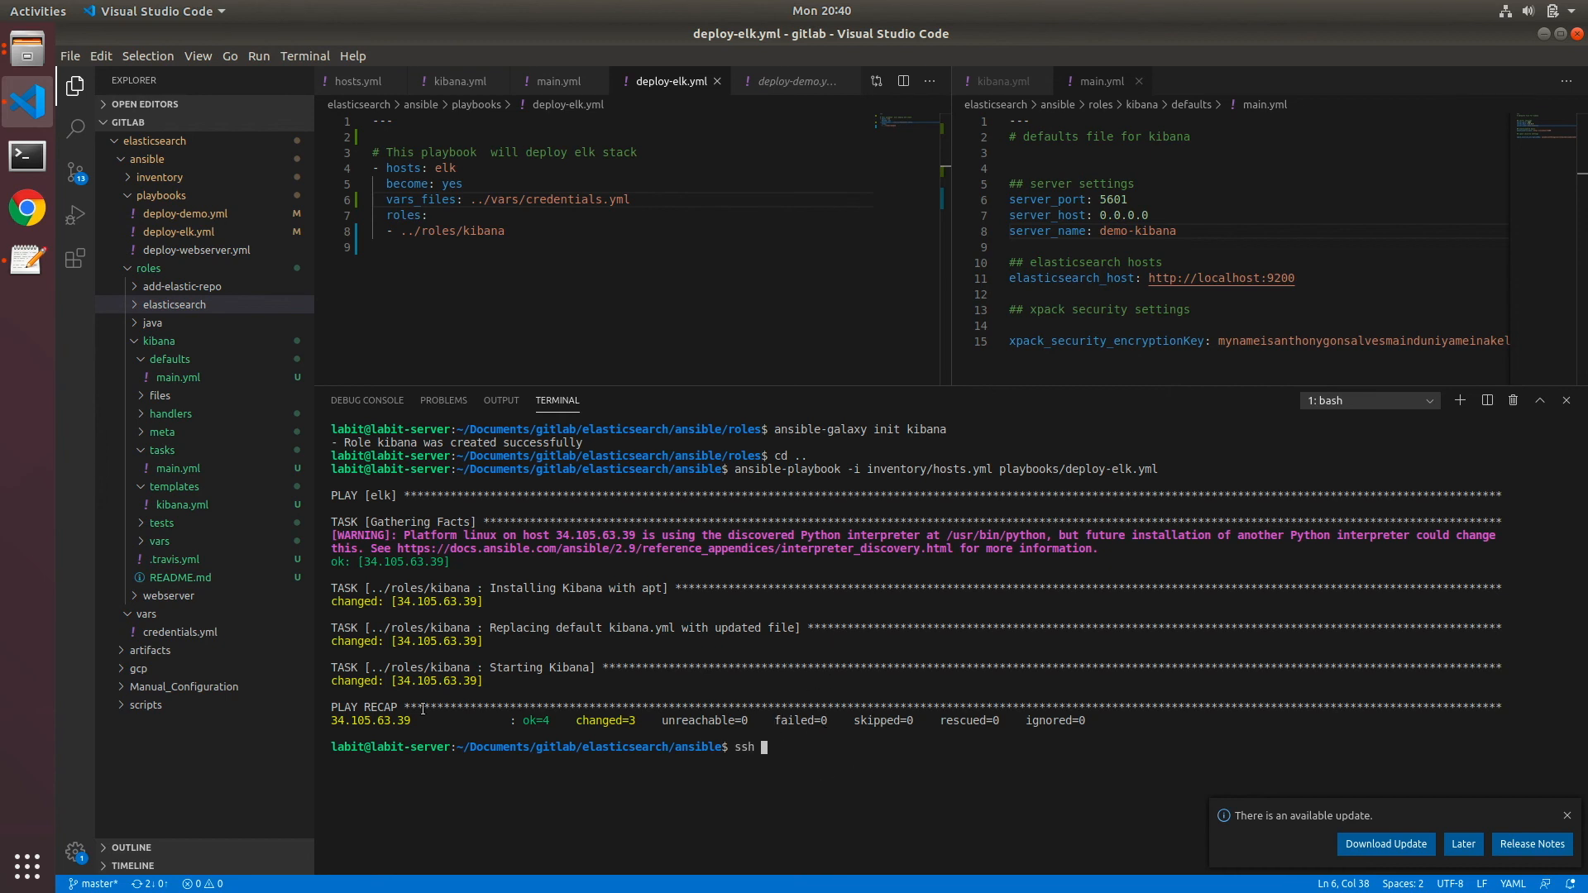
double_click(371, 720)
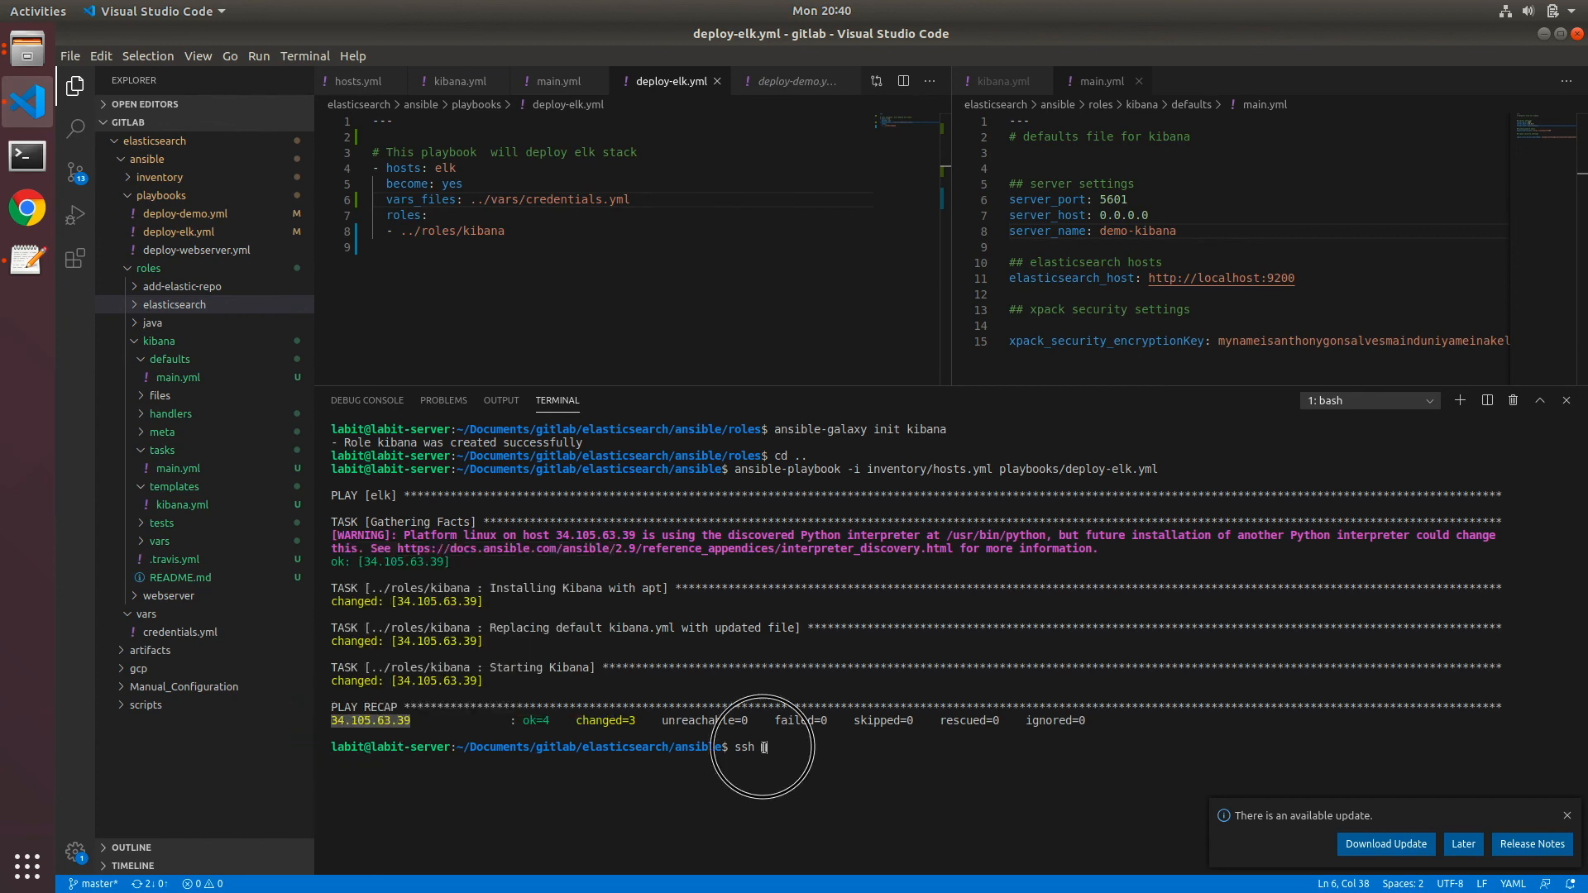
text(34.105.63.39)
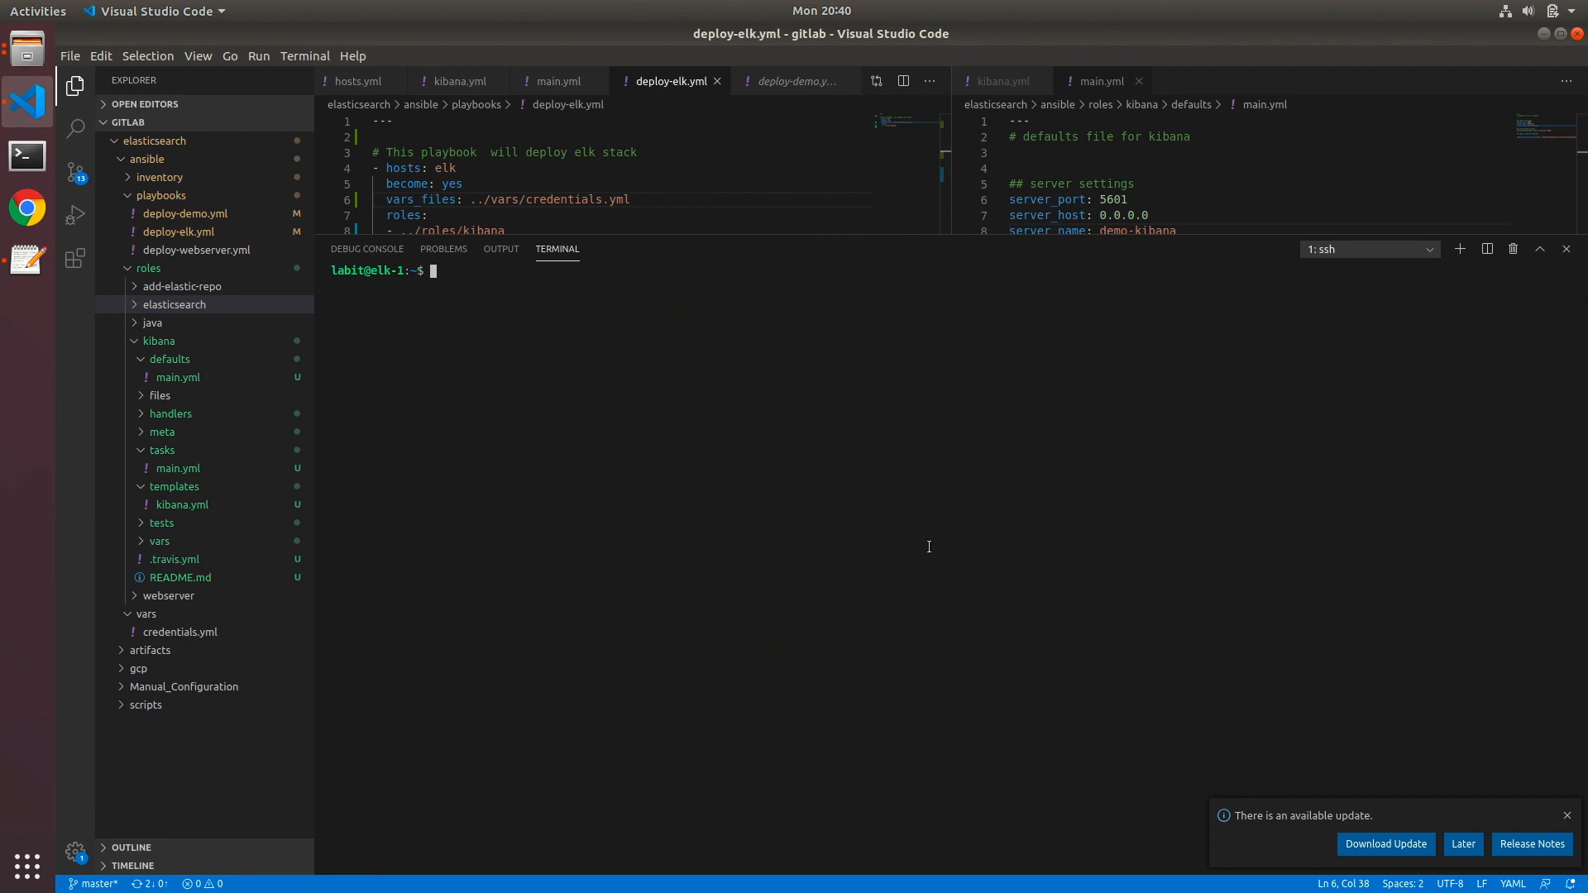
text(systemctl)
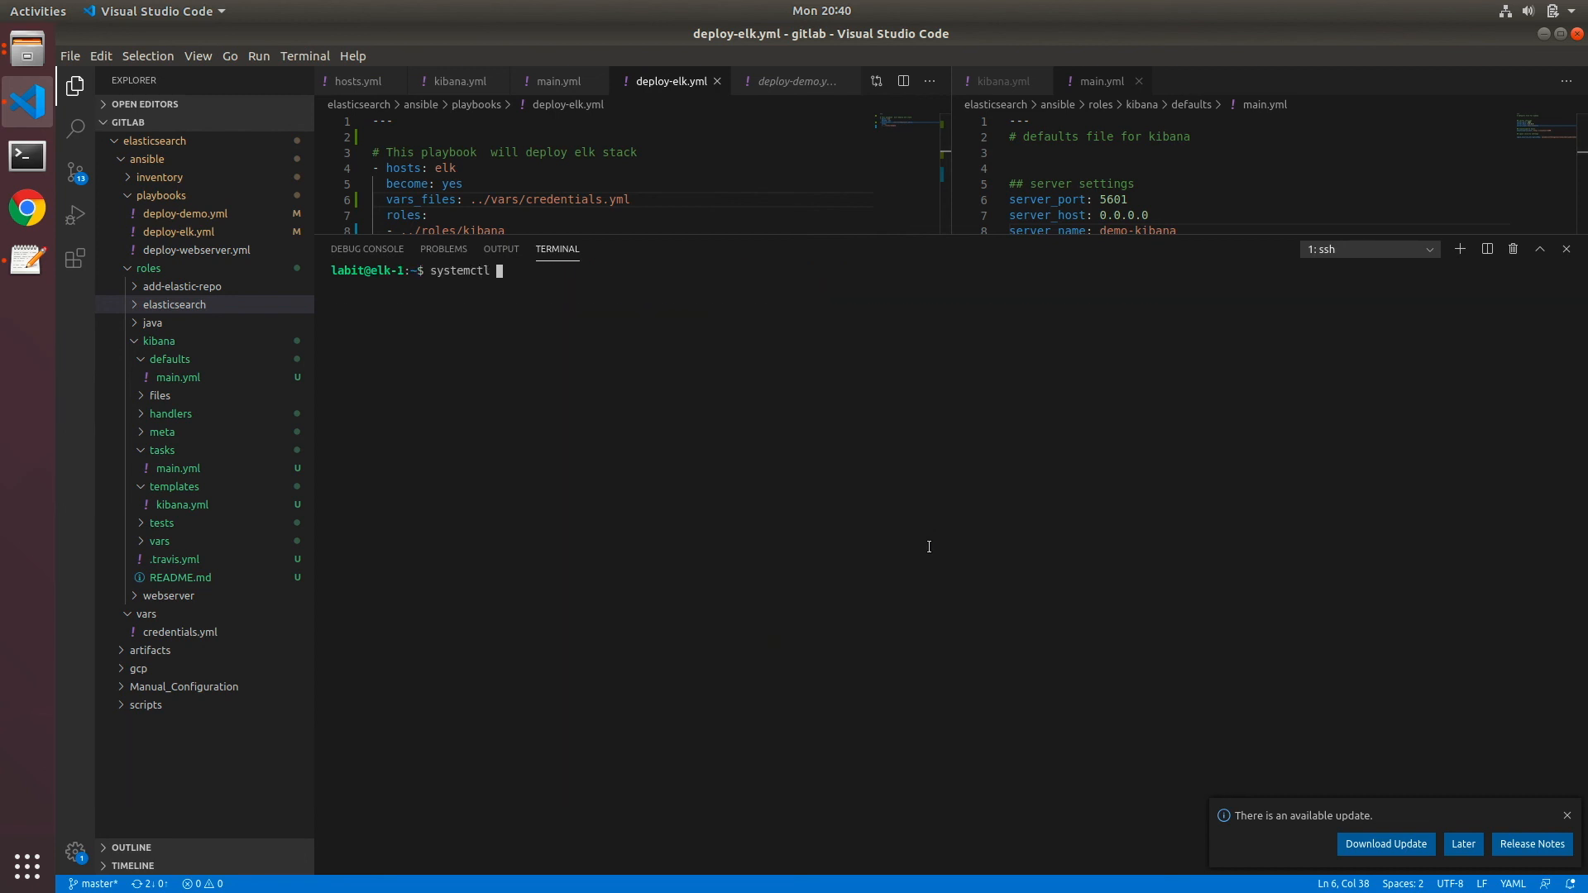
text(status kibana)
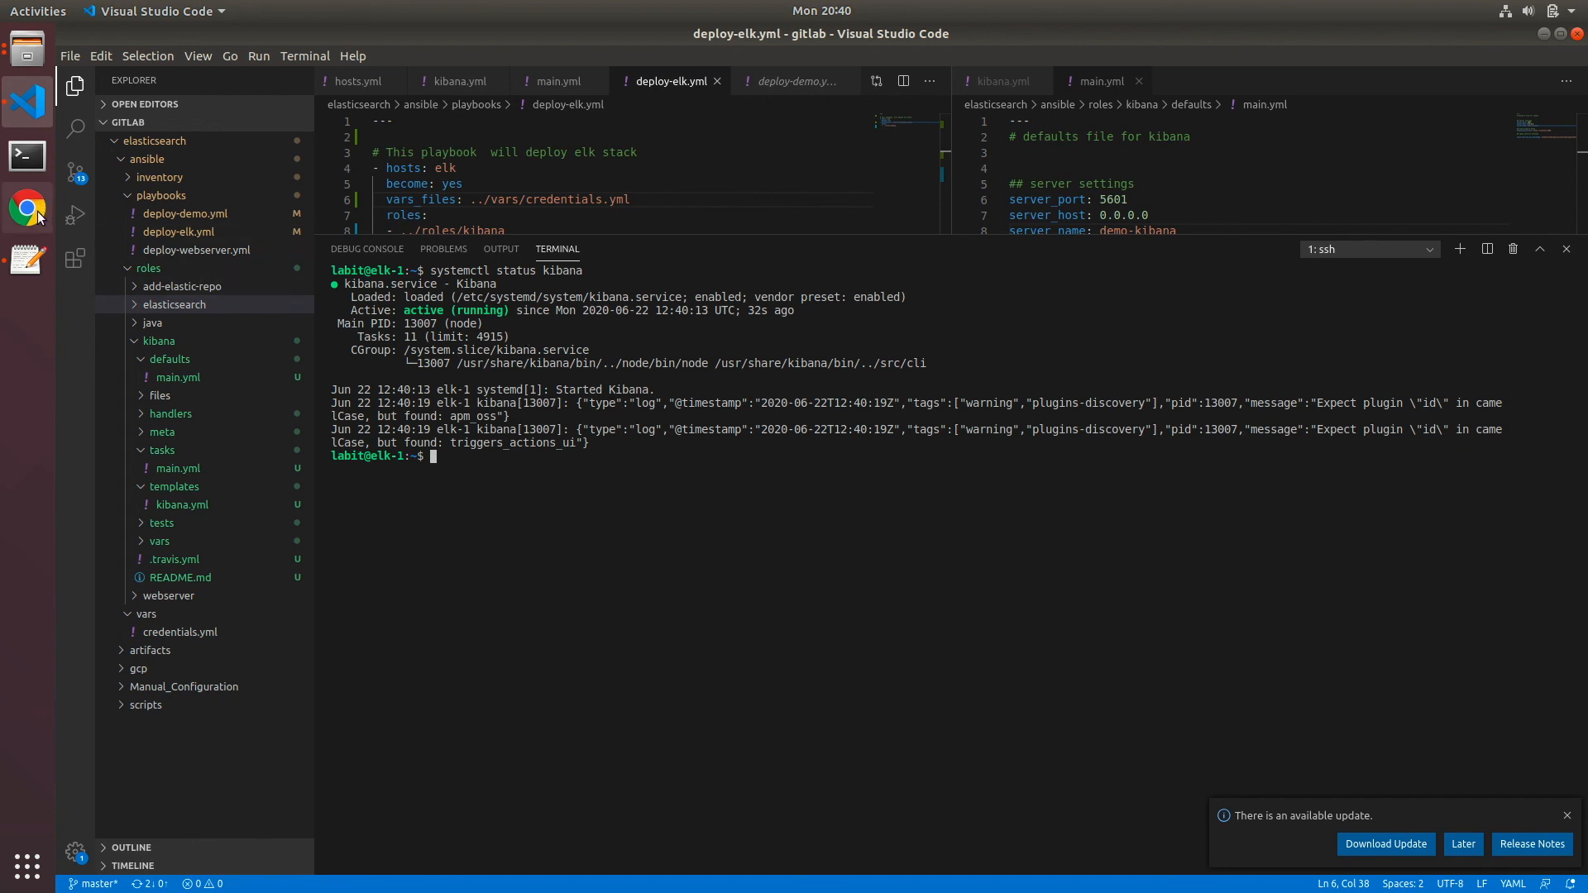
click(28, 208)
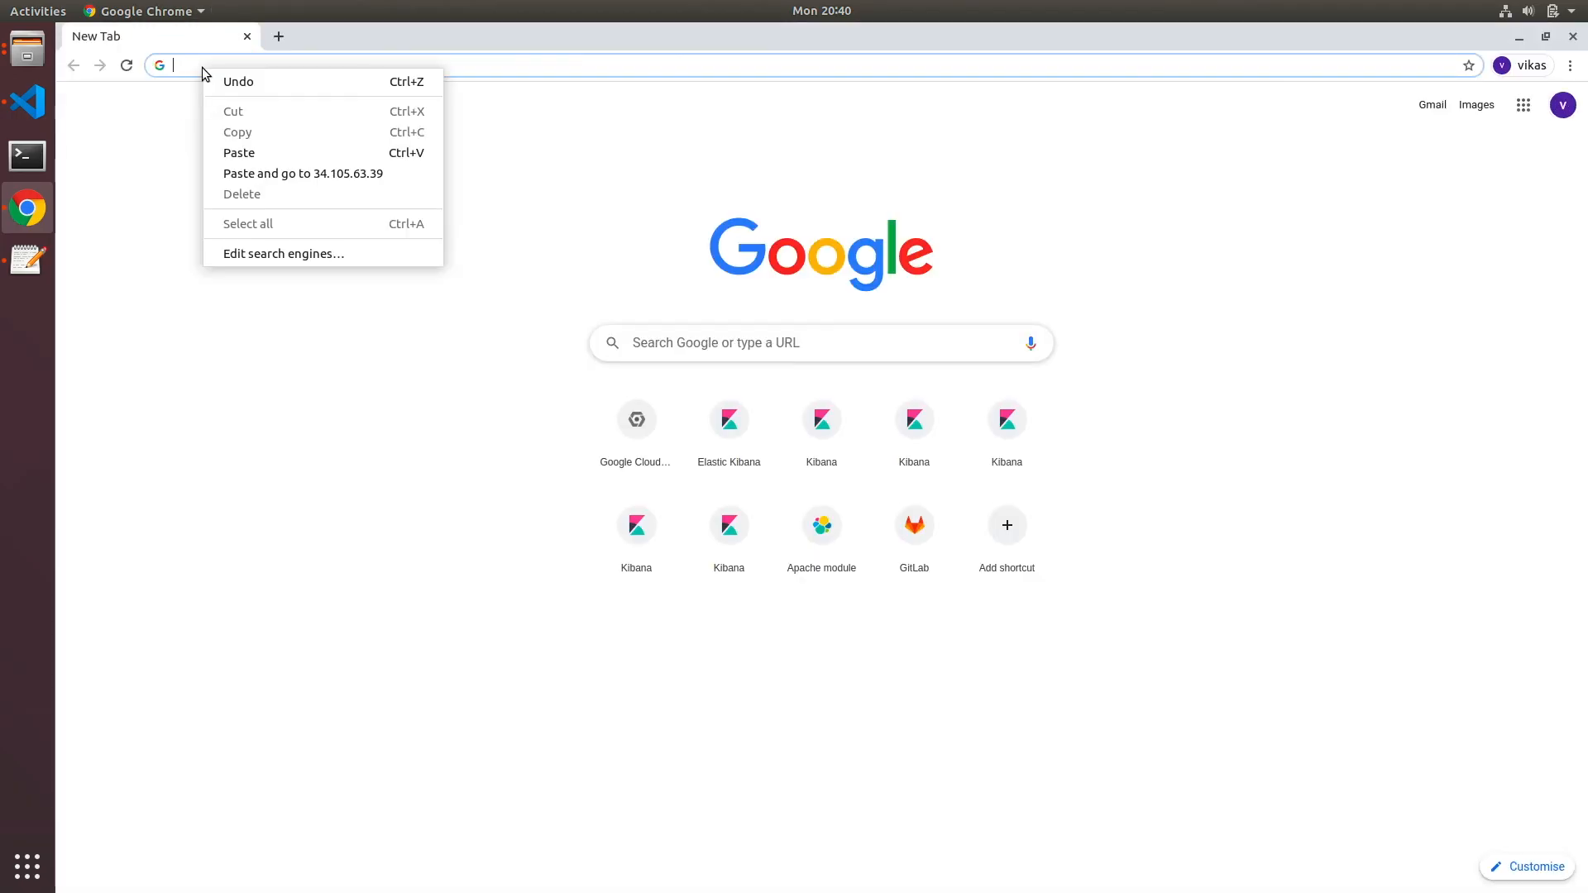
Load 34.105.63.39:5601 in Chrome to reach the Kibana login page
click(239, 152)
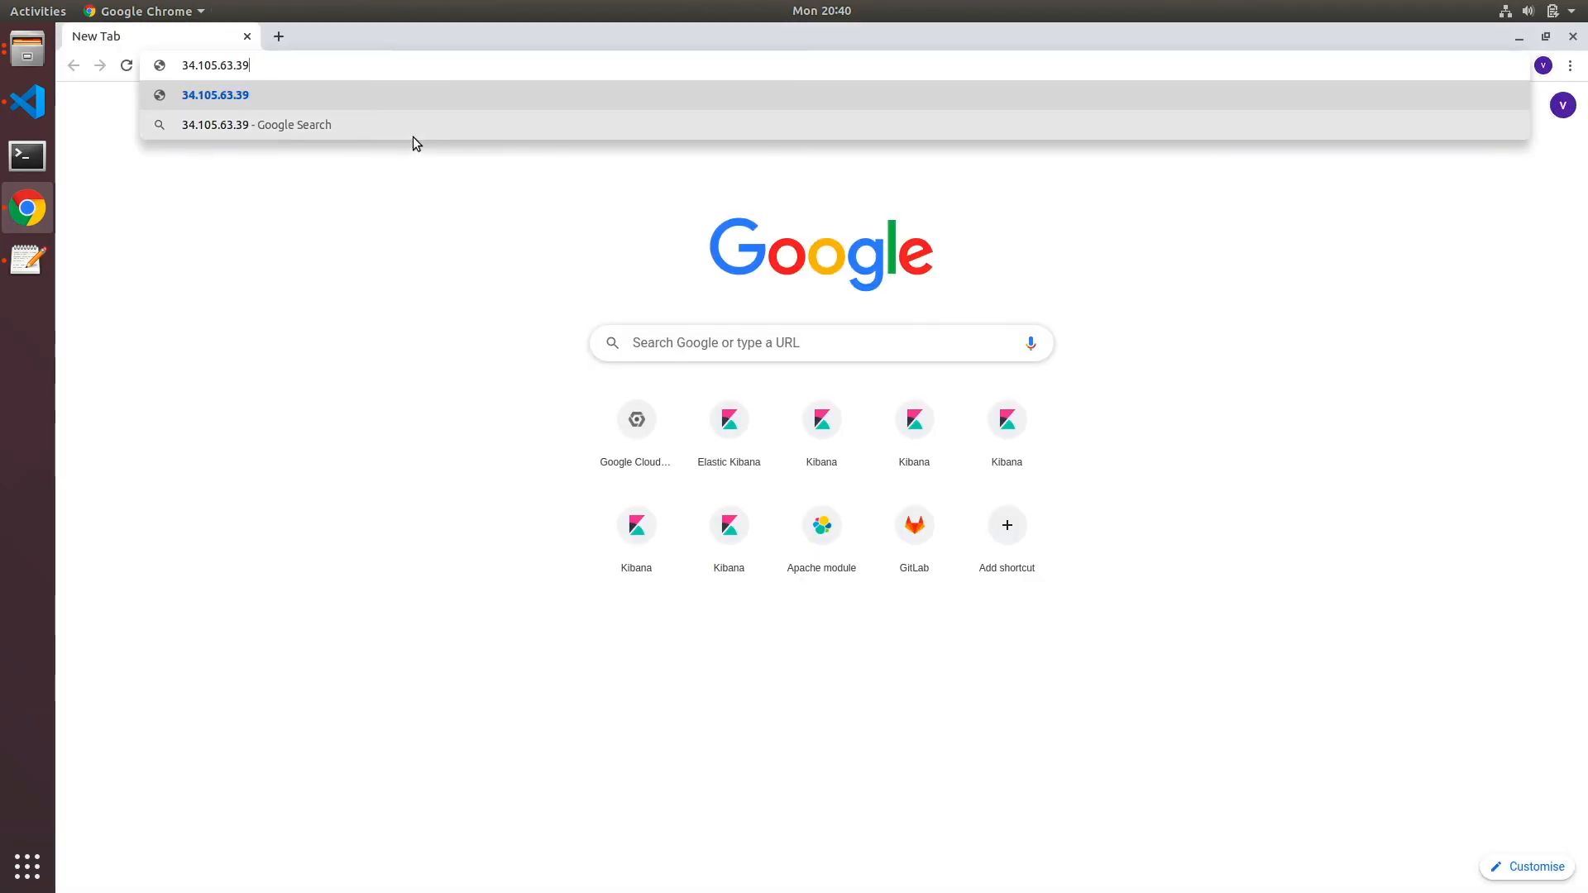
text(:)
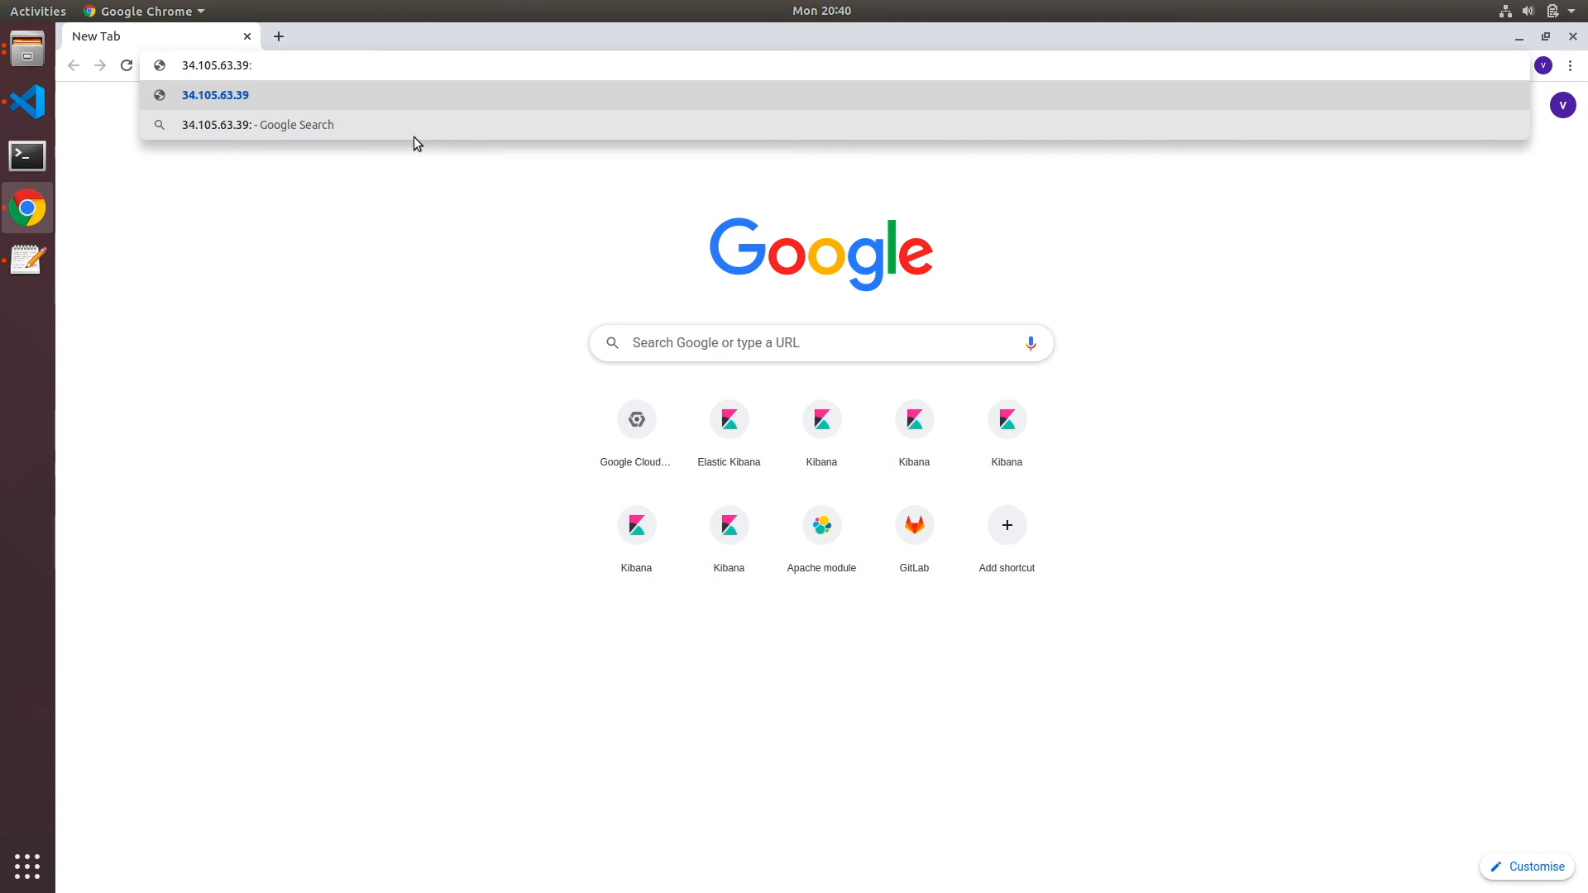
text(5601)
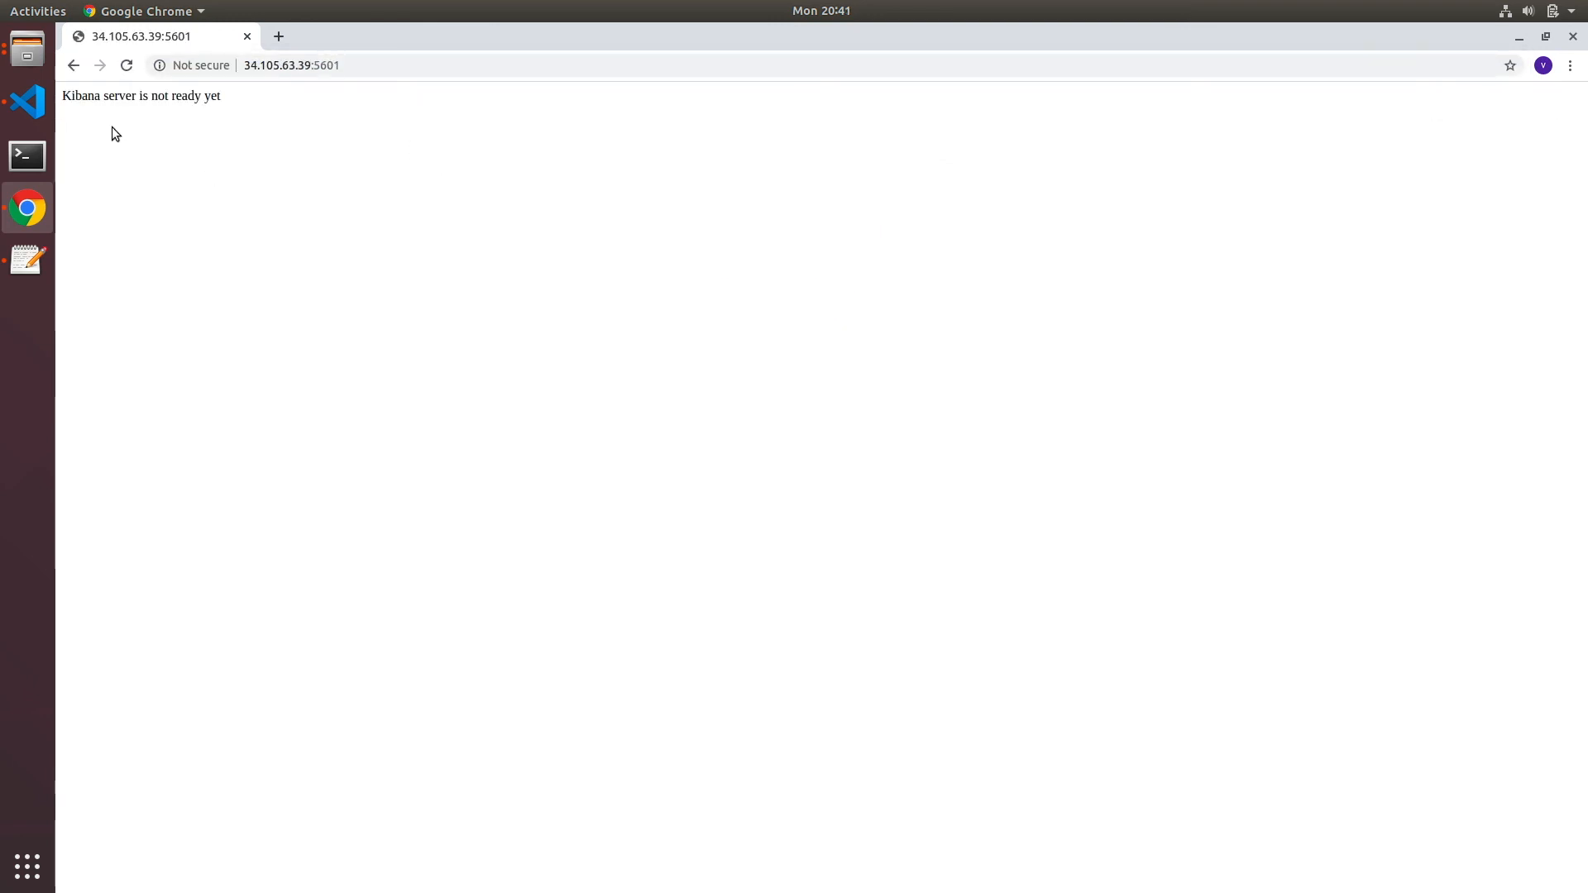
mouse_move(214, 120)
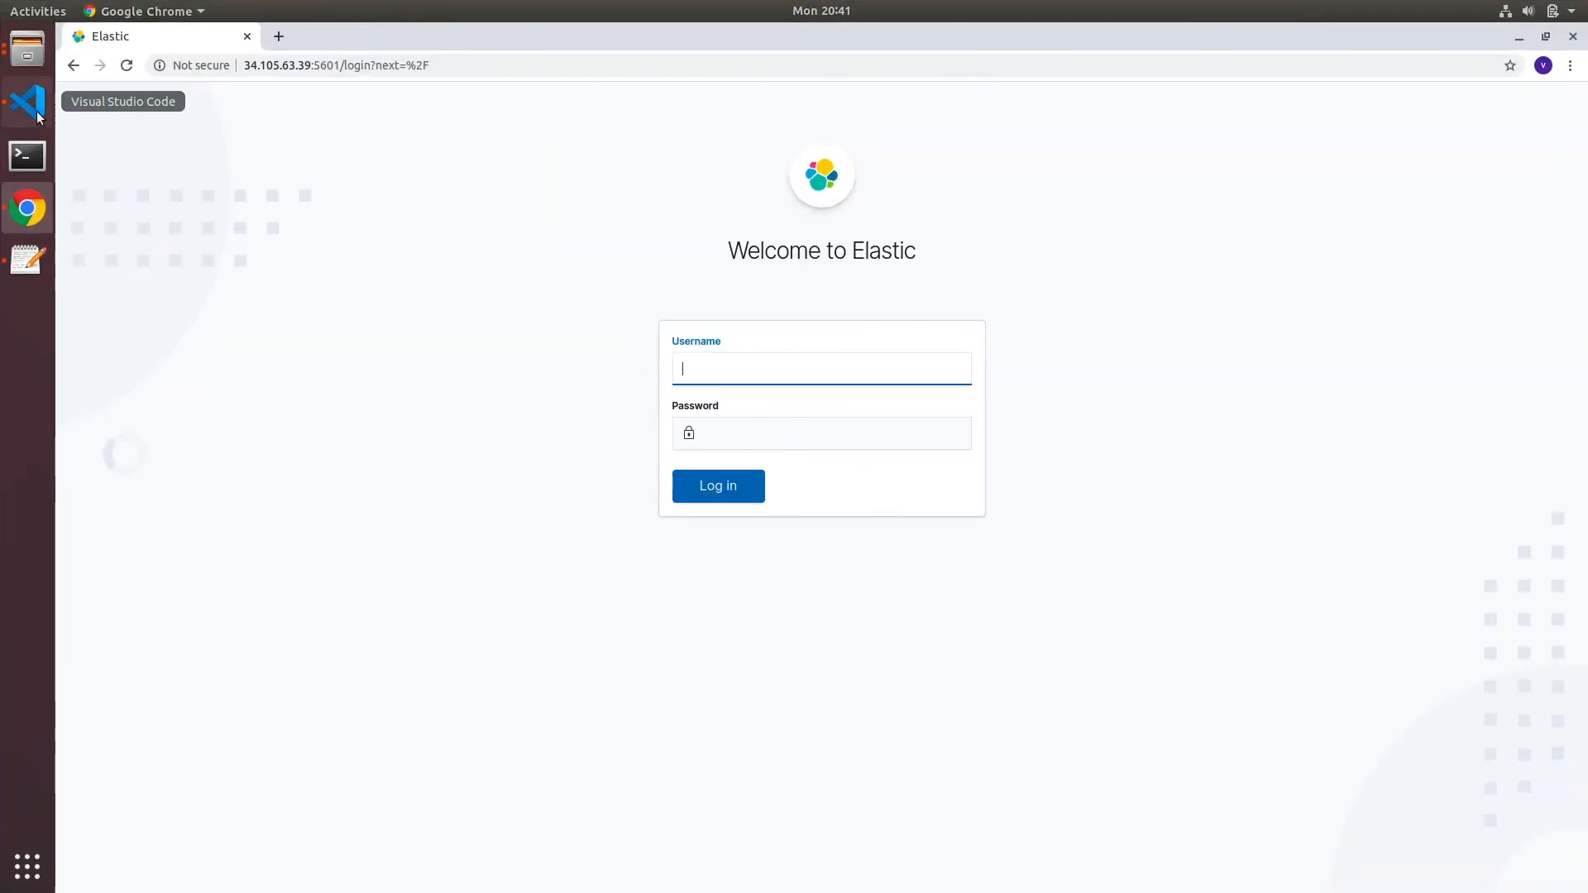
Copy the elastic user's password from credentials.yml under vars in VS Code
click(22, 101)
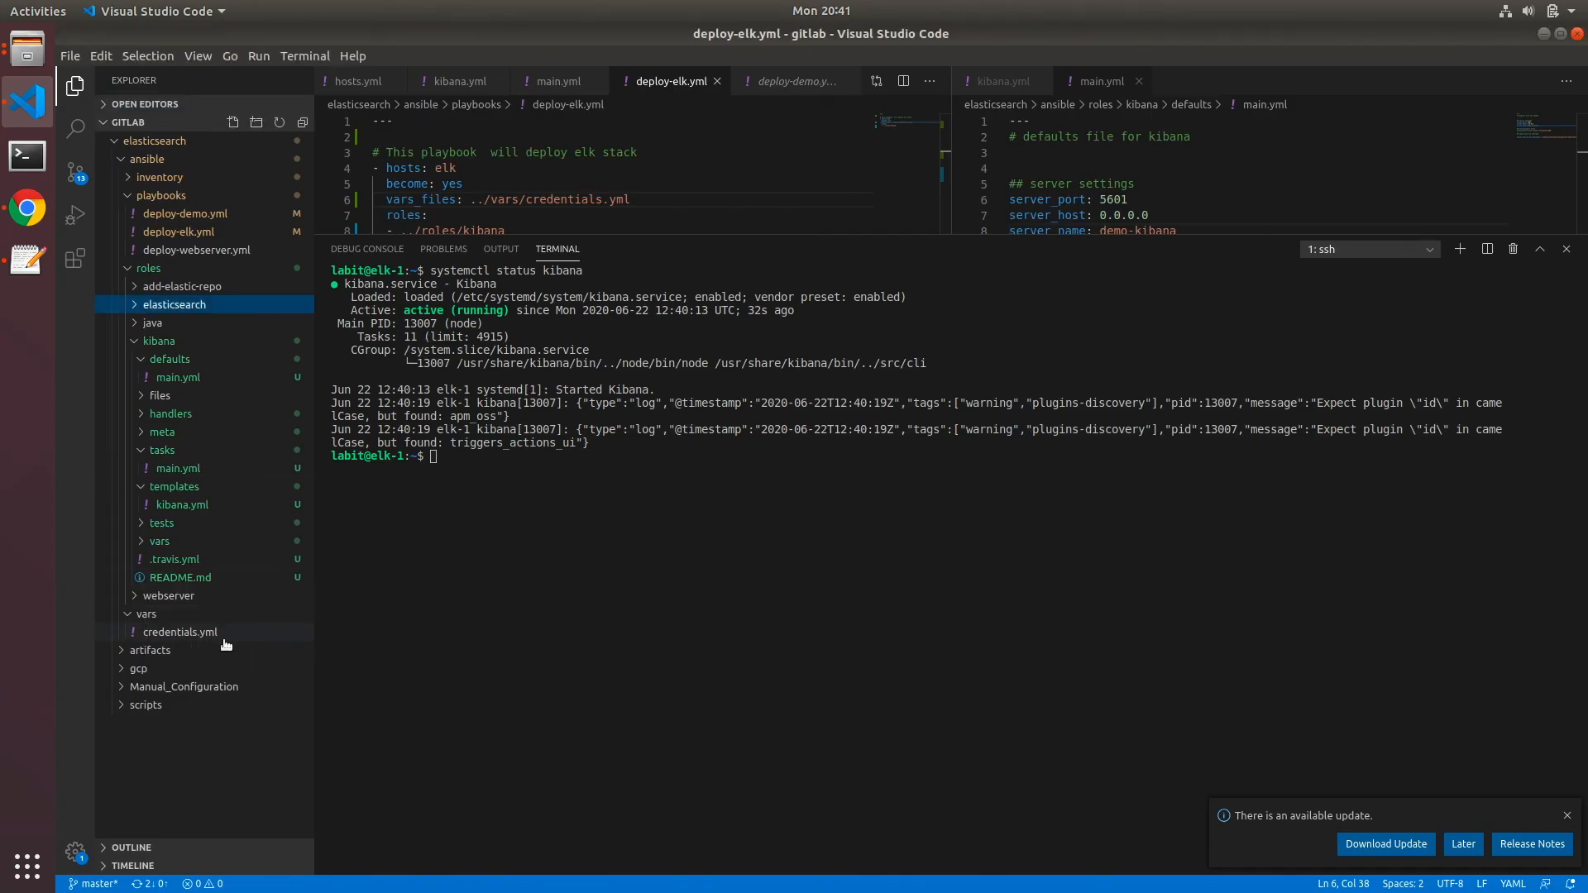
click(180, 632)
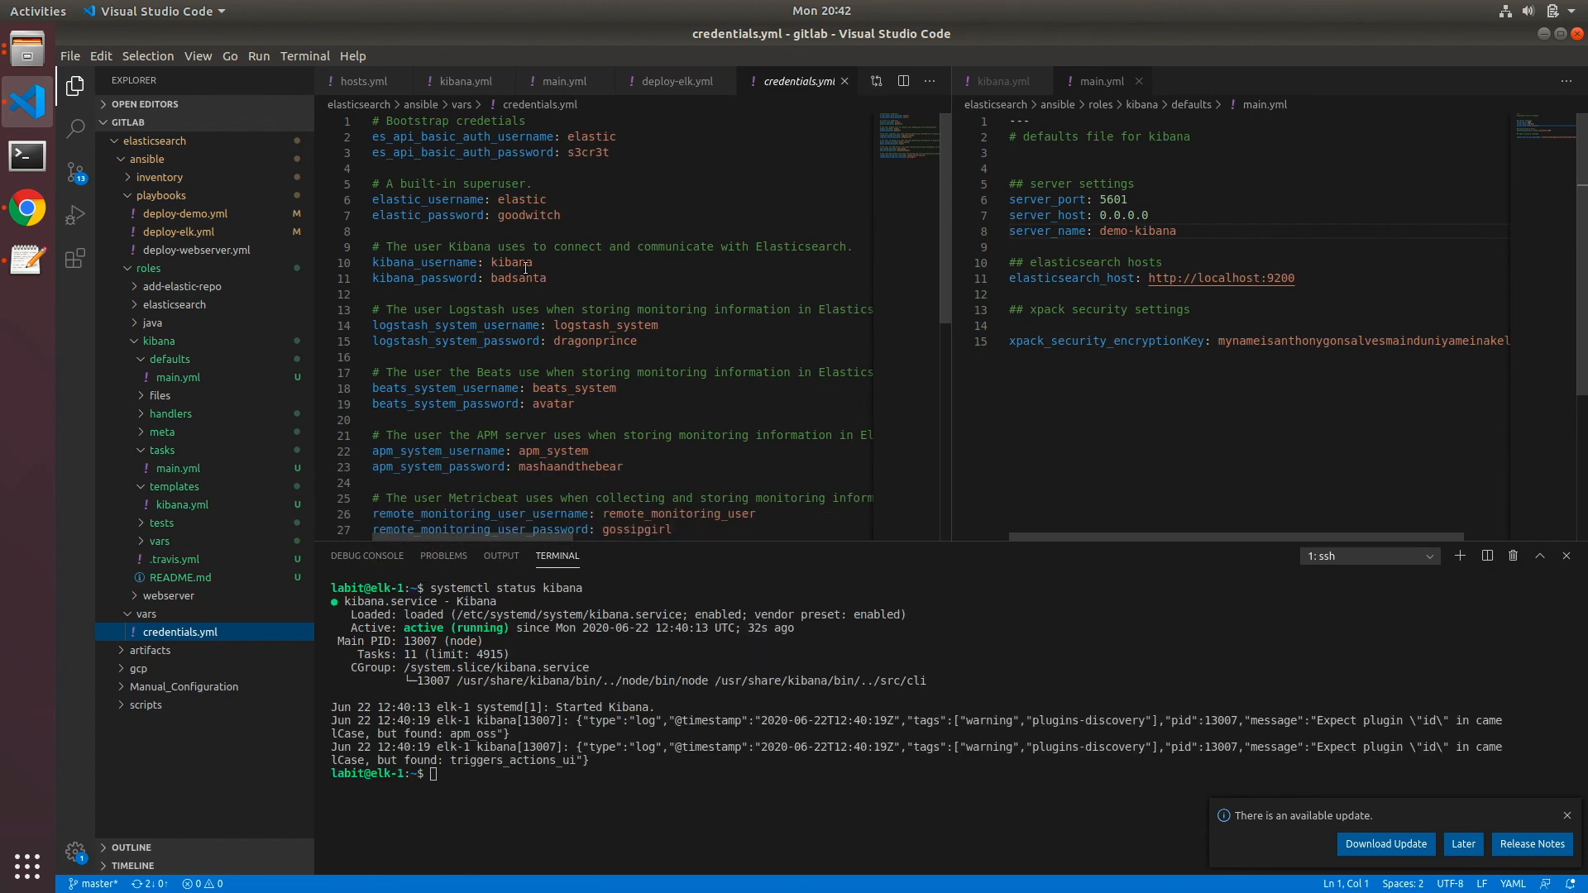
double_click(529, 215)
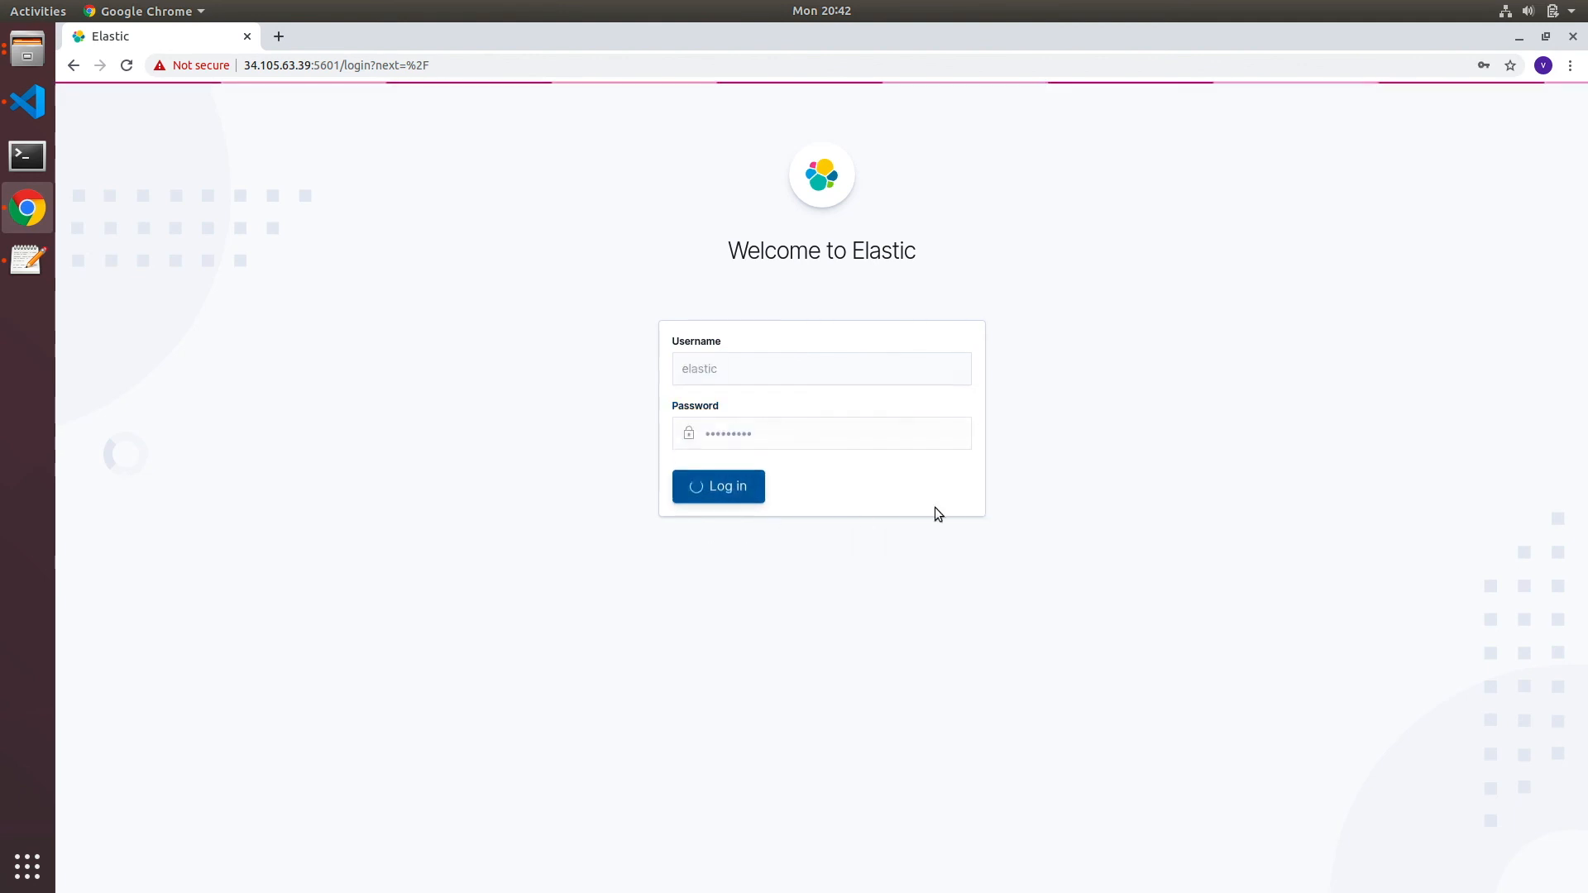
Log in to Kibana as elastic and reach the Welcome to Elastic getting-started screen
click(718, 487)
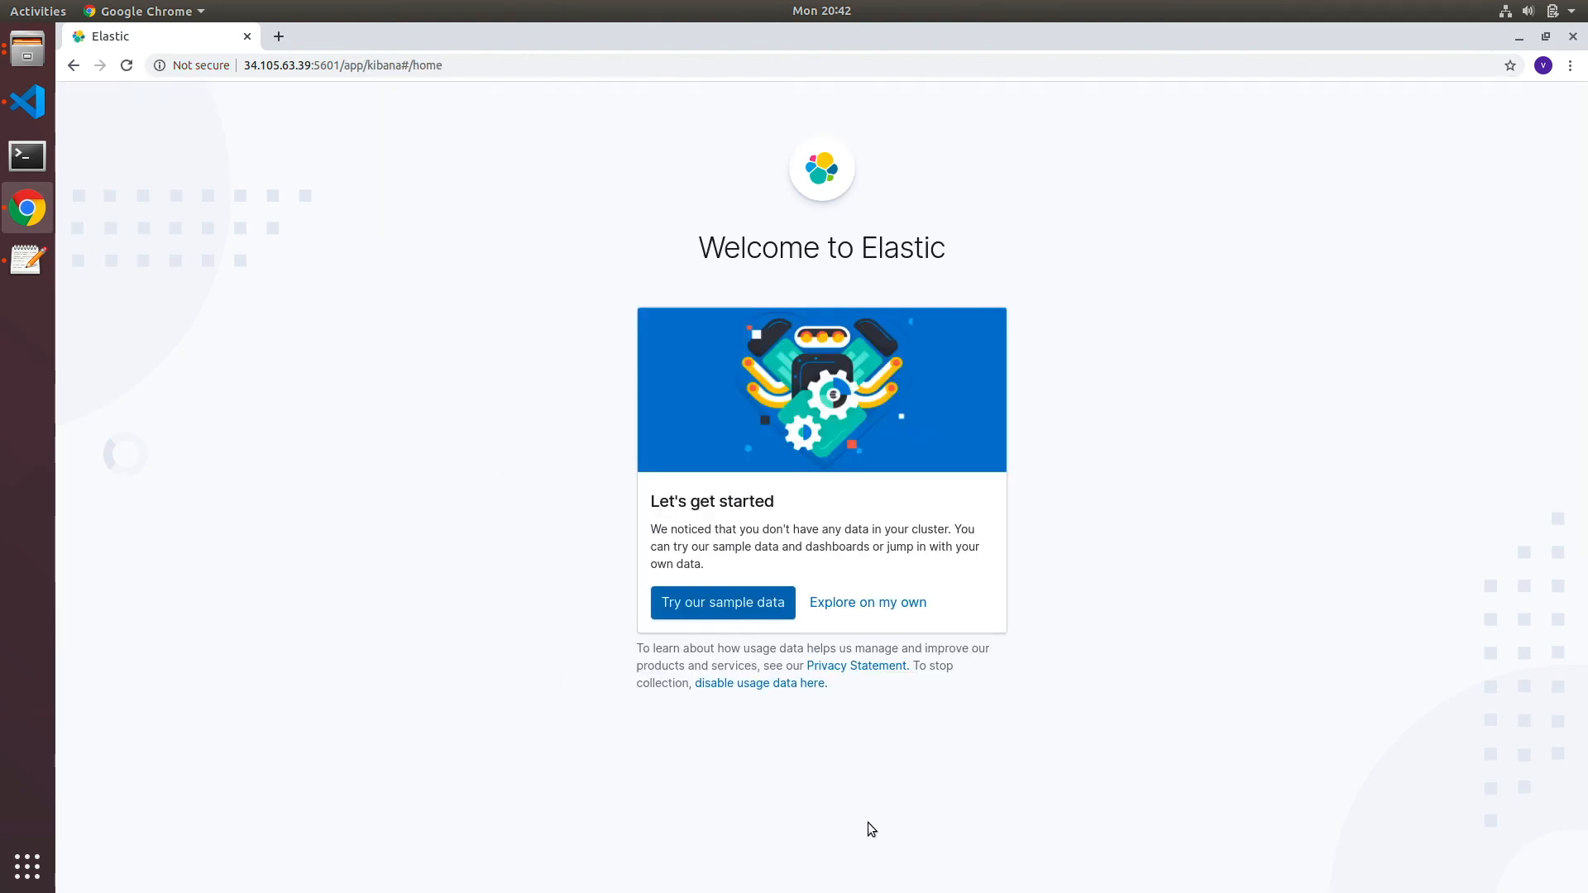
mouse_move(768, 525)
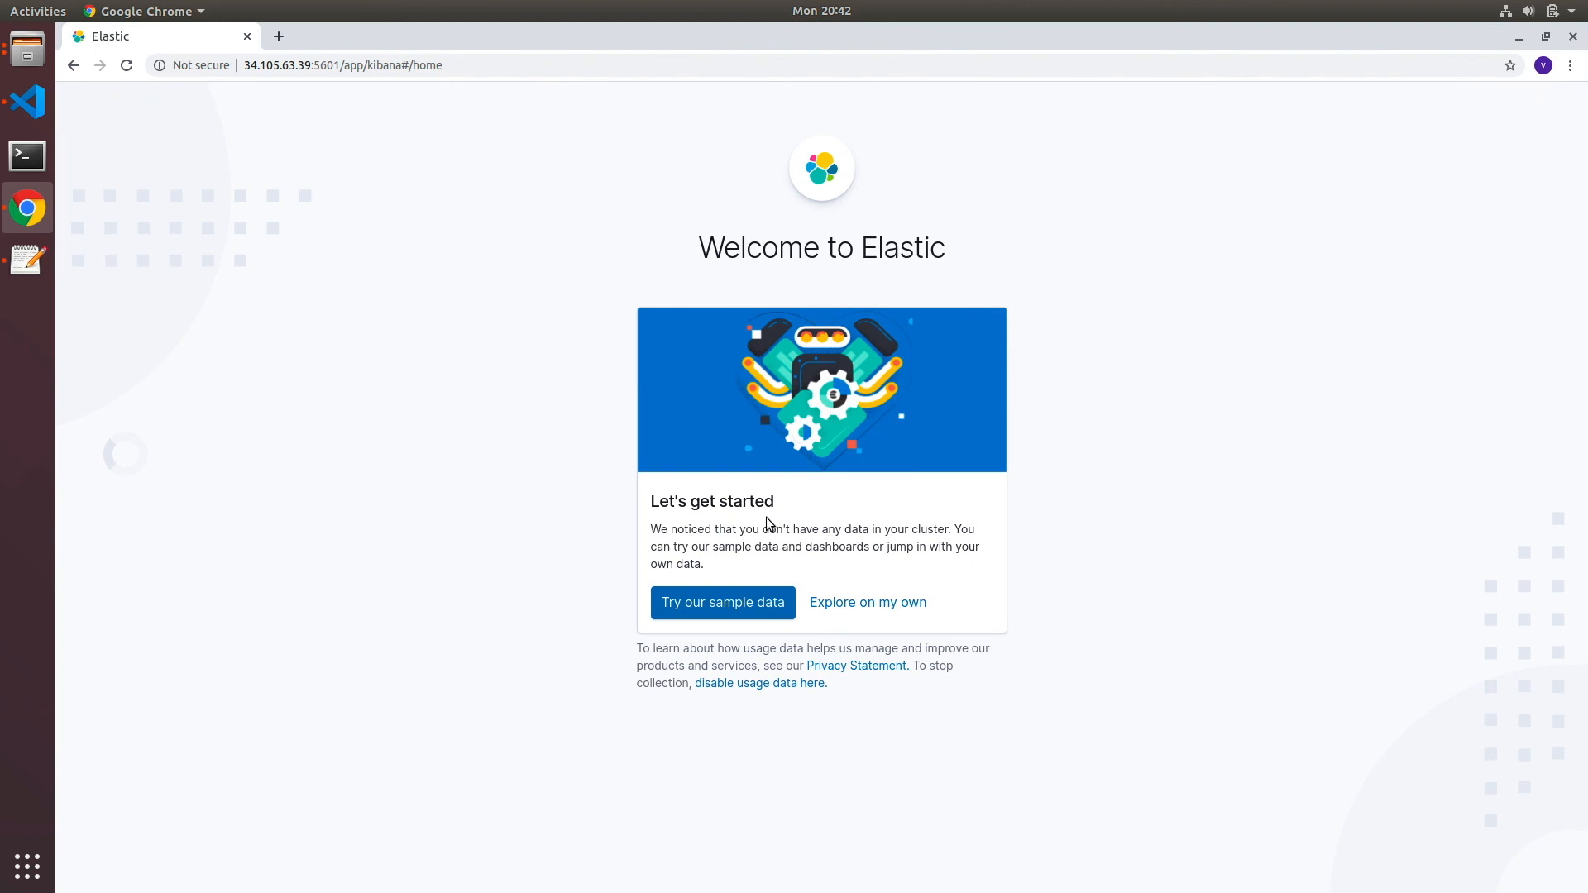